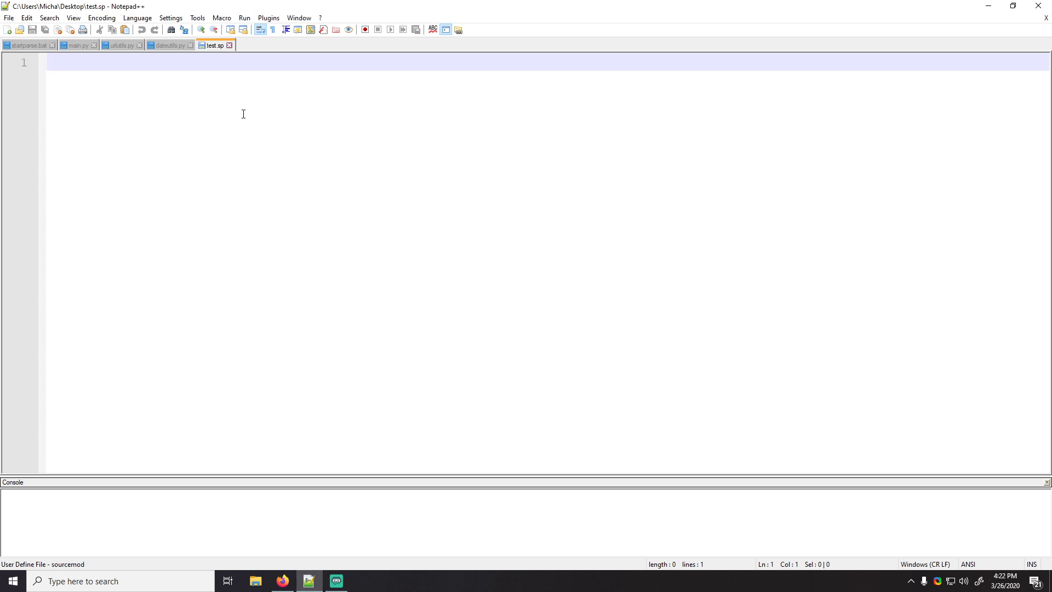
# Begin test.sp with #include <sourcemod>, #pragma newdecls required and #pragma semicolon 1.
pyautogui.write('#include')
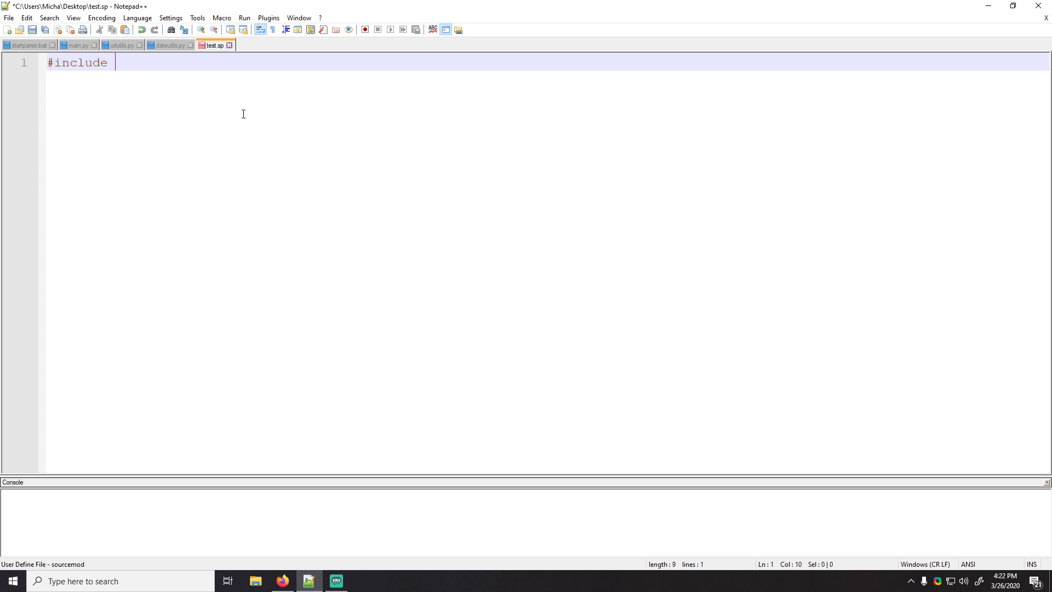
pyautogui.write('<source')
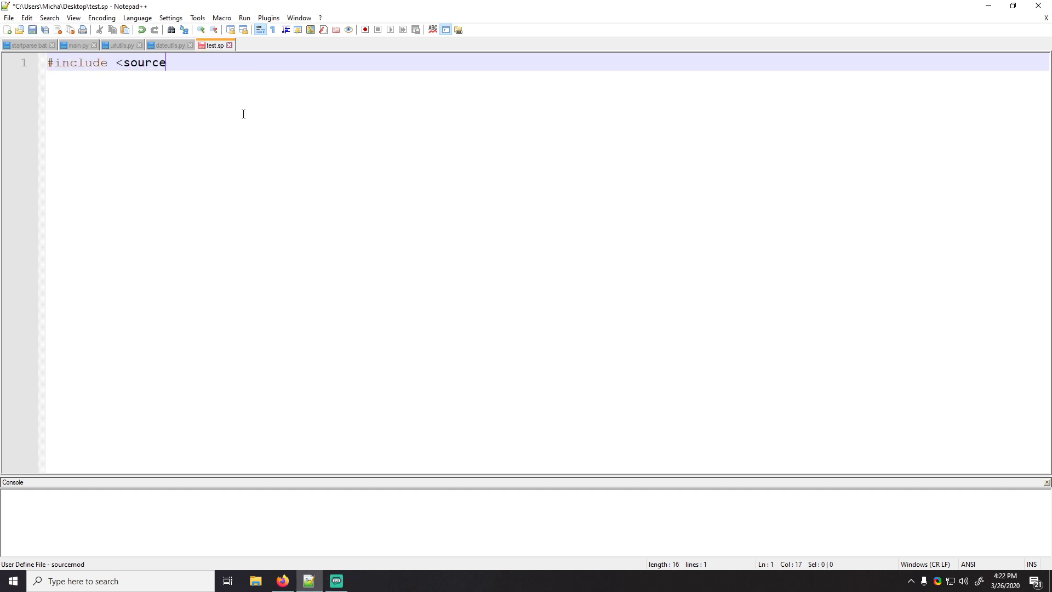
pyautogui.write('mob')
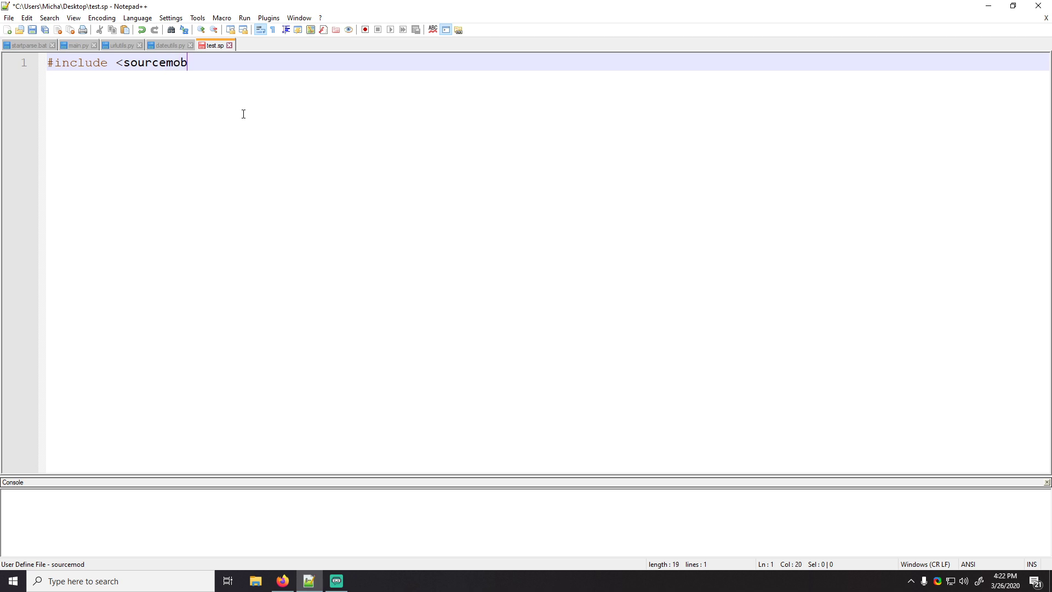
pyautogui.write('>')
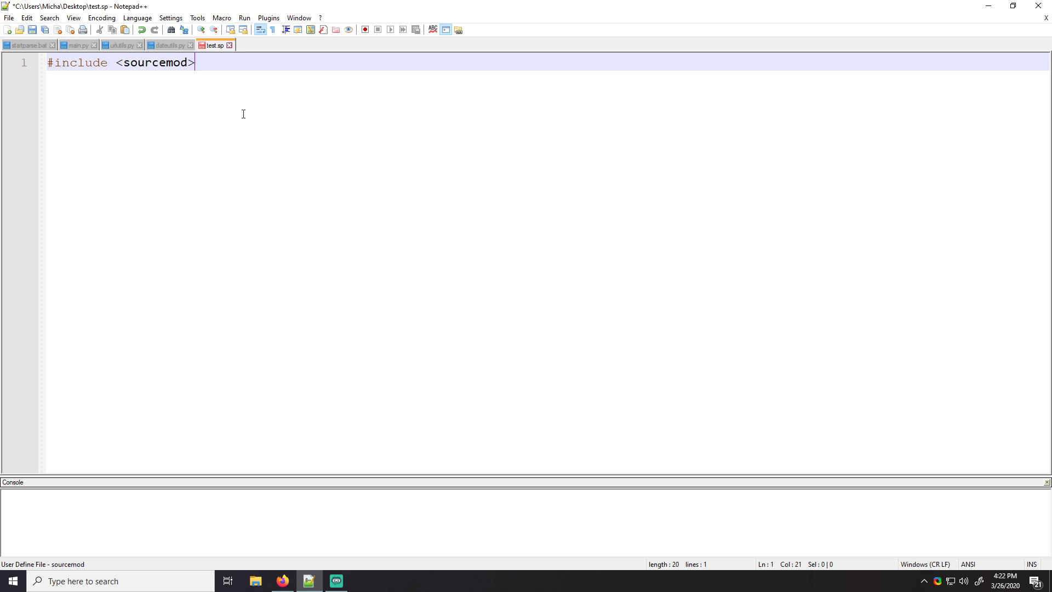
pyautogui.press('Enter')
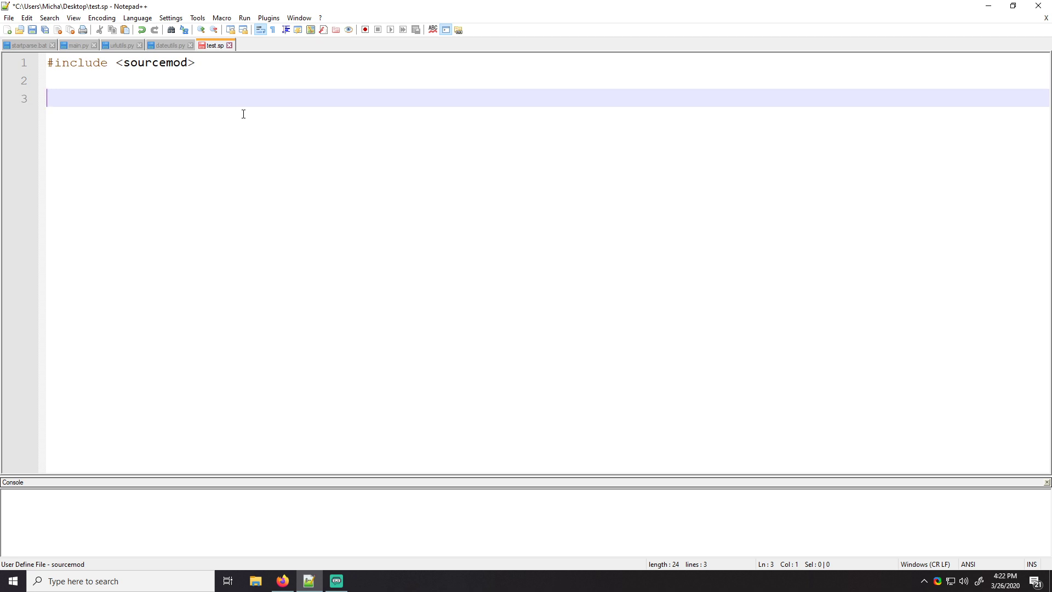
pyautogui.write('#pragma nodec')
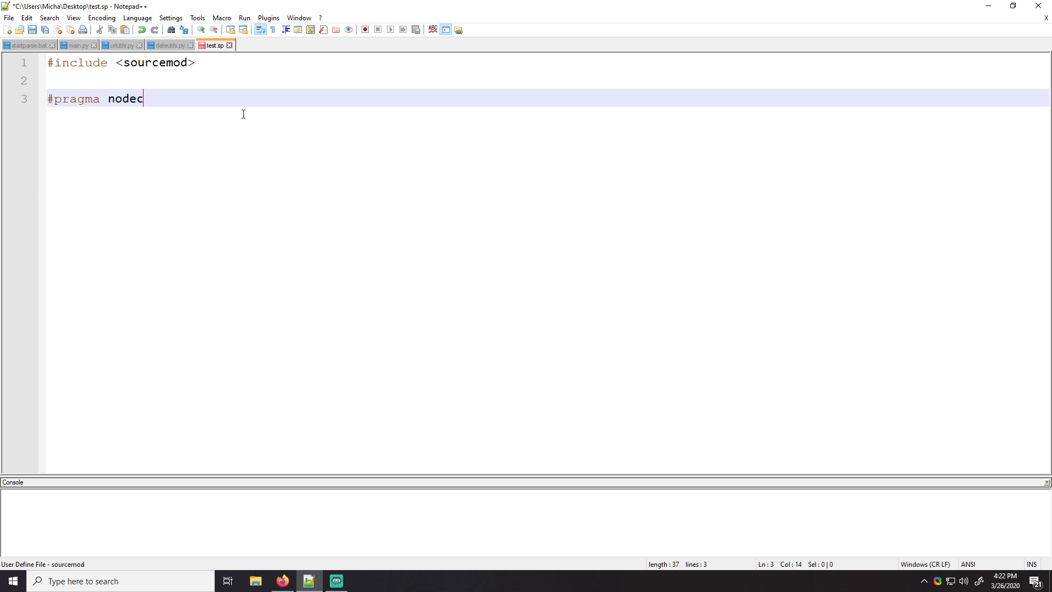
pyautogui.write('ls required')
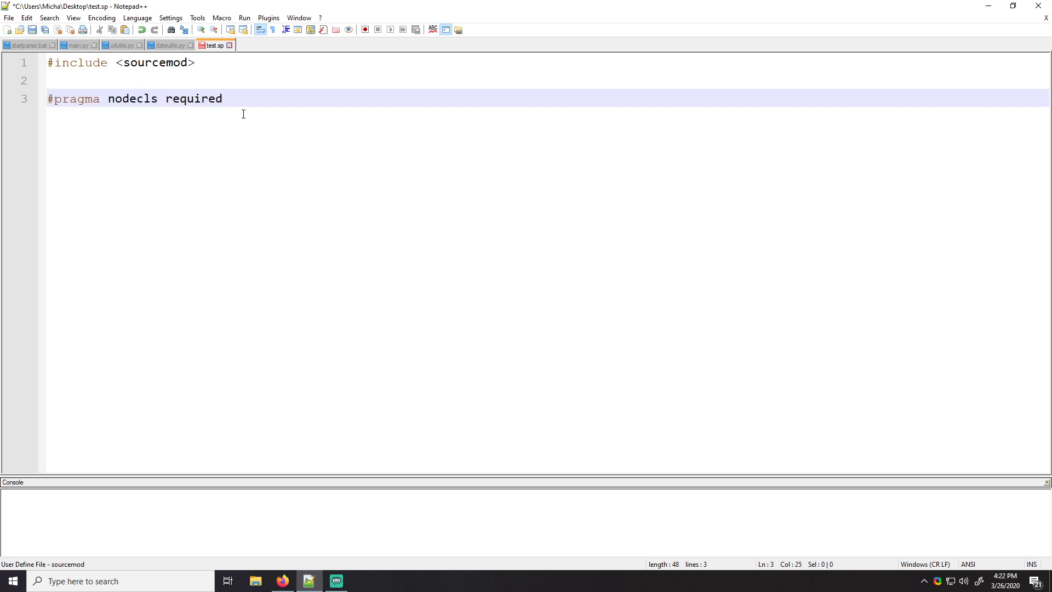
pyautogui.write('new')
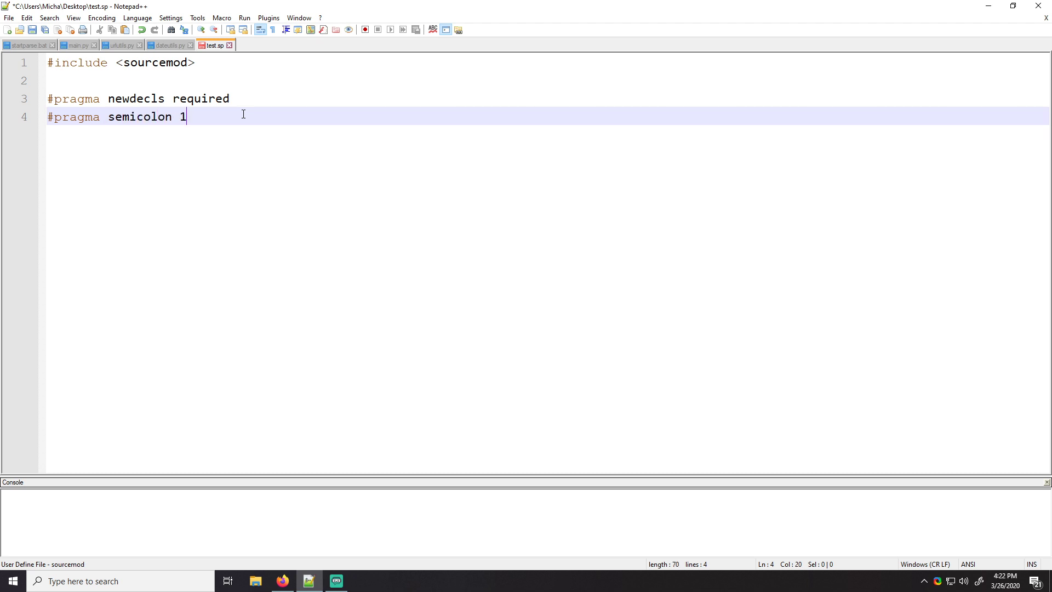
# Add an empty public void OnPluginStart() { } body below the pragmas.
pyautogui.write('p')
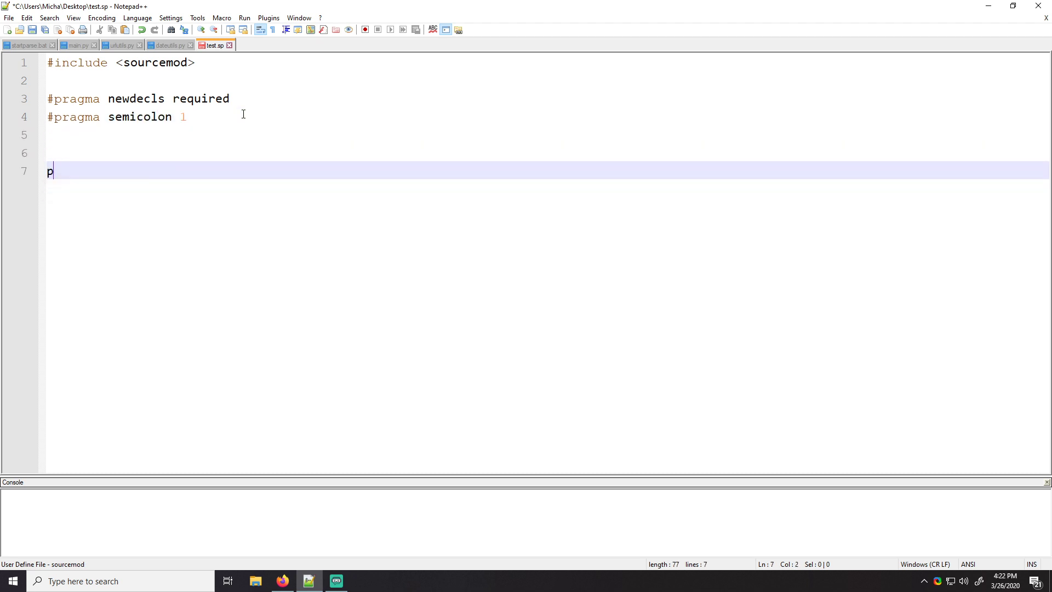
pyautogui.write('ublic void')
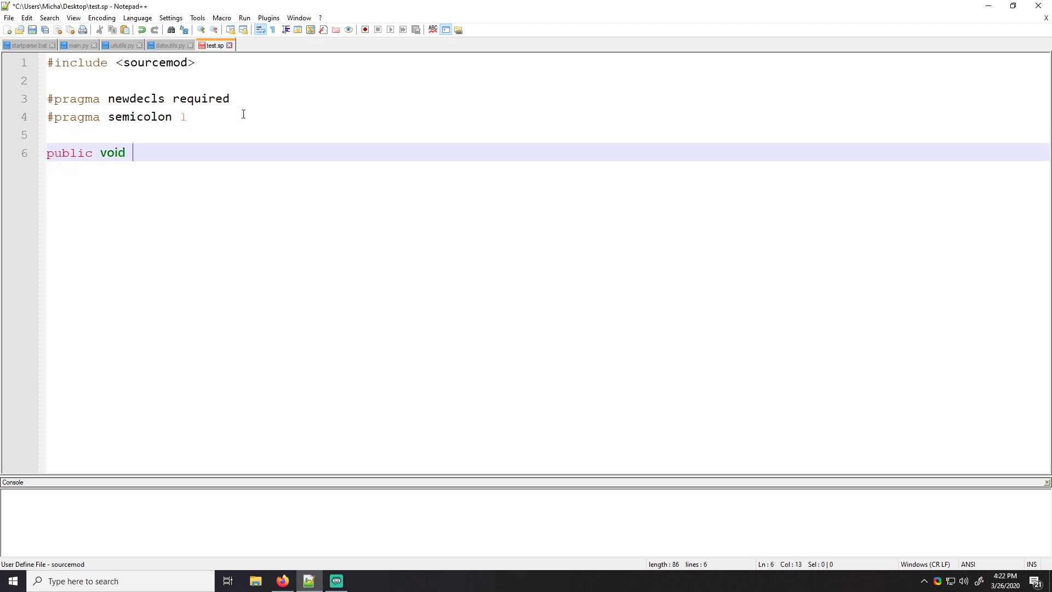
pyautogui.write('OnPluginStart(')
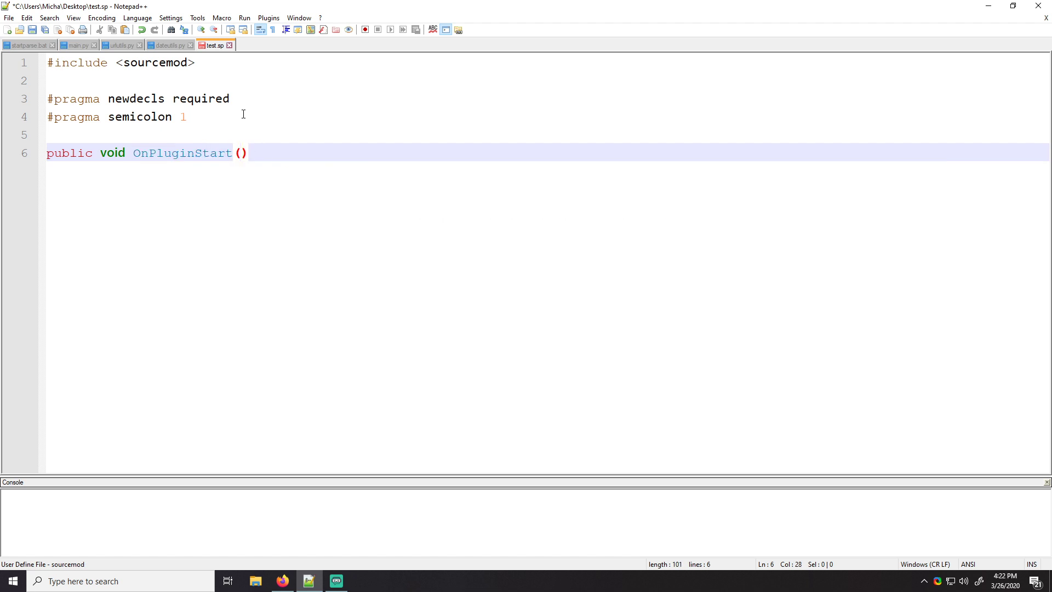
pyautogui.write('{')
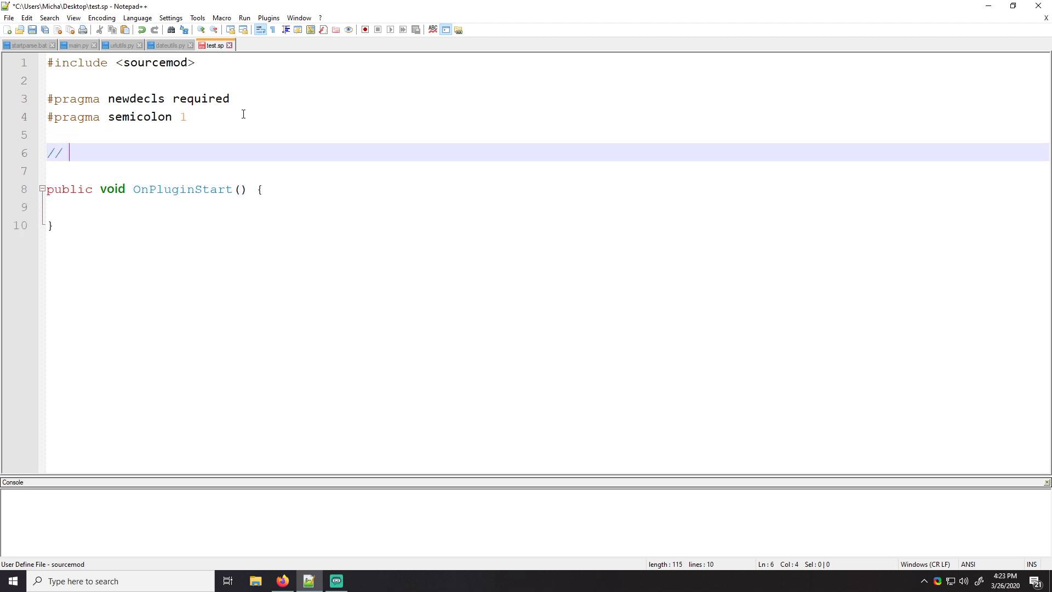
# Write comment lines naming sv_allowupload 1, cl_wd0apiwkopai and sm_awdisoeiutg above OnPluginStart.
pyautogui.write('sv_a')
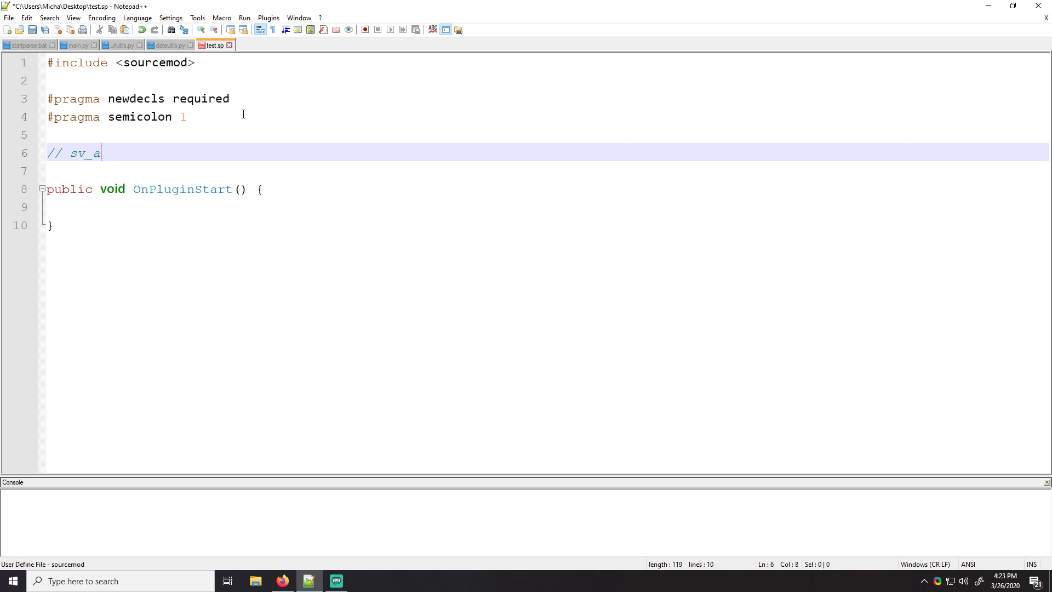
pyautogui.write('llowupload 1')
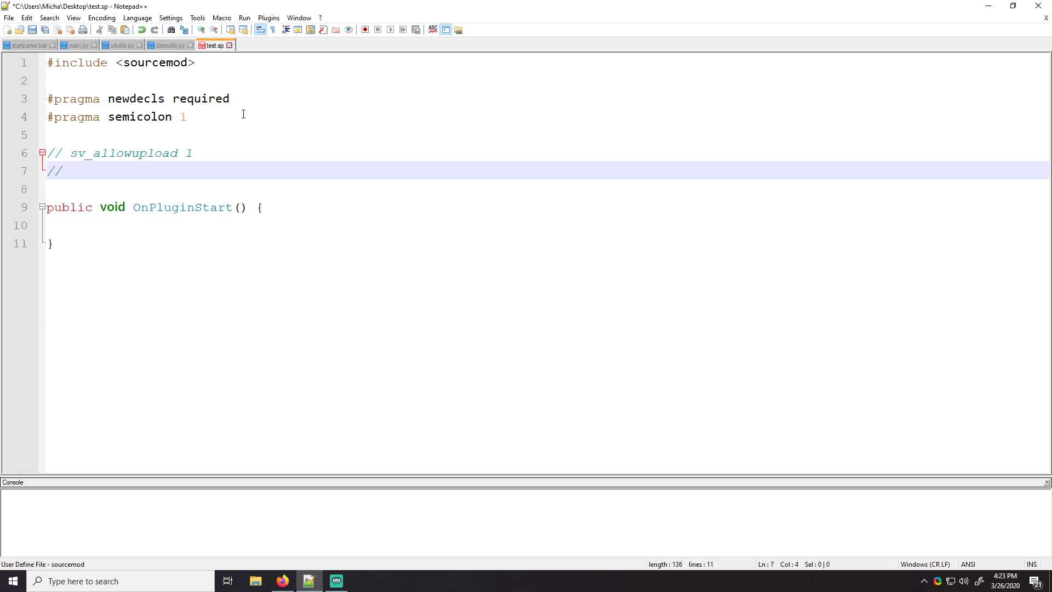
pyautogui.write('cl')
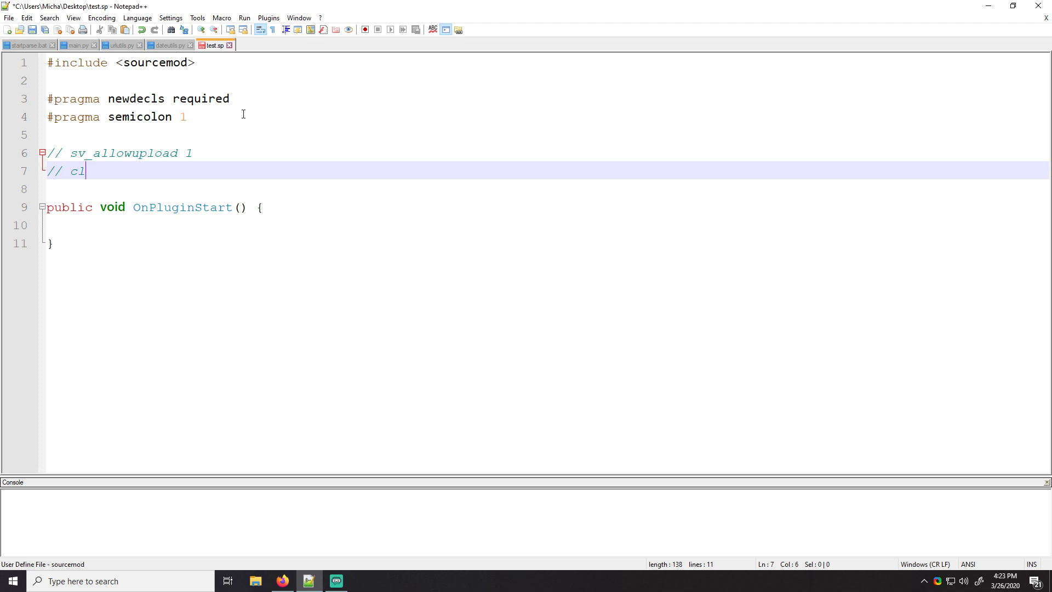
pyautogui.write('_')
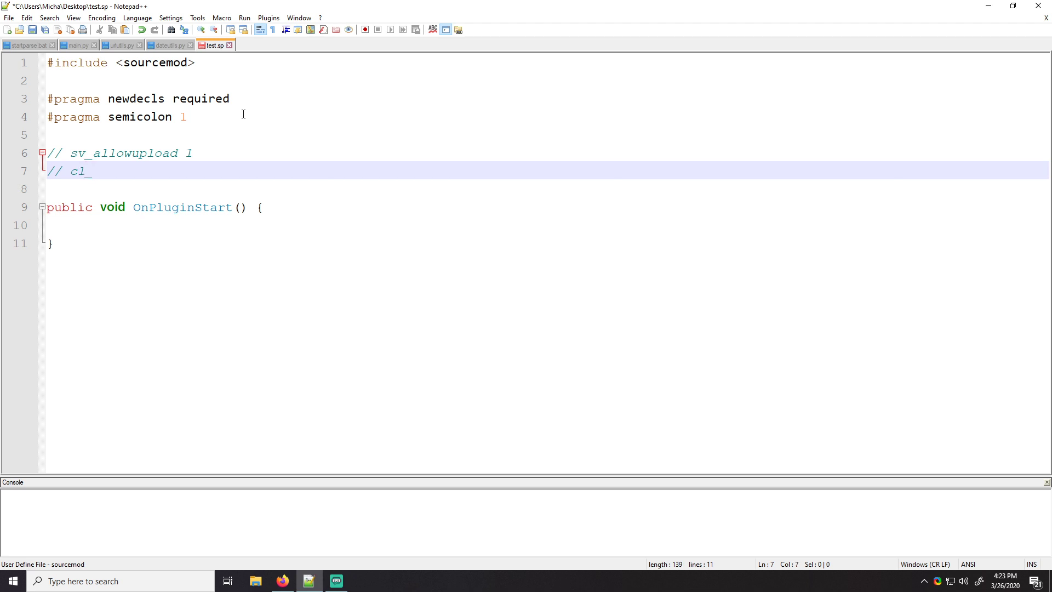
pyautogui.write('wd0apiwkopai')
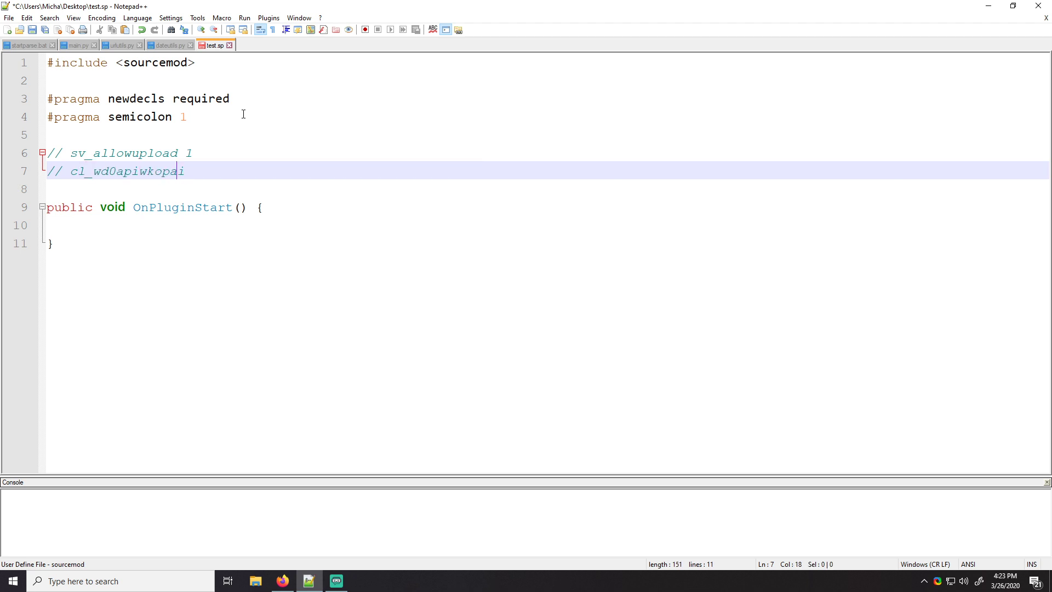
pyautogui.click(70, 171)
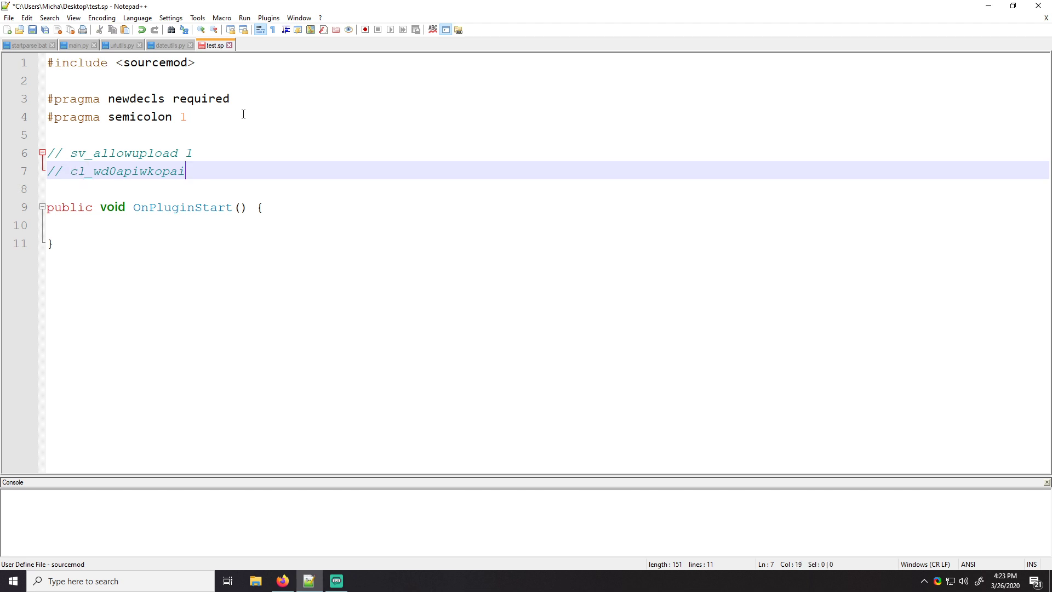
pyautogui.press('enter')
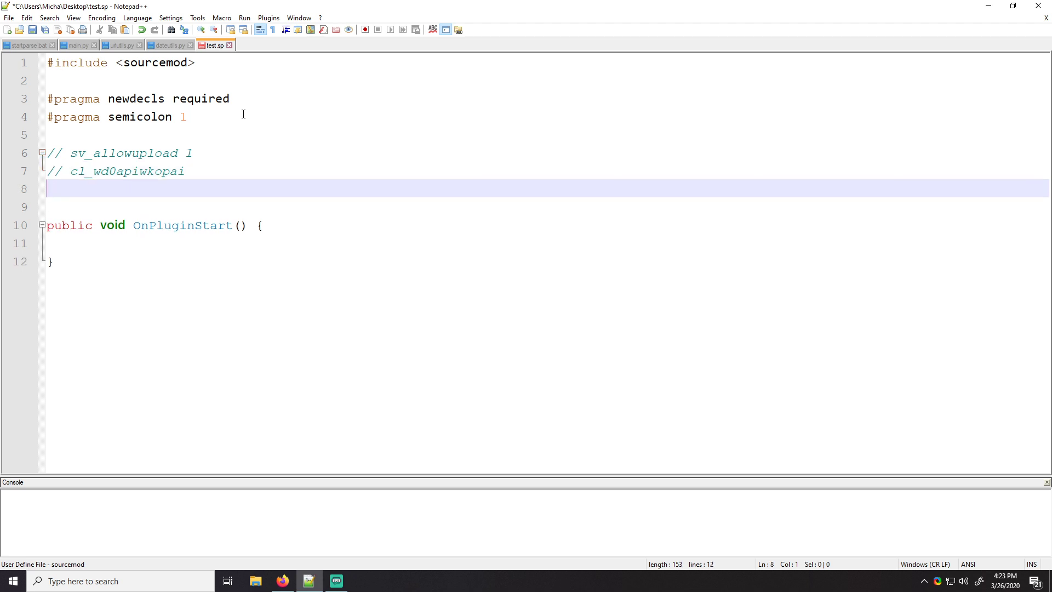
pyautogui.write('//')
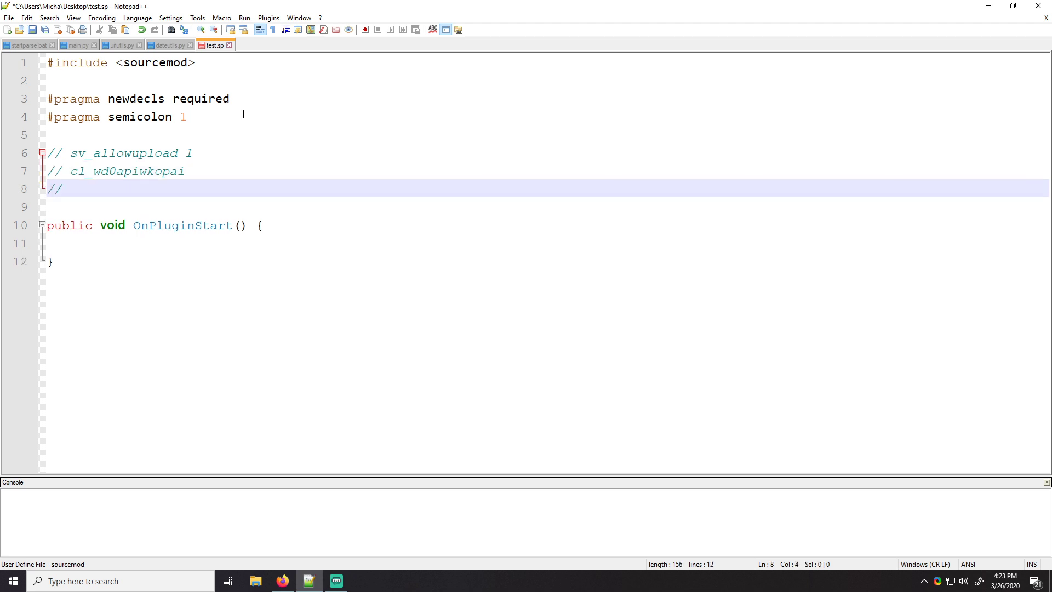
pyautogui.write('sm_awdisoeiutg')
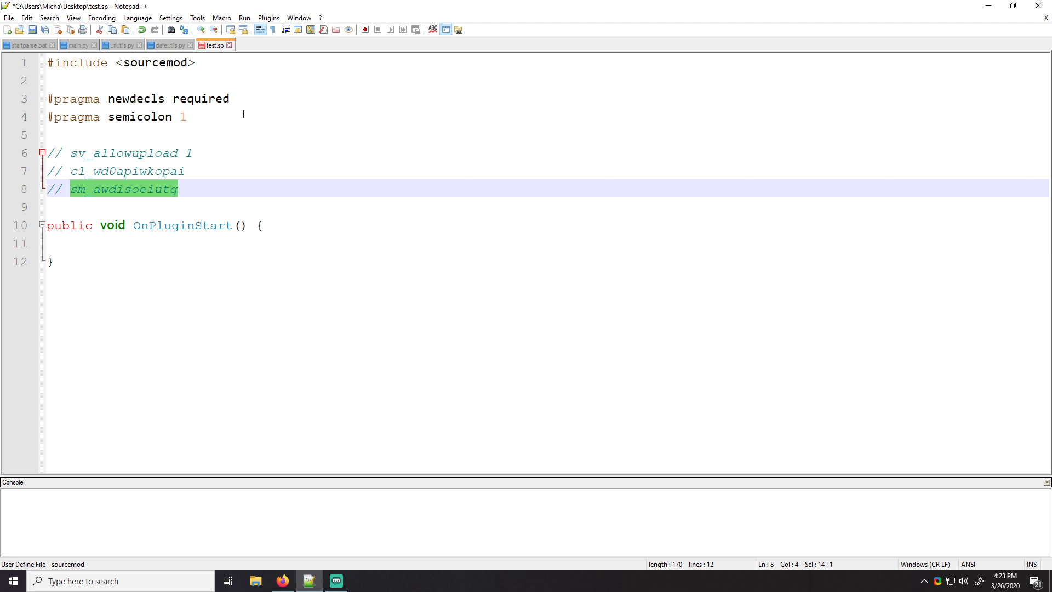
pyautogui.moveTo(231, 117)
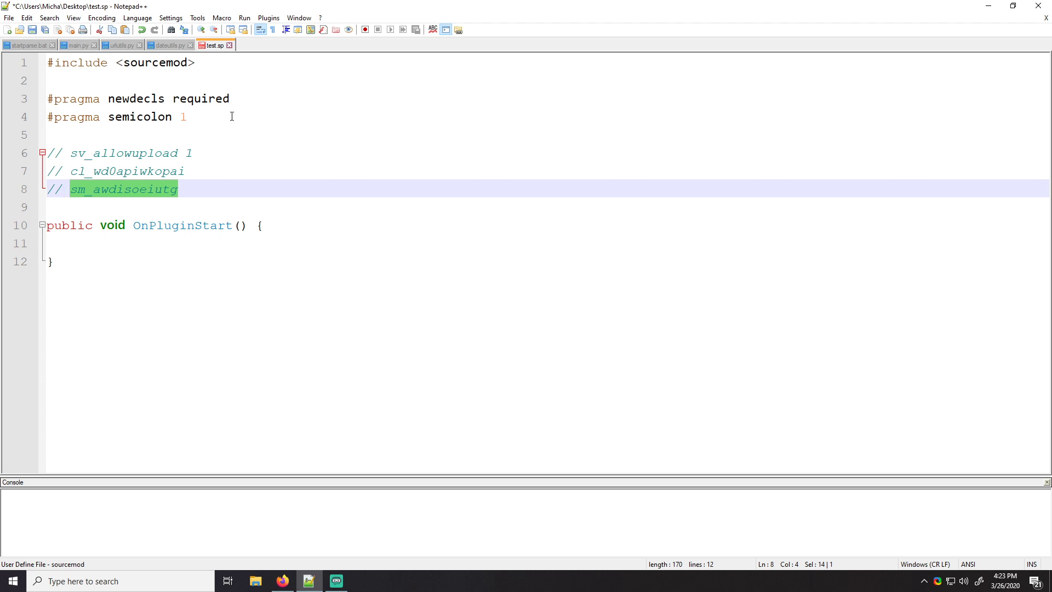
pyautogui.moveTo(196, 190)
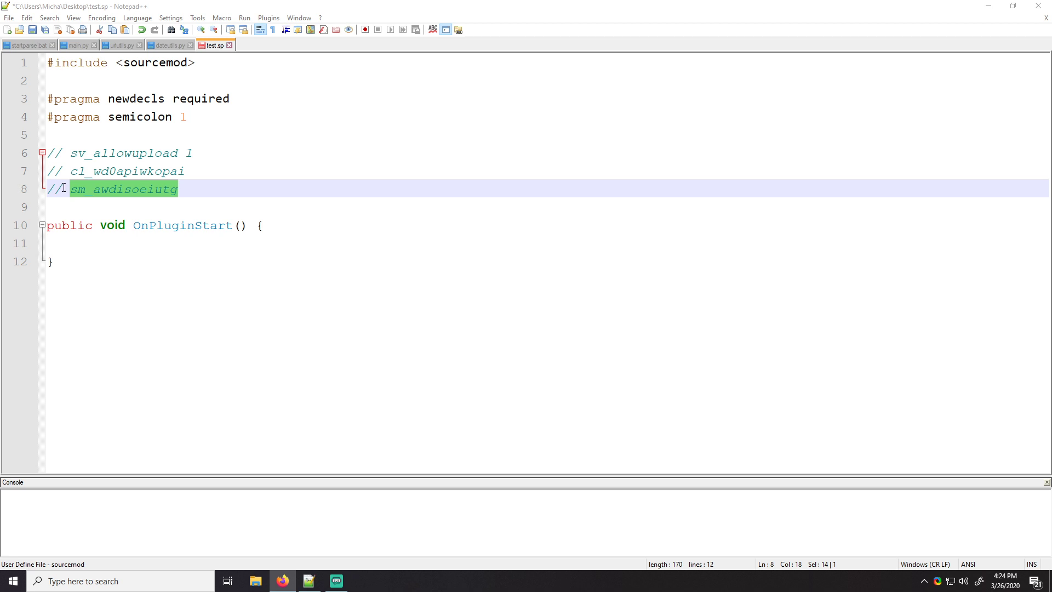
# Declare a global ConVar gcv_bKickFriend above OnPluginStart, then move into the function body.
pyautogui.press('Enter')
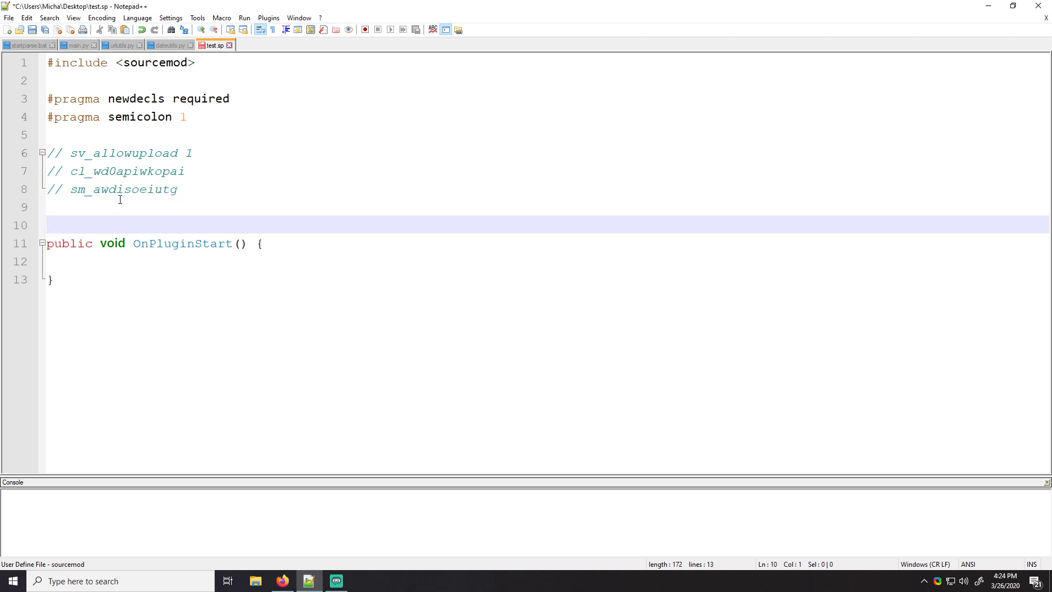
pyautogui.write('ConVar')
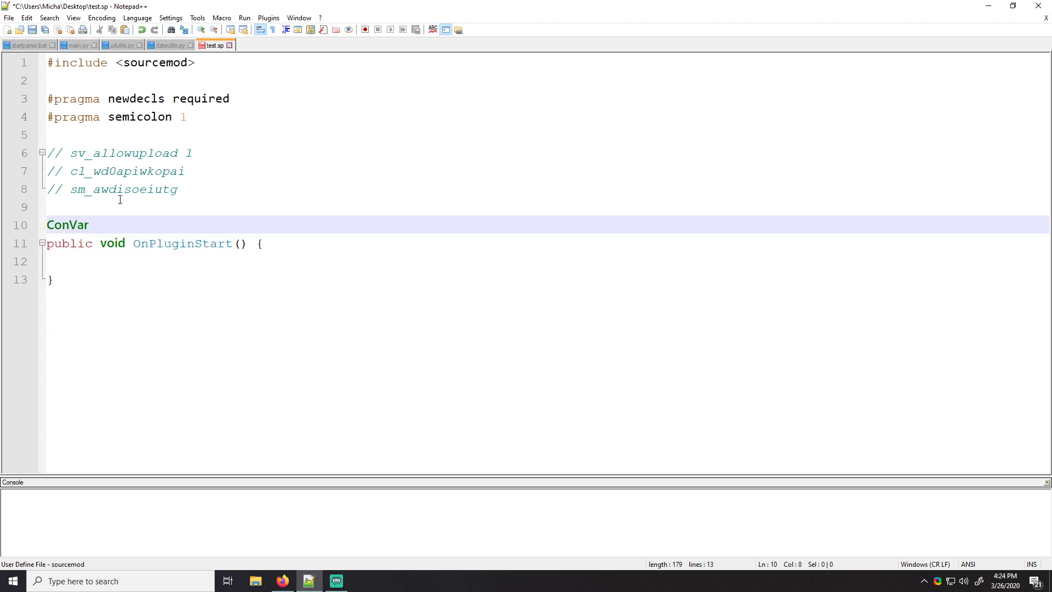
pyautogui.write('g')
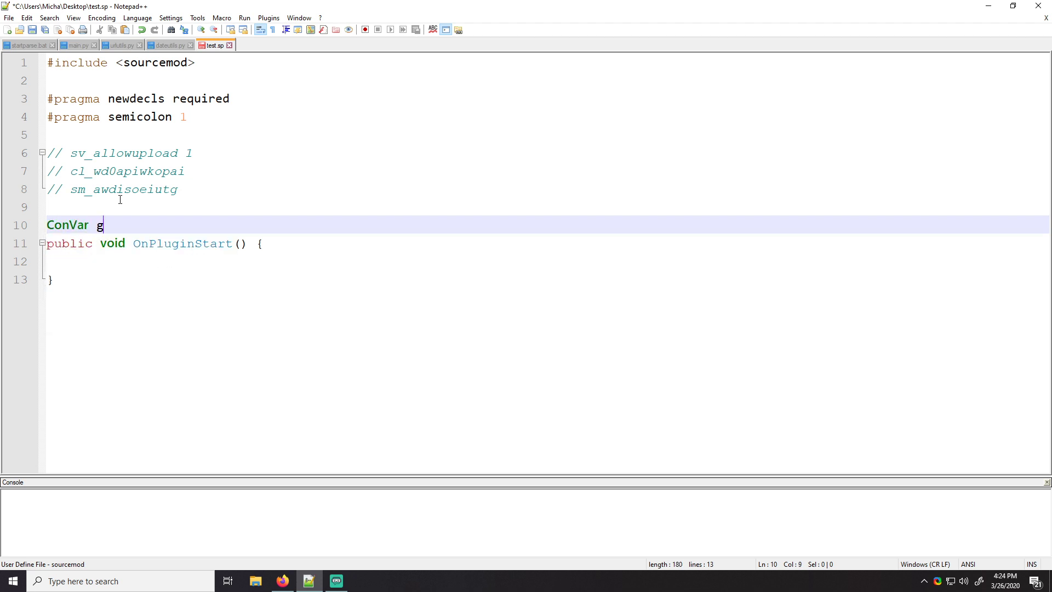
pyautogui.write('c')
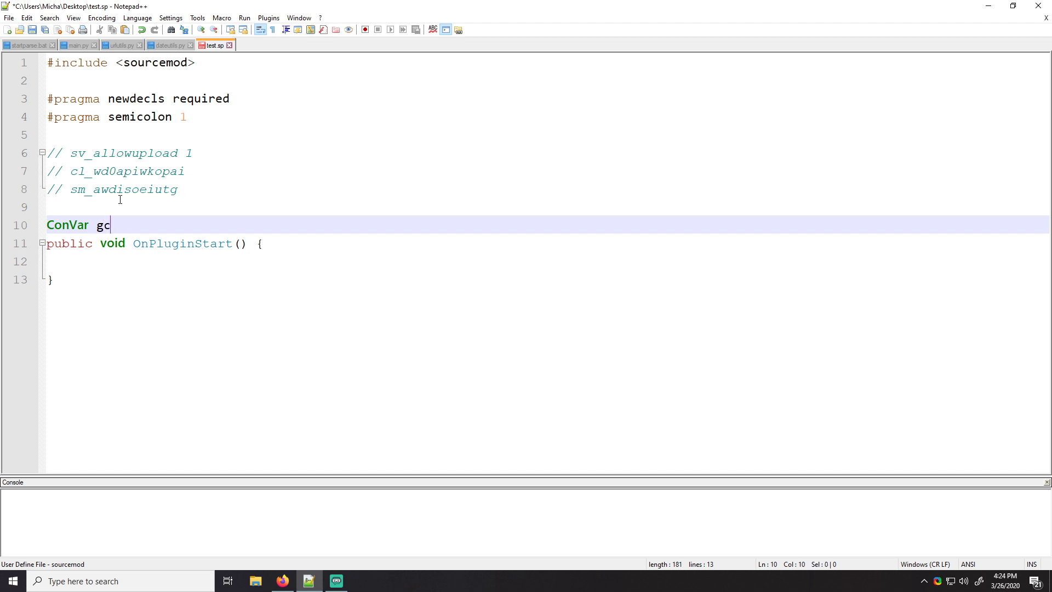
pyautogui.write('v_b')
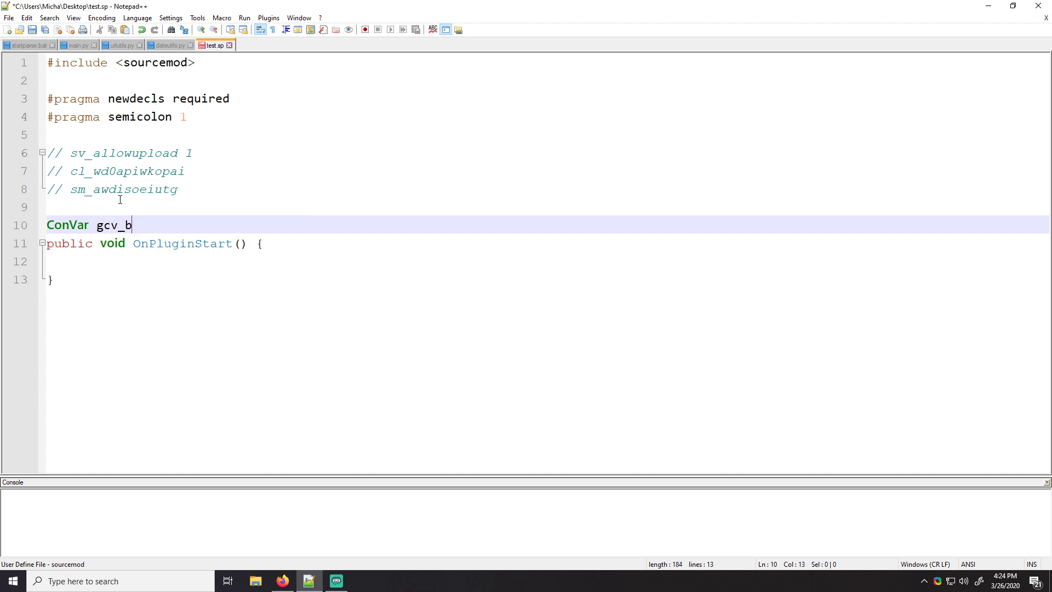
pyautogui.write('Kick')
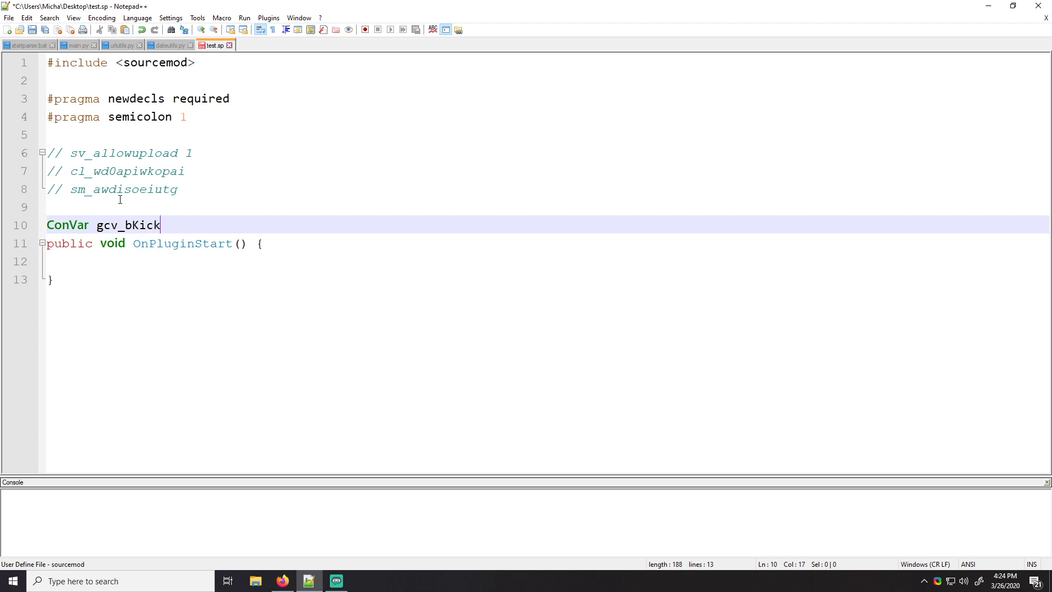
pyautogui.write('Friend = null;')
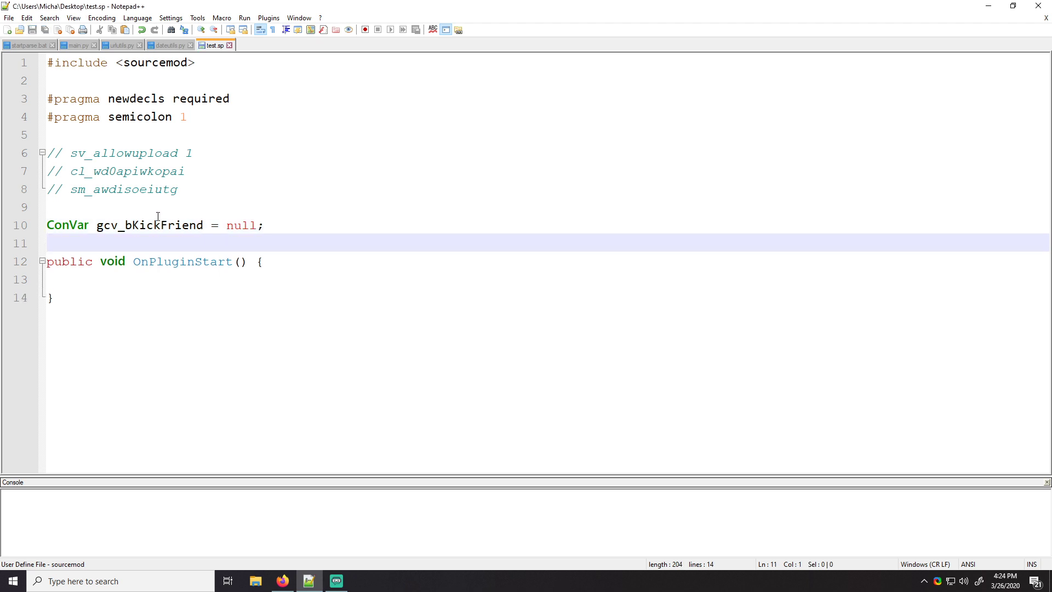
pyautogui.doubleClick(149, 224)
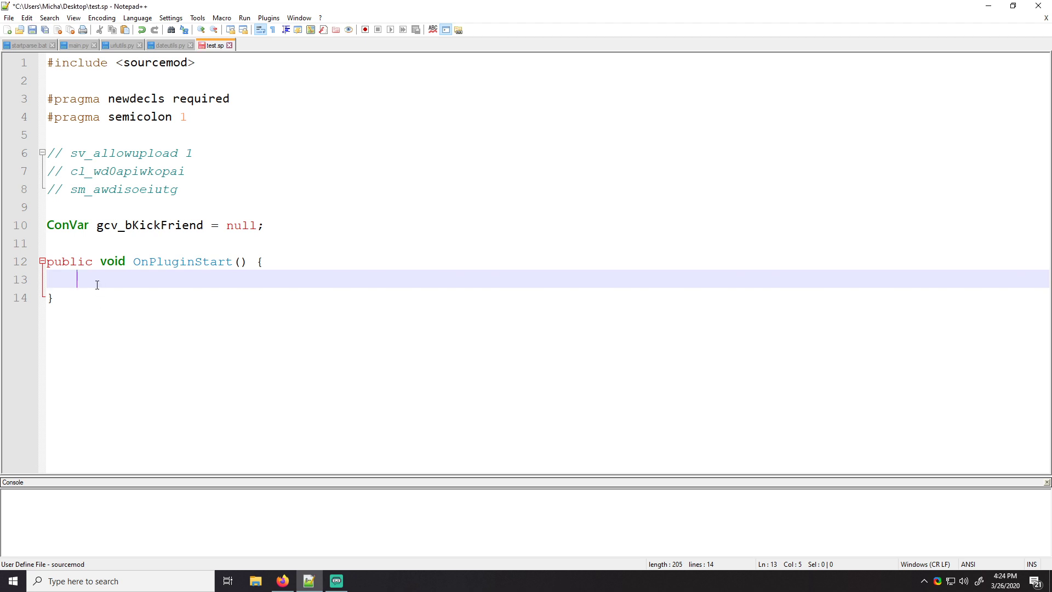
# Assign gcv_bKickFriend = CreateConVar("sm_kick_friend", "0", "Kicks my friend when he joins").
pyautogui.write('gcv_bKickFriend =')
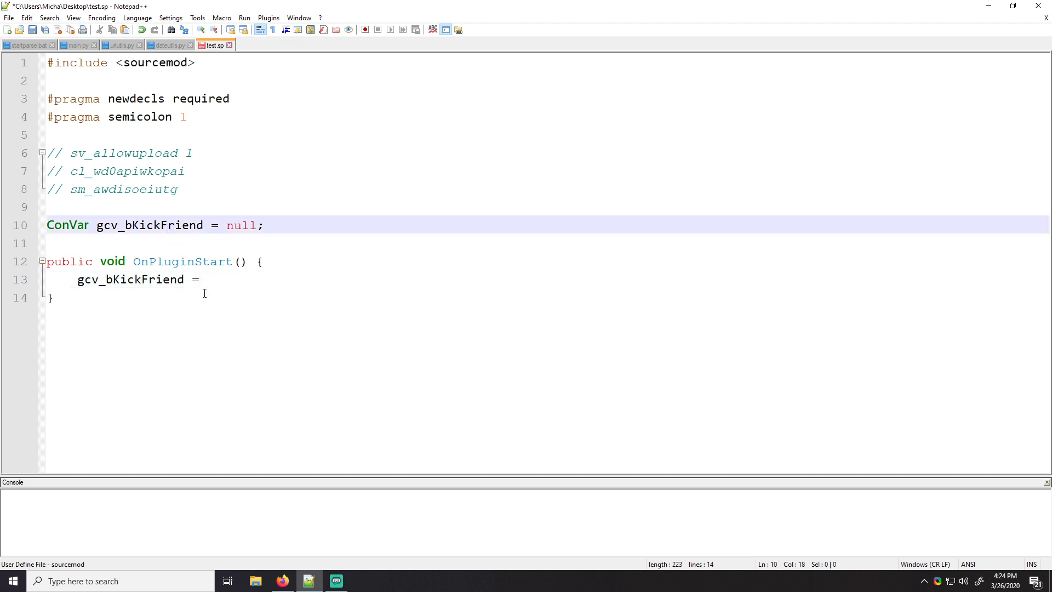
pyautogui.write('C')
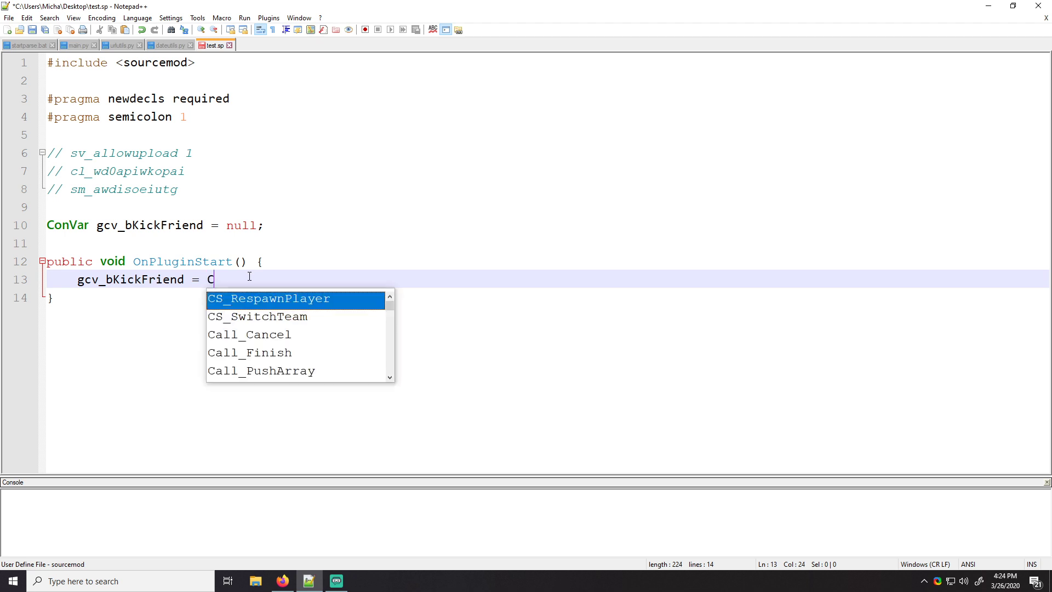
pyautogui.write('CreateConVar(')
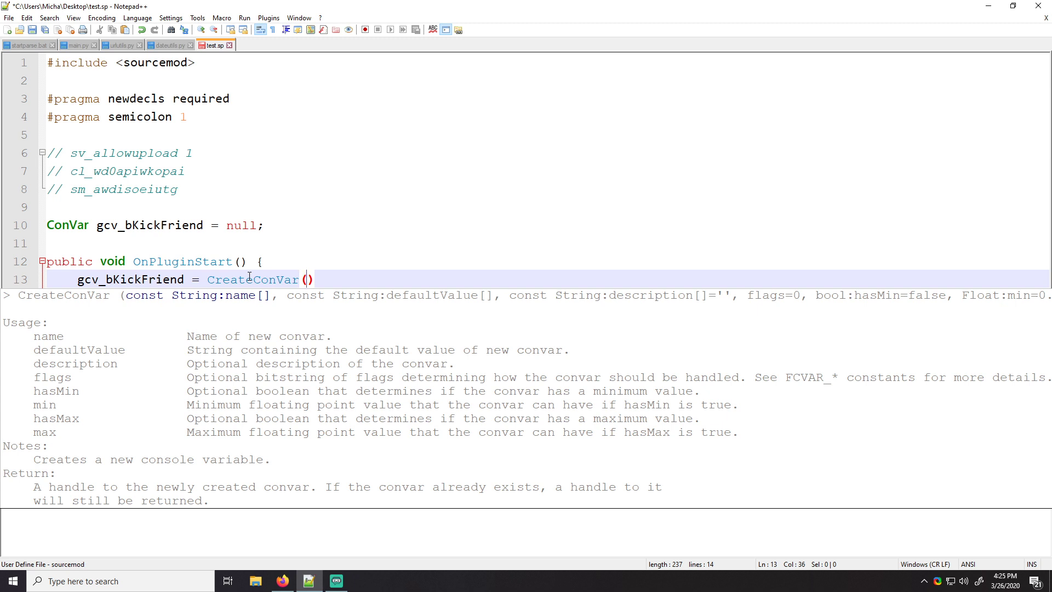
pyautogui.write('"')
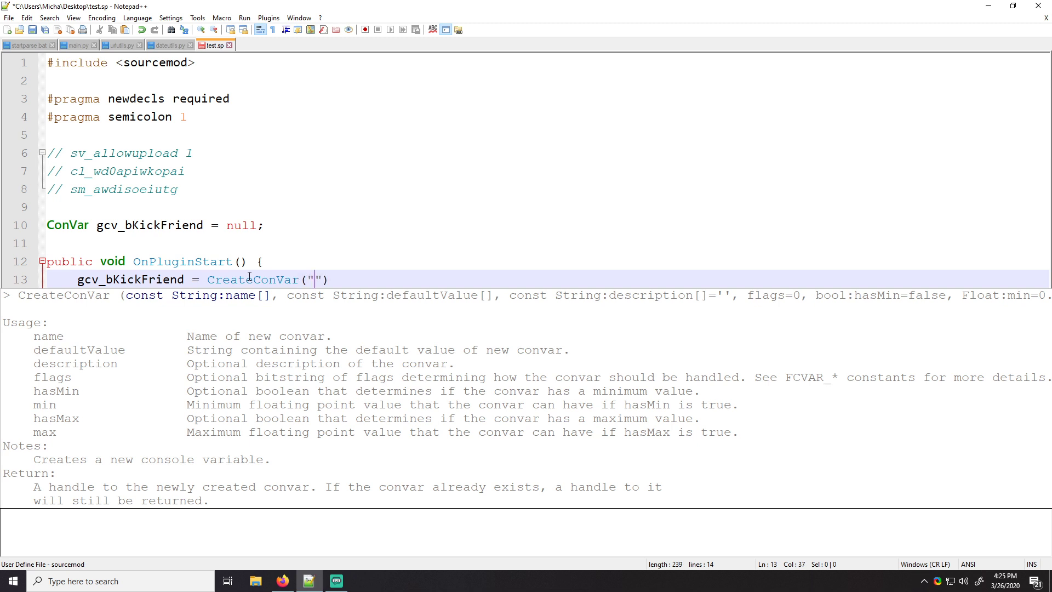
pyautogui.write('sm_')
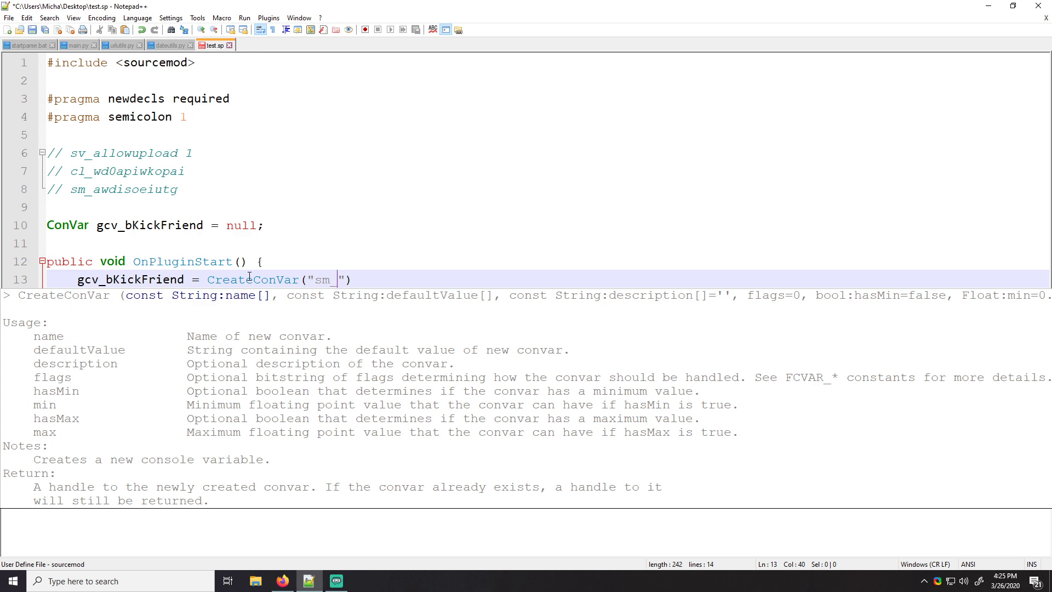
pyautogui.write('kick_fr')
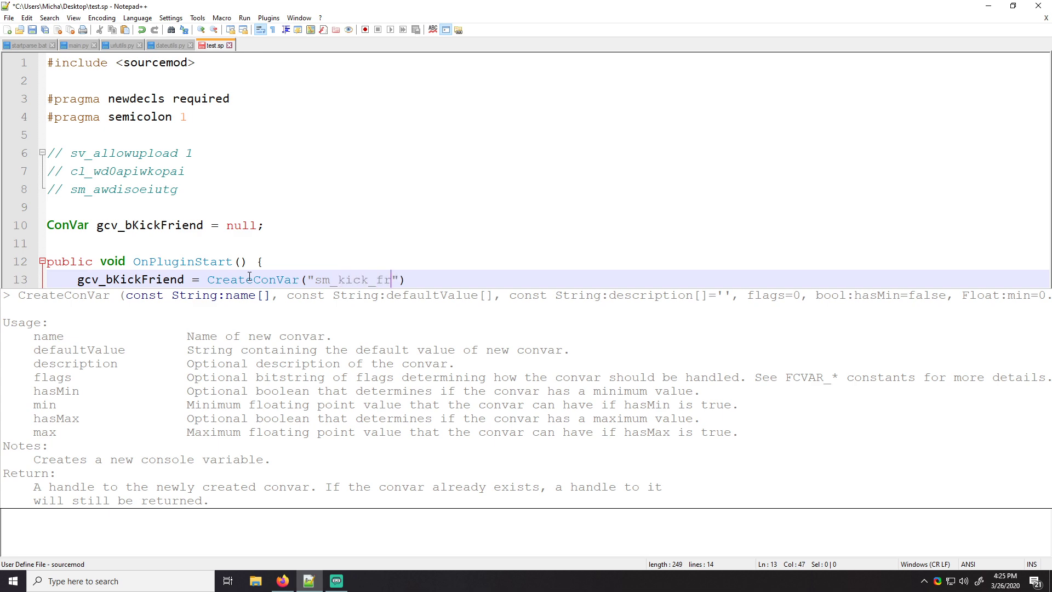
pyautogui.write('iend",')
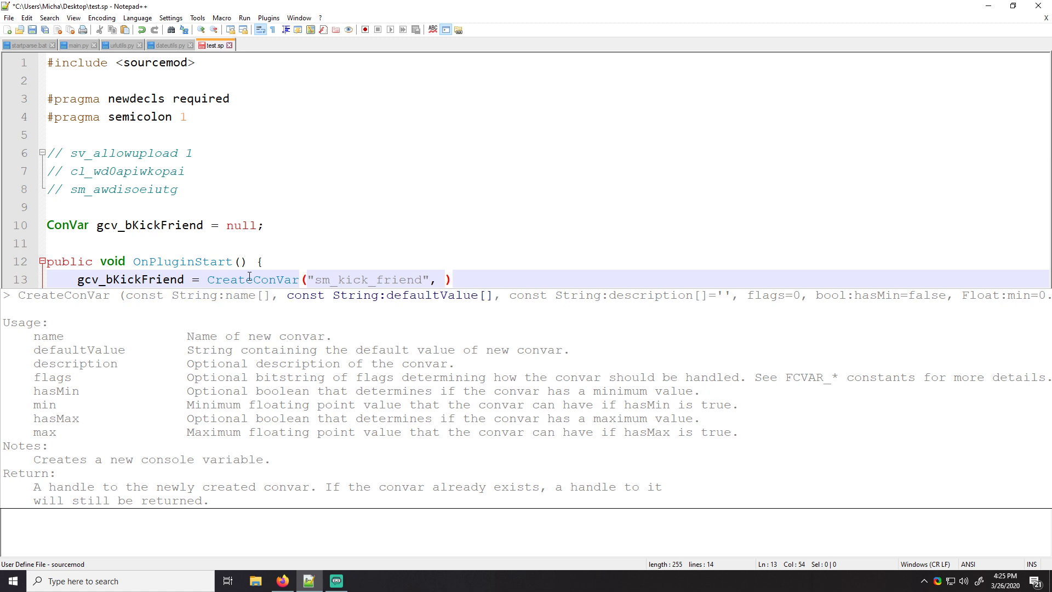
pyautogui.write('""')
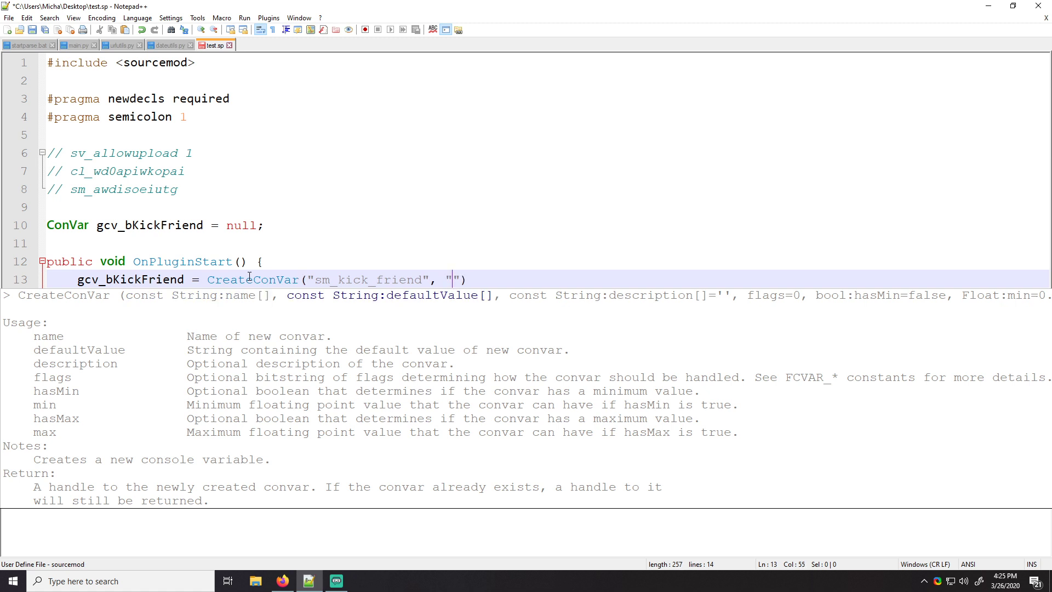
pyautogui.write('0')
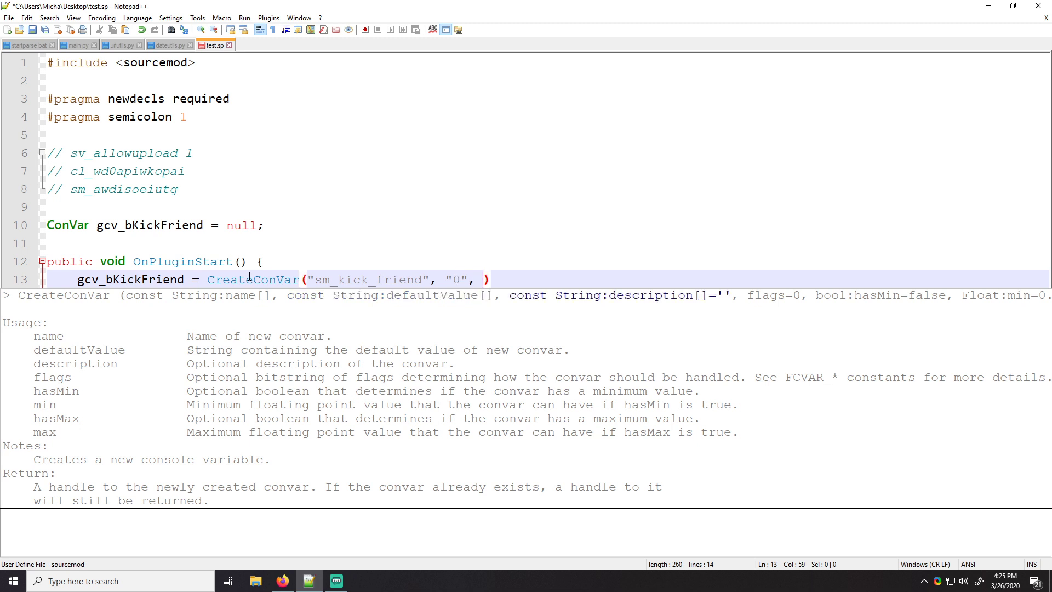
pyautogui.write('""')
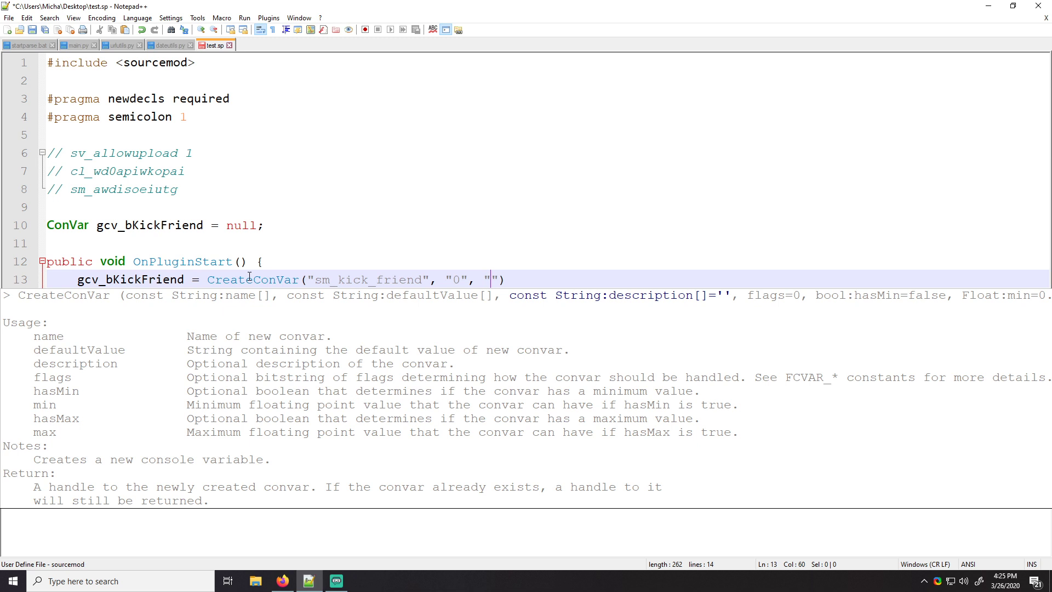
pyautogui.write('Kicks my friend when he jo')
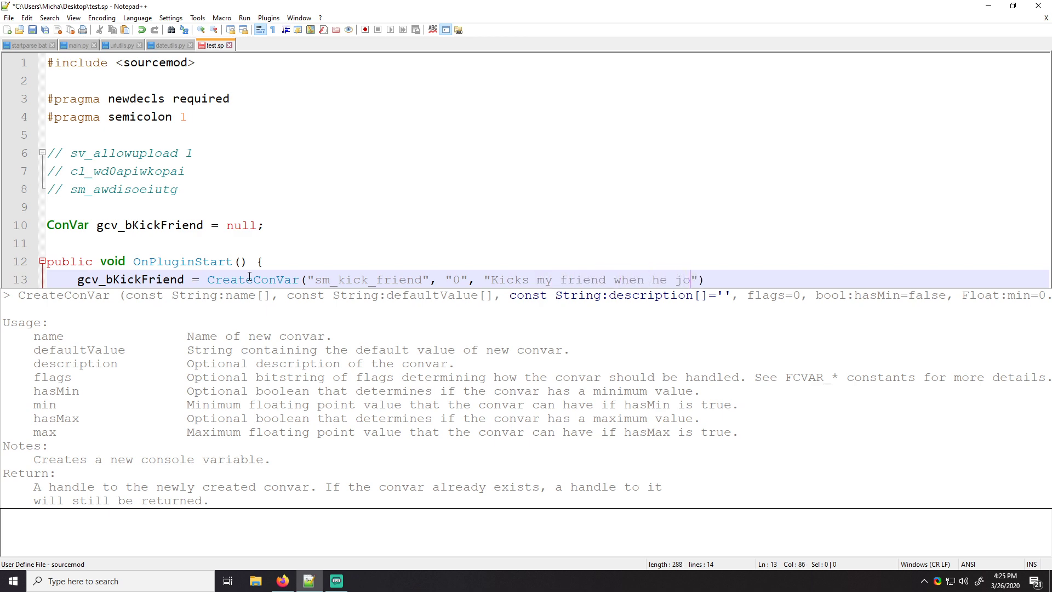
pyautogui.write('ins')
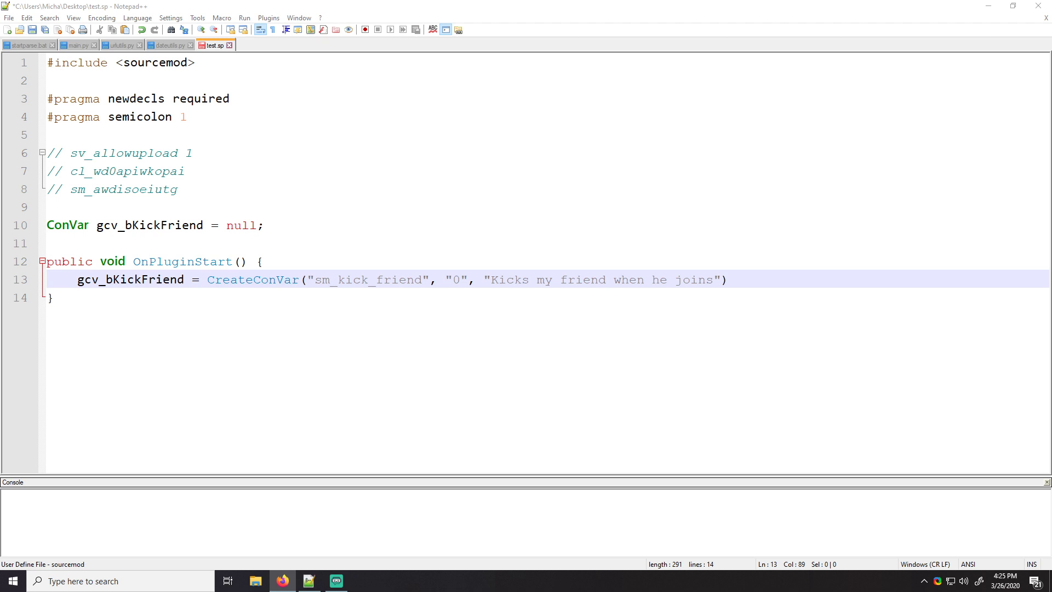
pyautogui.moveTo(623, 298)
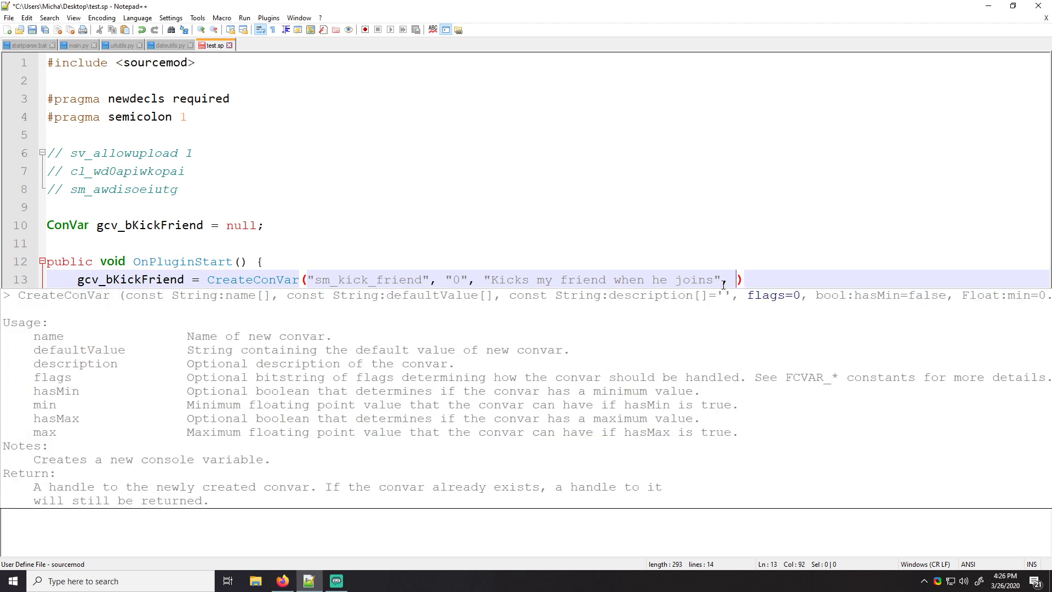
# Drop the trial FCVAR_NOTIFY flag and end the CreateConVar statement with a semicolon.
pyautogui.write('FCVAR_NOTIFY')
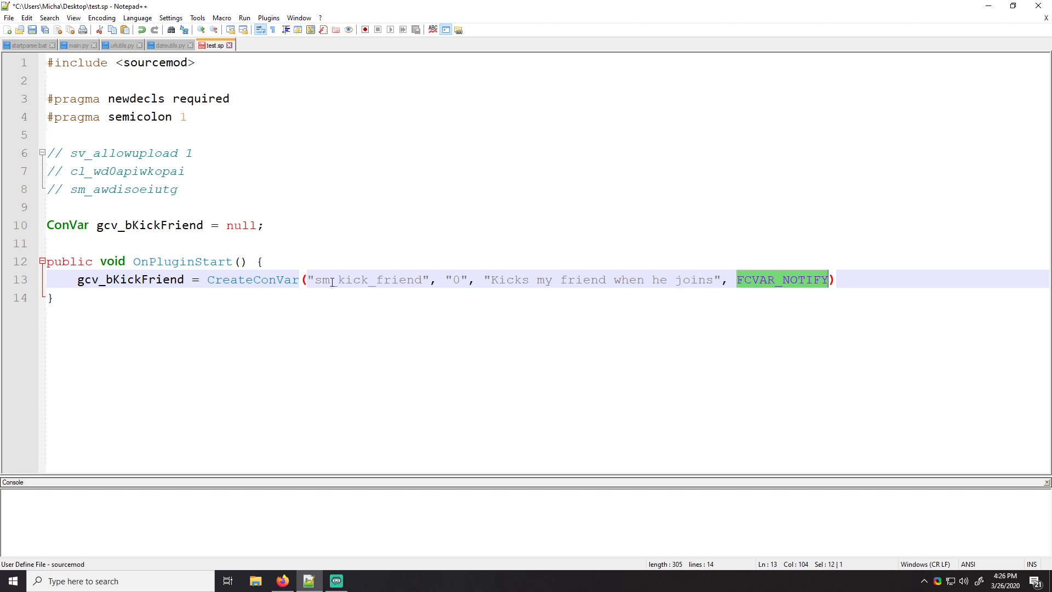
pyautogui.doubleClick(349, 280)
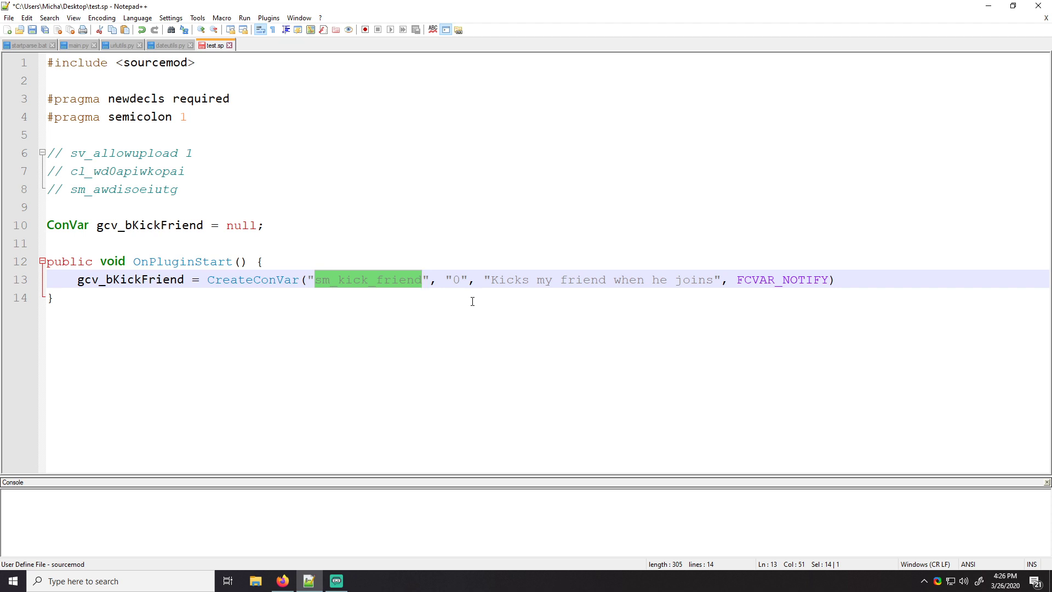
pyautogui.moveTo(451, 293)
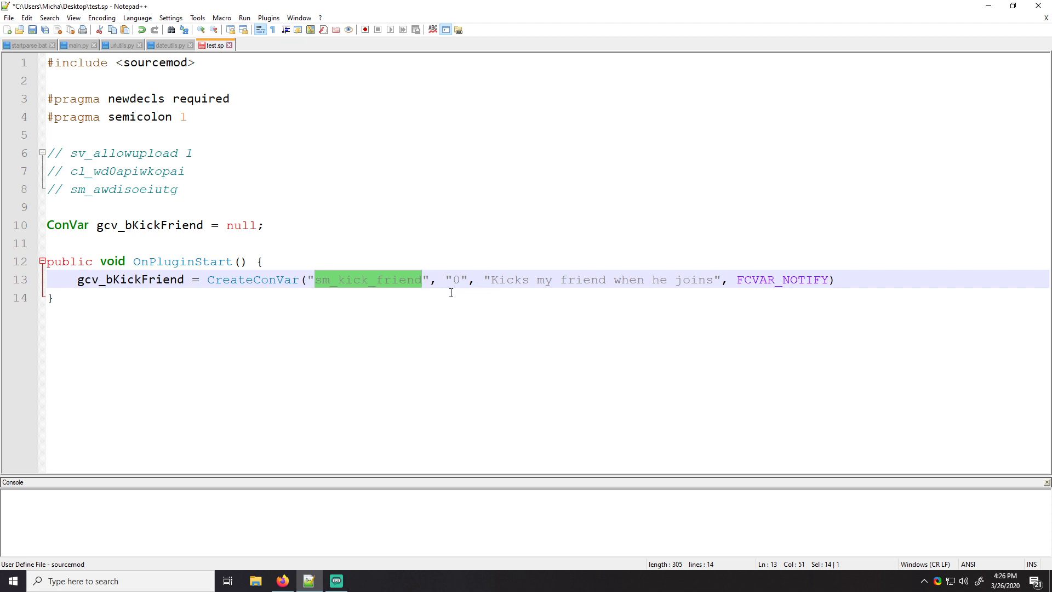
pyautogui.moveTo(451, 292)
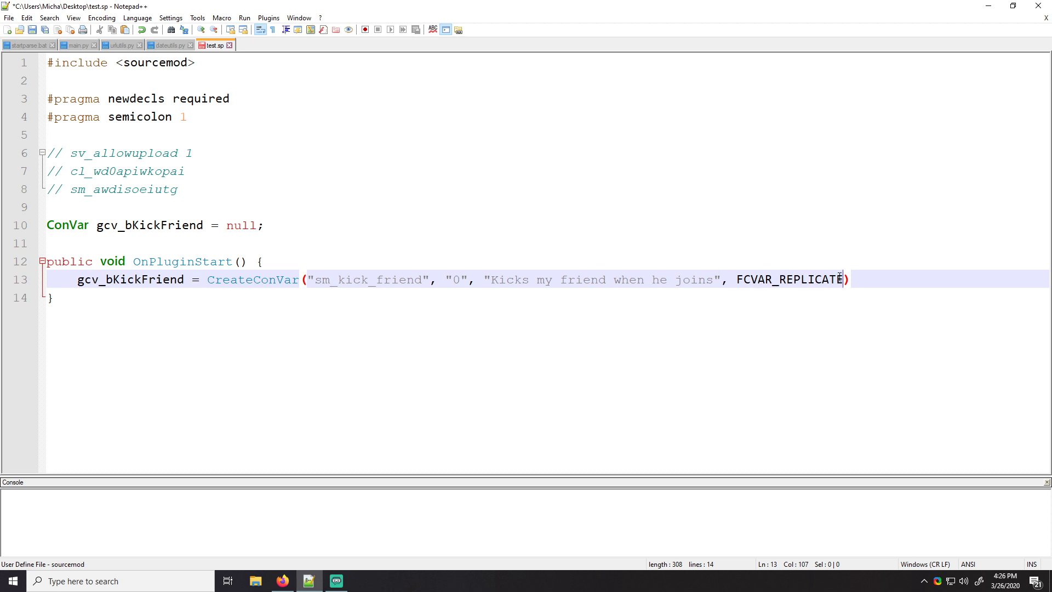
pyautogui.write('D')
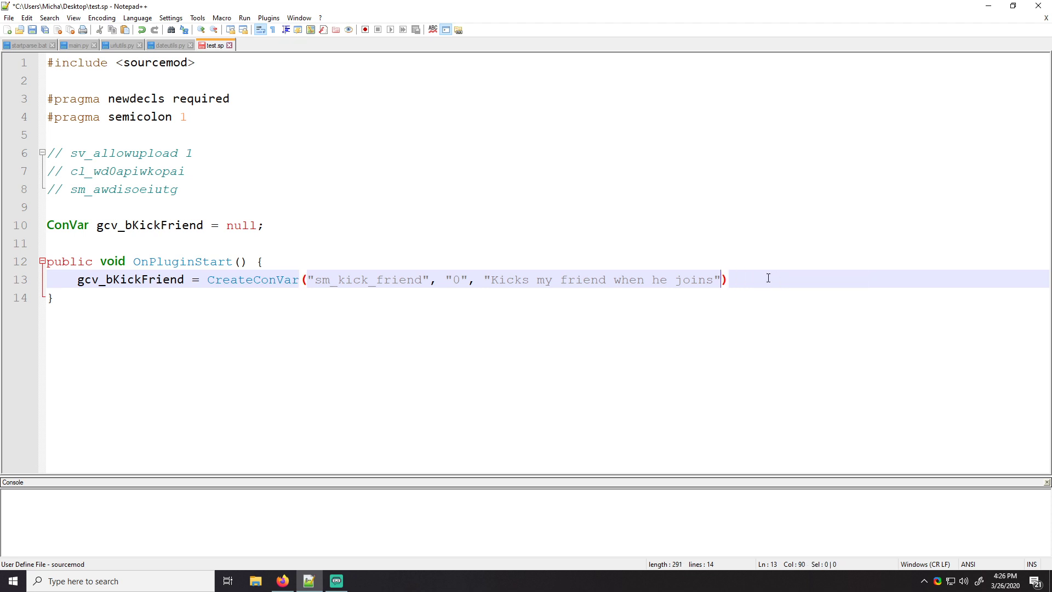
pyautogui.write(';')
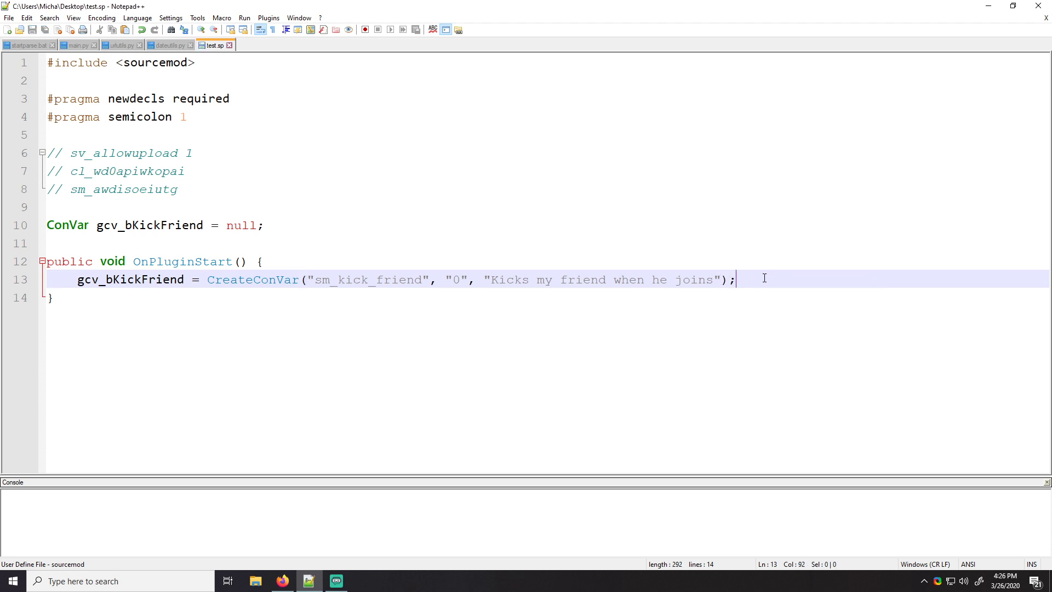
pyautogui.doubleClick(131, 279)
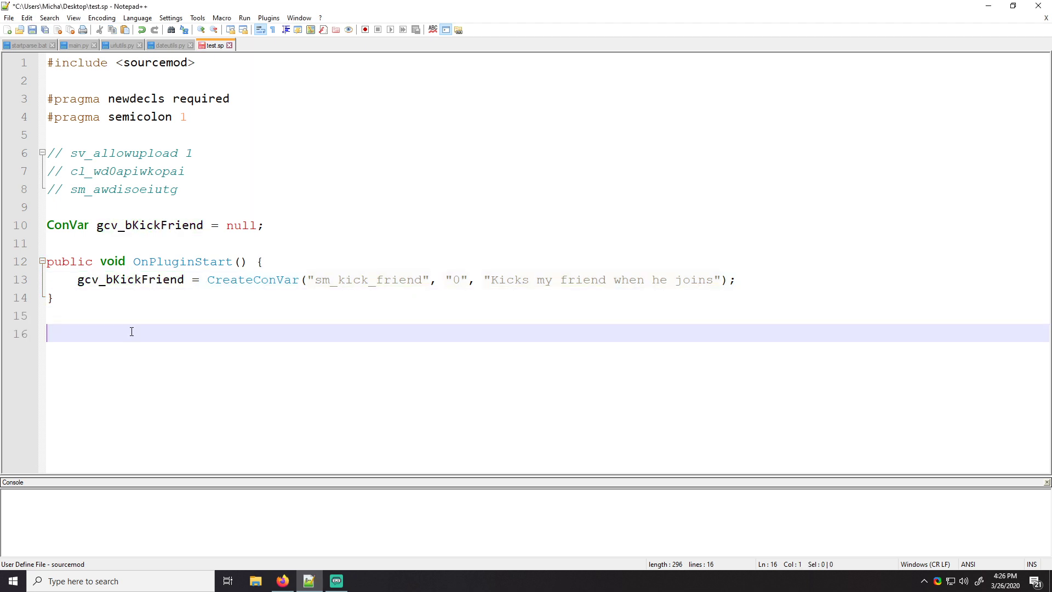
# Add public void OnClientPutInServer declaring a char name[MAX_NAME_LENGTH] buffer.
pyautogui.write('public')
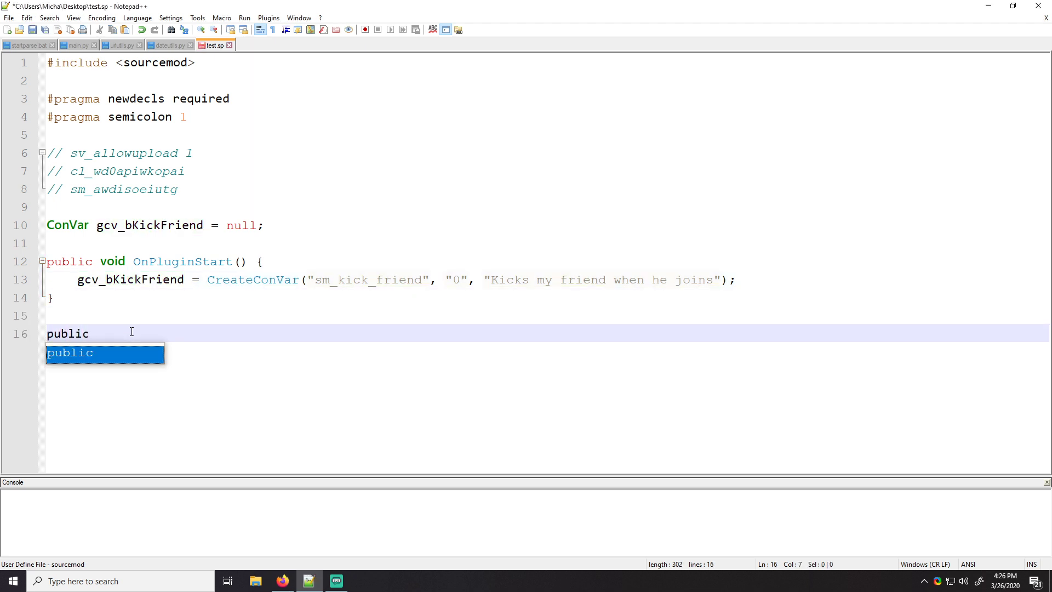
pyautogui.write('void OnClientPutInServer(int client) {')
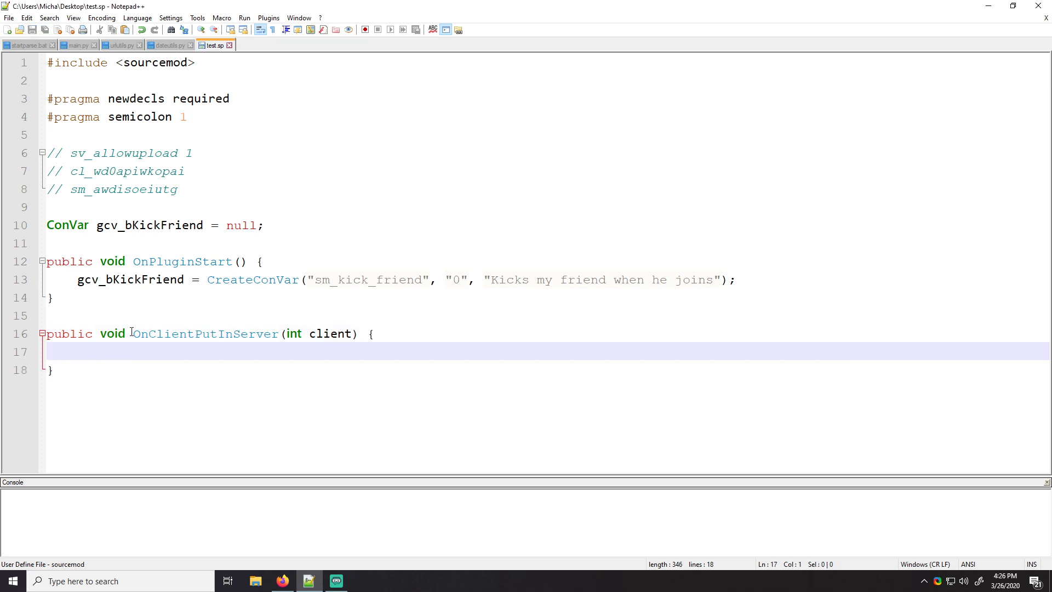
pyautogui.moveTo(194, 334)
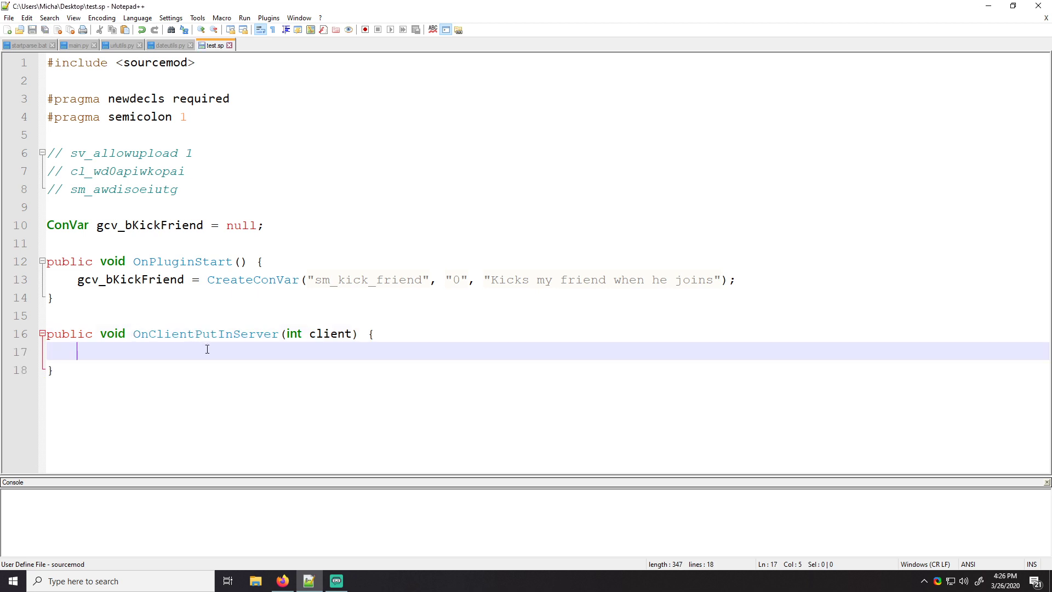
pyautogui.write('char na')
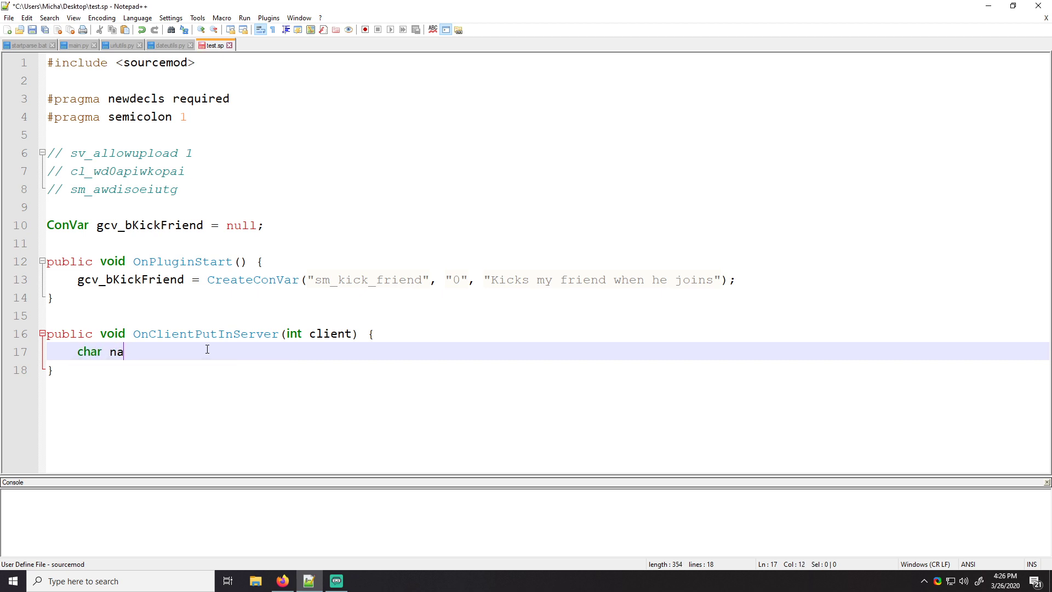
pyautogui.write('me[MAX_NAME_L')
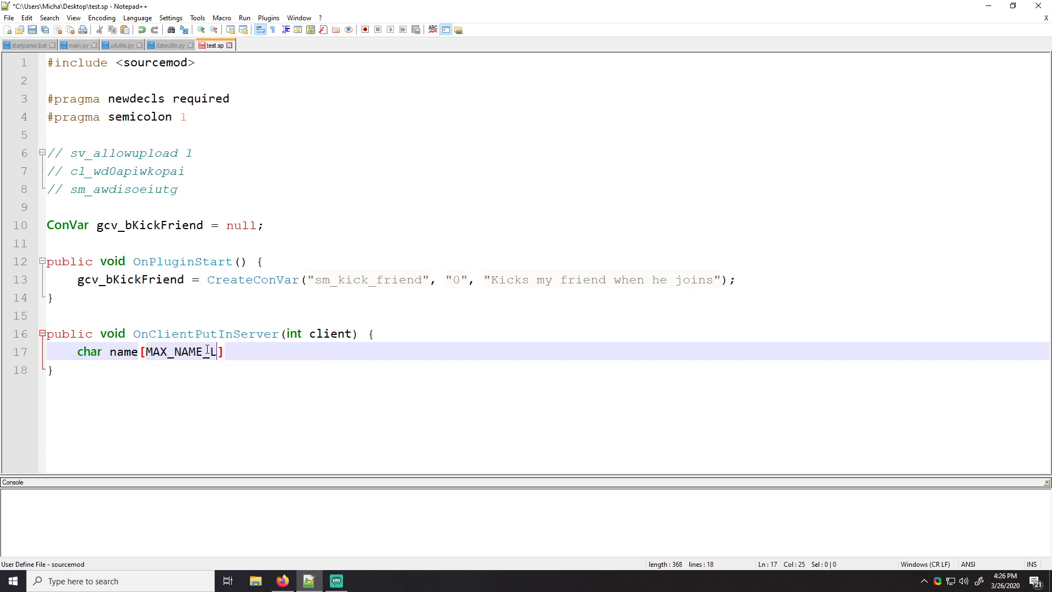
pyautogui.write('ENGTH];')
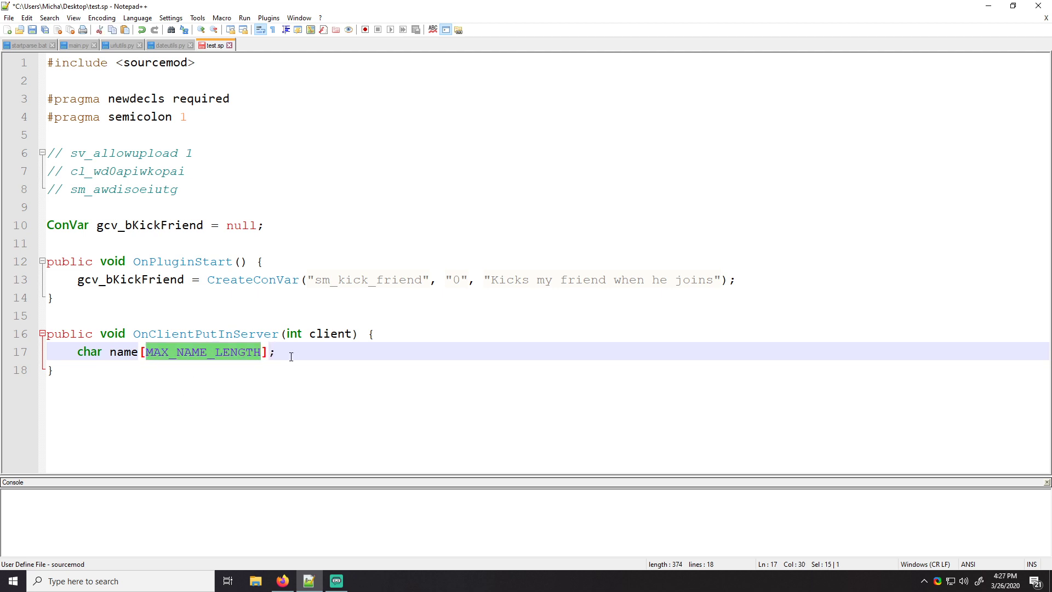
# Fill the buffer with GetClientName(client, name, sizeof(name)).
pyautogui.click(309, 352)
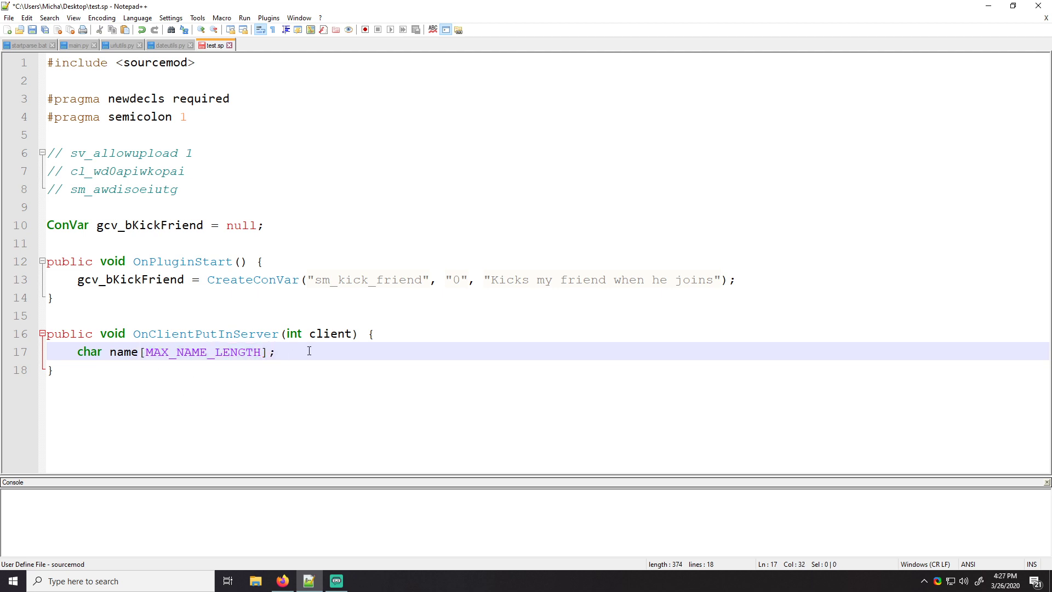
pyautogui.write('Get')
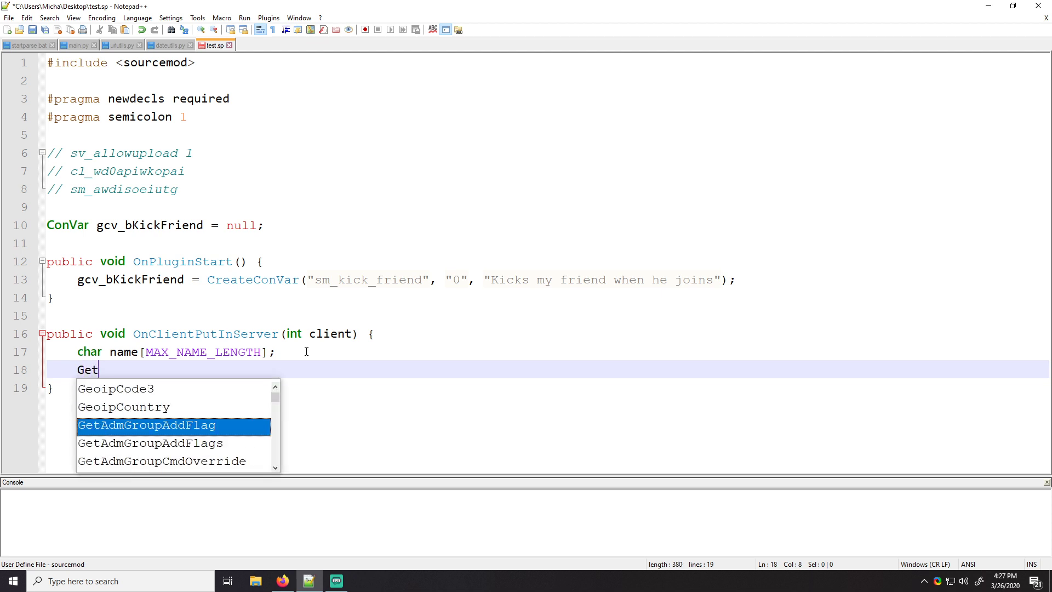
pyautogui.write('ClientName')
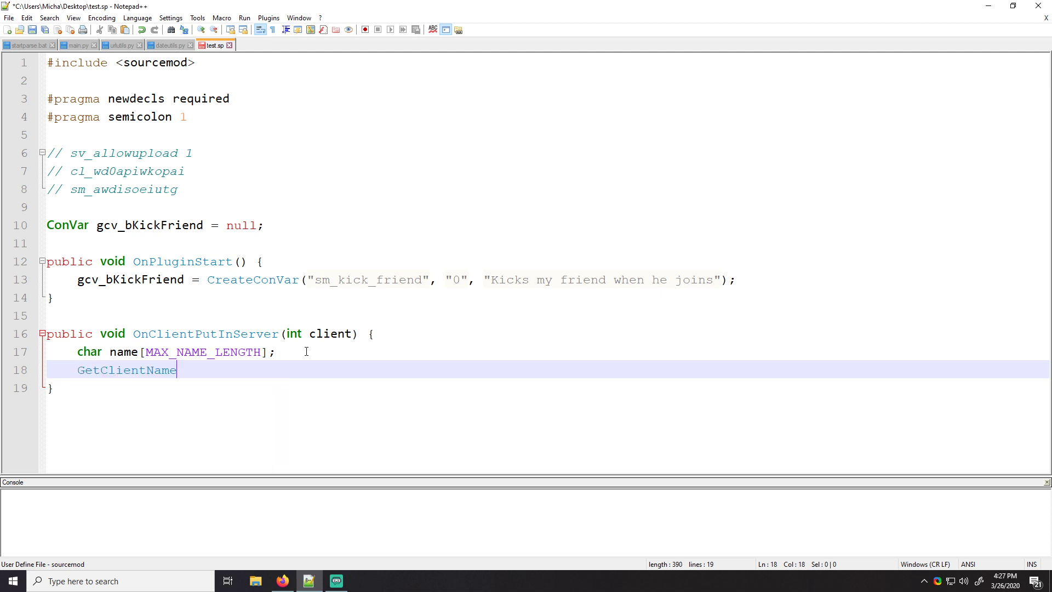
pyautogui.write('(client, nam')
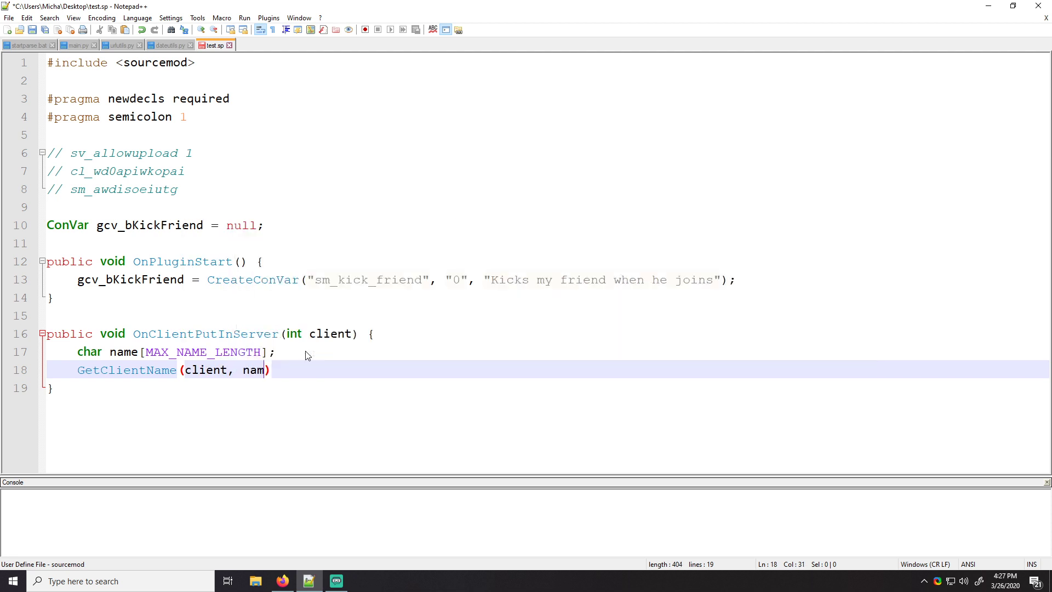
pyautogui.write('e, sizeof(name)')
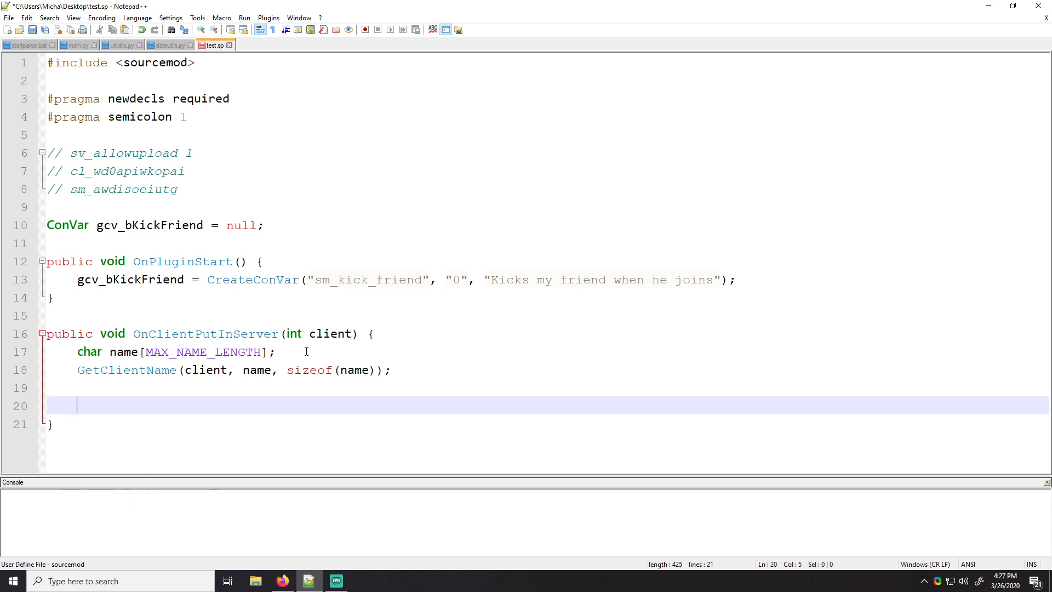
# Add if (StrEqual(name, "Toast")) { KickClient(client, "Later"); }, highlighting Toast and Later.
pyautogui.write('StrEqual(name, "')
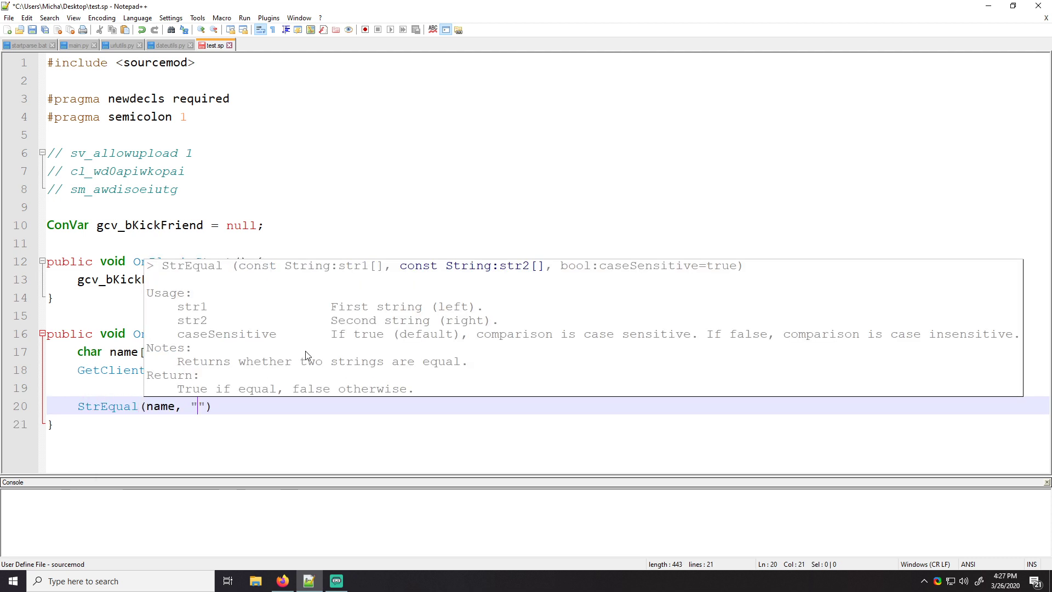
pyautogui.write('Toast')
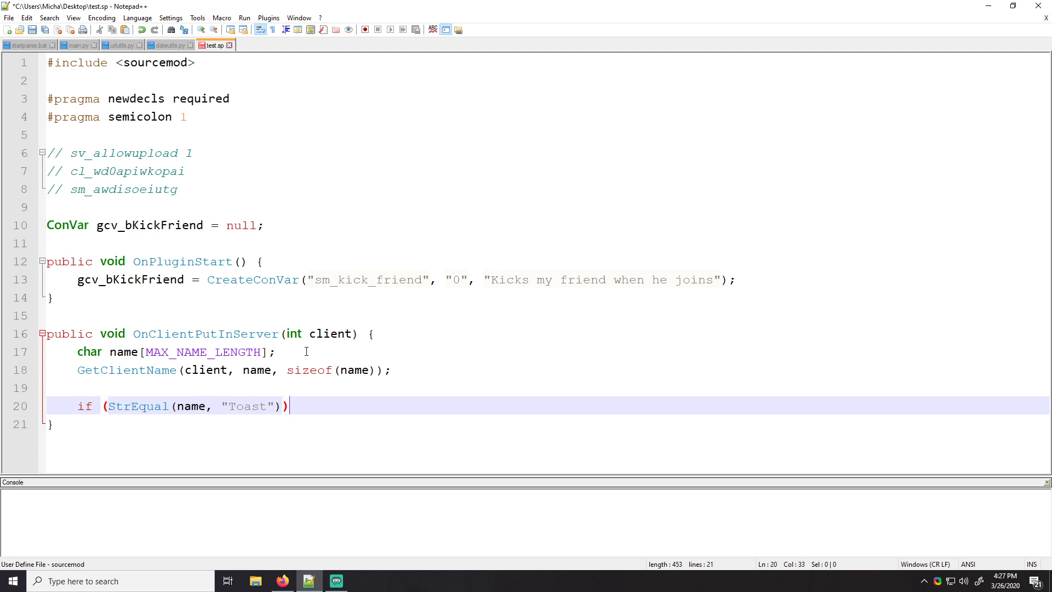
pyautogui.write('{')
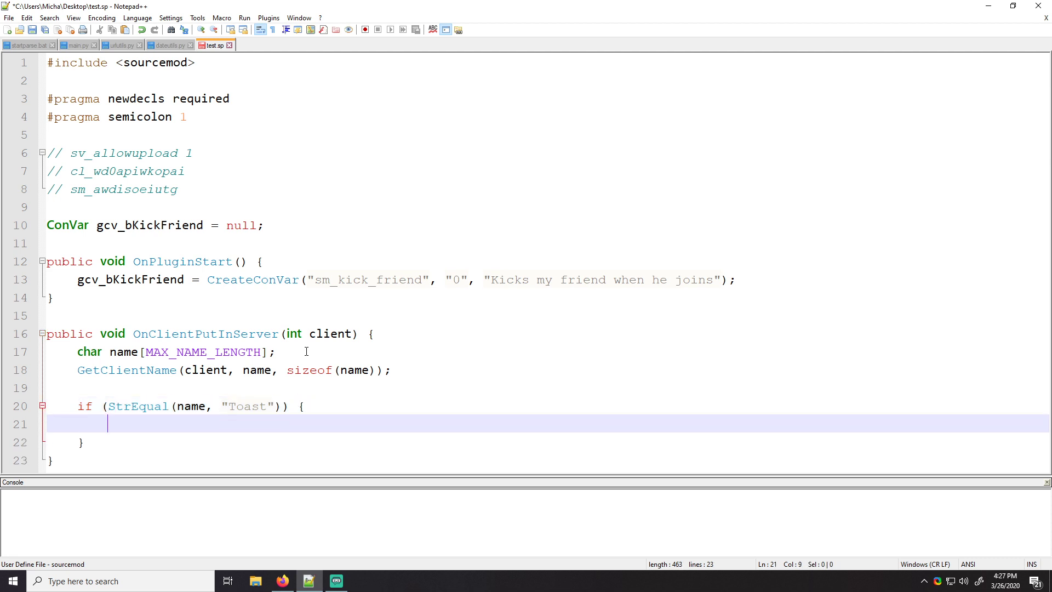
pyautogui.write('KickClient()')
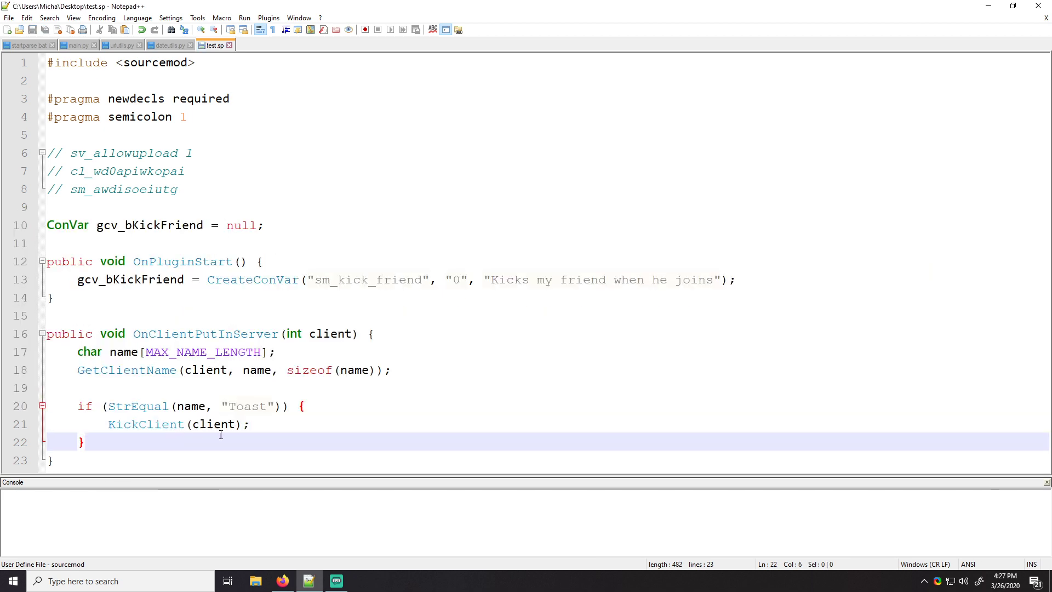
pyautogui.write(',')
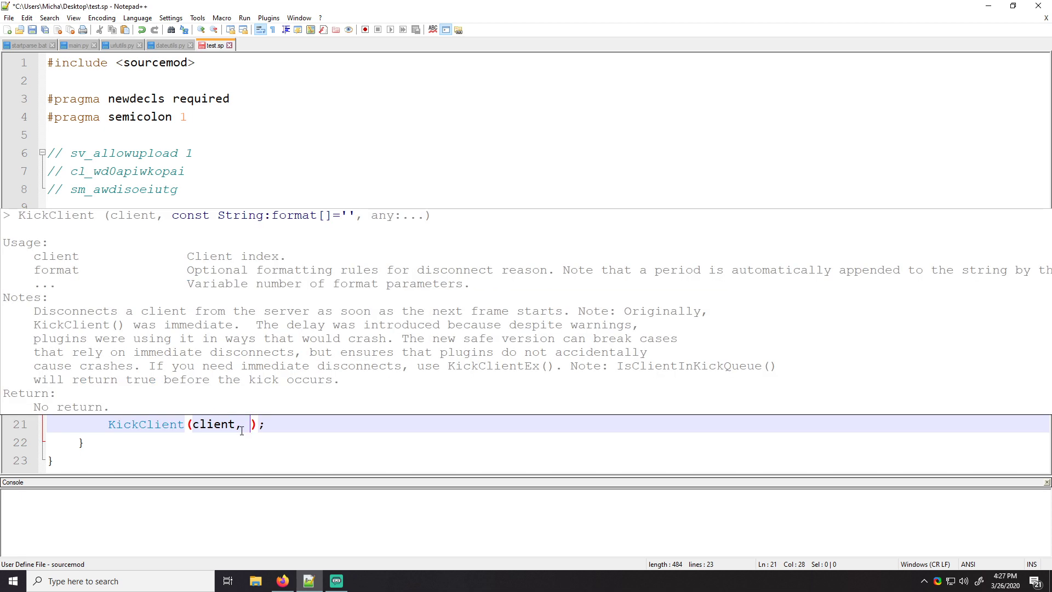
pyautogui.write('""')
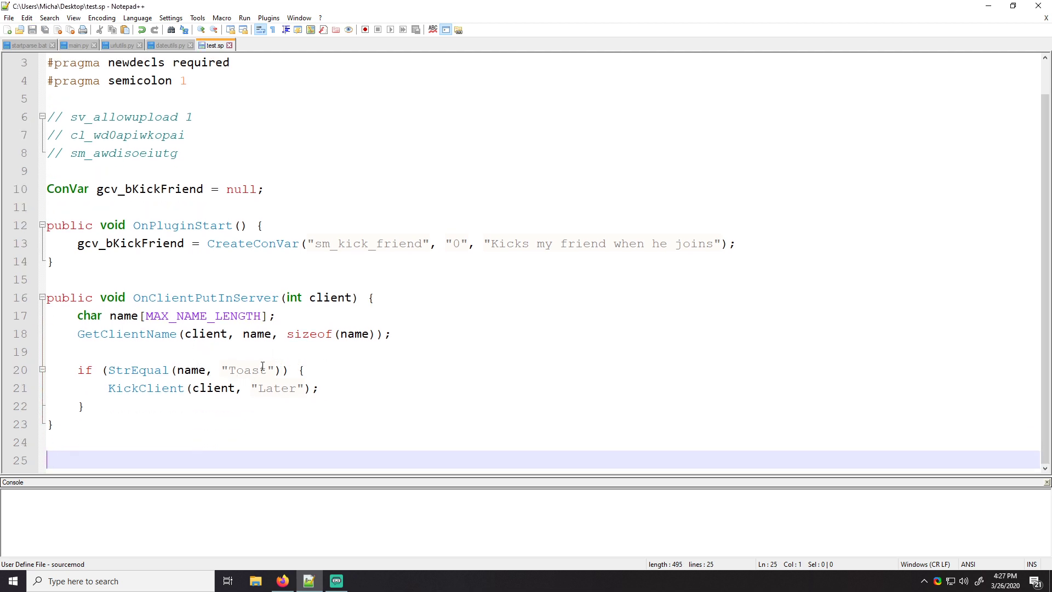
pyautogui.doubleClick(246, 370)
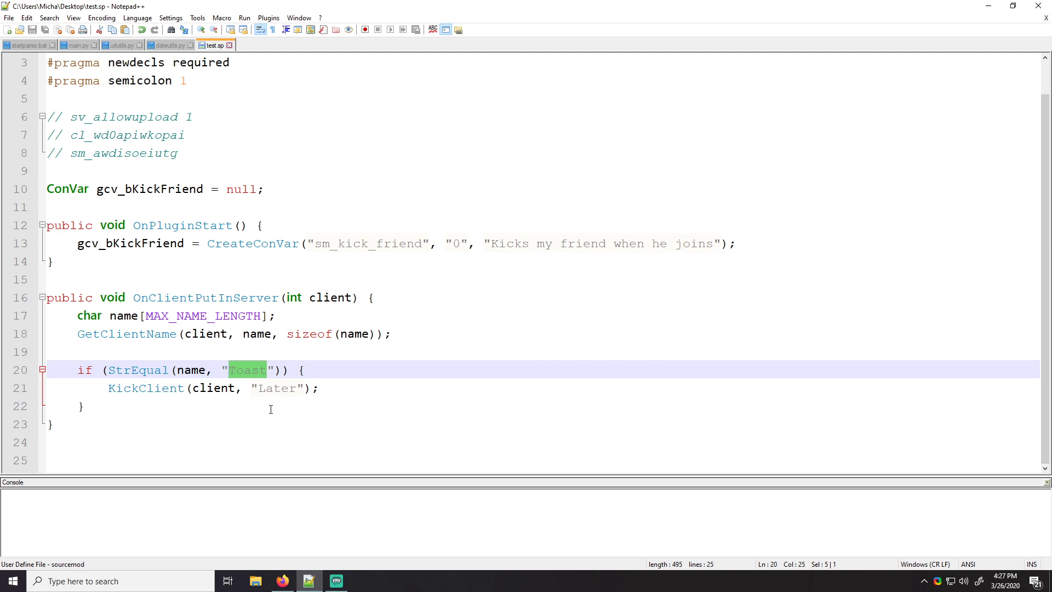
pyautogui.doubleClick(275, 388)
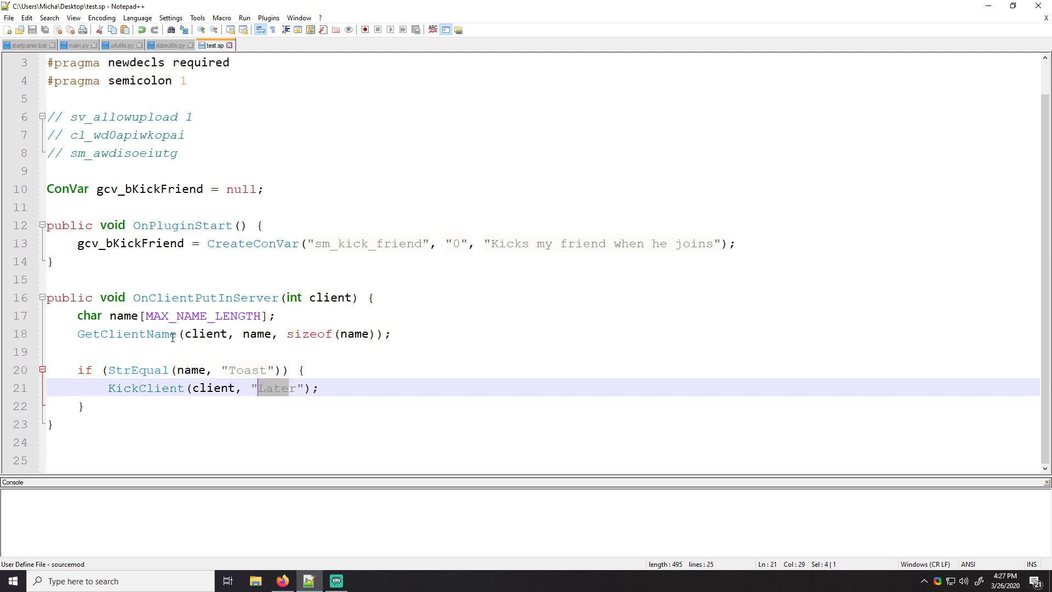
pyautogui.moveTo(126, 243)
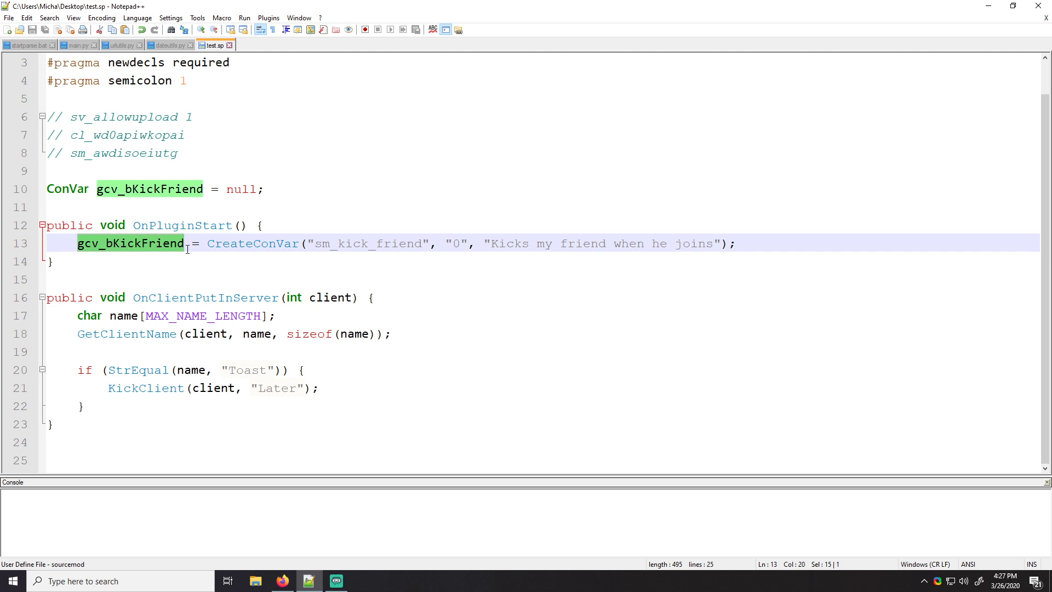
# Insert if (gcv_bKickFriend.BoolValue) { at the top of OnClientPutInServer.
pyautogui.click(455, 243)
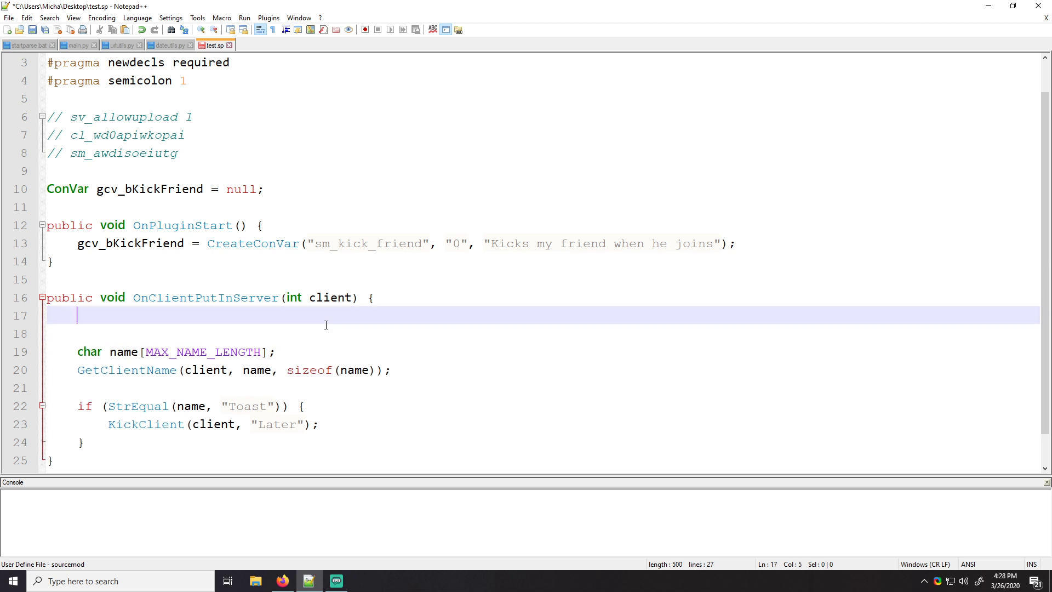
pyautogui.write('if')
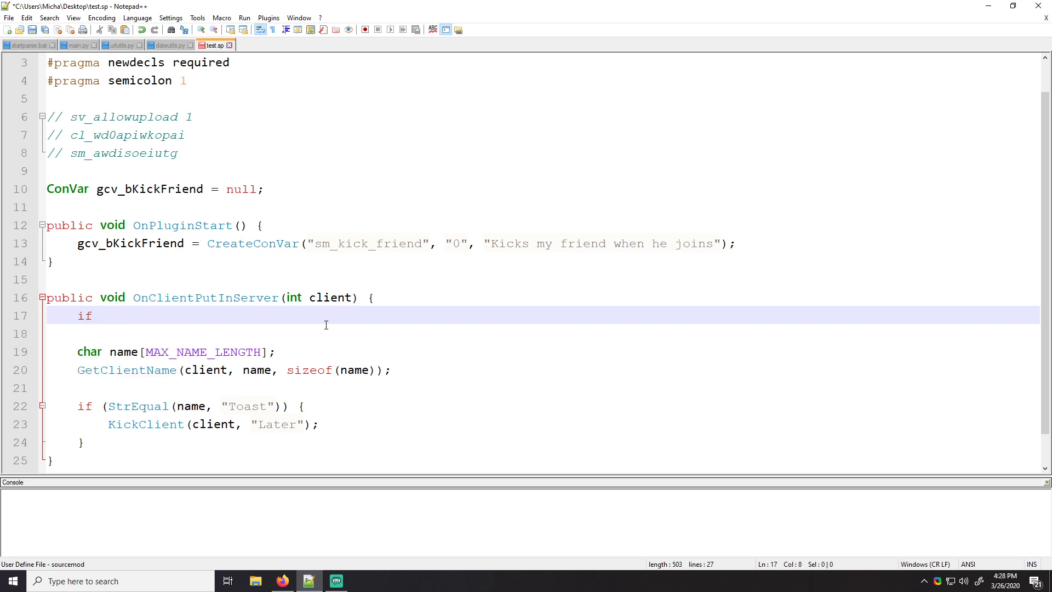
pyautogui.write('(gcv_bKickFriend)')
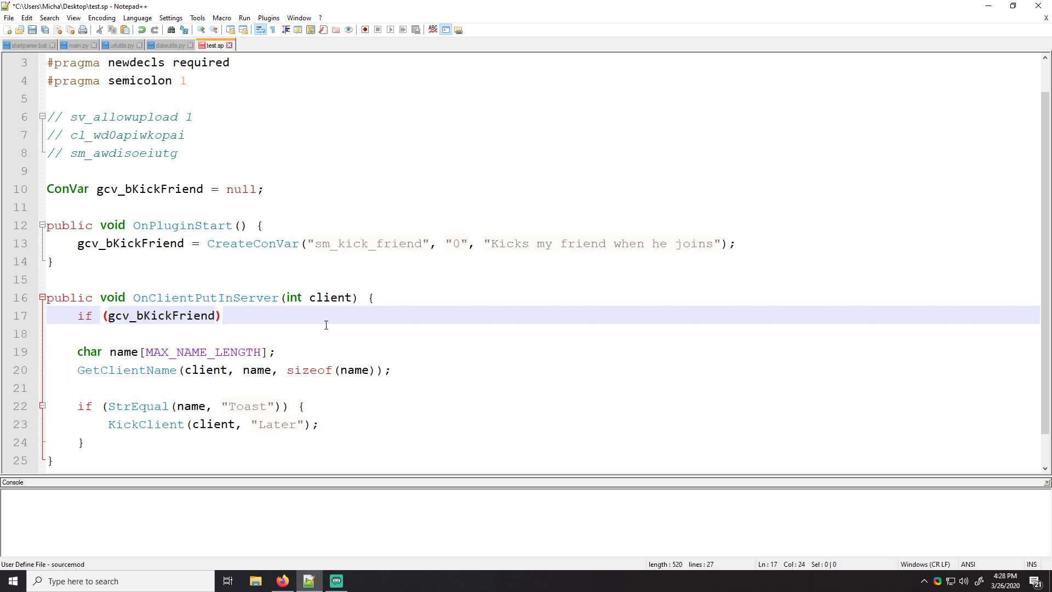
pyautogui.write('.BoolV')
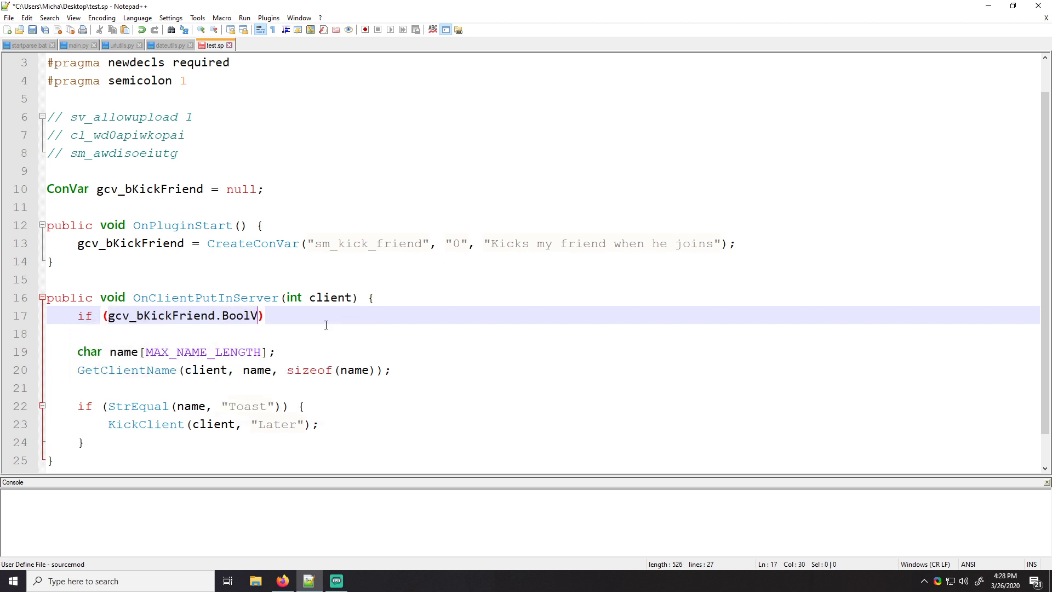
pyautogui.write('alue')
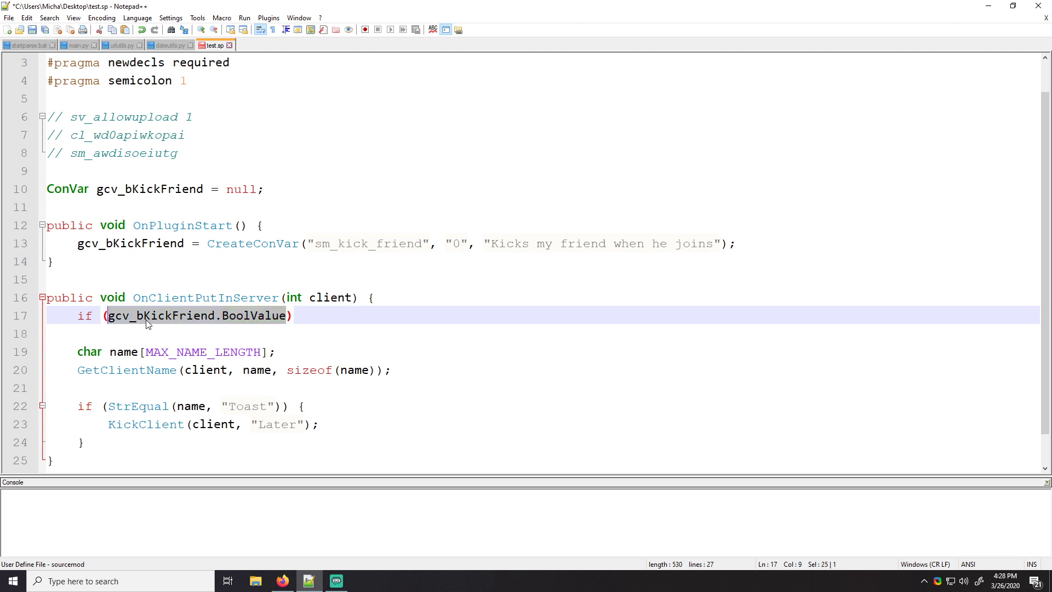
pyautogui.write('{')
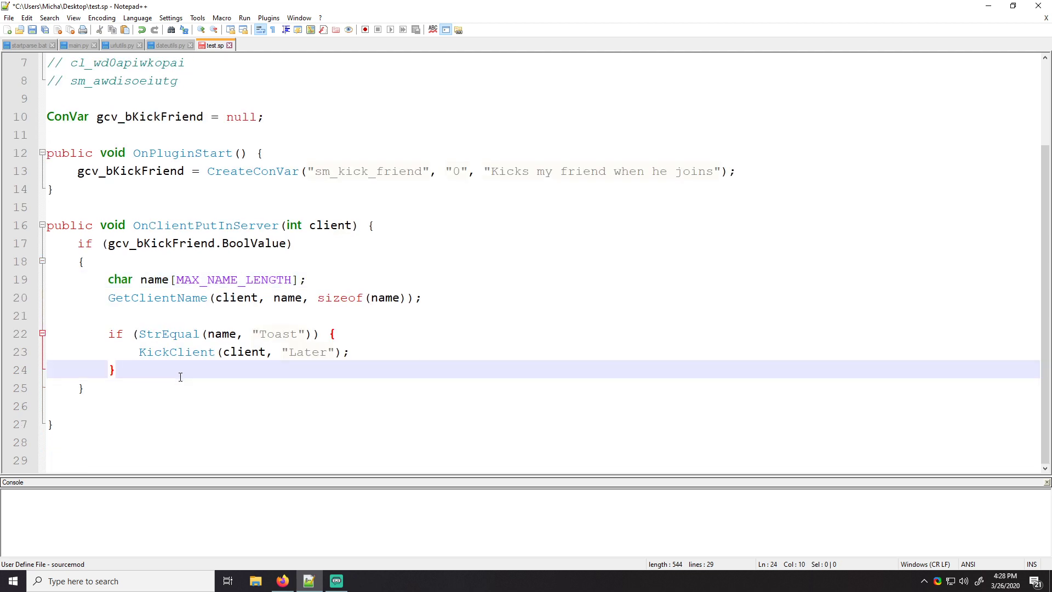
# Highlight gcv_bKickFriend in the new condition and Toast in the StrEqual comparison.
pyautogui.doubleClick(160, 242)
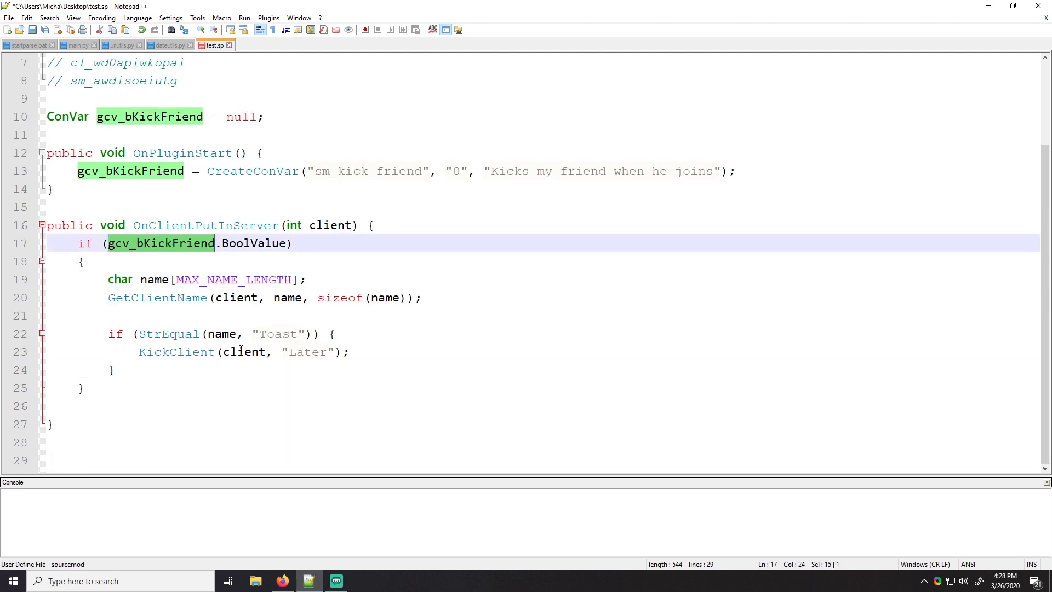
pyautogui.doubleClick(288, 297)
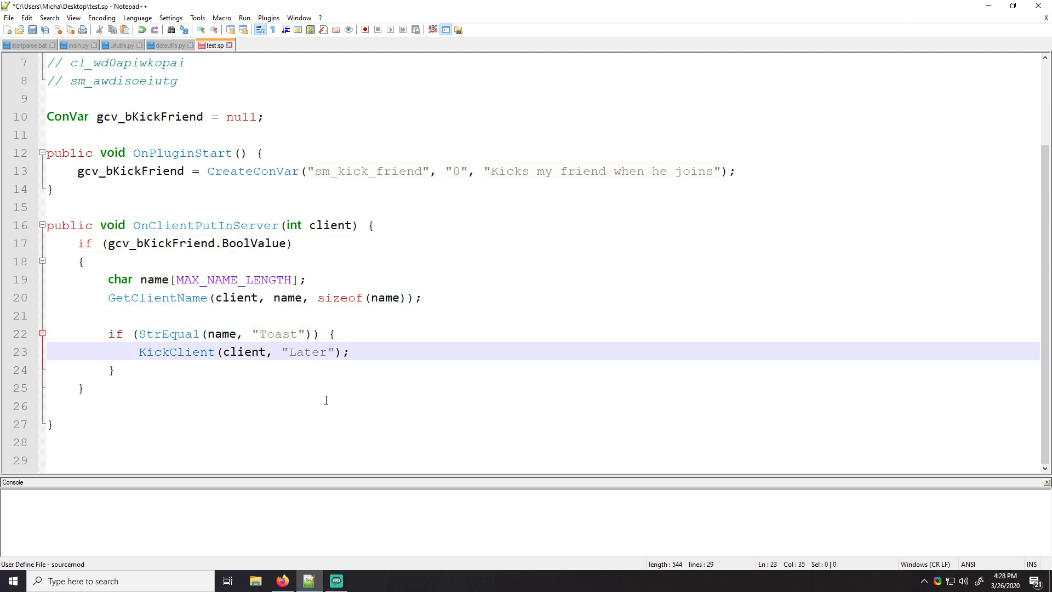
pyautogui.scroll(3)
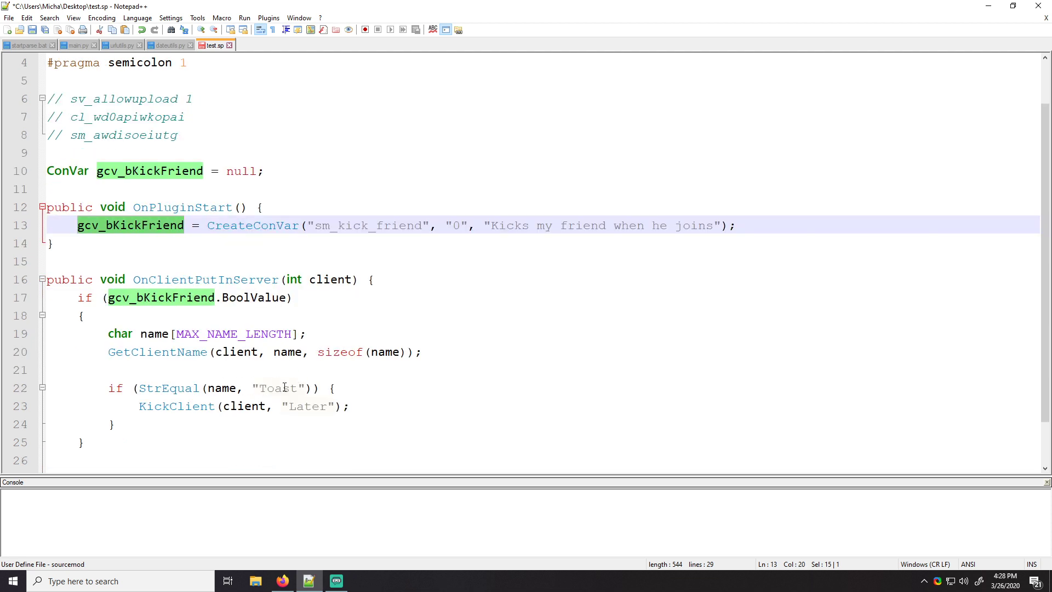
pyautogui.click(227, 388)
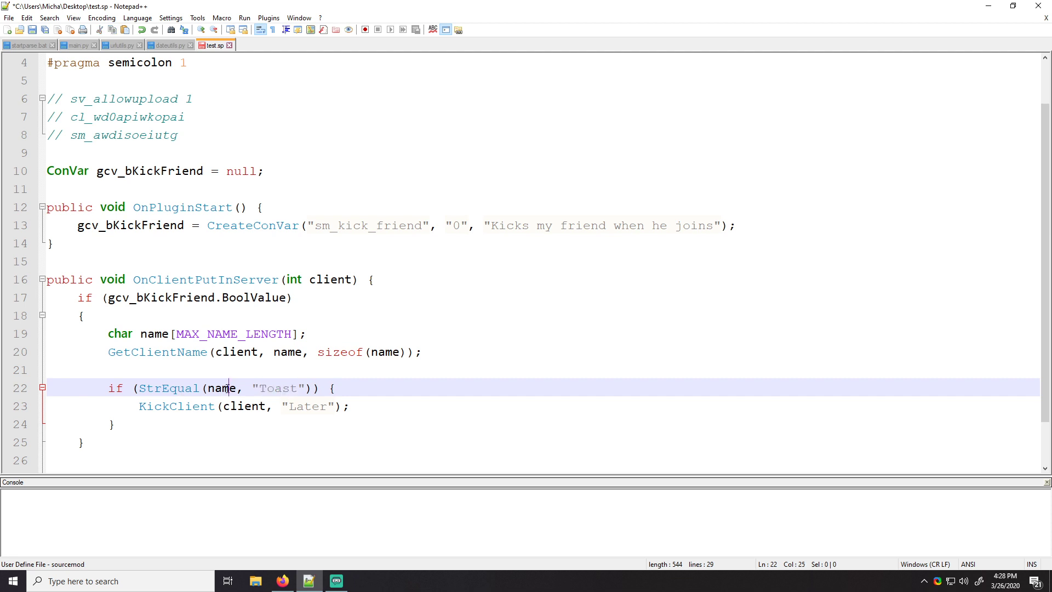
pyautogui.doubleClick(277, 388)
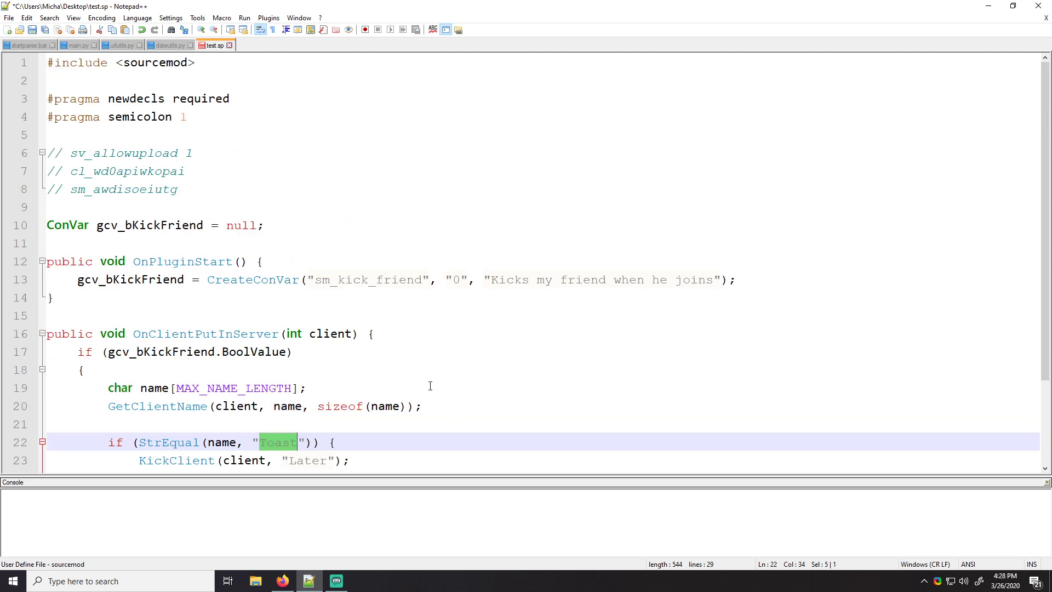
pyautogui.moveTo(87, 225)
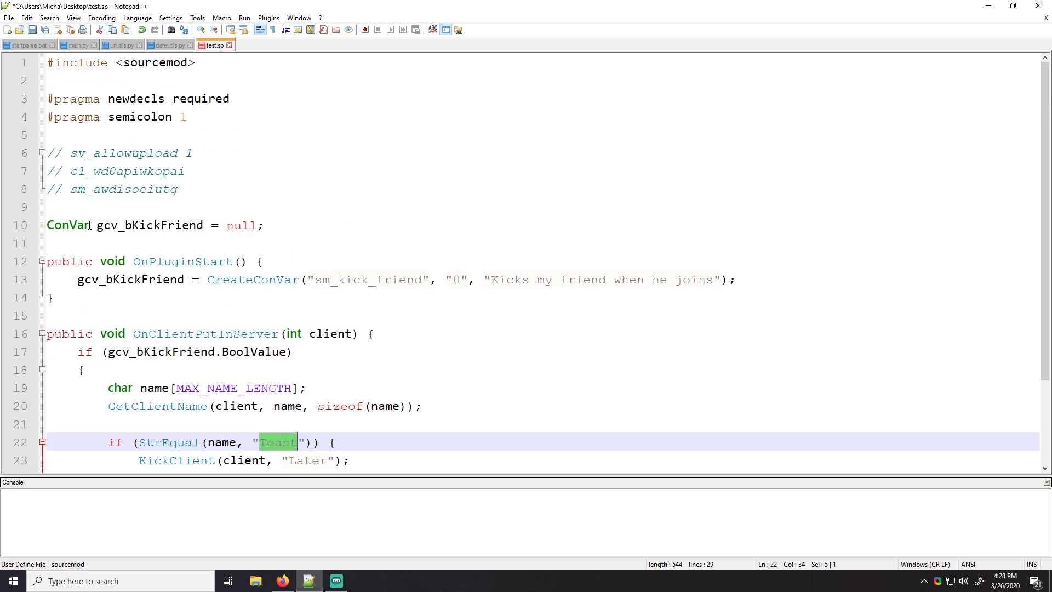
# Rename the line 10 ConVar to gcv_sKickFriend and delete its default value 0.
pyautogui.click(126, 224)
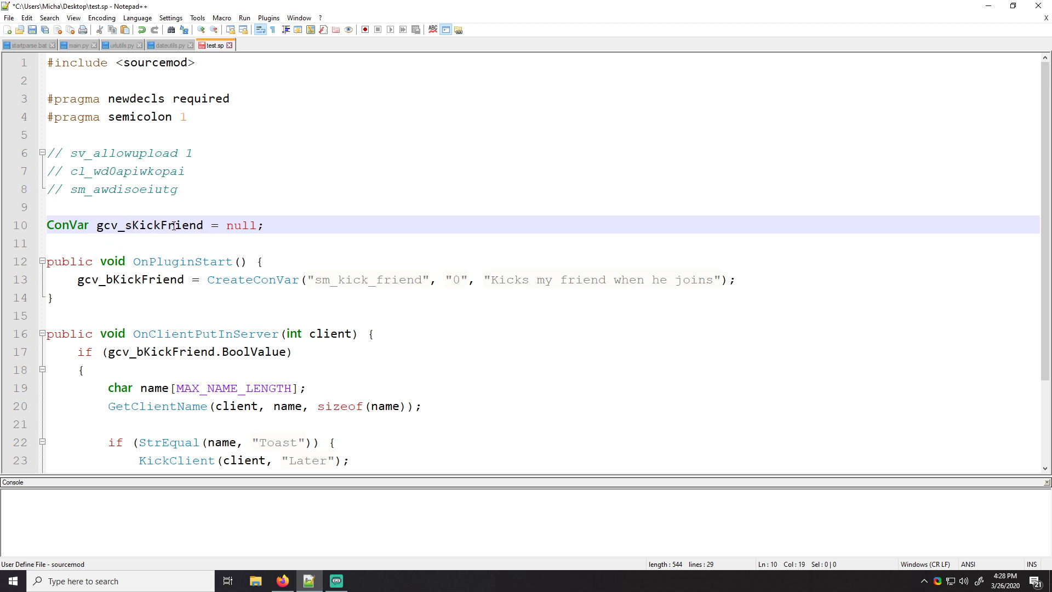
pyautogui.doubleClick(149, 225)
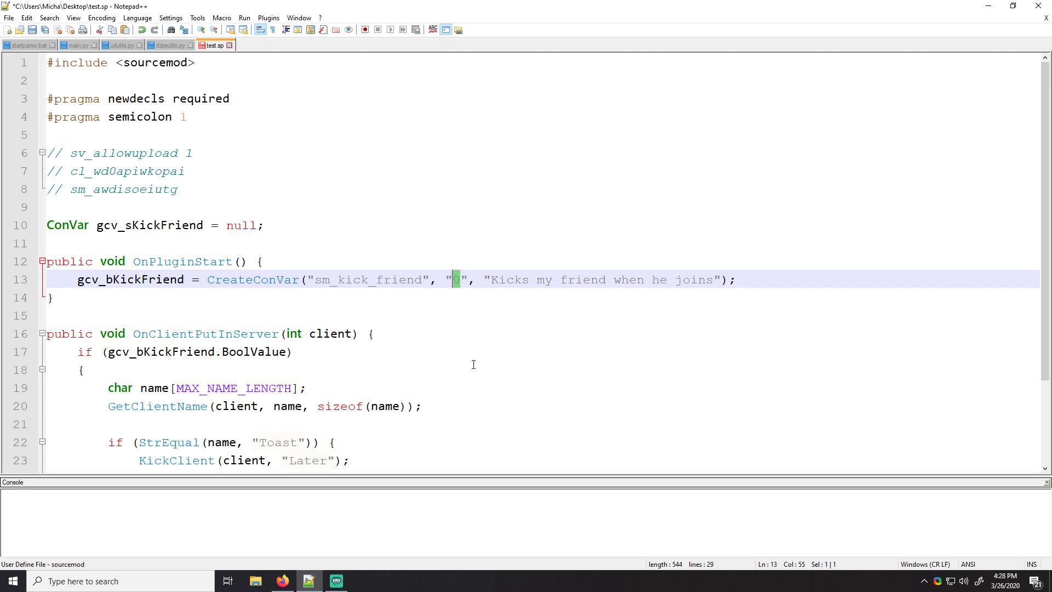
pyautogui.moveTo(475, 312)
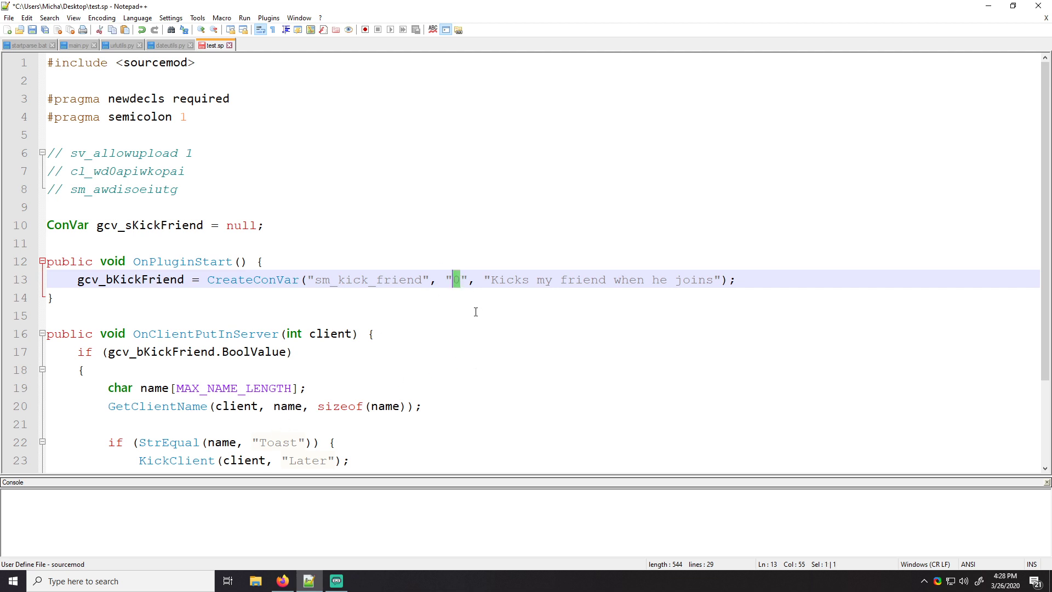
pyautogui.press('Delete')
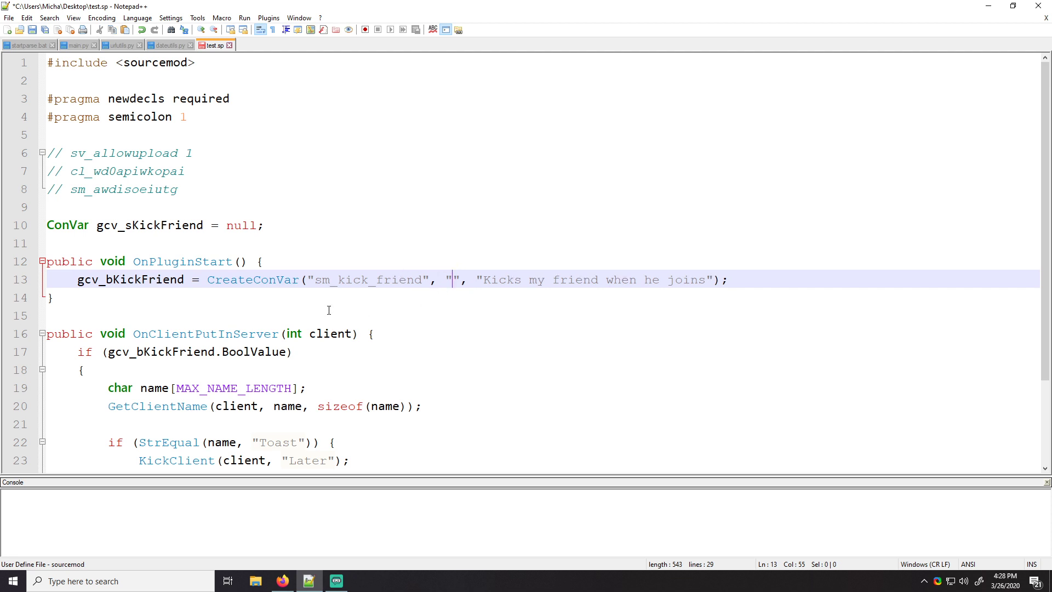
pyautogui.doubleClick(149, 225)
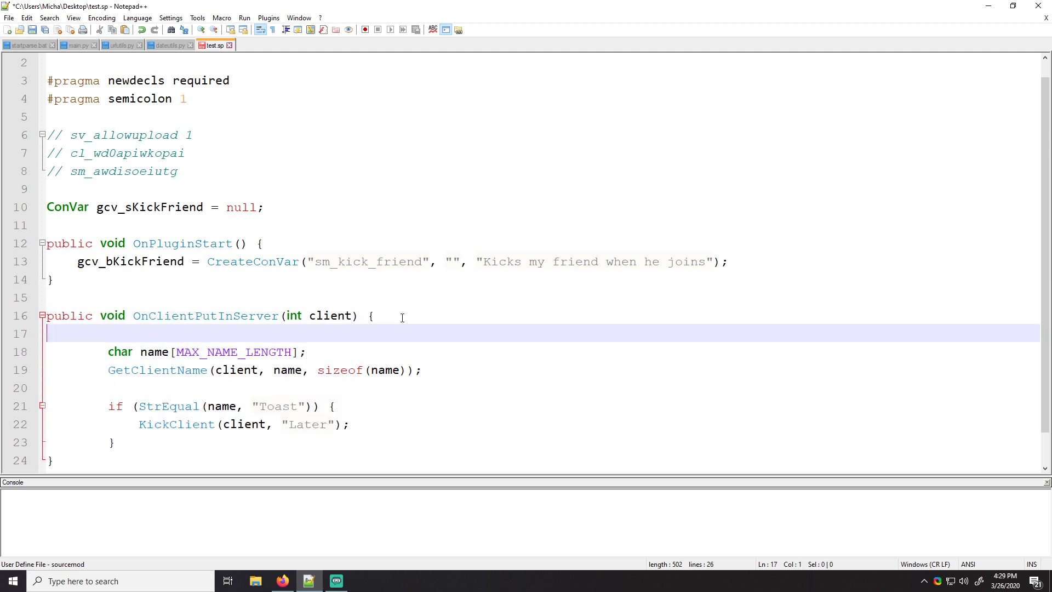
# Declare a char steamid[64] buffer on the indented first line of the function.
pyautogui.press('Tab')
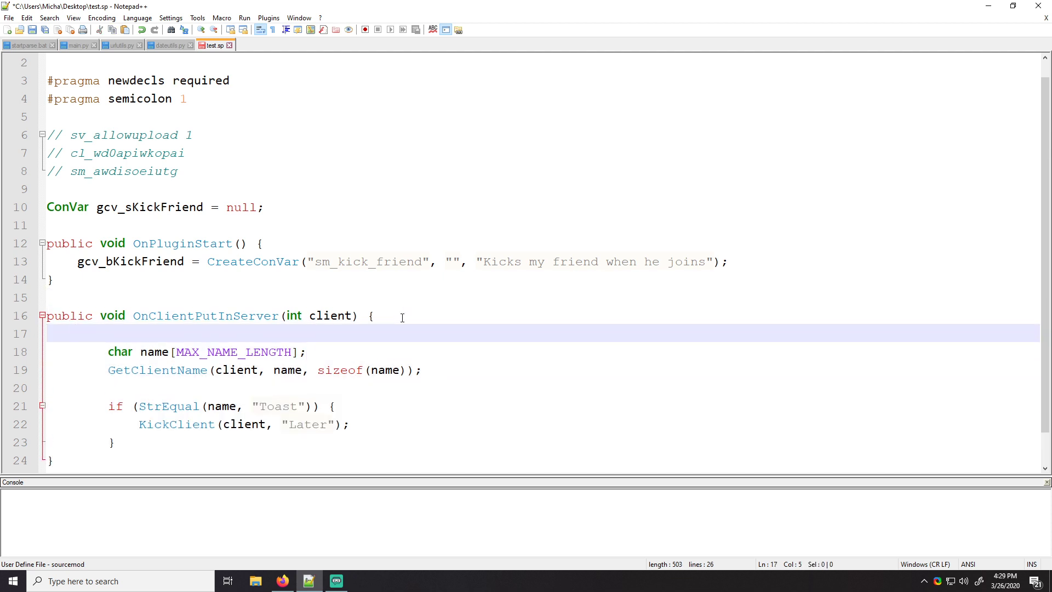
pyautogui.write('char steam')
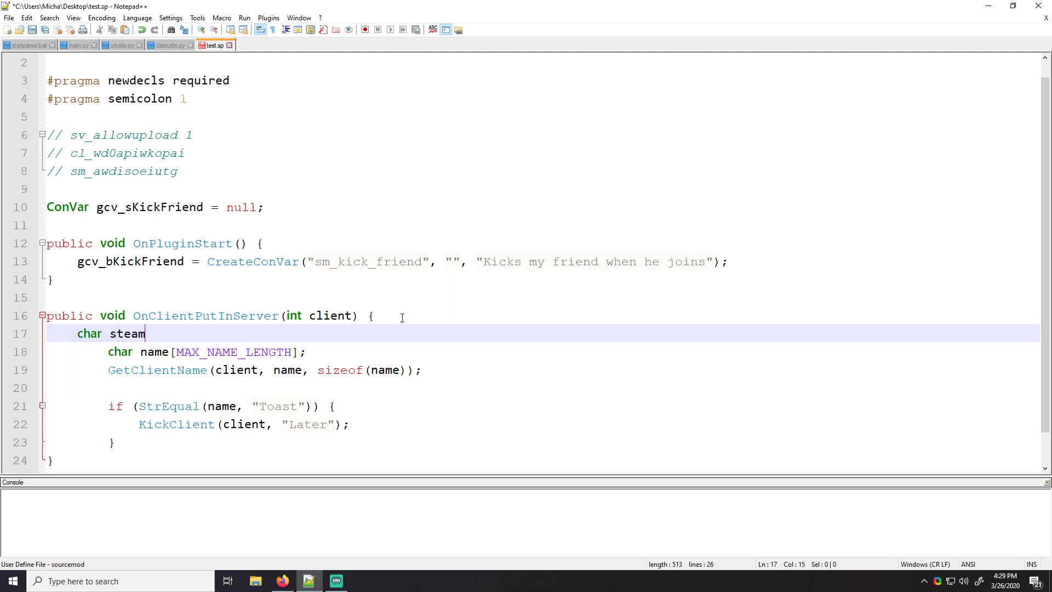
pyautogui.write('id[]')
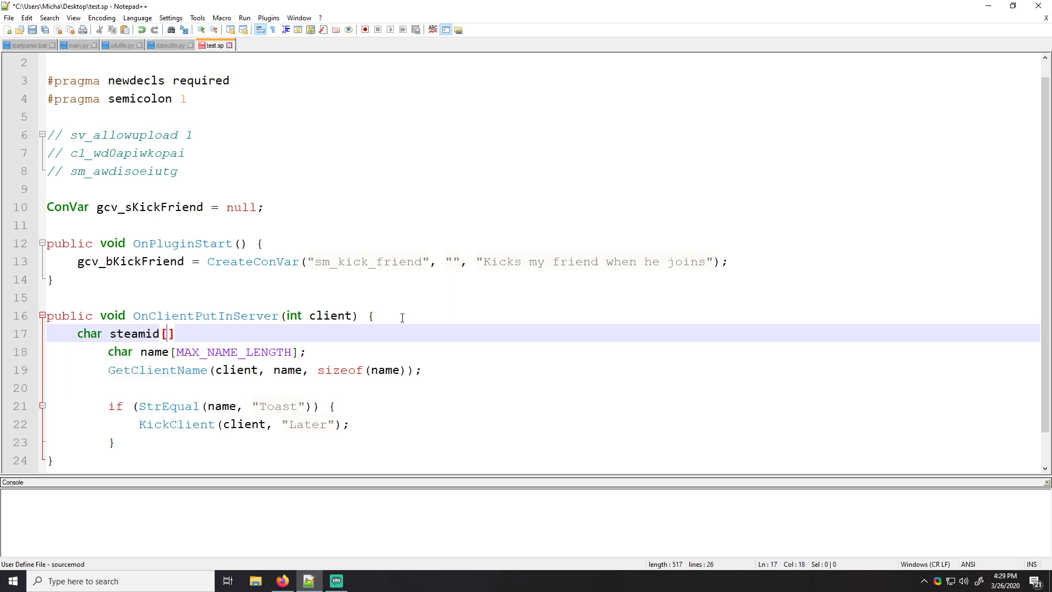
pyautogui.write('64')
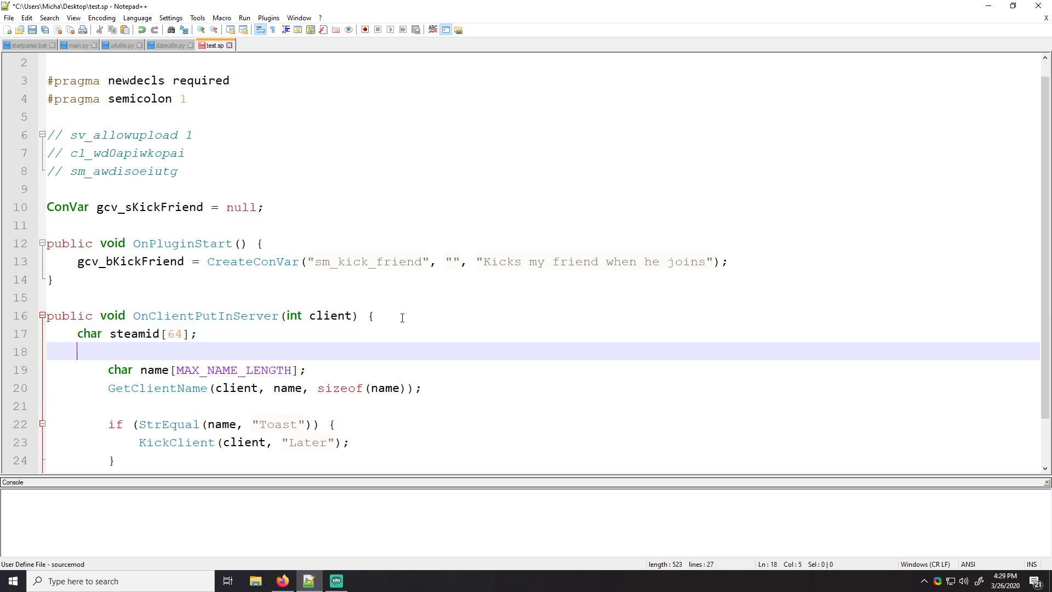
# Start a GetClientAuthId(client, AuthId_SteamID64) call on the next line.
pyautogui.write('GetClientAuthString')
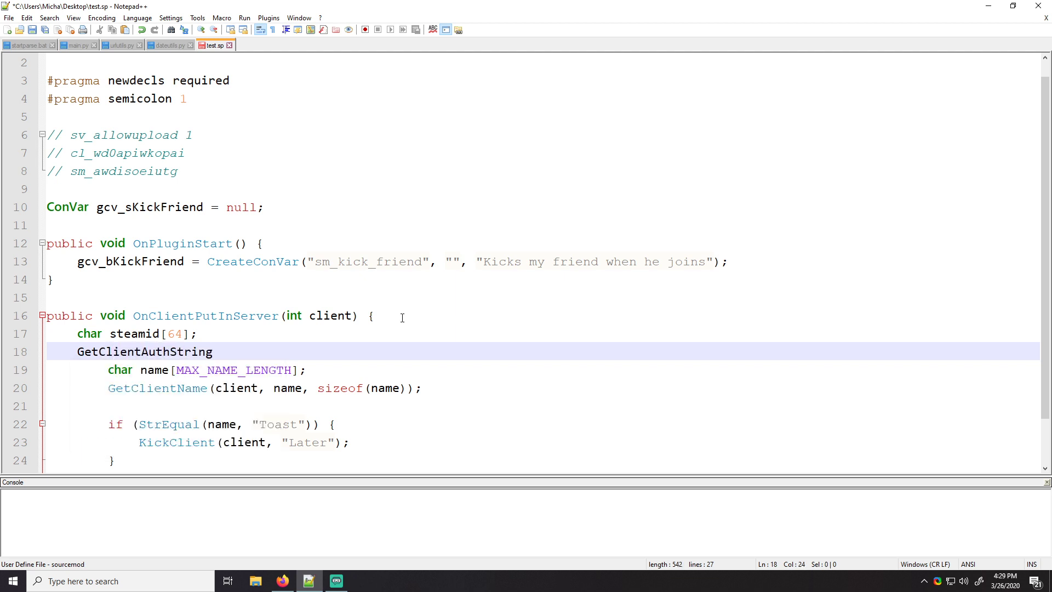
pyautogui.write('(')
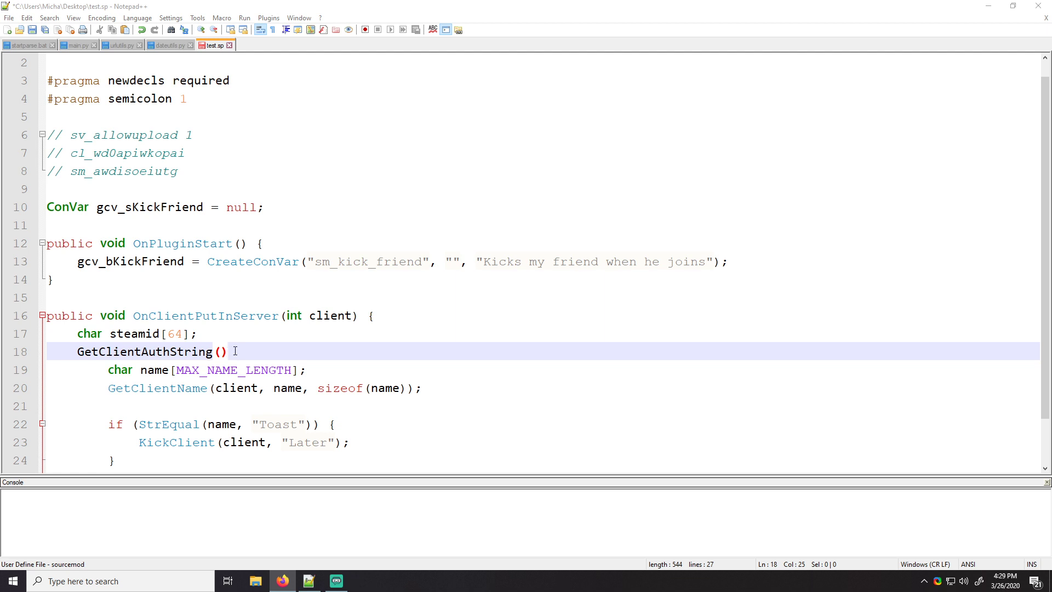
pyautogui.press('BackSpace')
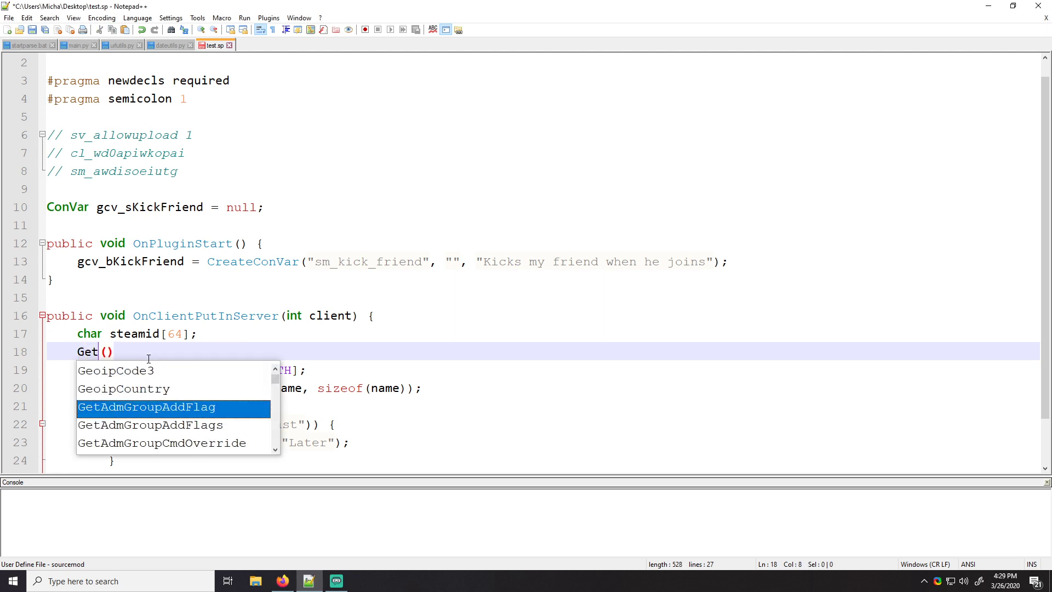
pyautogui.write('ClientAuthId')
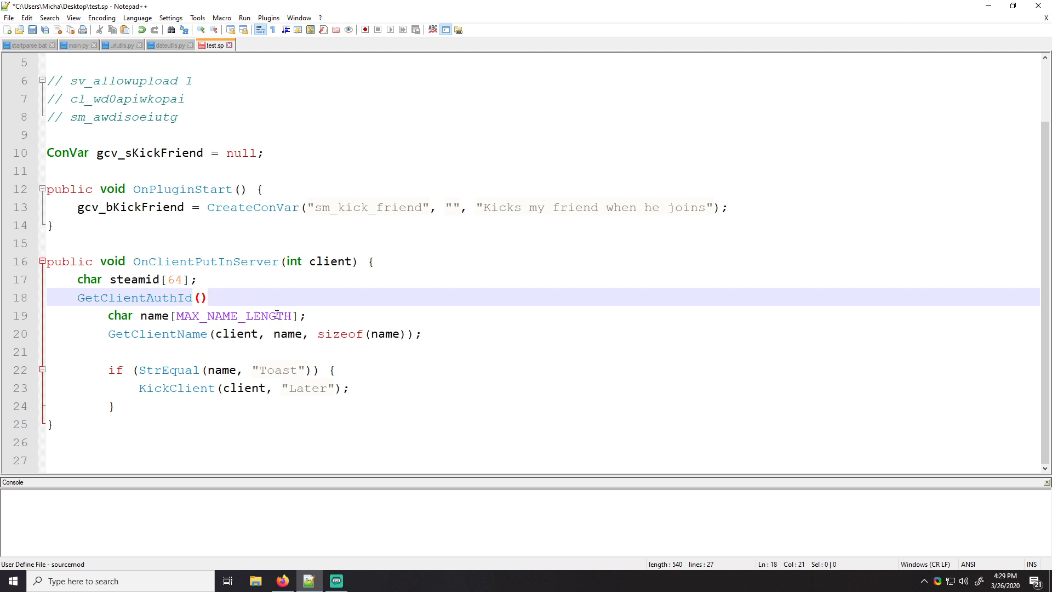
pyautogui.write('client,')
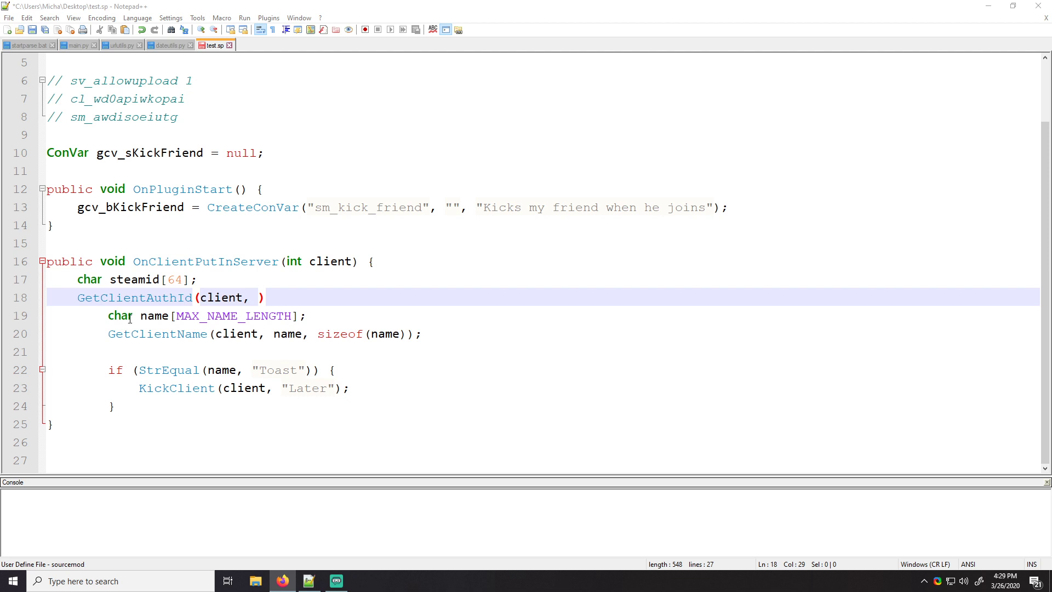
pyautogui.write('AuthId_Engine')
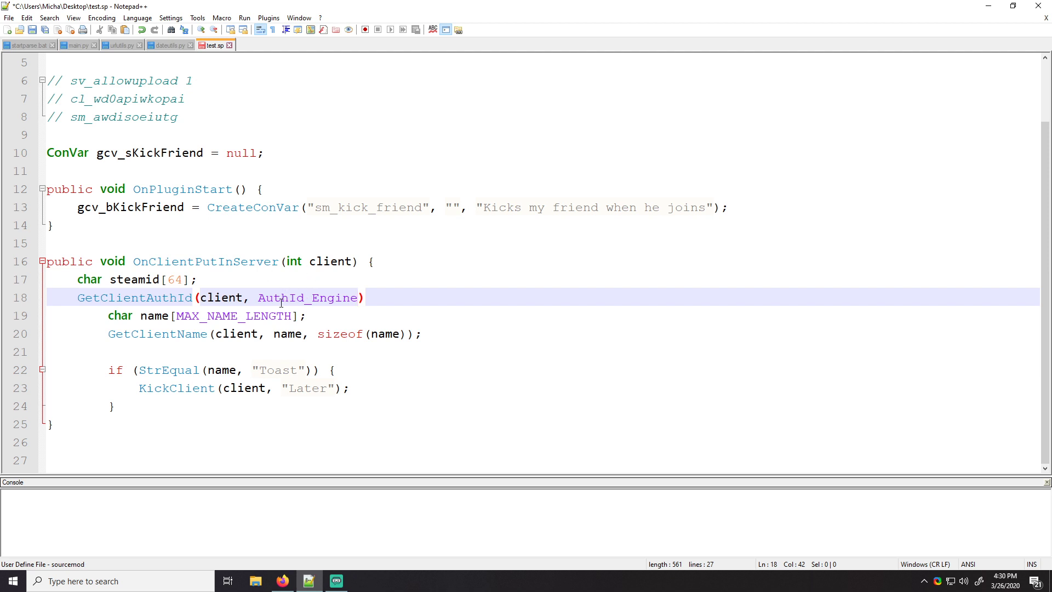
pyautogui.doubleClick(134, 297)
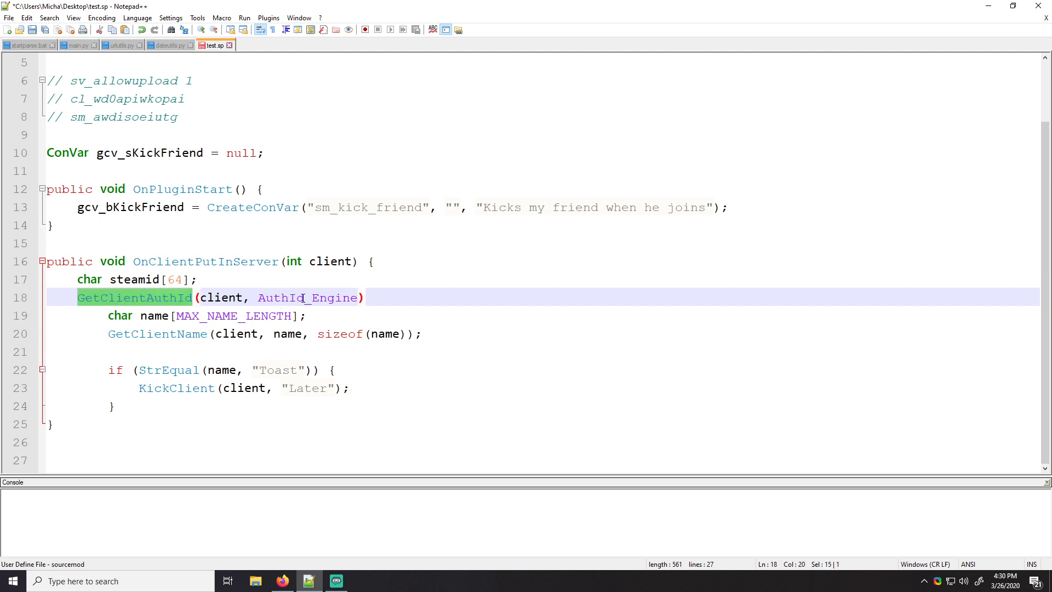
pyautogui.doubleClick(308, 297)
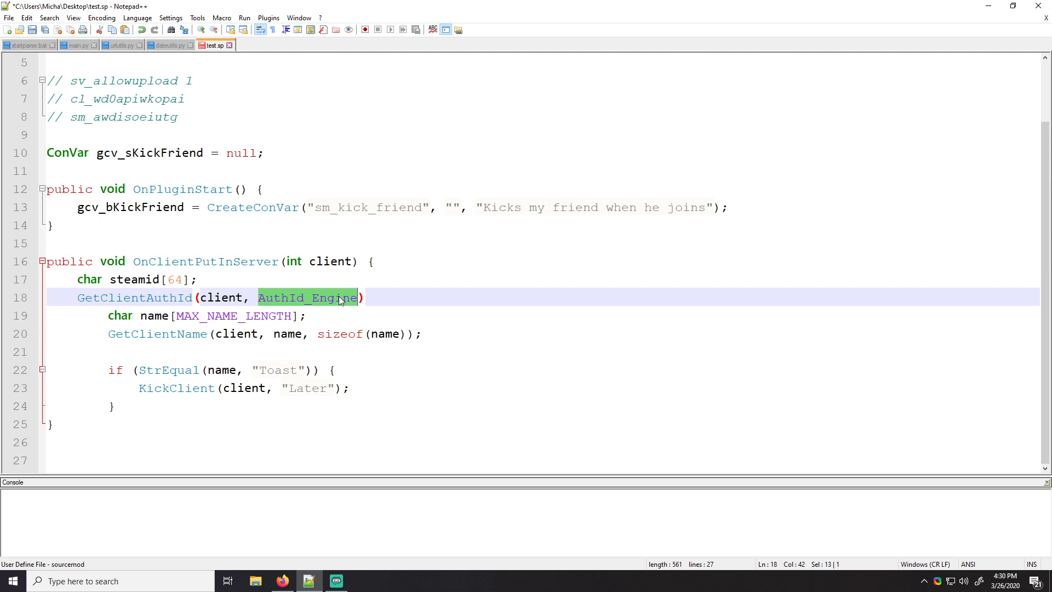
pyautogui.moveTo(330, 322)
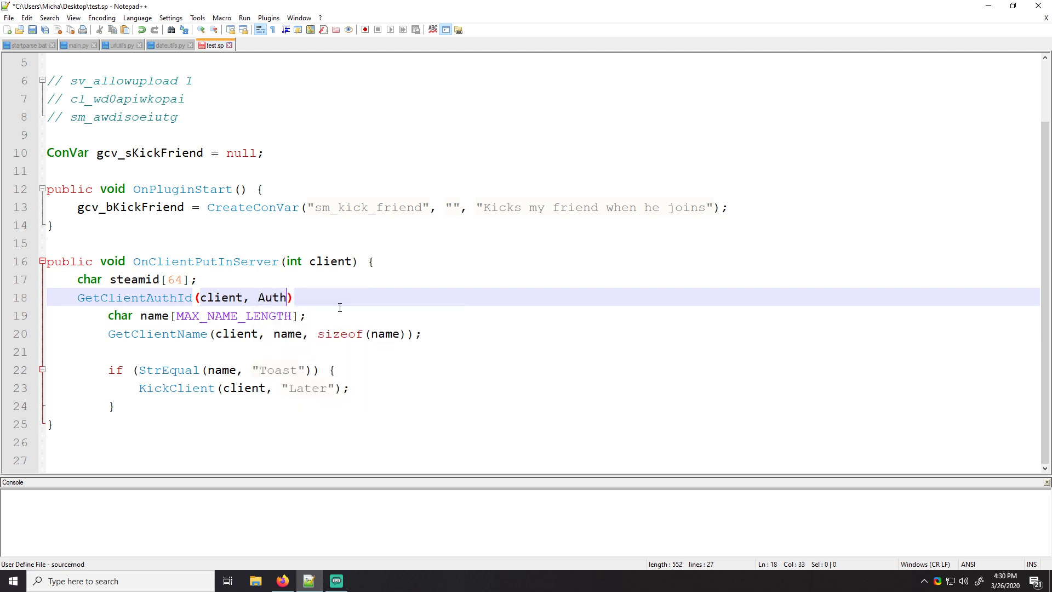
pyautogui.write('Id_Steam2')
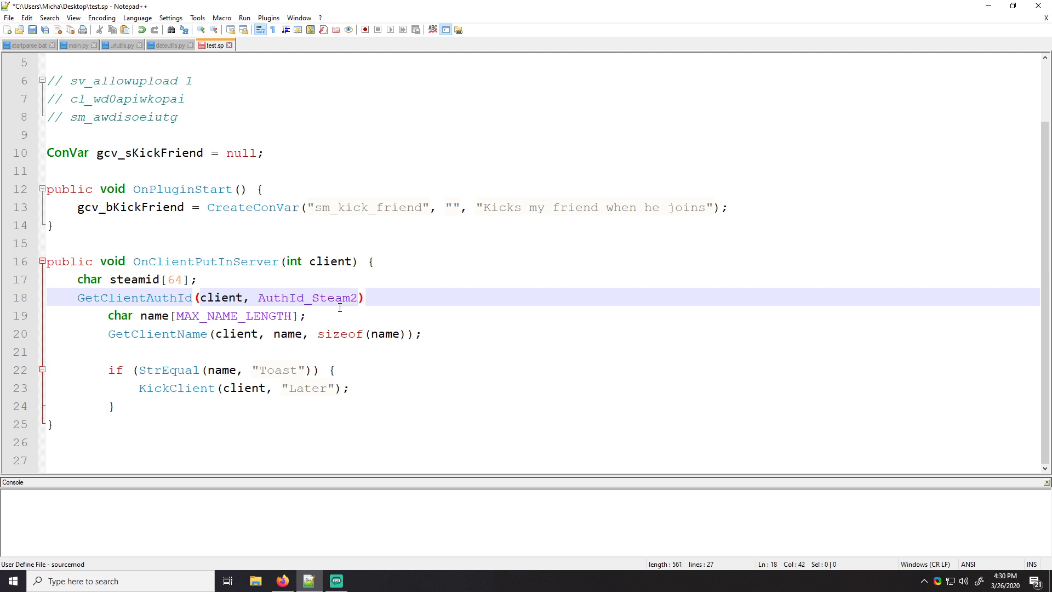
pyautogui.press('Right')
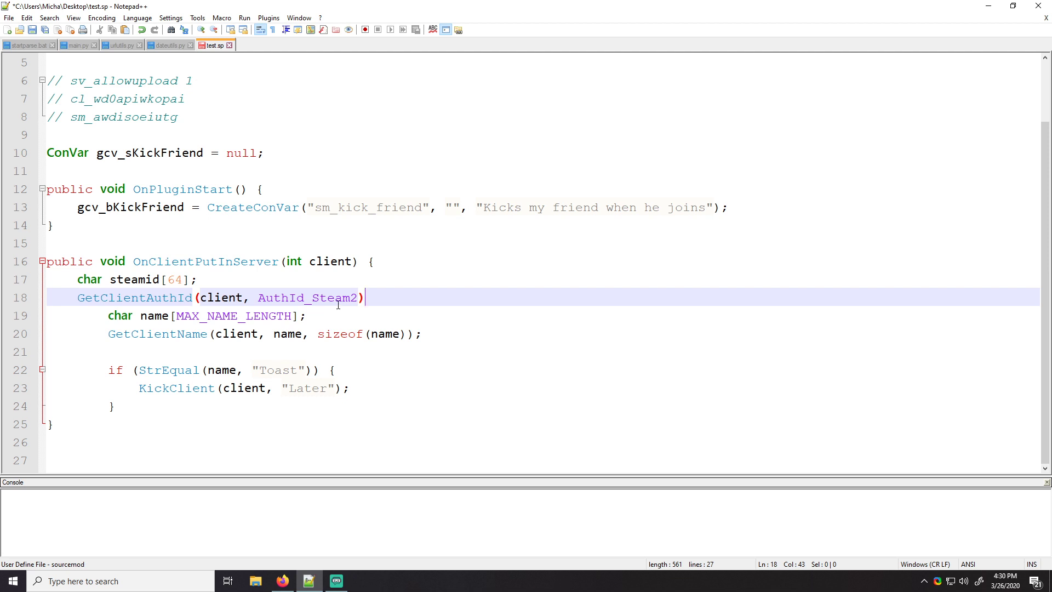
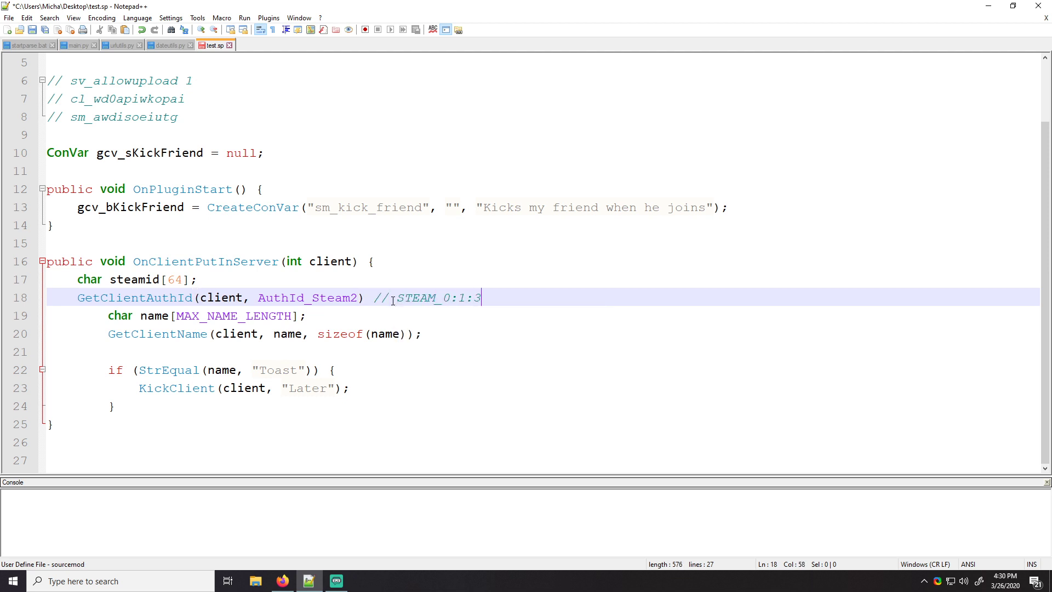
# Add a trailing // comment showing example SteamID formats after the call.
pyautogui.press('BackSpace')
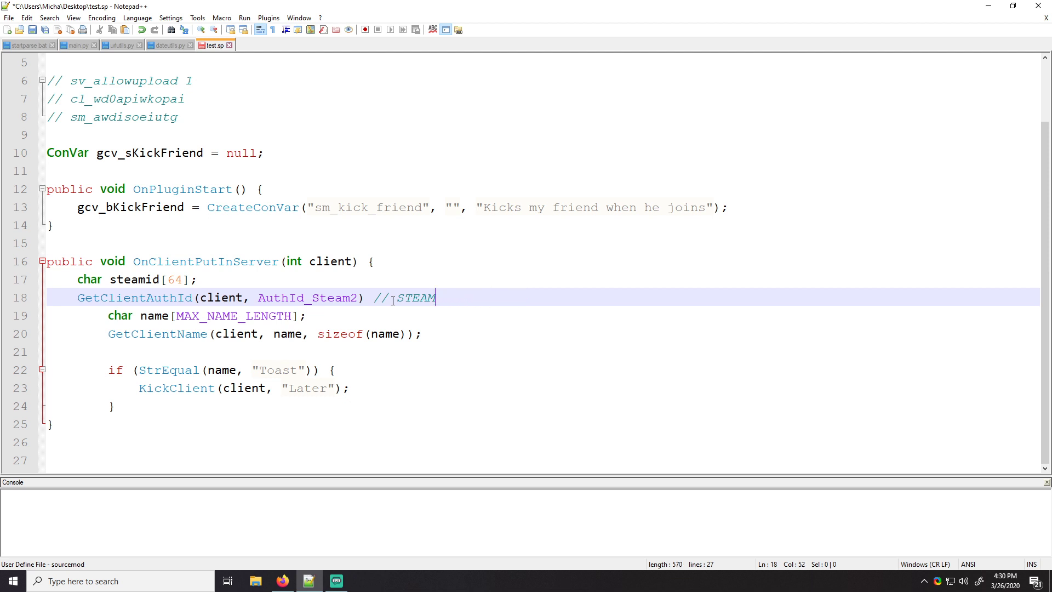
pyautogui.press('Backspace')
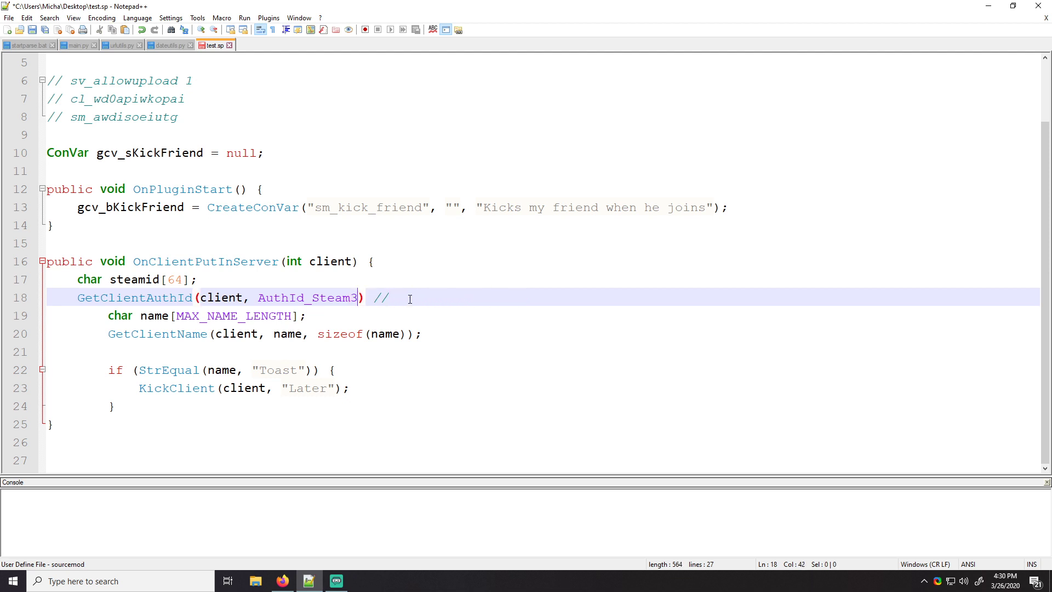
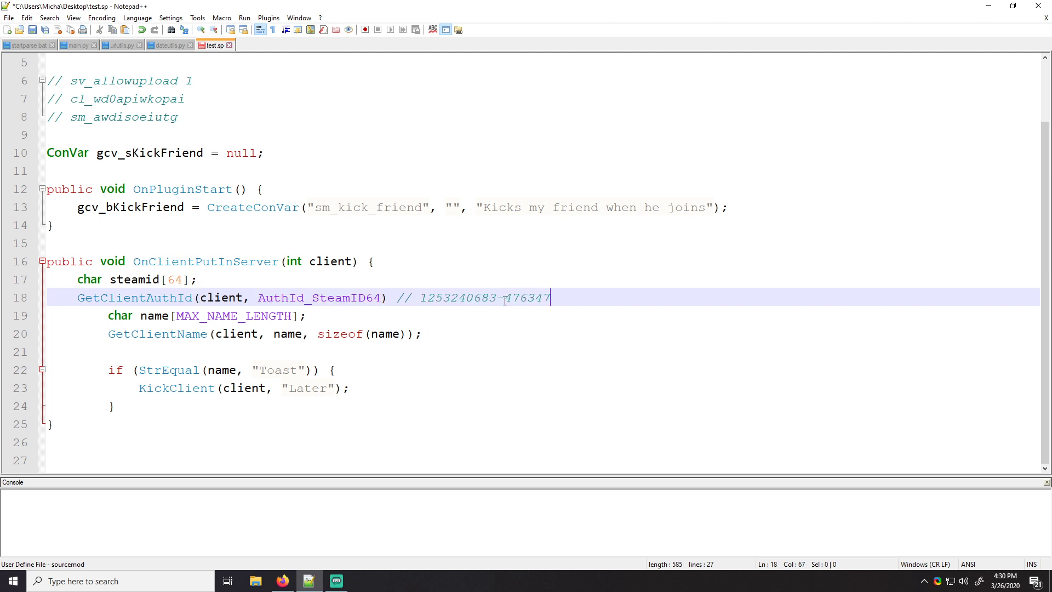
pyautogui.press('Backspace')
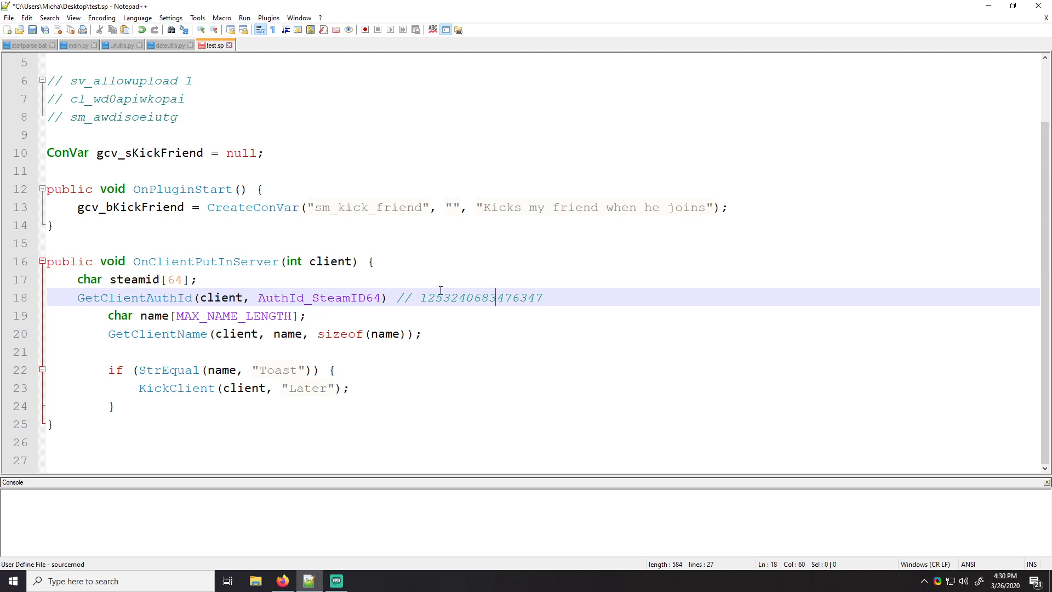
pyautogui.moveTo(8, 350)
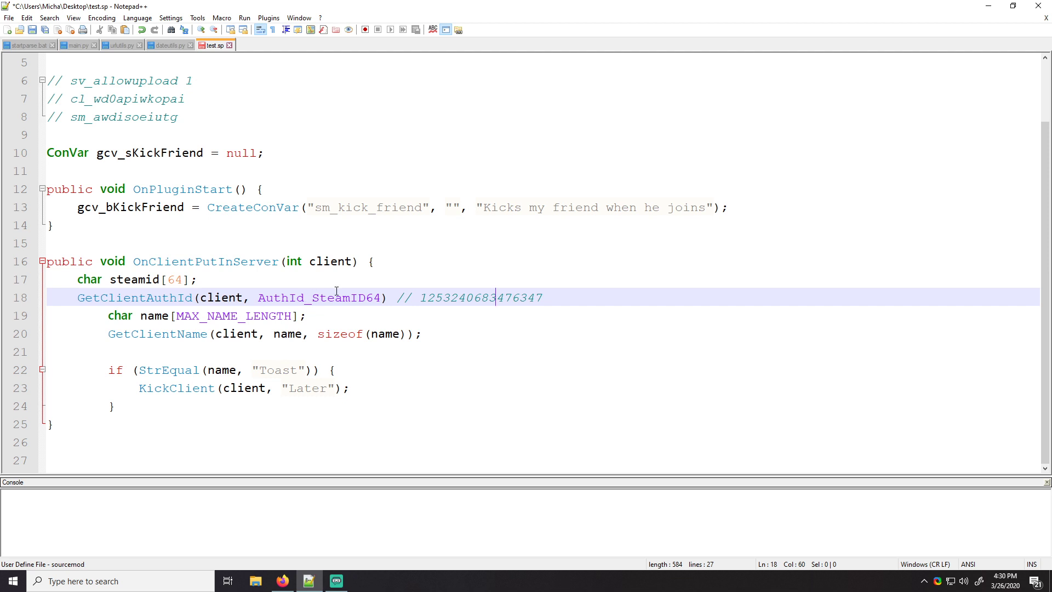
pyautogui.moveTo(226, 297)
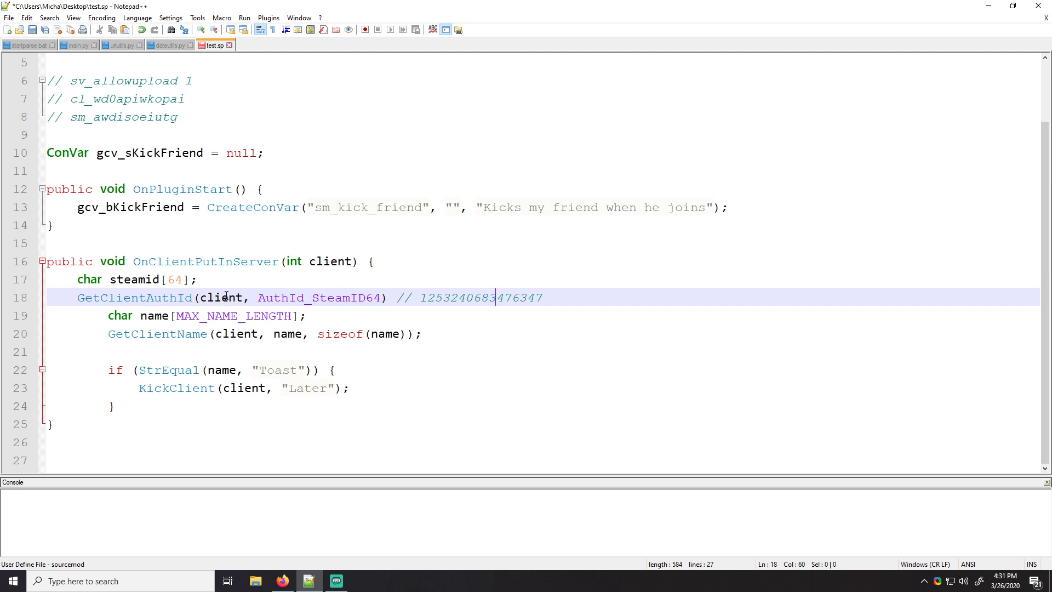
# Complete GetClientAuthId with steamid and sizeof(steamid) as the buffer arguments.
pyautogui.click(487, 298)
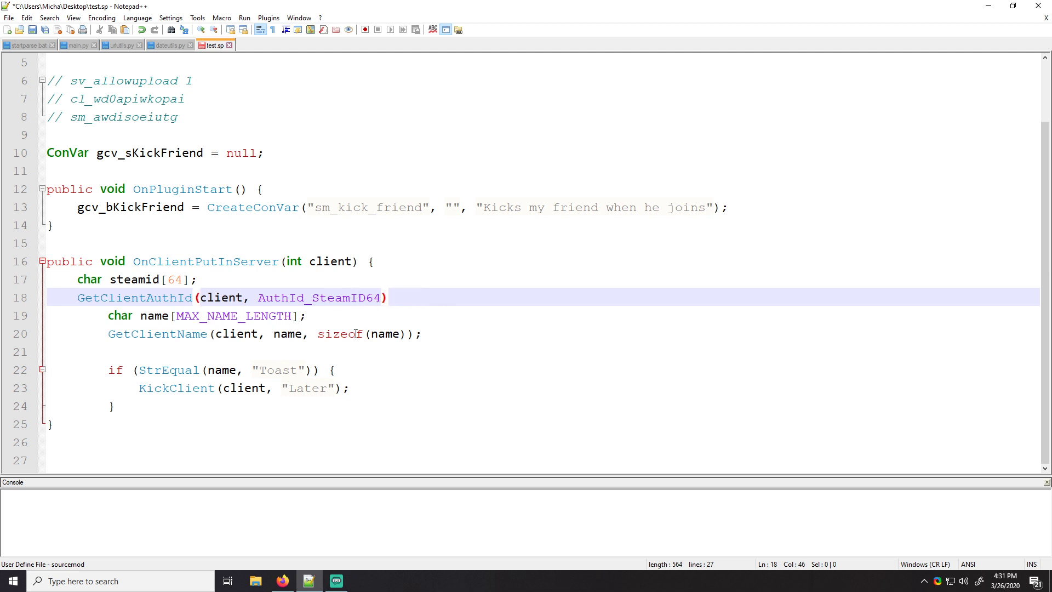
pyautogui.moveTo(397, 297)
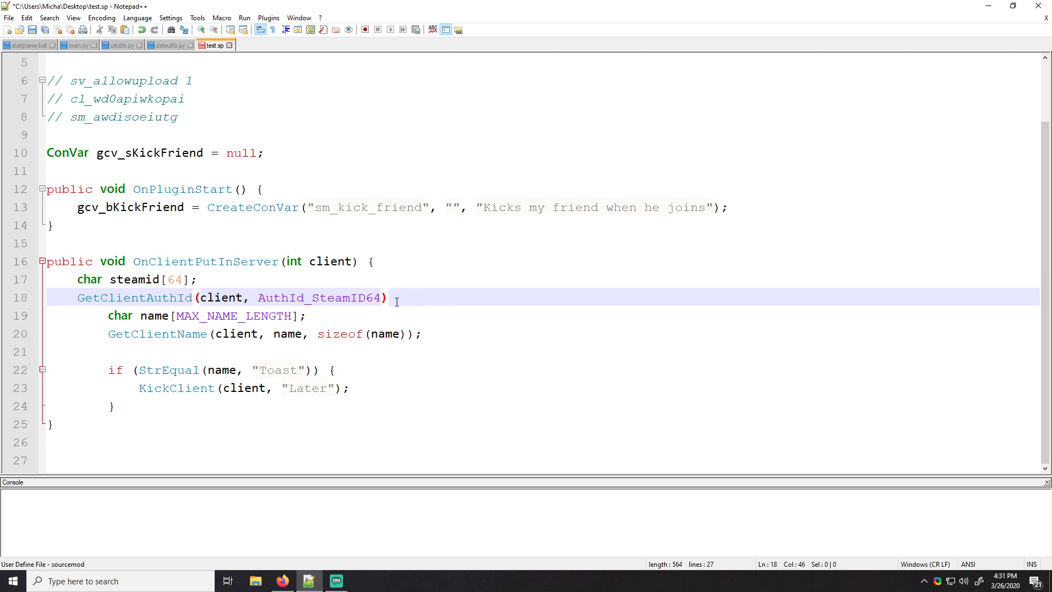
pyautogui.write(', steamid,')
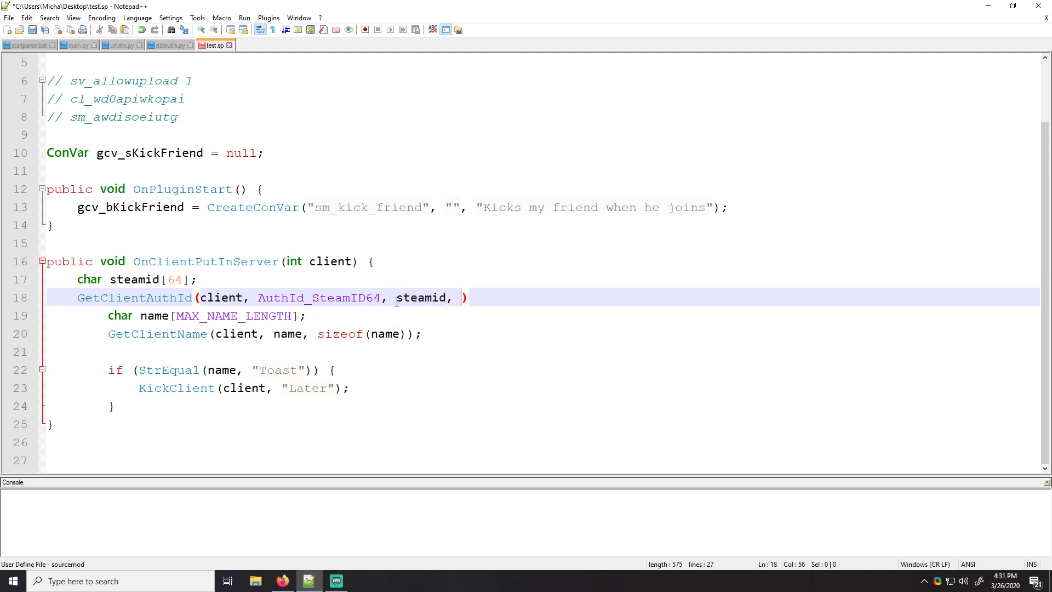
pyautogui.write('sizeof(')
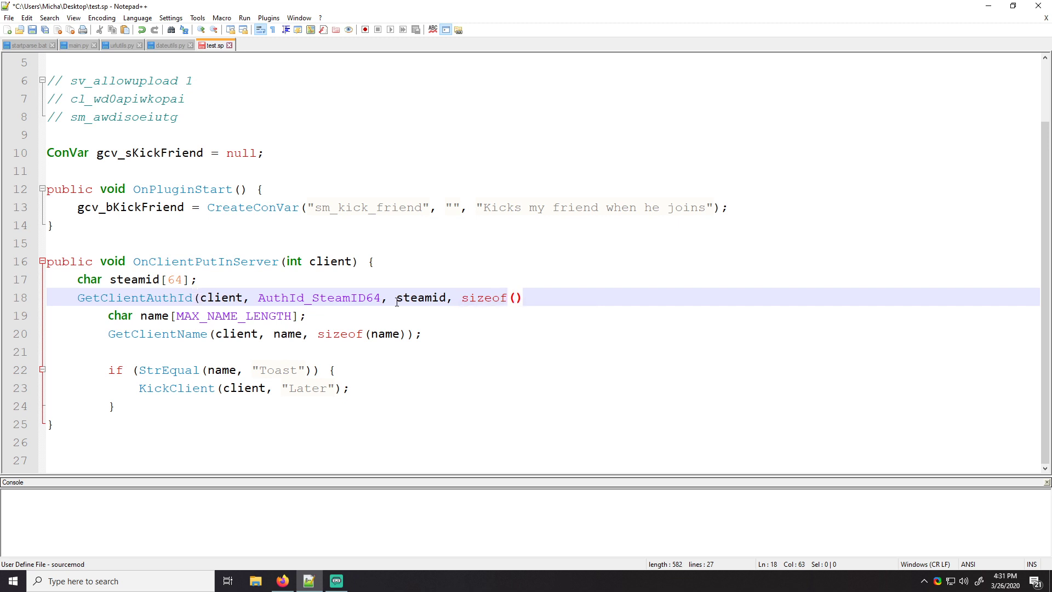
pyautogui.write('steamid')
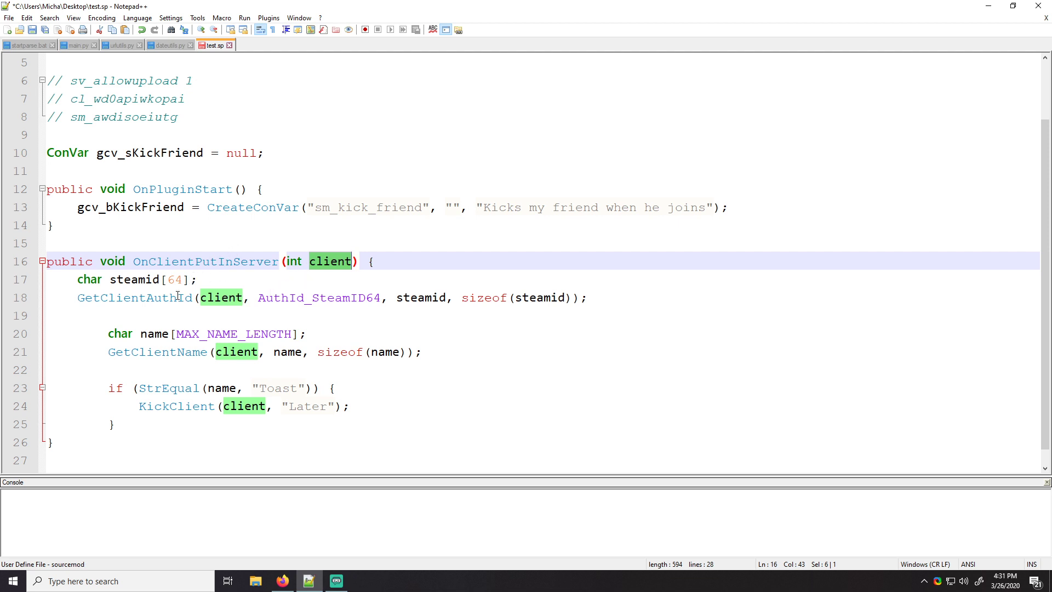
pyautogui.doubleClick(129, 206)
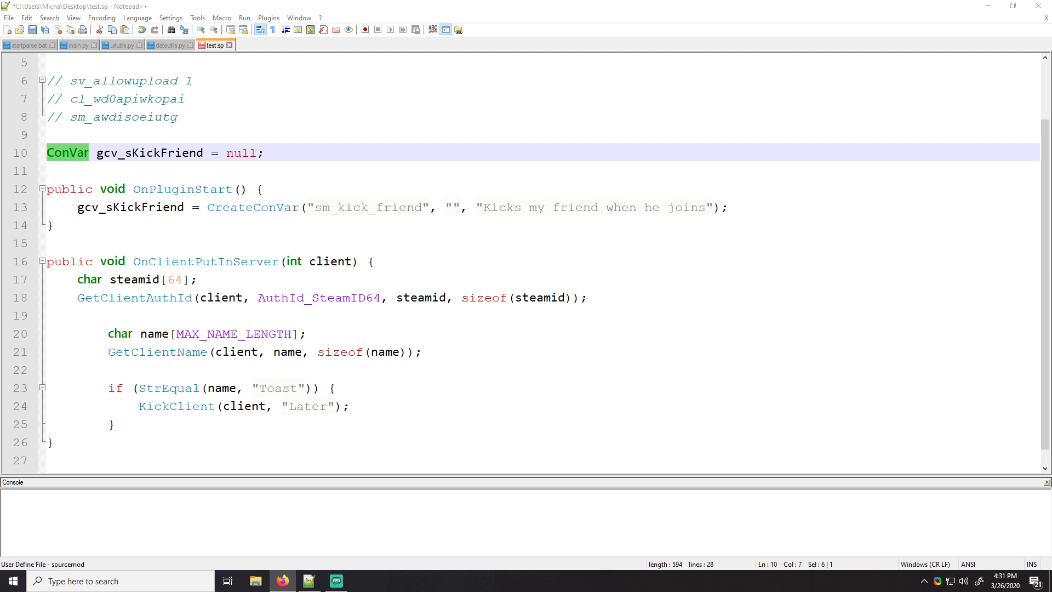
# Declare char convarvalue[64] and fill it via gcv_sKickFriend.GetString(convarvalue, sizeof(convarvalue)).
pyautogui.click(227, 334)
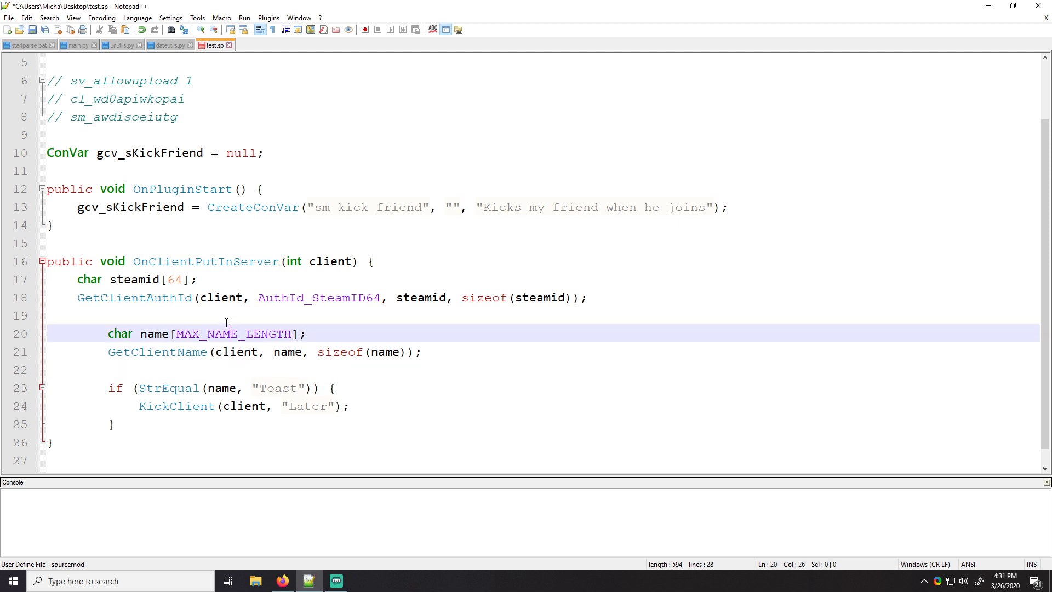
pyautogui.write('c')
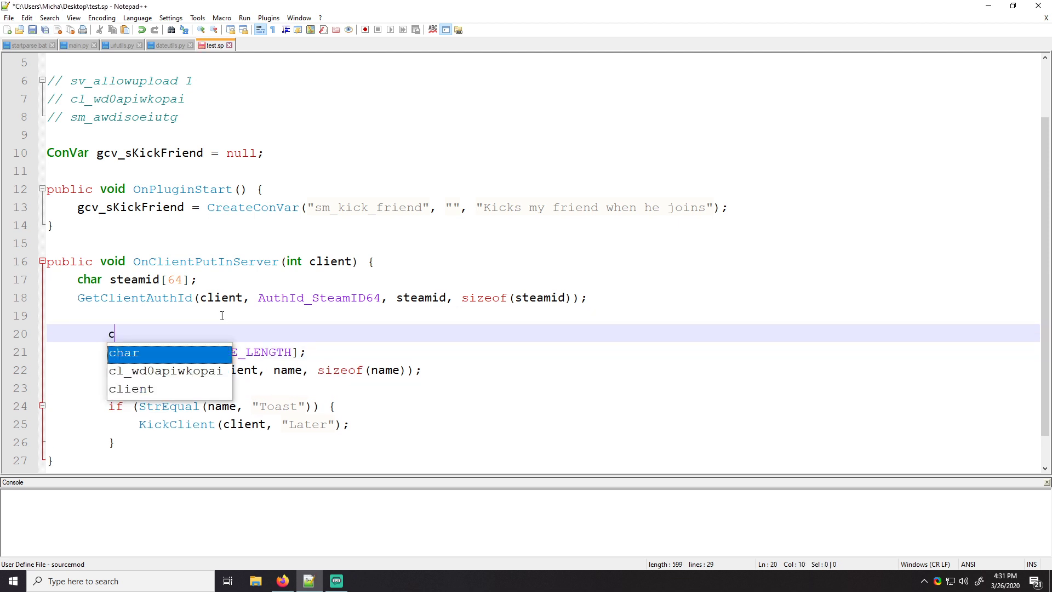
pyautogui.write('har co')
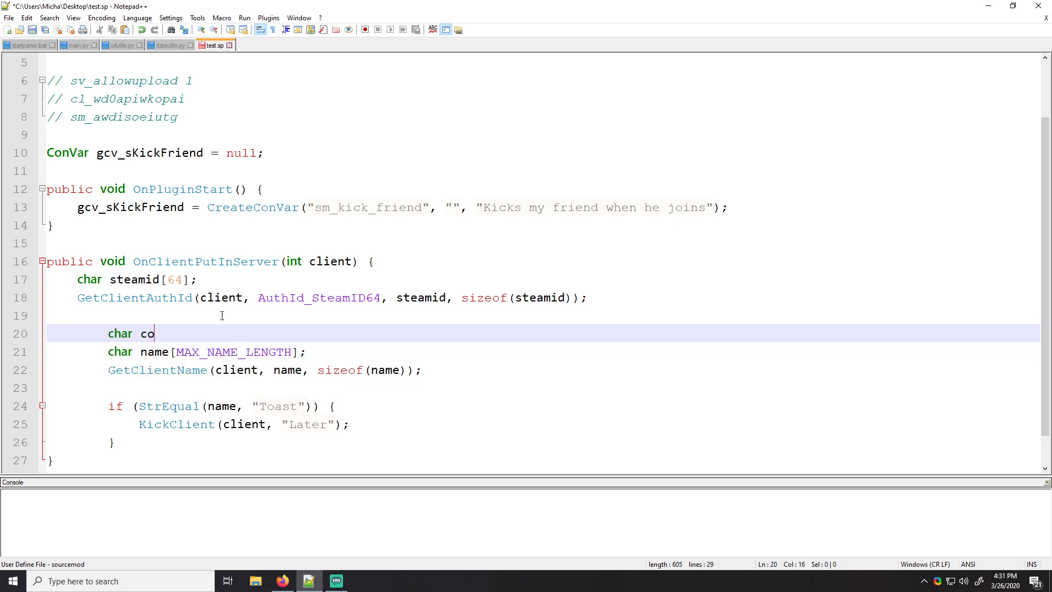
pyautogui.write('nvarvalue[]')
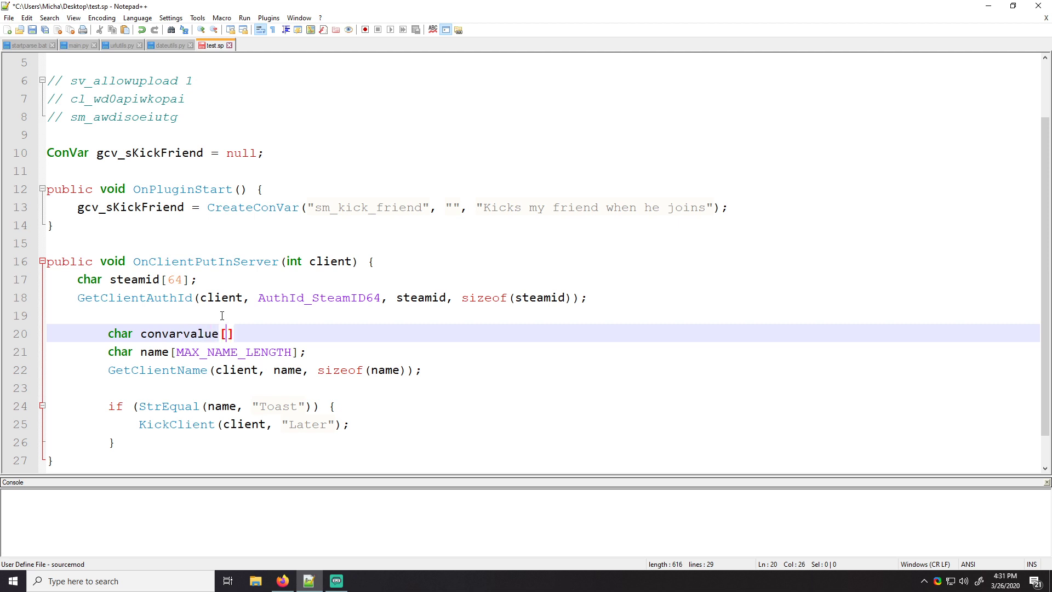
pyautogui.moveTo(200, 281)
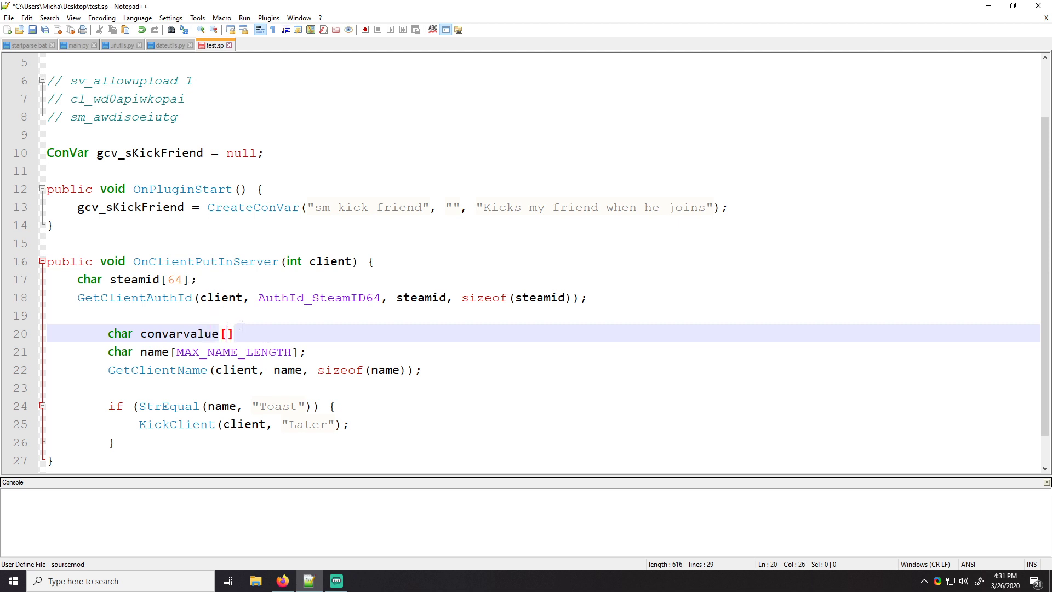
pyautogui.moveTo(284, 349)
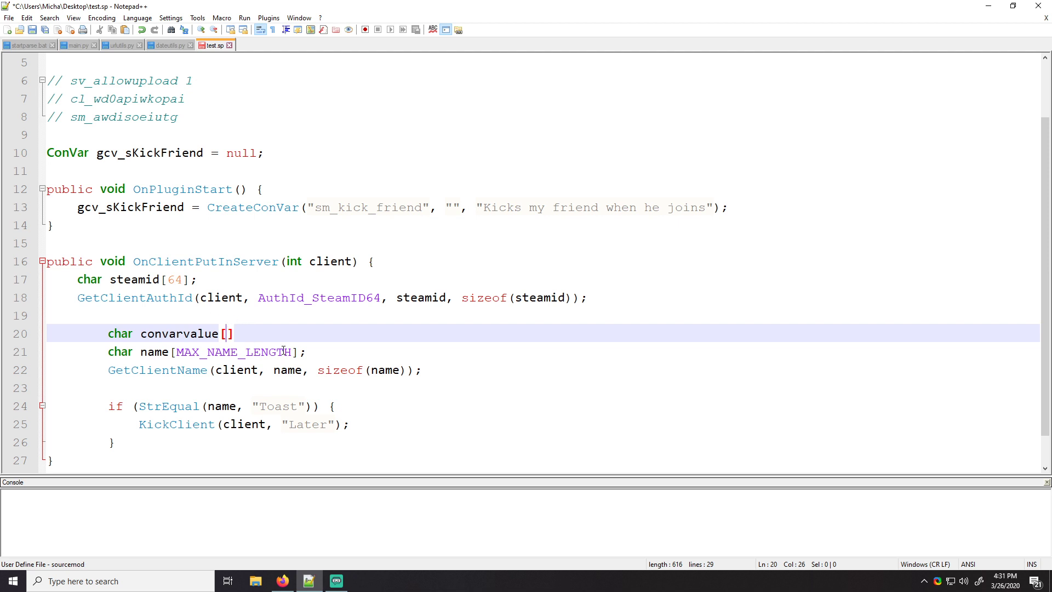
pyautogui.write('64')
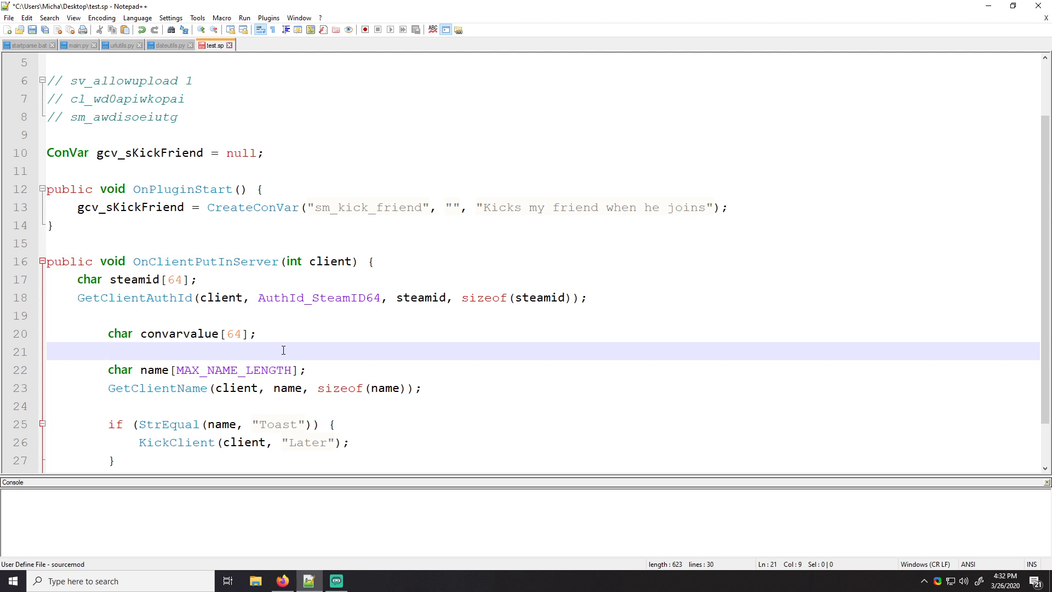
pyautogui.write('gcv_sKickFriend')
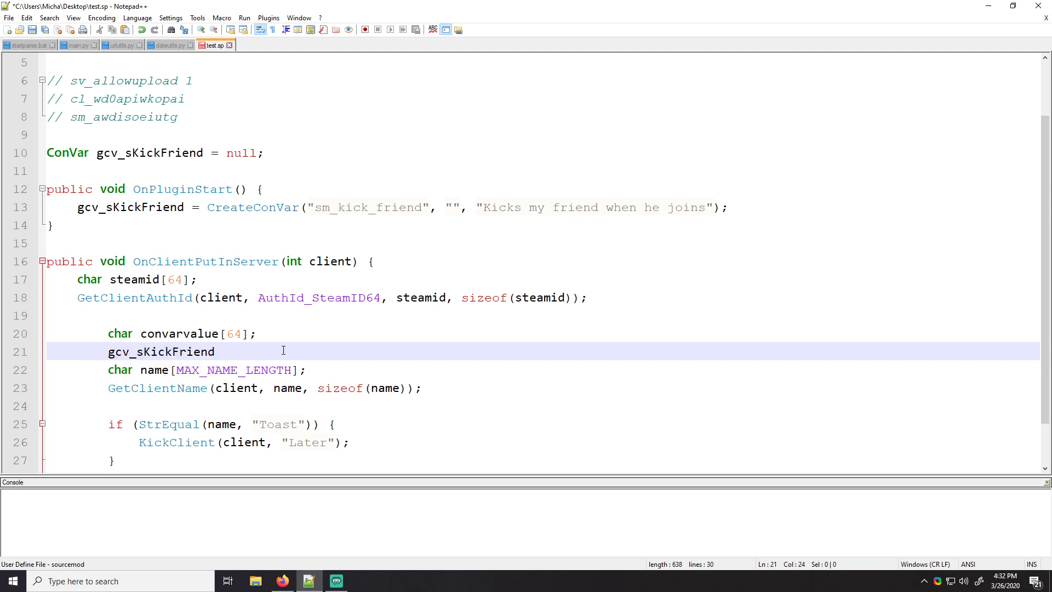
pyautogui.write('.GetString(convarvalue,')
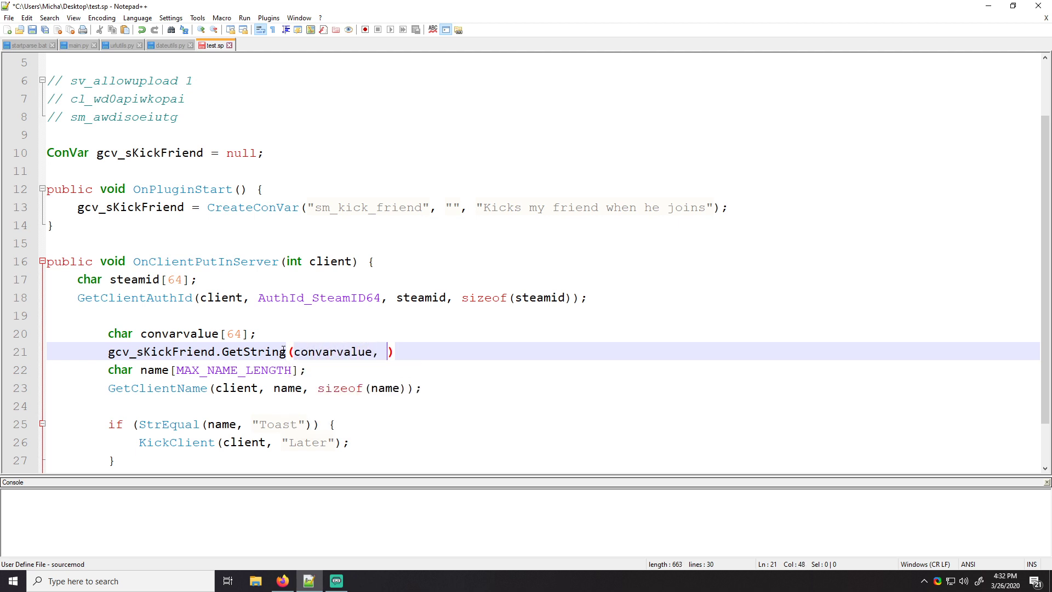
pyautogui.write('sizeof(convarvalue)')
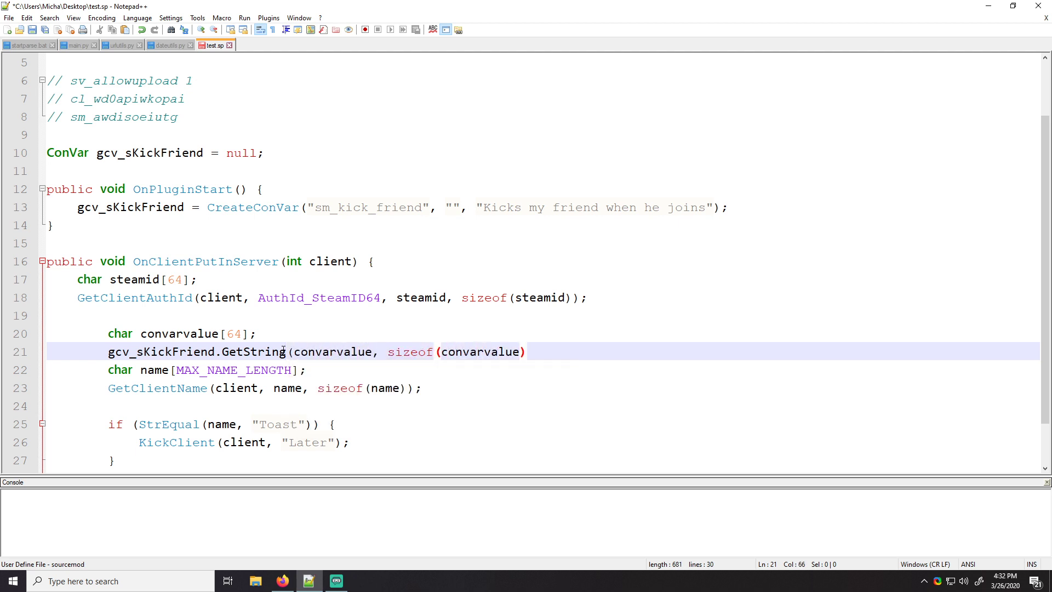
pyautogui.write(';')
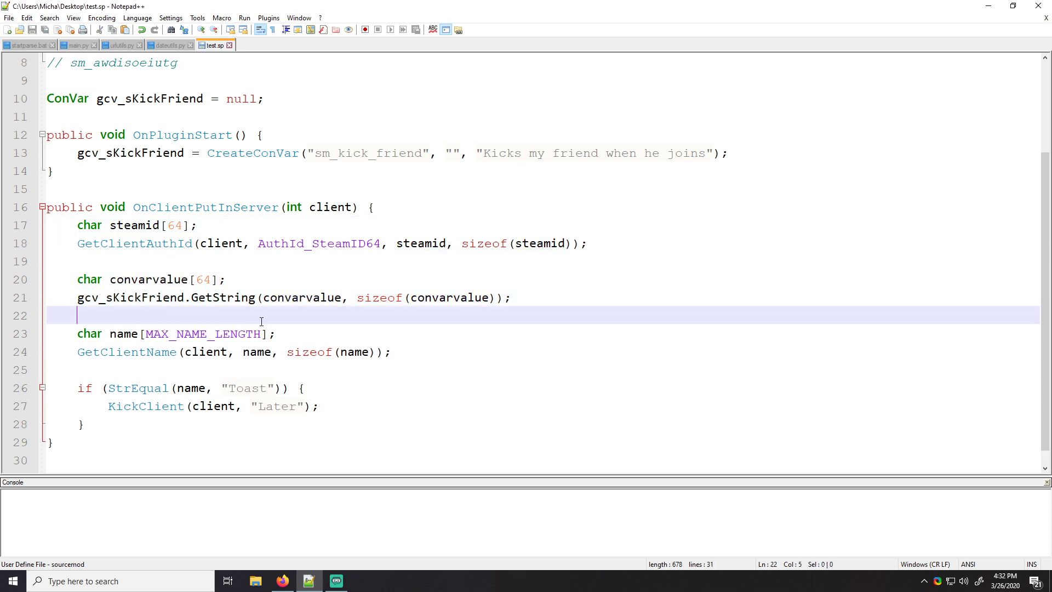
# Begin an if (StrEqual(convarvalue, steamid)) condition in place of the old name comparison.
pyautogui.write('if ()')
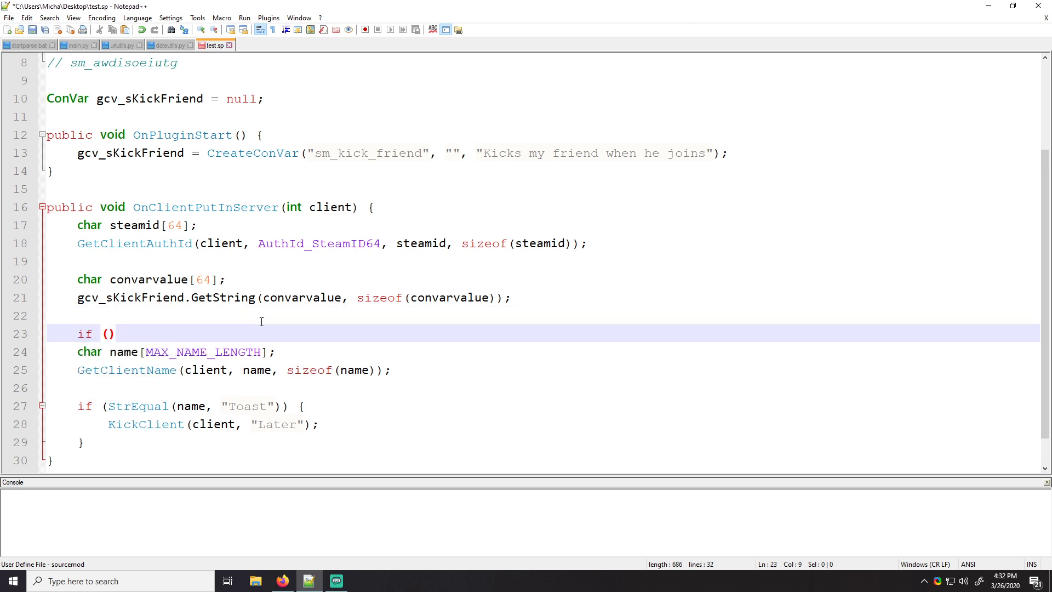
pyautogui.write('StrEqual')
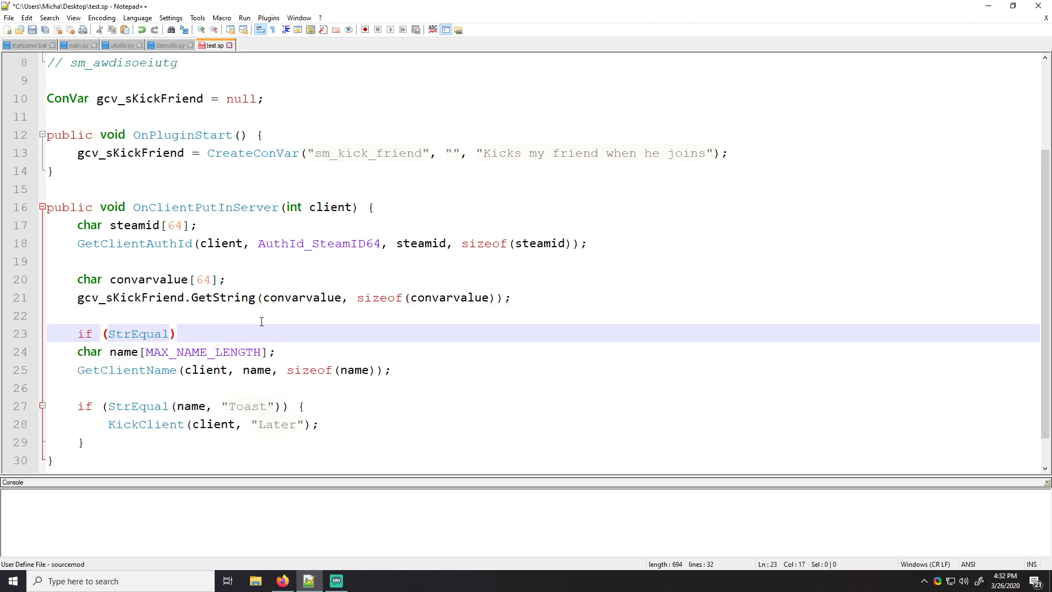
pyautogui.write('(conv')
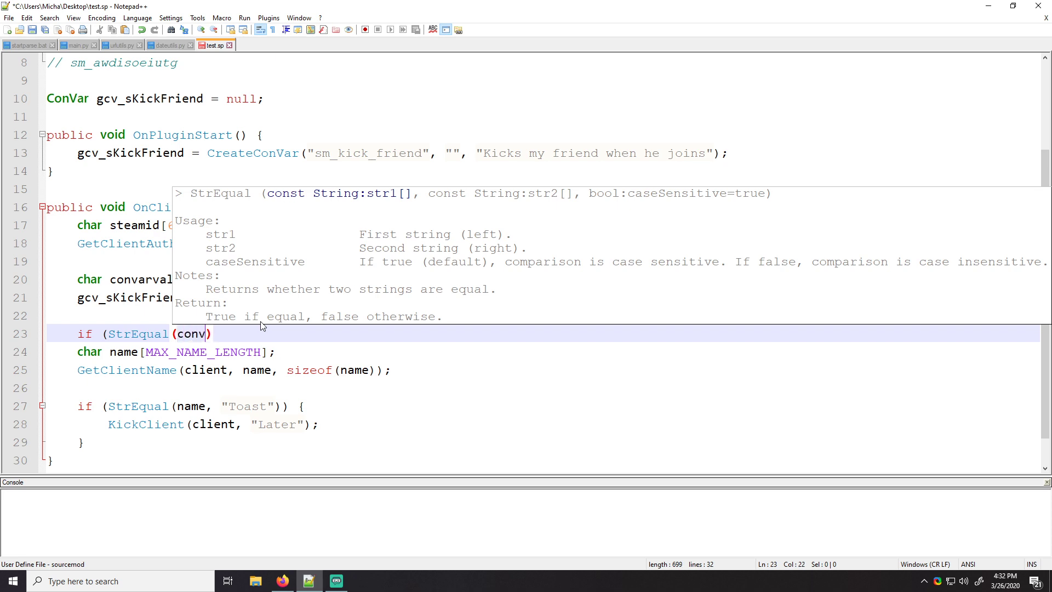
pyautogui.write('arvalue,')
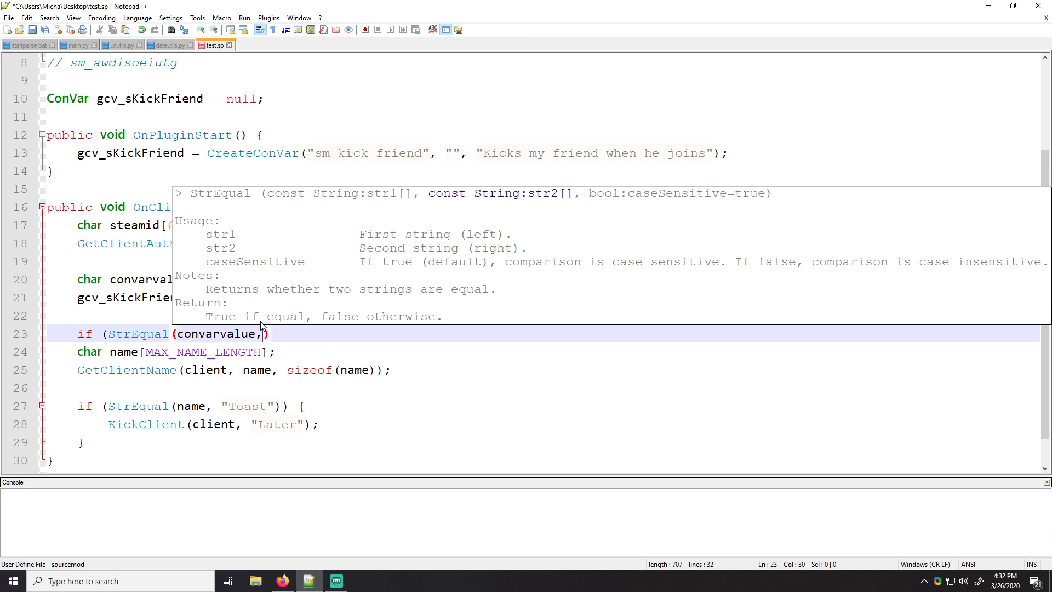
pyautogui.write('steamid')
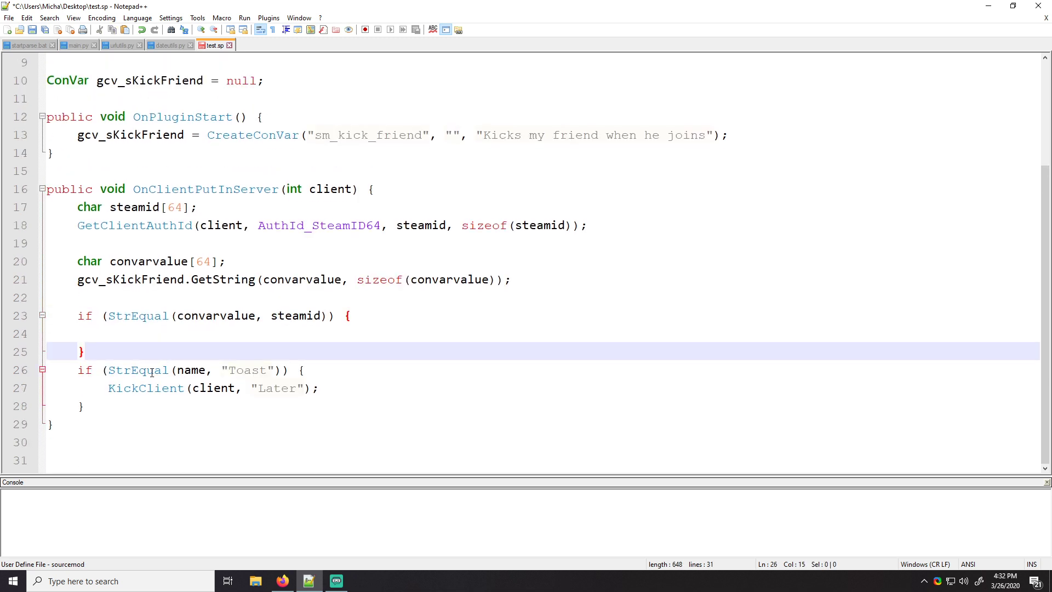
pyautogui.doubleClick(145, 388)
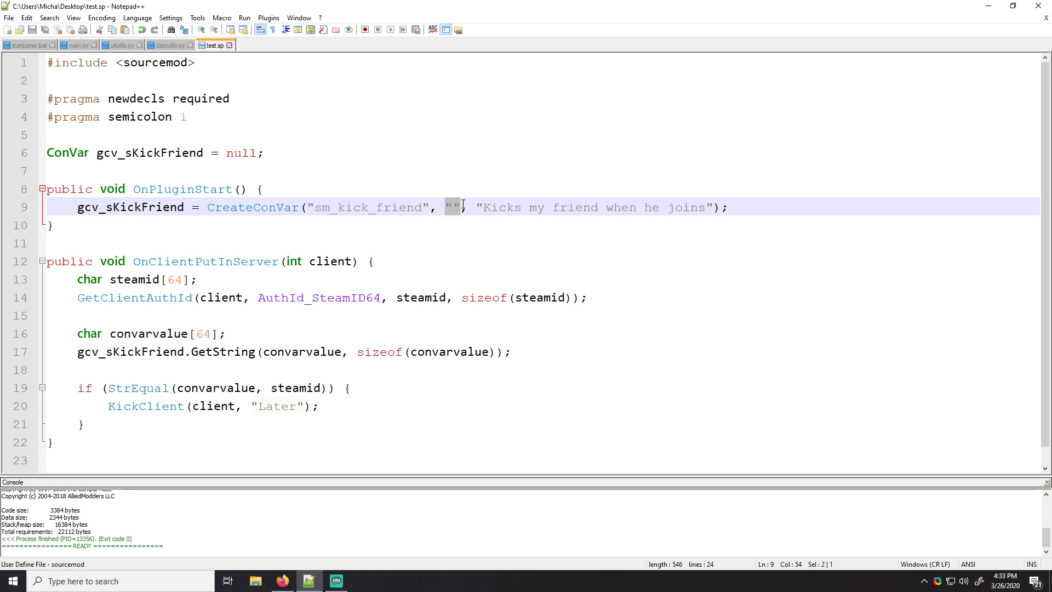
pyautogui.moveTo(337, 329)
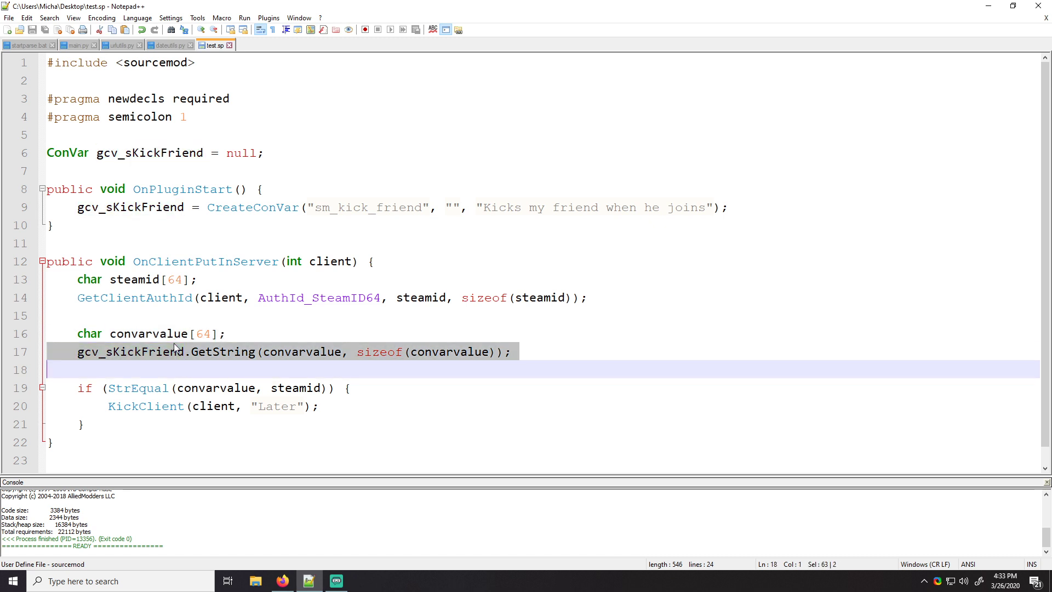
pyautogui.doubleClick(148, 334)
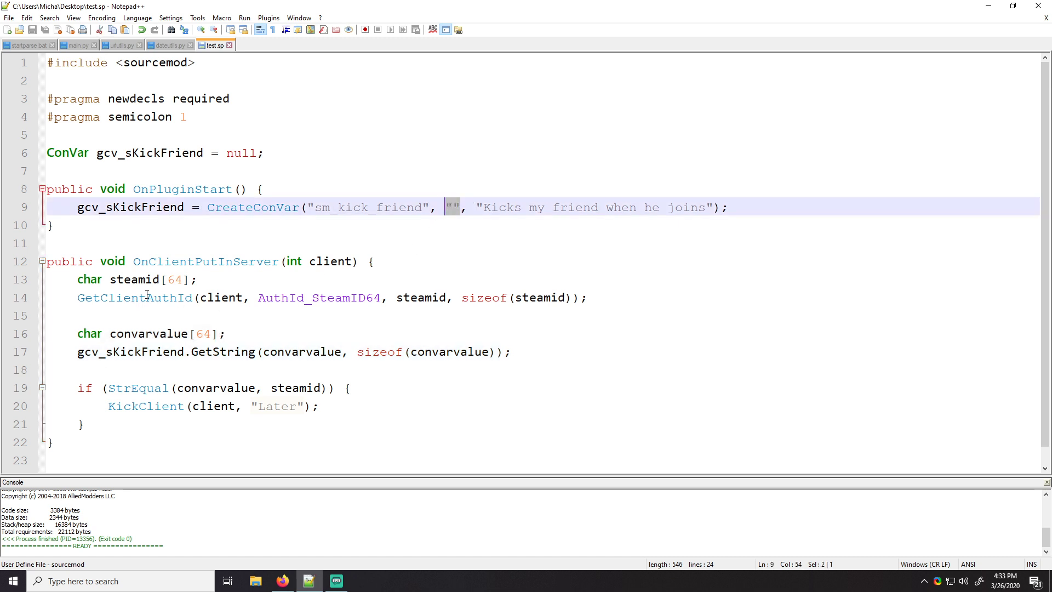
pyautogui.doubleClick(134, 279)
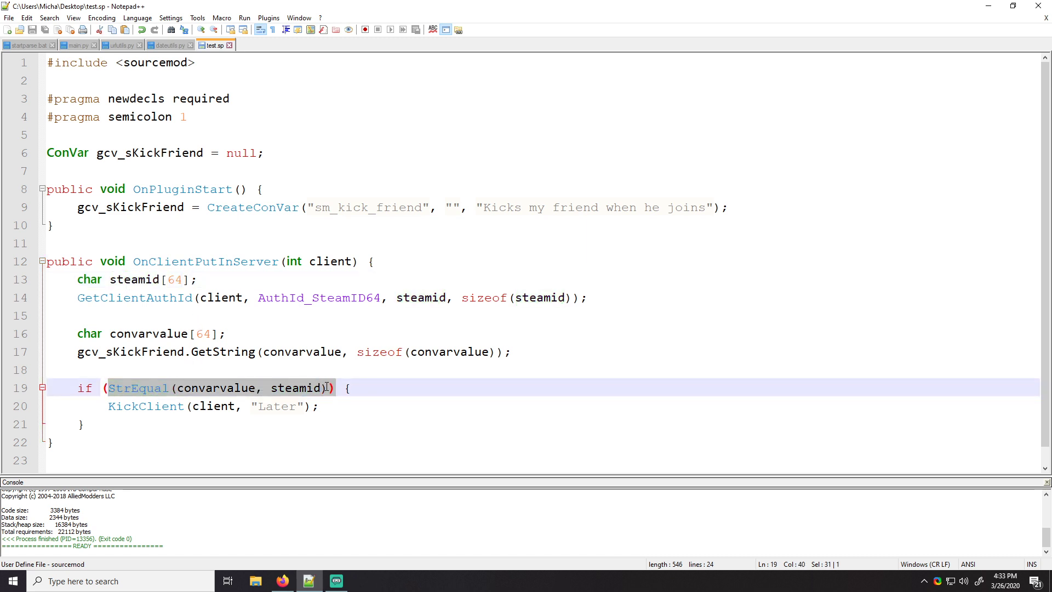
pyautogui.doubleClick(295, 388)
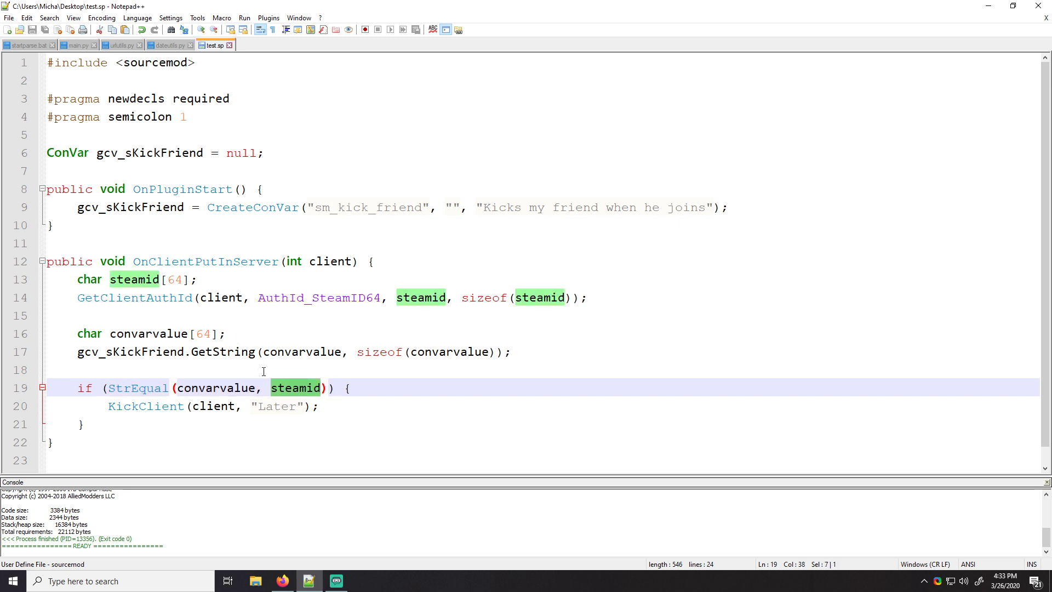
pyautogui.click(77, 369)
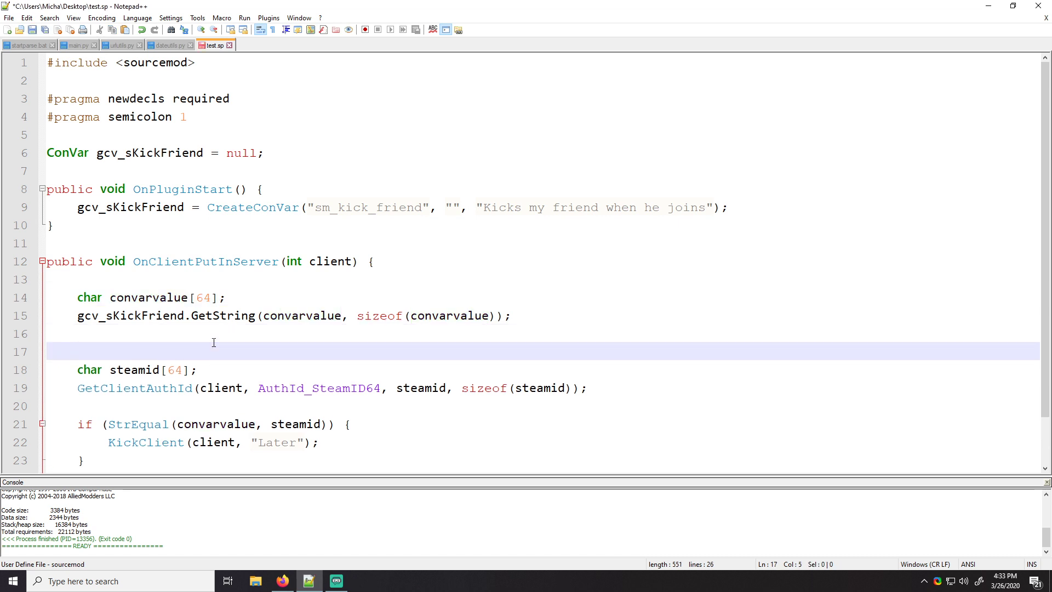
# Guard the SteamID lookup and kick with if (strlen(convarvalue) > 0).
pyautogui.write('if (strle')
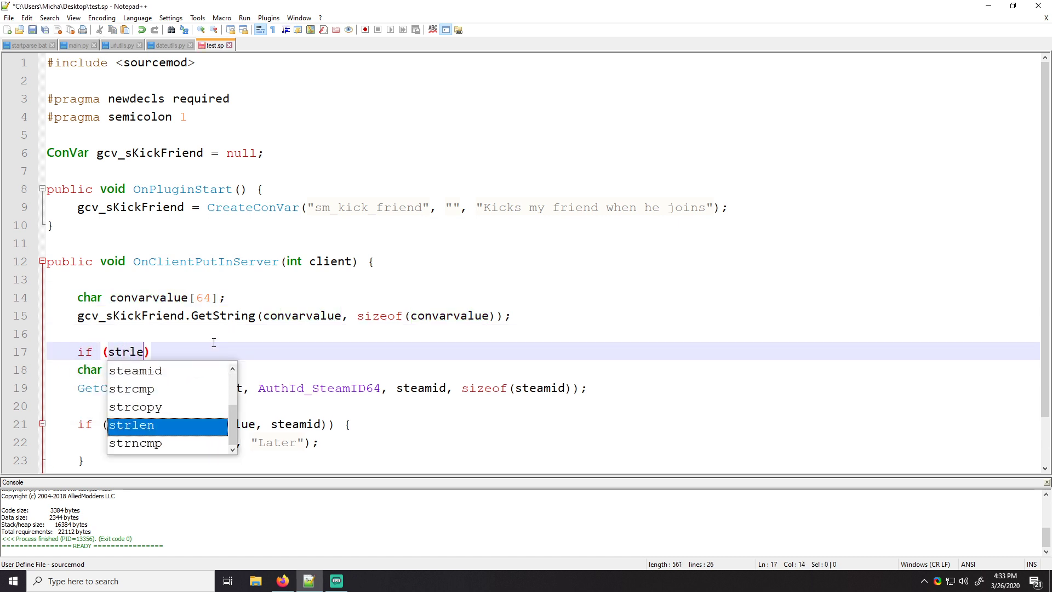
pyautogui.write('n(convarvalue')
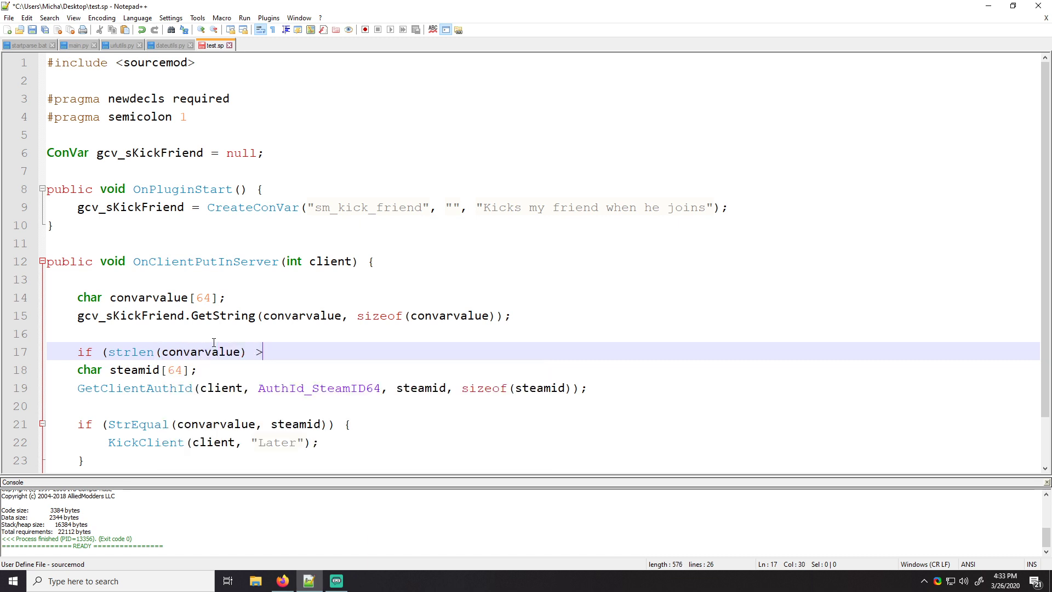
pyautogui.write('0) {')
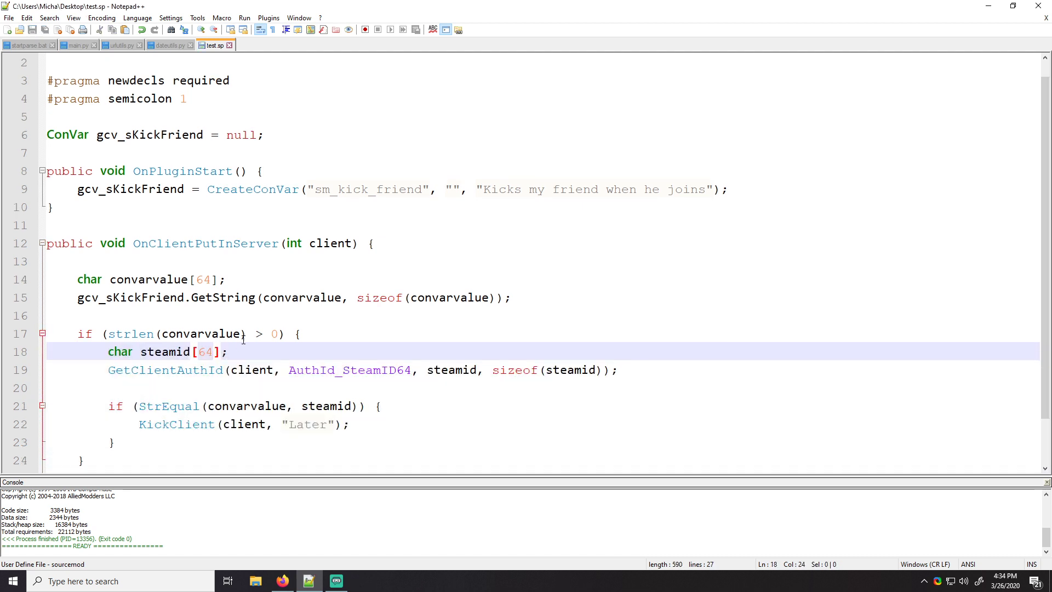
# Test the ConVar default with 'awdawggs', then delete it again.
pyautogui.doubleClick(200, 333)
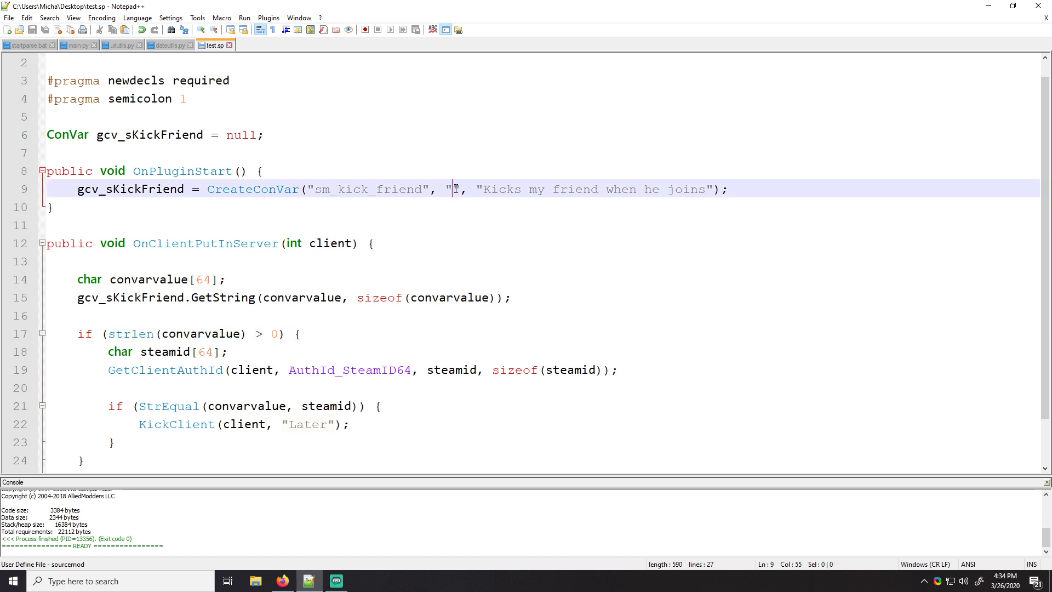
pyautogui.write('awdawggs')
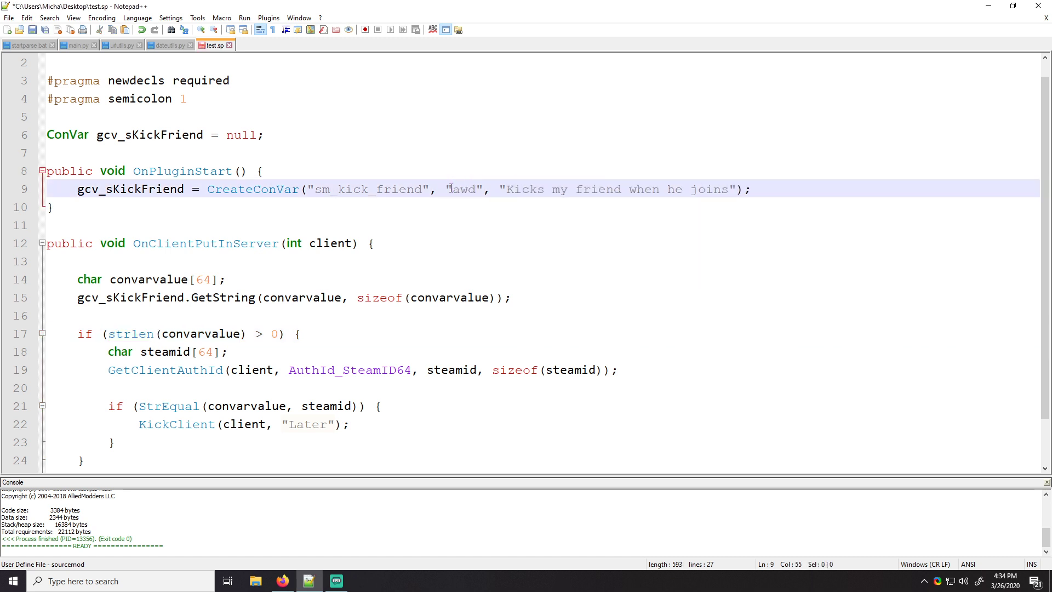
pyautogui.doubleClick(462, 189)
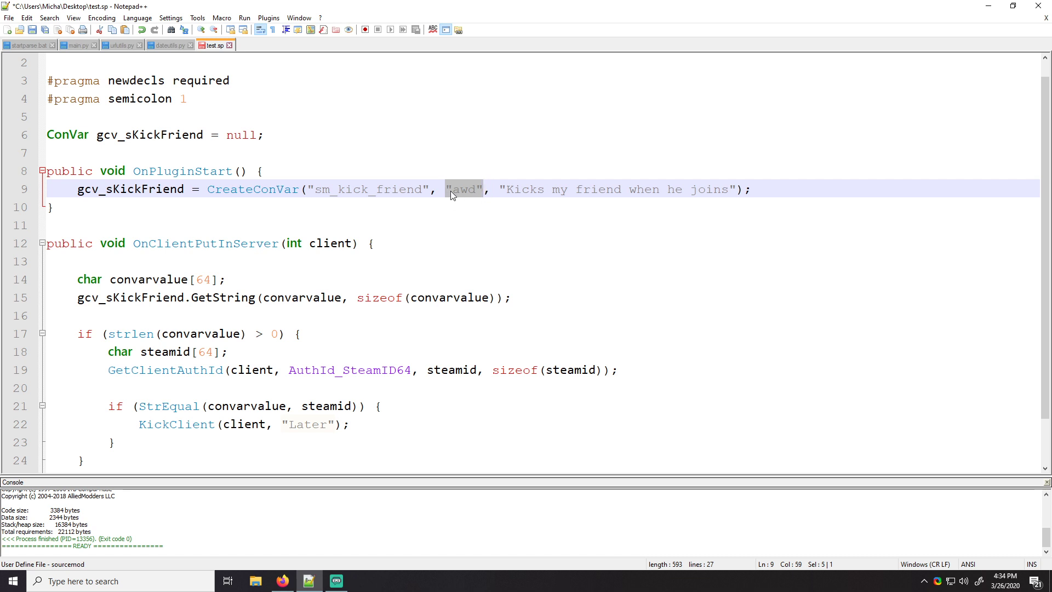
pyautogui.press('Delete')
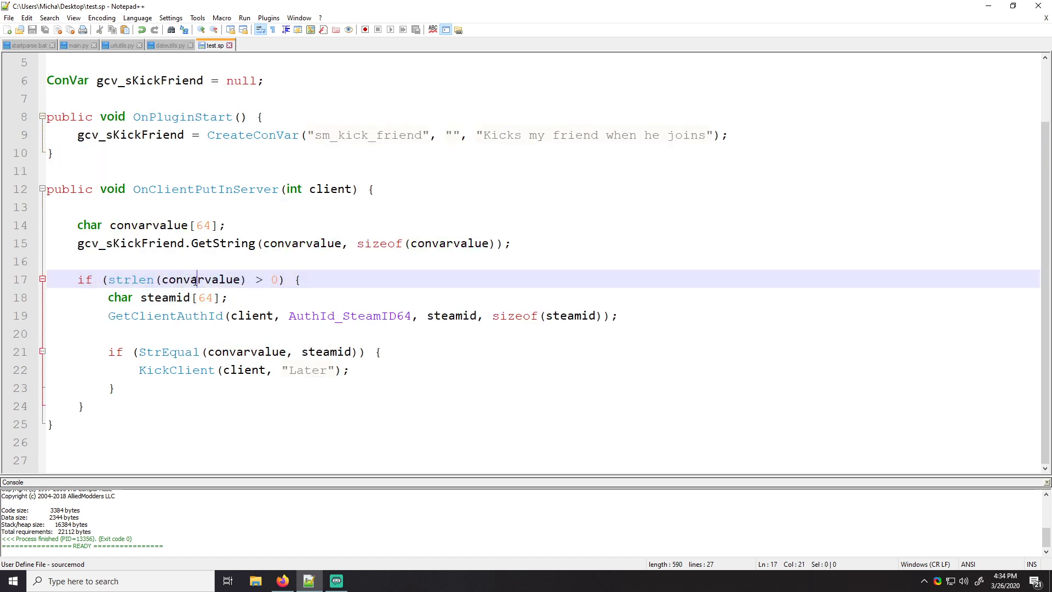
pyautogui.doubleClick(199, 279)
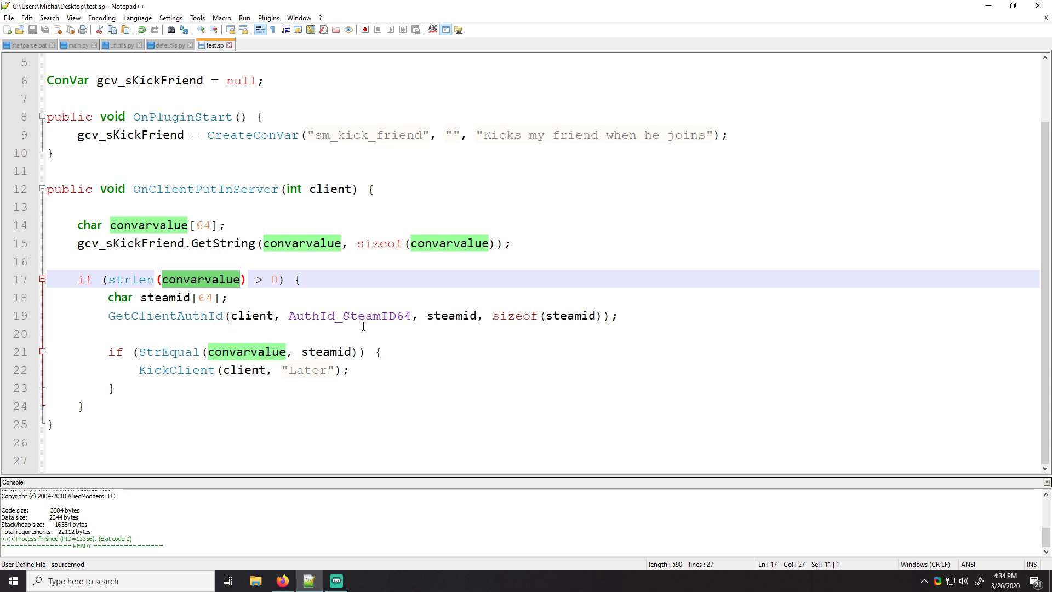
pyautogui.moveTo(306, 293)
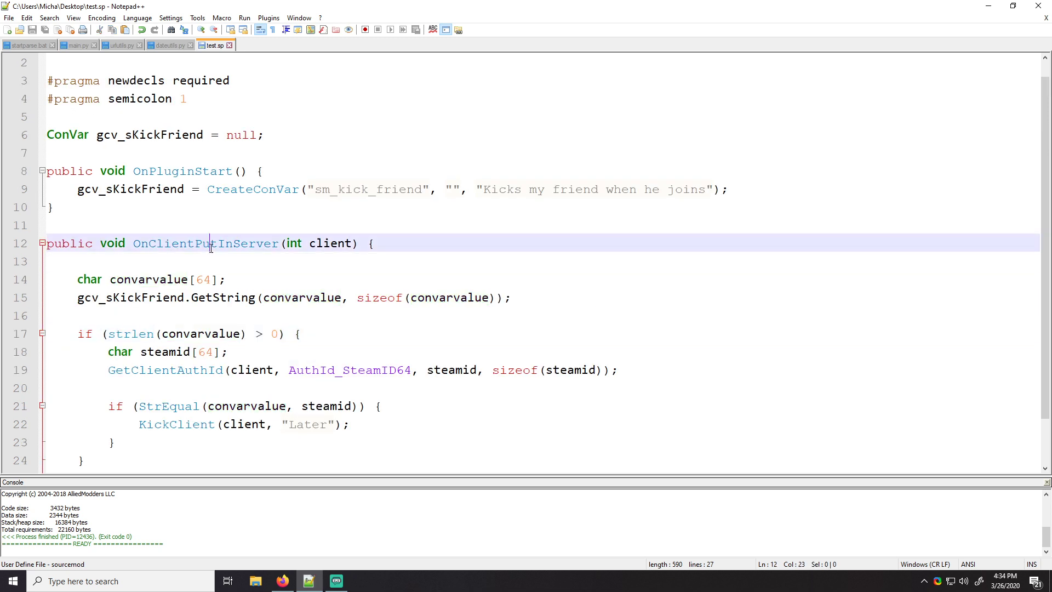
# Paste OnClientPutInServer's API docs into a /* */ comment, highlighting the OnClientAuthorized note.
pyautogui.doubleClick(204, 243)
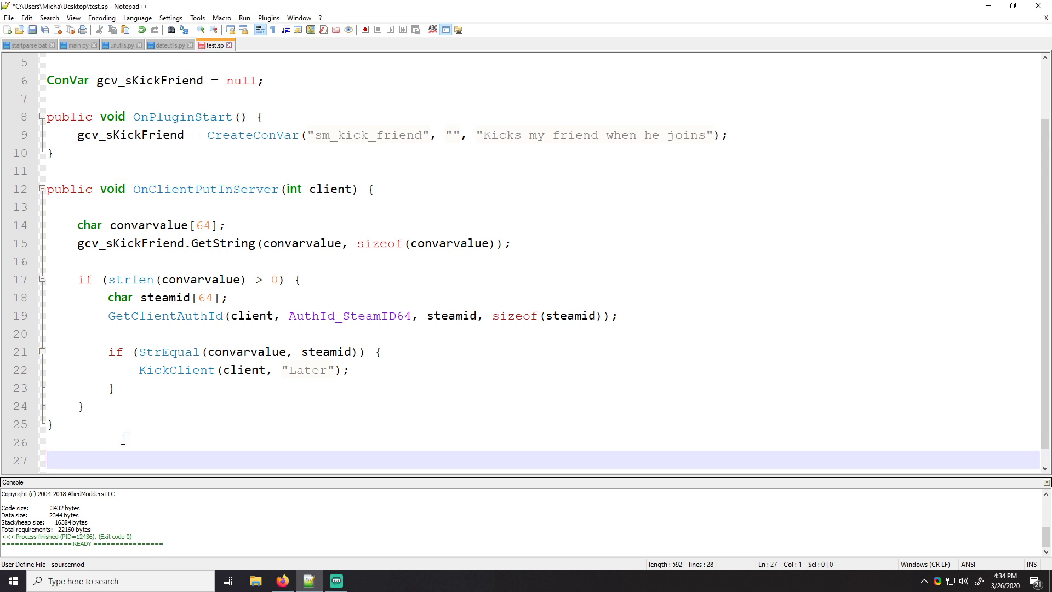
pyautogui.write('.')
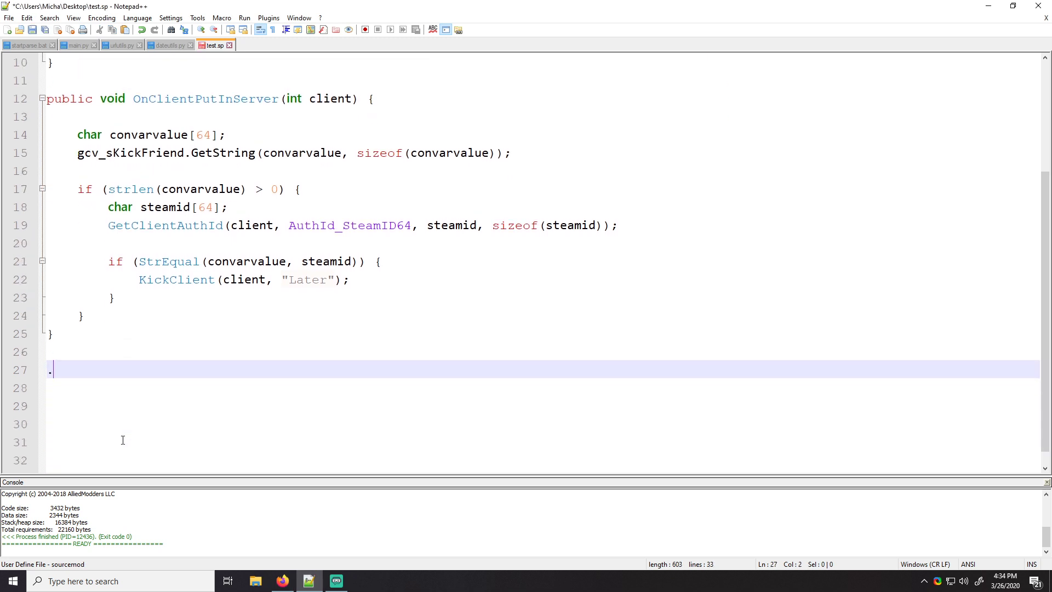
pyautogui.write('/*')
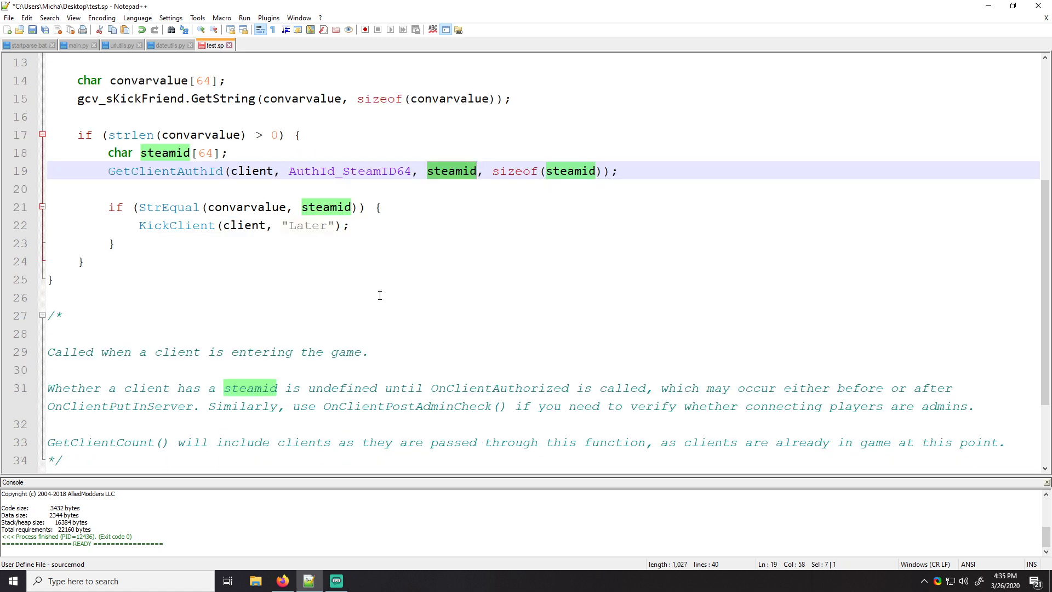
pyautogui.moveTo(728, 389)
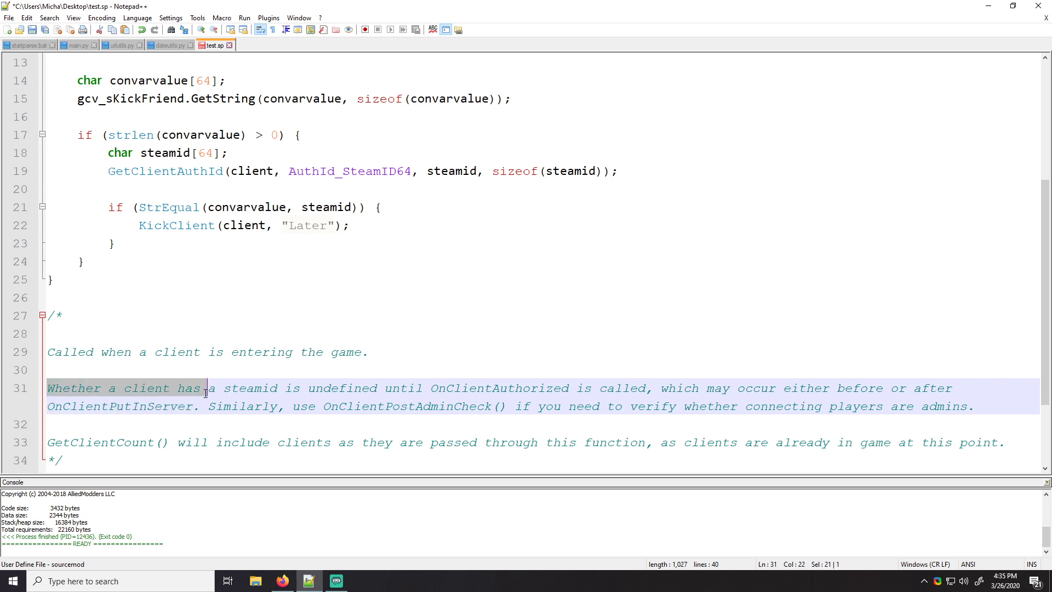
pyautogui.moveTo(204, 388); pyautogui.dragTo(476, 388)
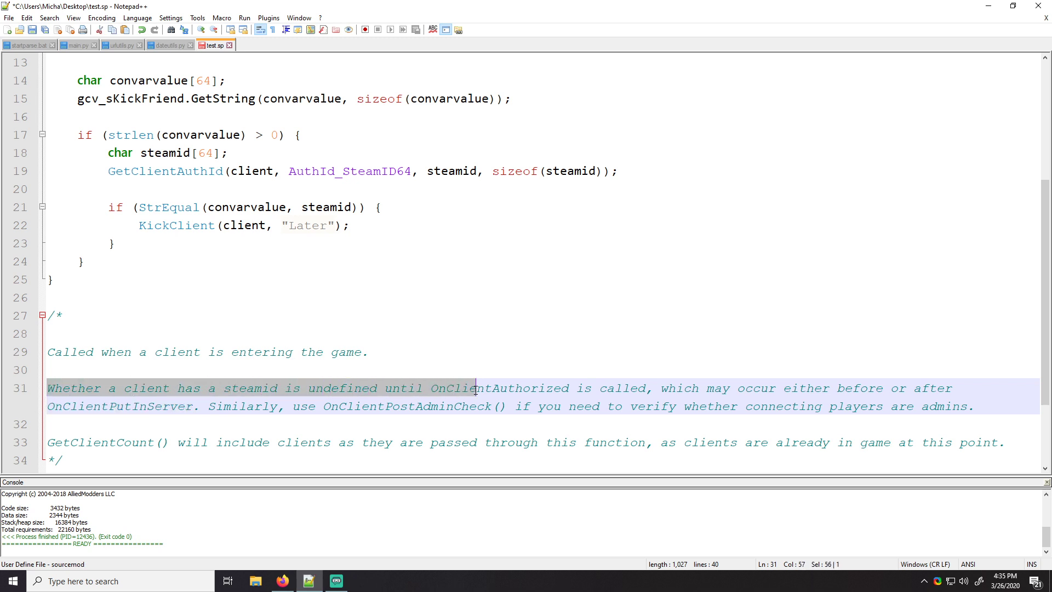
pyautogui.doubleClick(499, 388)
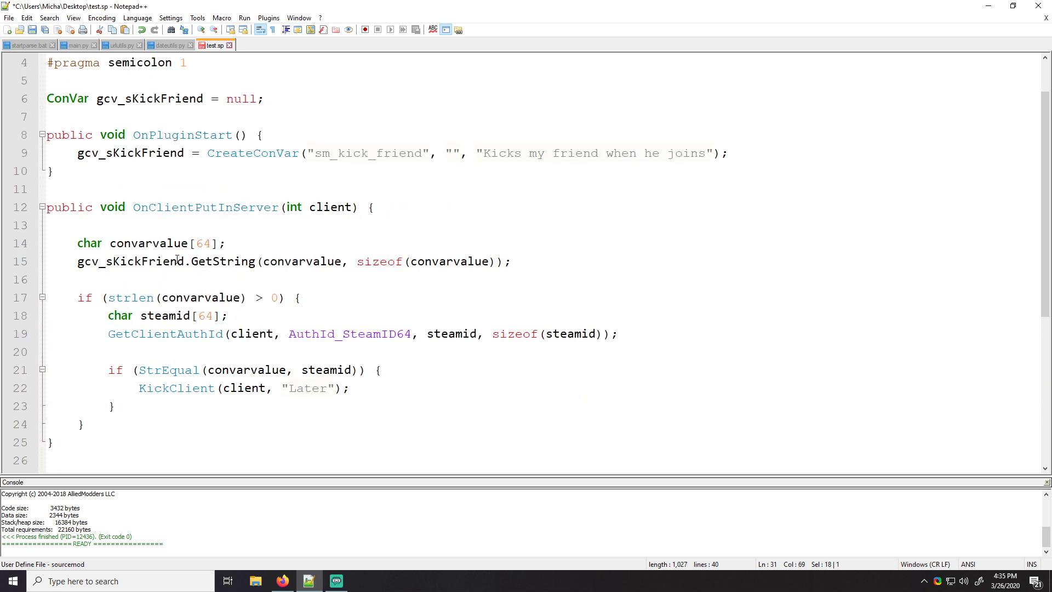
# Rename the handler to OnClientAuthorized and add a const char[] auth parameter.
pyautogui.doubleClick(205, 206)
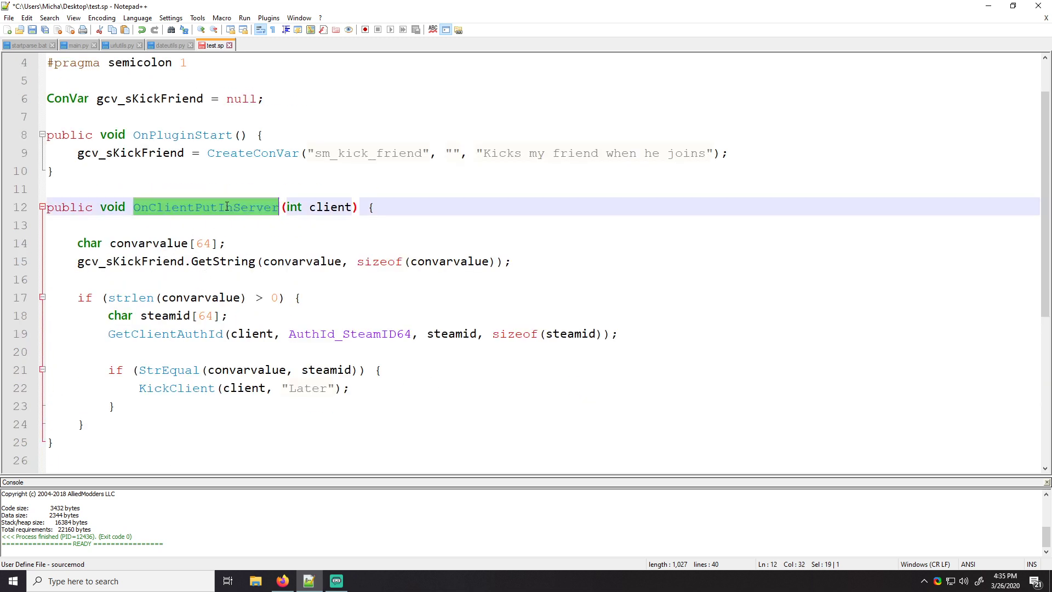
pyautogui.write('OnClientAuthorized')
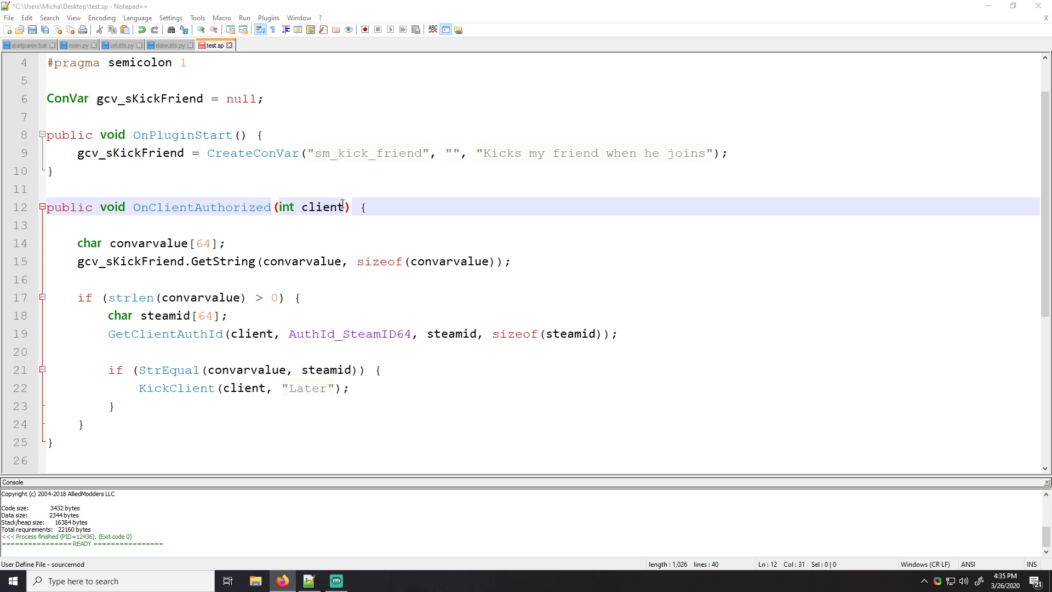
pyautogui.write(',')
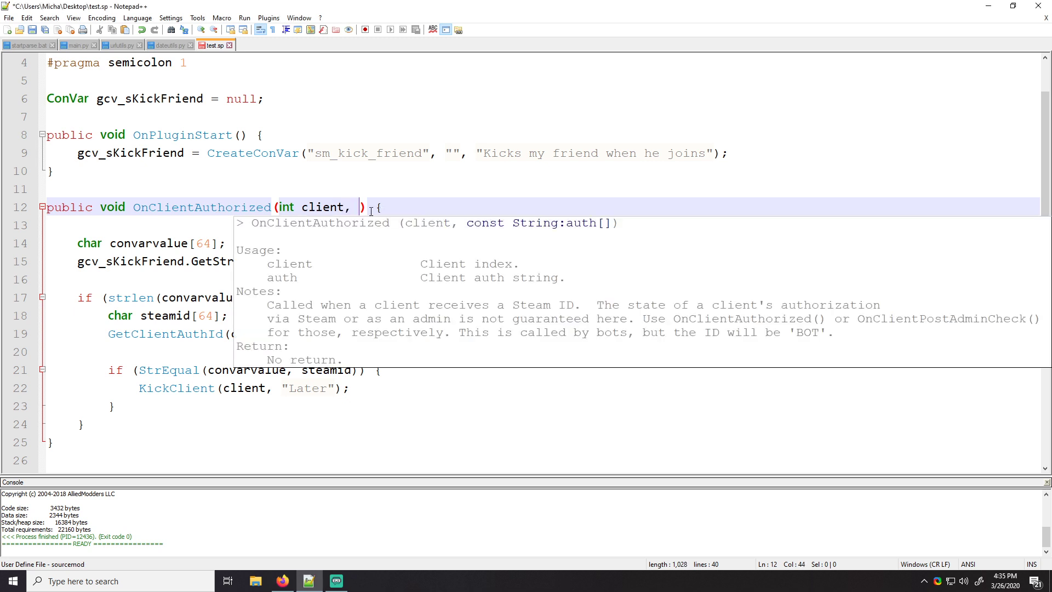
pyautogui.write('const char[')
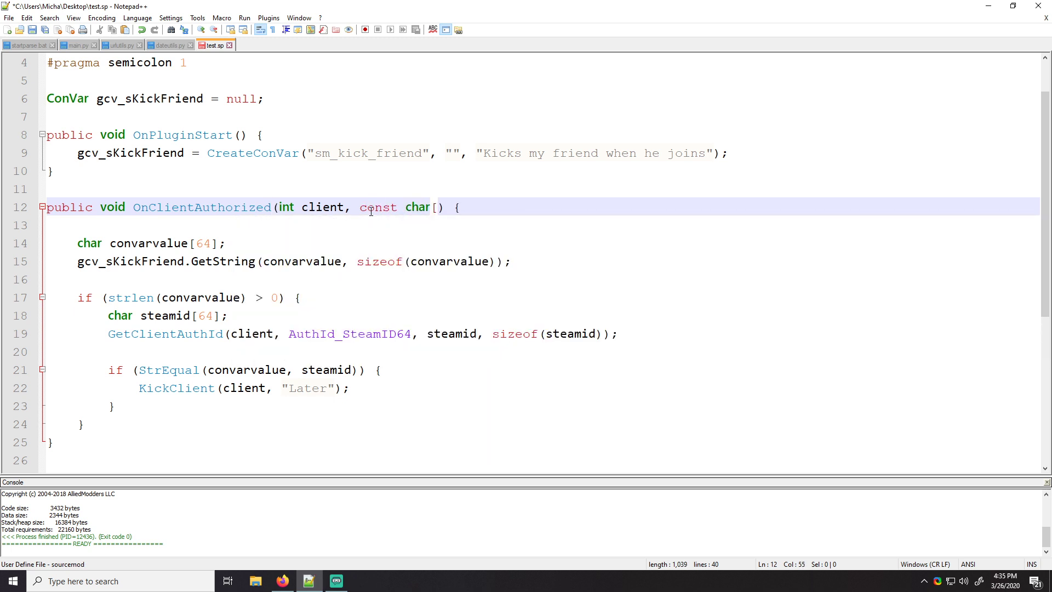
pyautogui.write('auth')
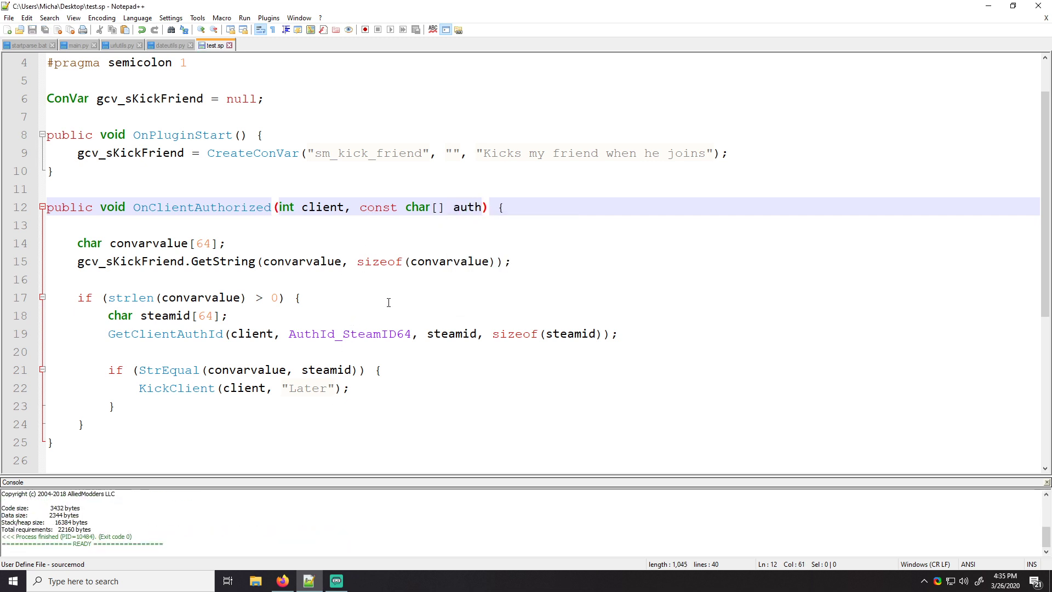
pyautogui.doubleClick(201, 206)
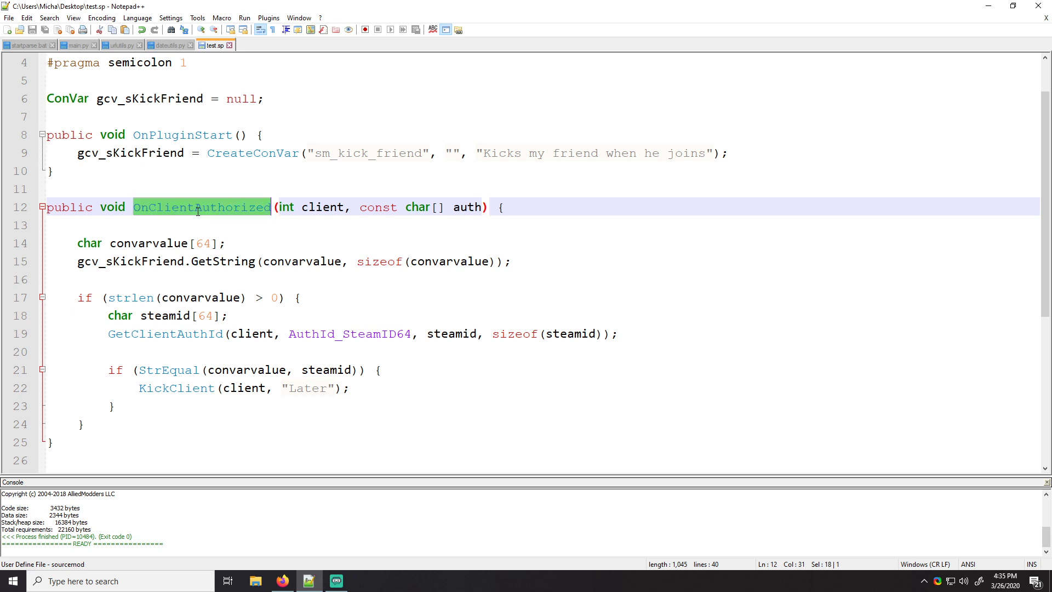
pyautogui.doubleClick(467, 207)
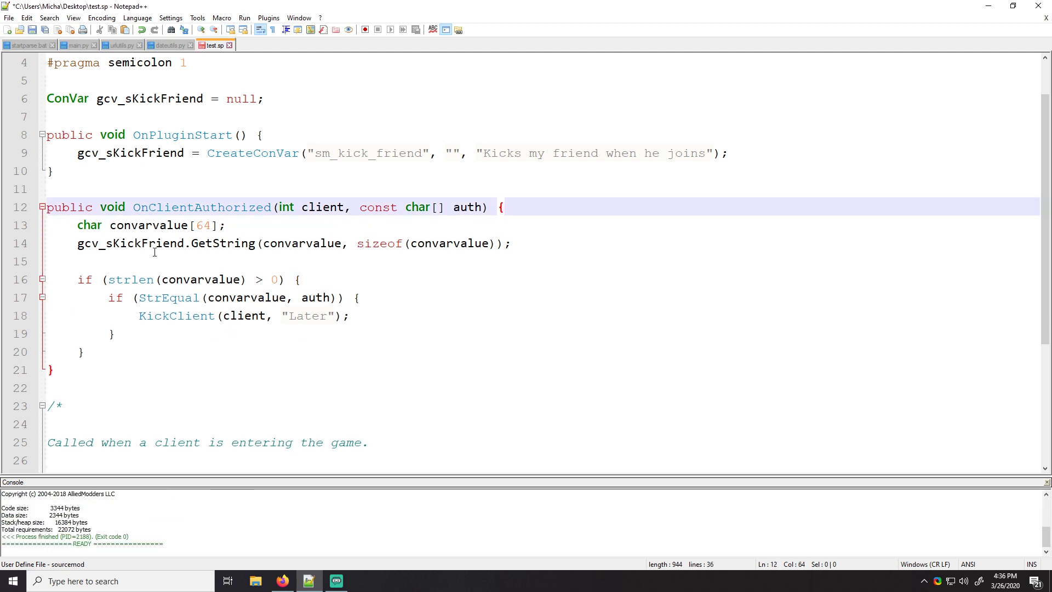
pyautogui.doubleClick(468, 206)
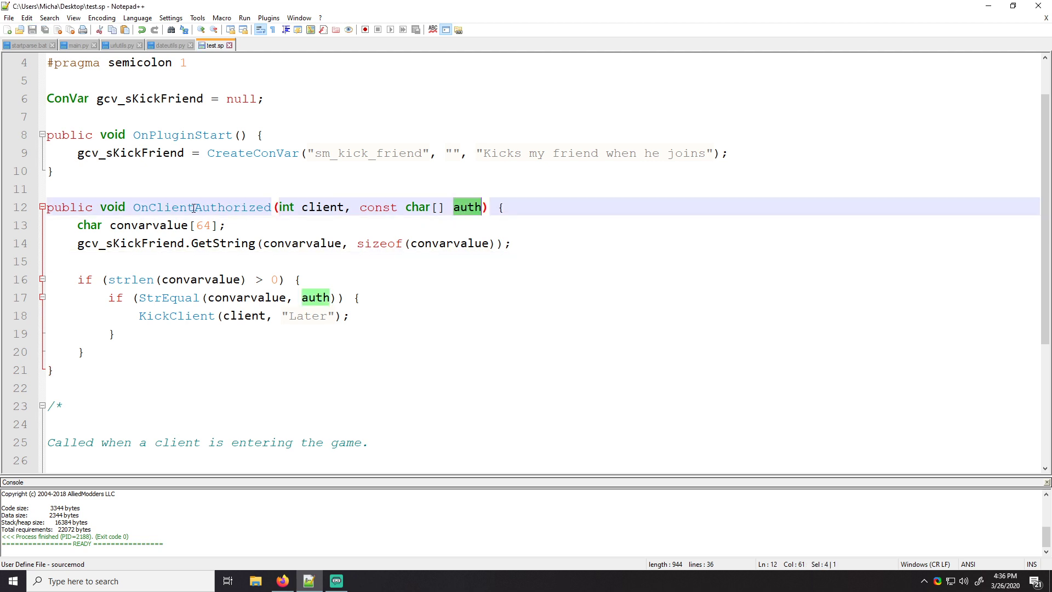
pyautogui.doubleClick(200, 206)
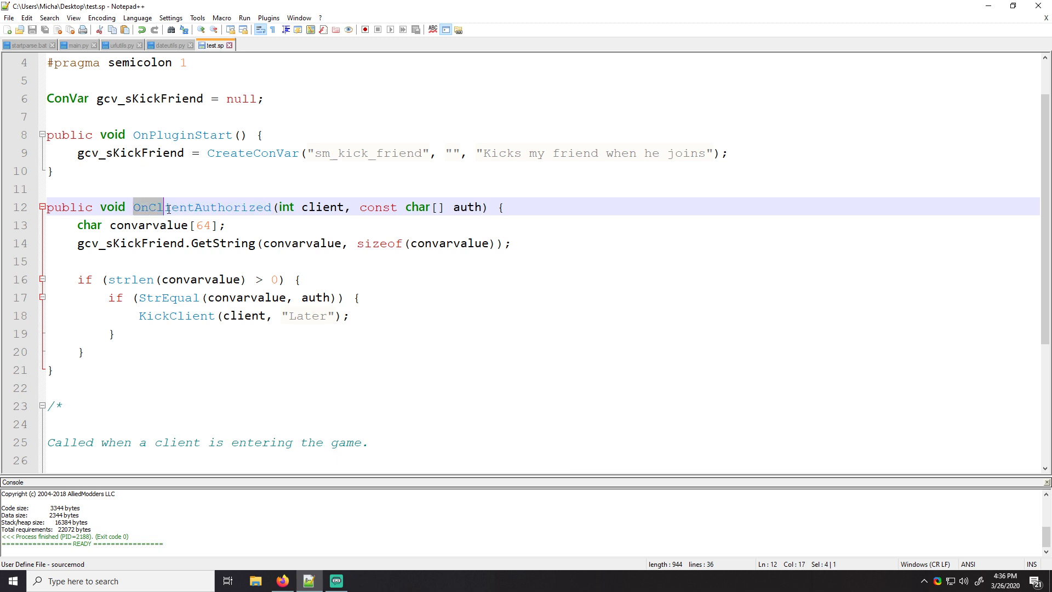
pyautogui.doubleClick(200, 206)
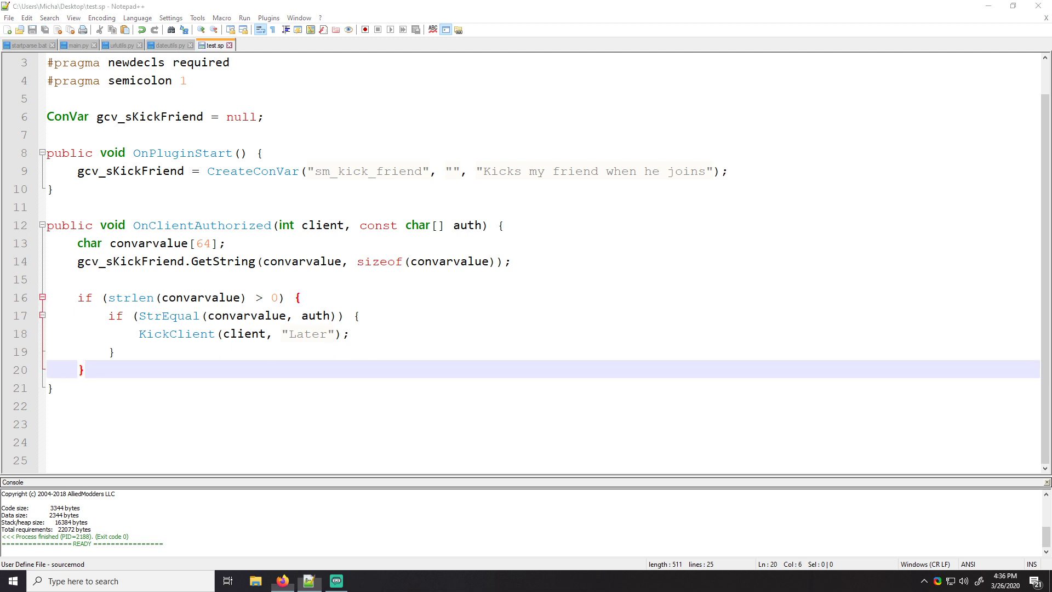
pyautogui.click(113, 423)
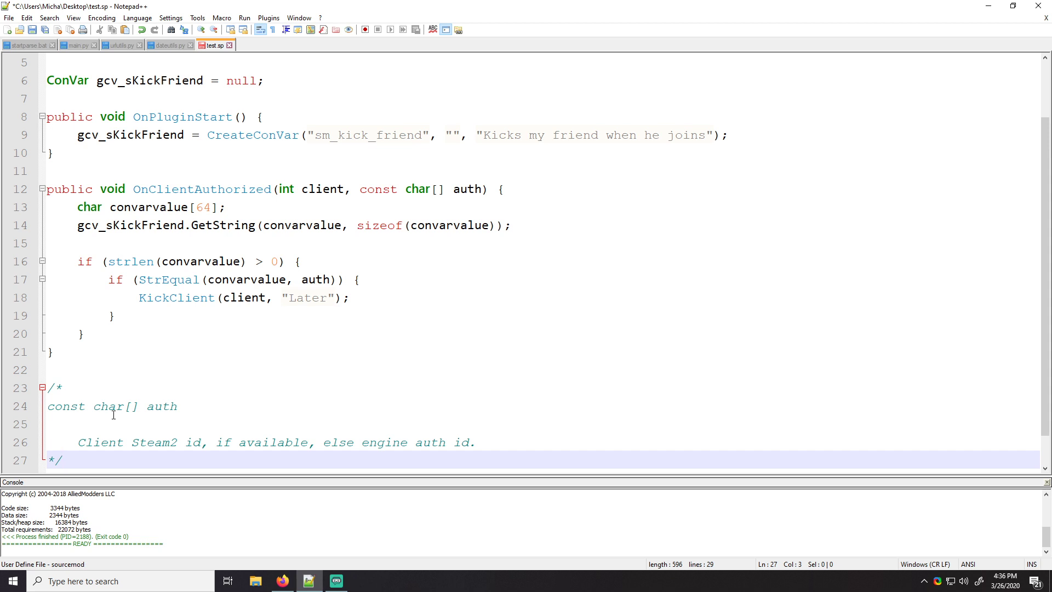
pyautogui.doubleClick(224, 406)
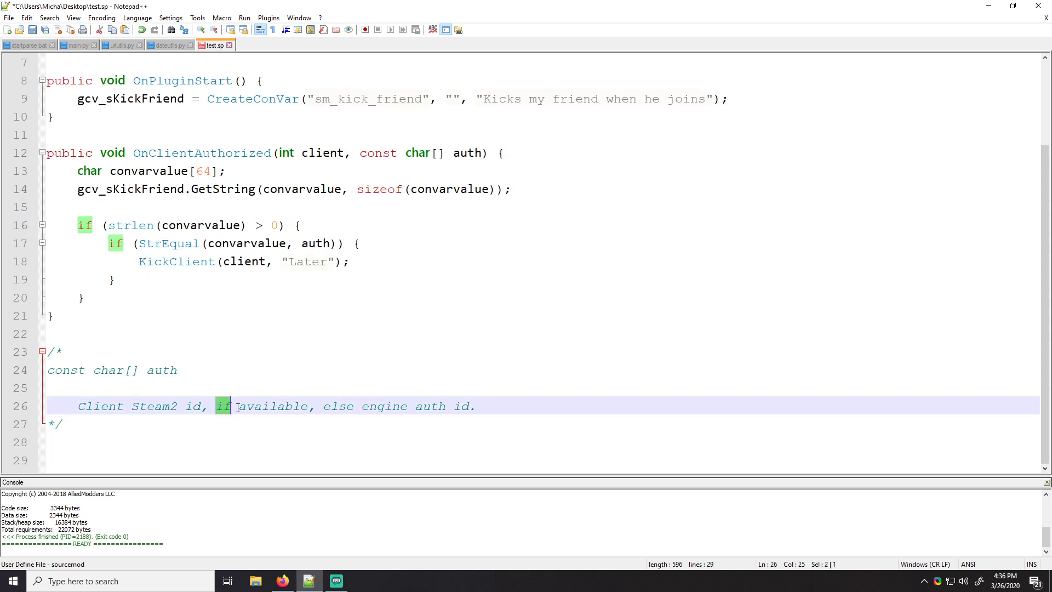
pyautogui.moveTo(235, 406); pyautogui.dragTo(467, 406)
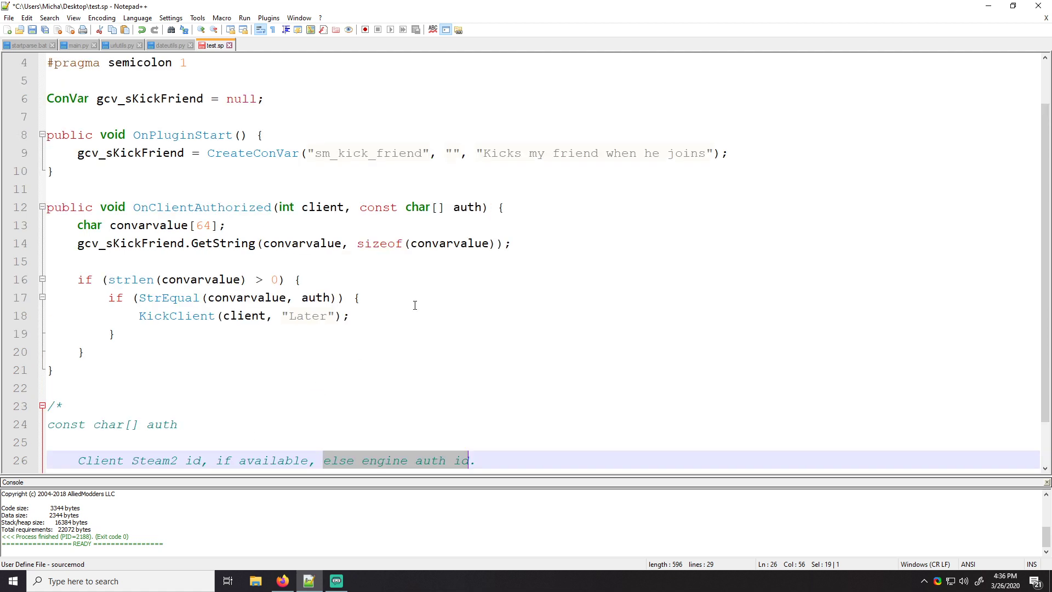
pyautogui.click(501, 207)
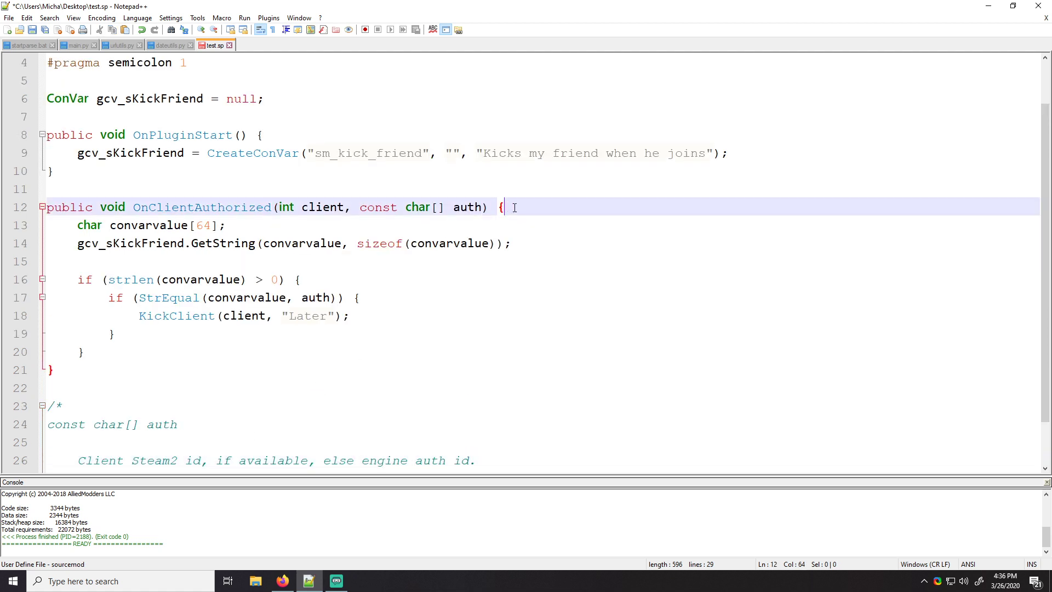
pyautogui.write('// STEAM_')
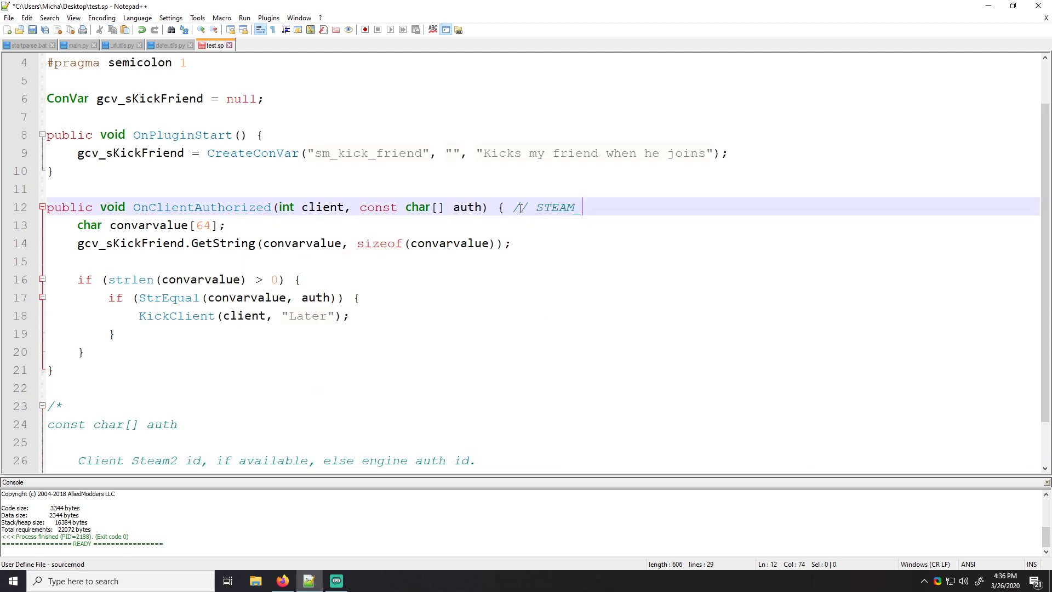
pyautogui.write('1:23')
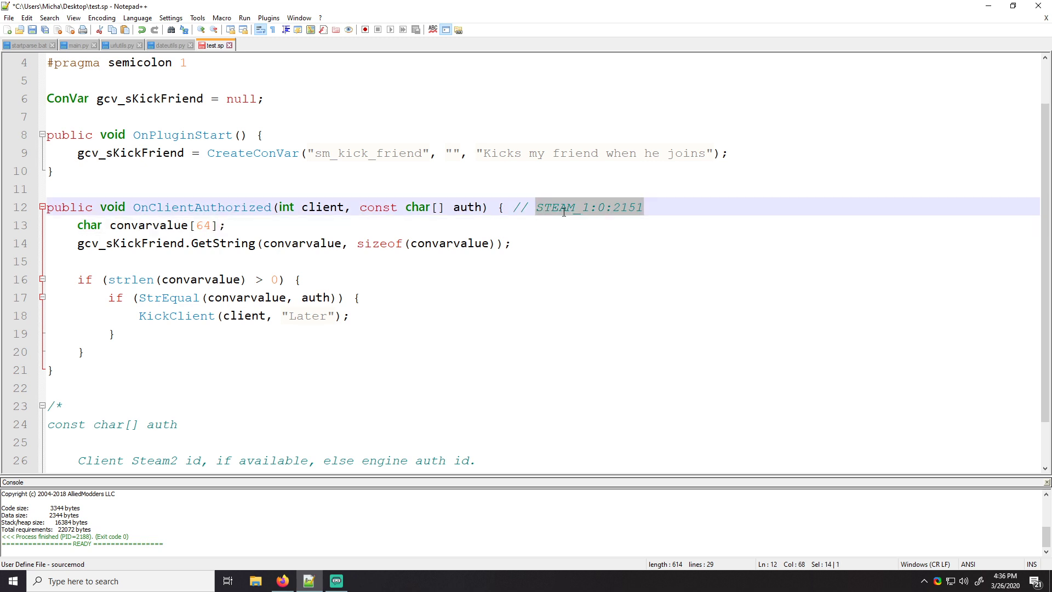
pyautogui.press('Delete')
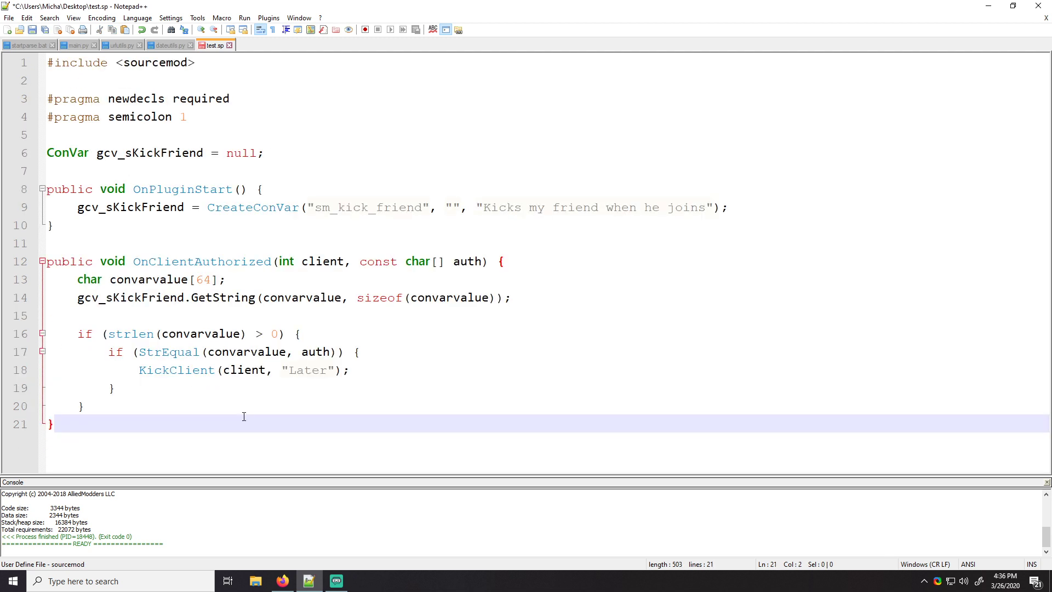
# Rename the ConVar variable to gcv_bAllowUpload.
pyautogui.doubleClick(149, 153)
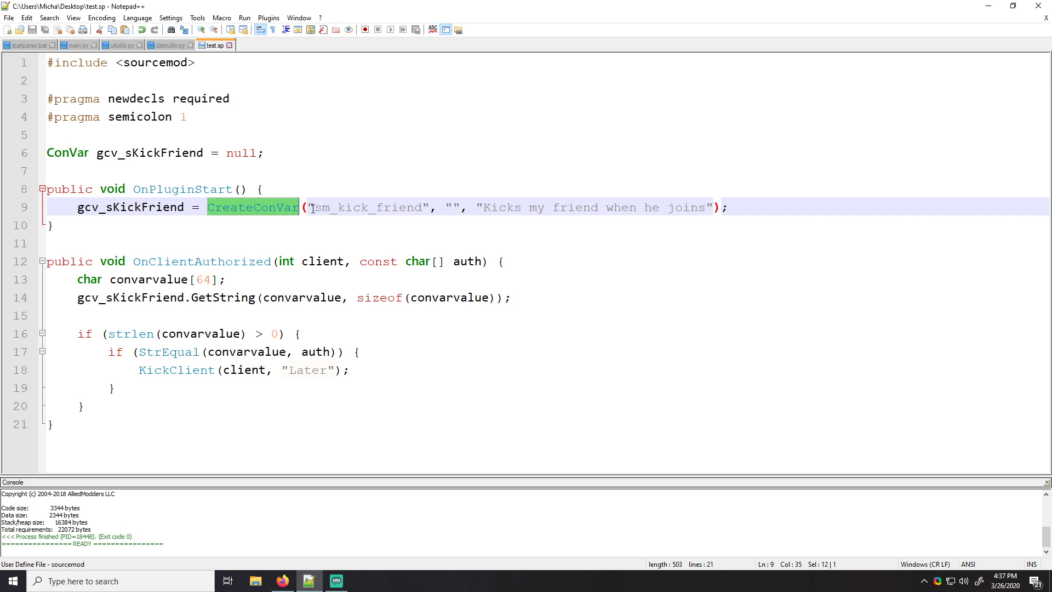
pyautogui.click(306, 206)
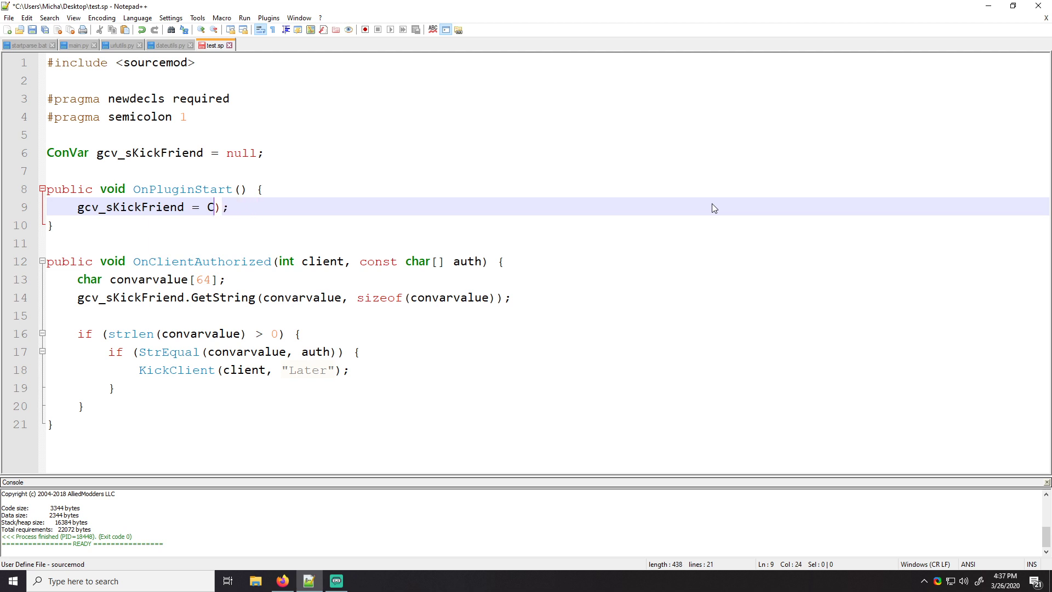
pyautogui.doubleClick(149, 153)
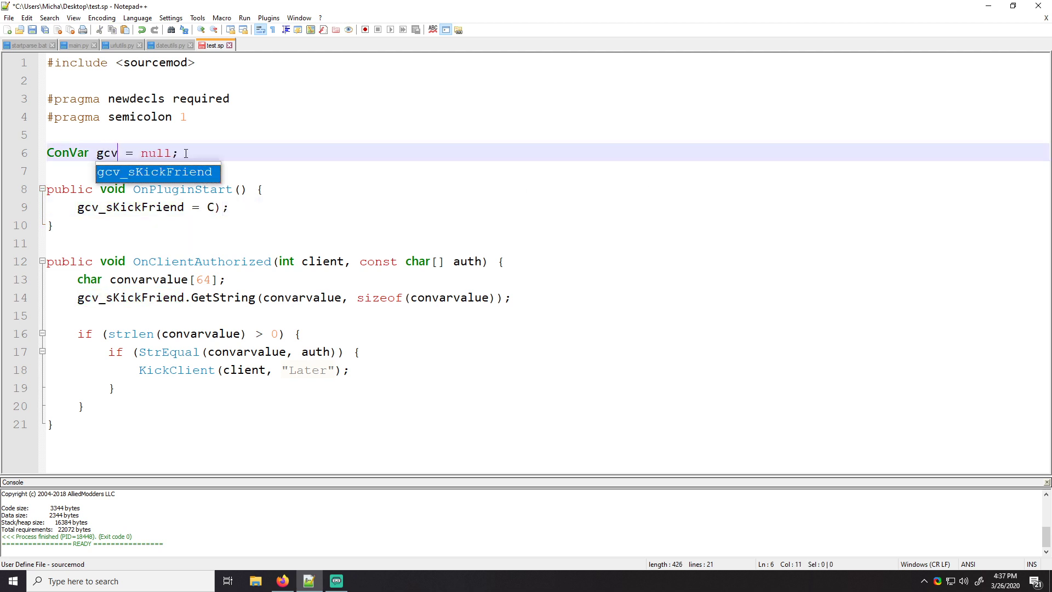
pyautogui.write('_bAllowUpload')
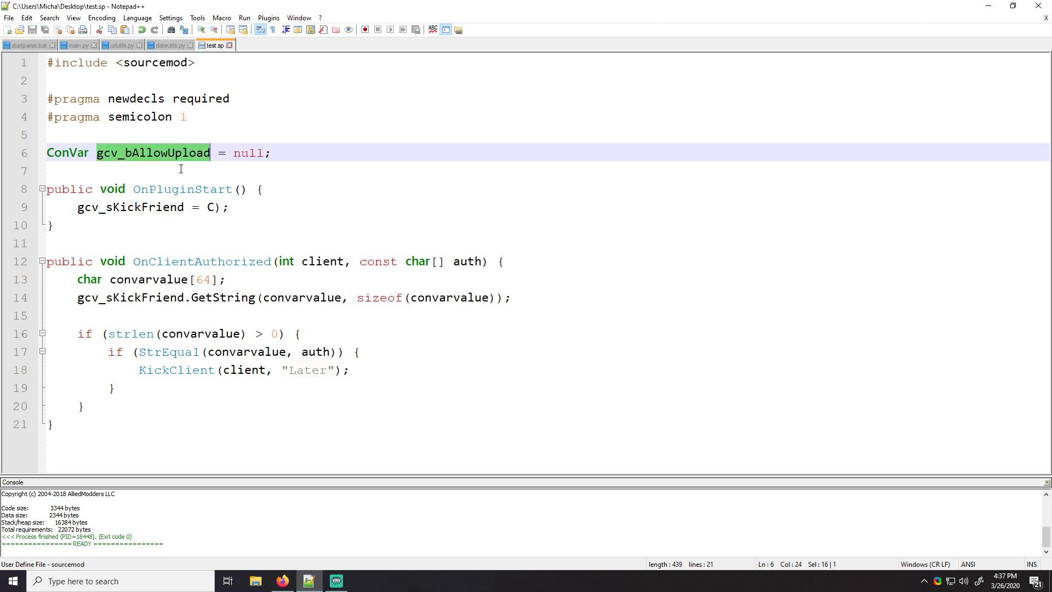
# Assign FindConVar("sv_allowupload") to it on line 9.
pyautogui.click(208, 206)
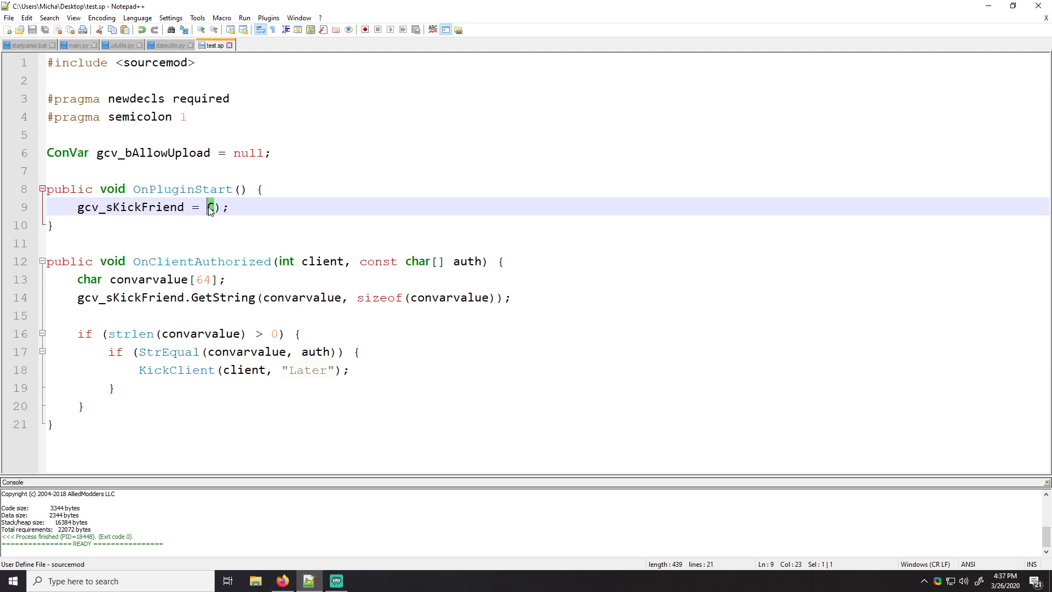
pyautogui.write('FindConVar')
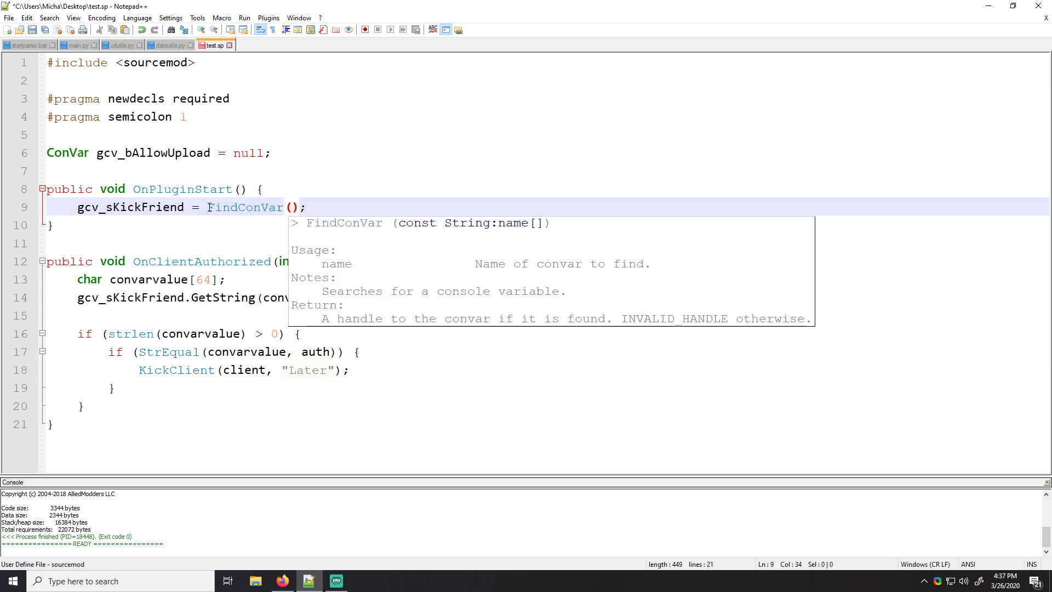
pyautogui.write('"sv_"')
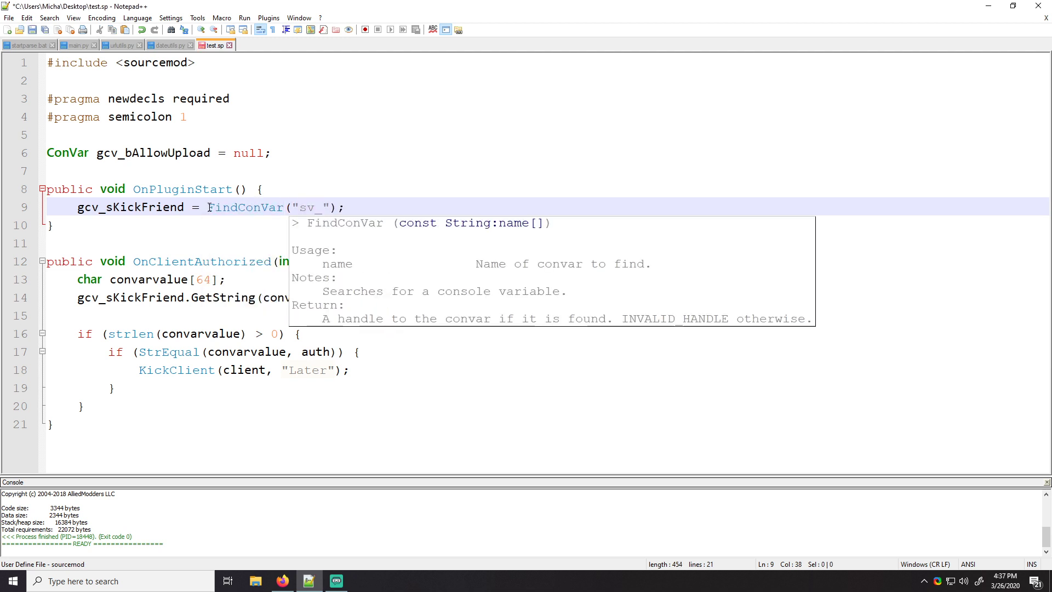
pyautogui.write('allowupload')
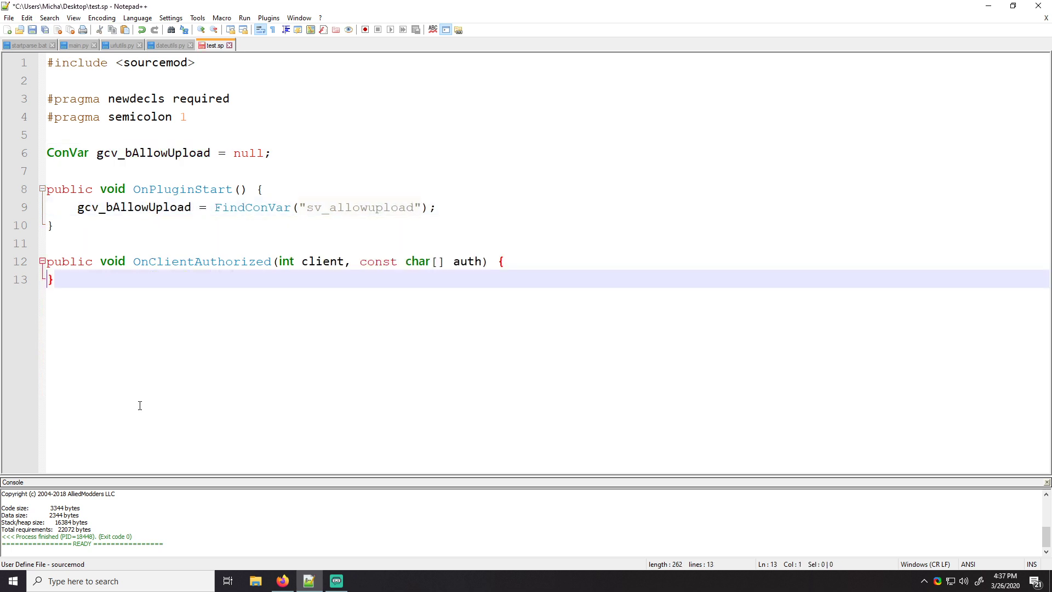
# Read gcv_bAllowUpload.BoolValue inside the OnClientAuthorized body.
pyautogui.doubleClick(133, 207)
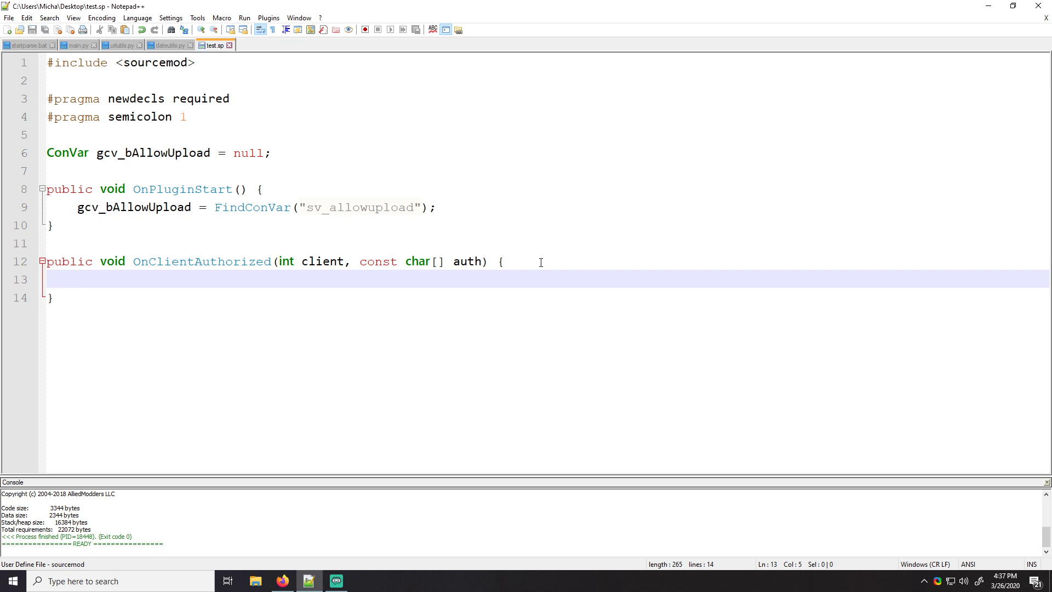
pyautogui.write('gcv_bAllowUpload.BoolValue')
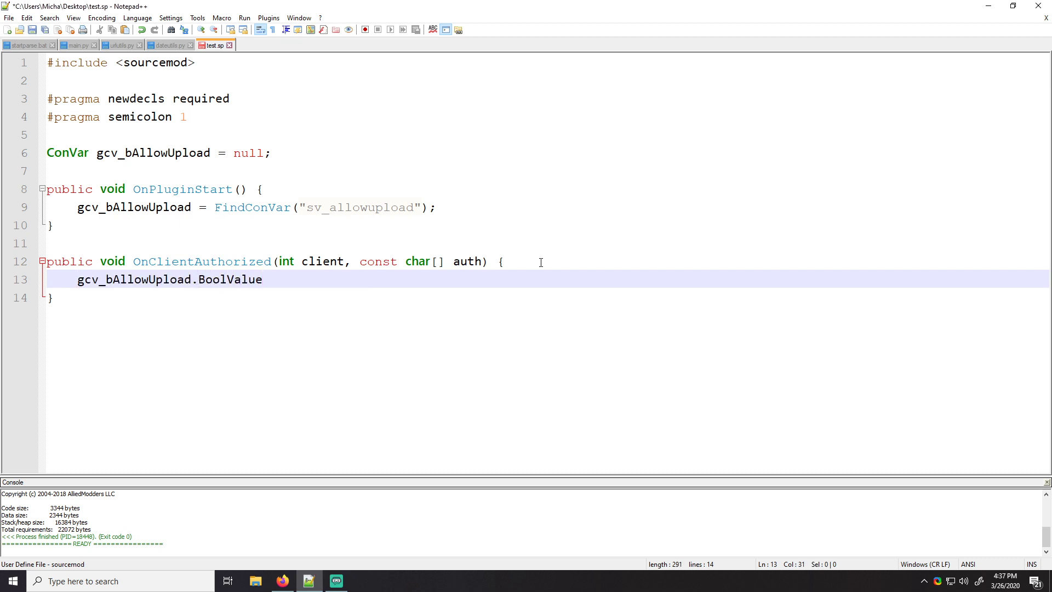
pyautogui.write(';')
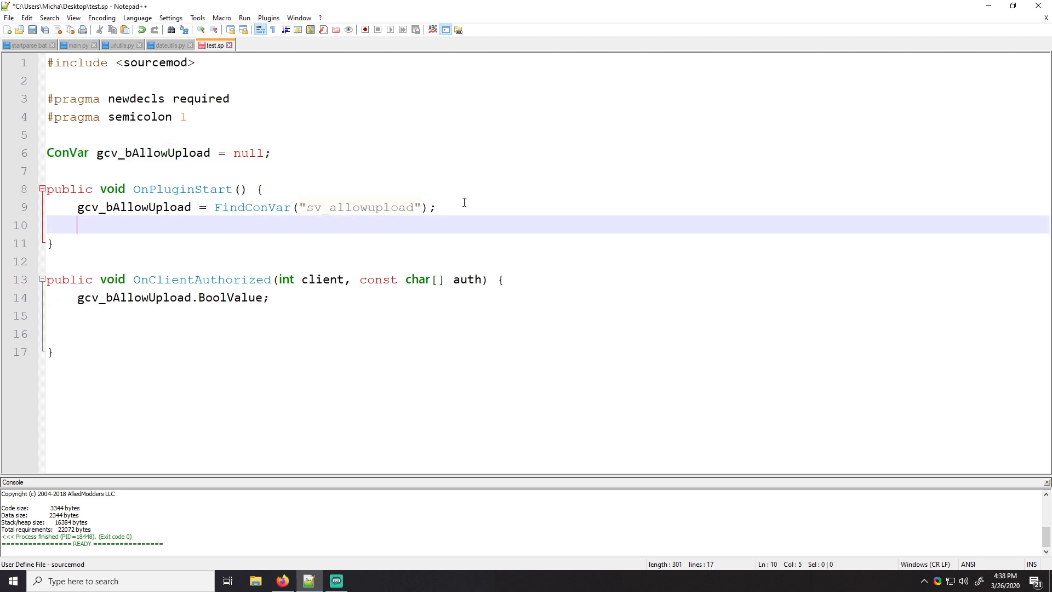
# Add gcv_bAllowUpload.AddChangeHook(OnUploadChanged); to OnPluginStart using autocomplete.
pyautogui.write('g')
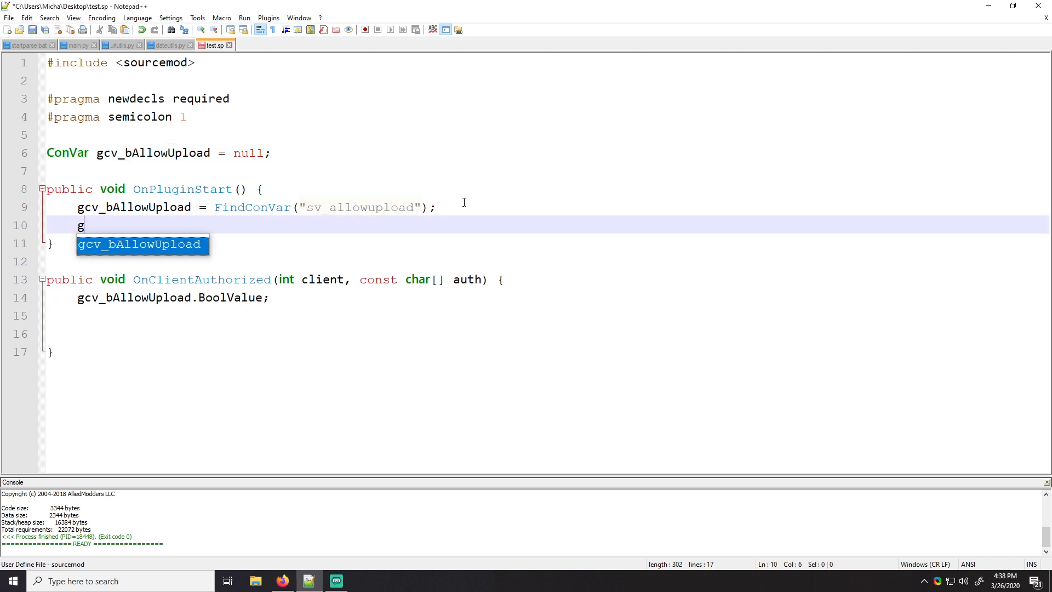
pyautogui.press('Tab')
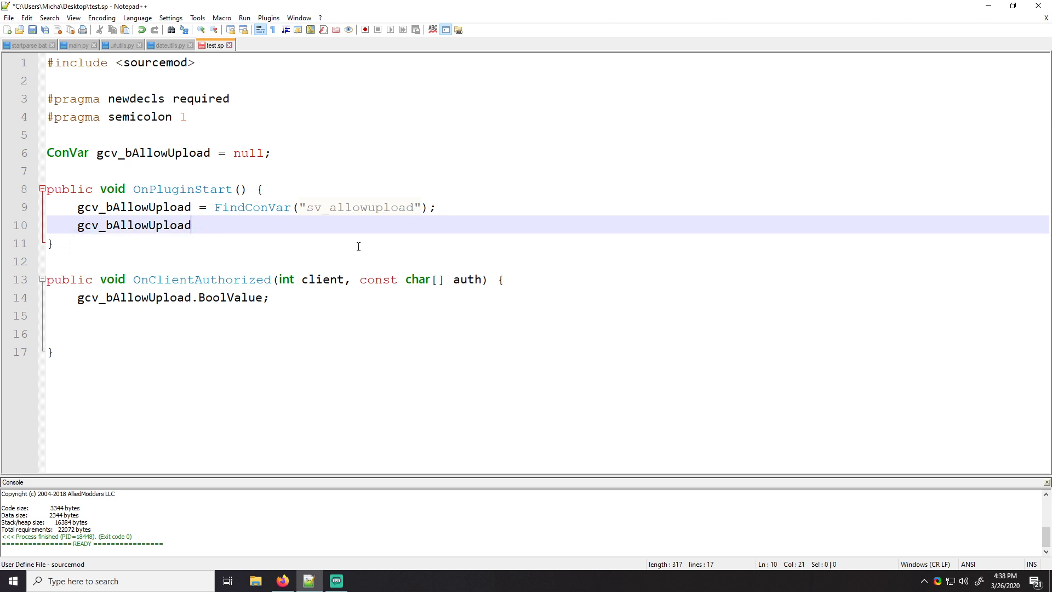
pyautogui.write('.AddCh')
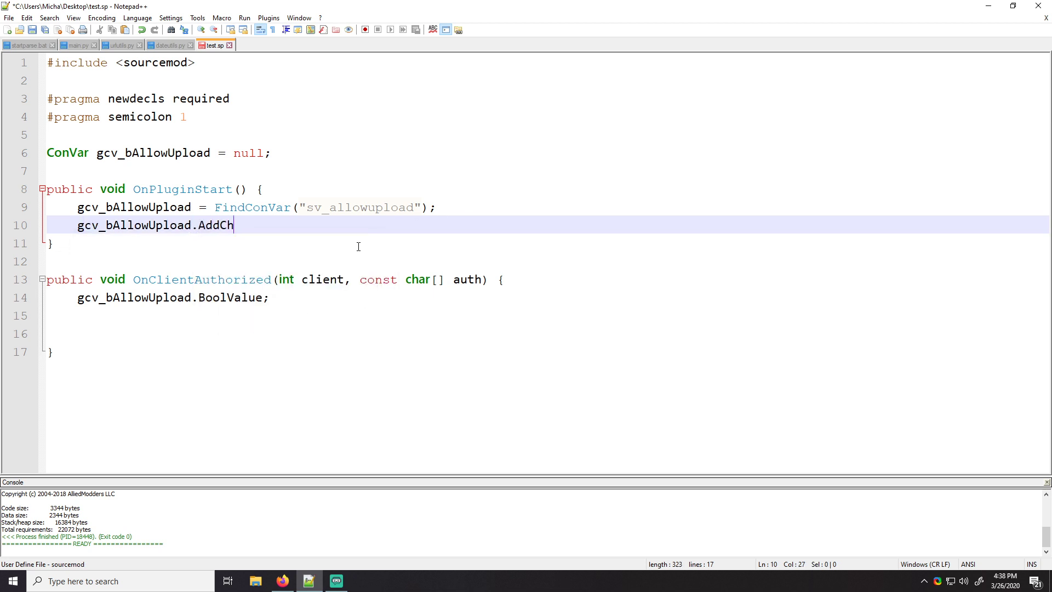
pyautogui.write('angeHook()')
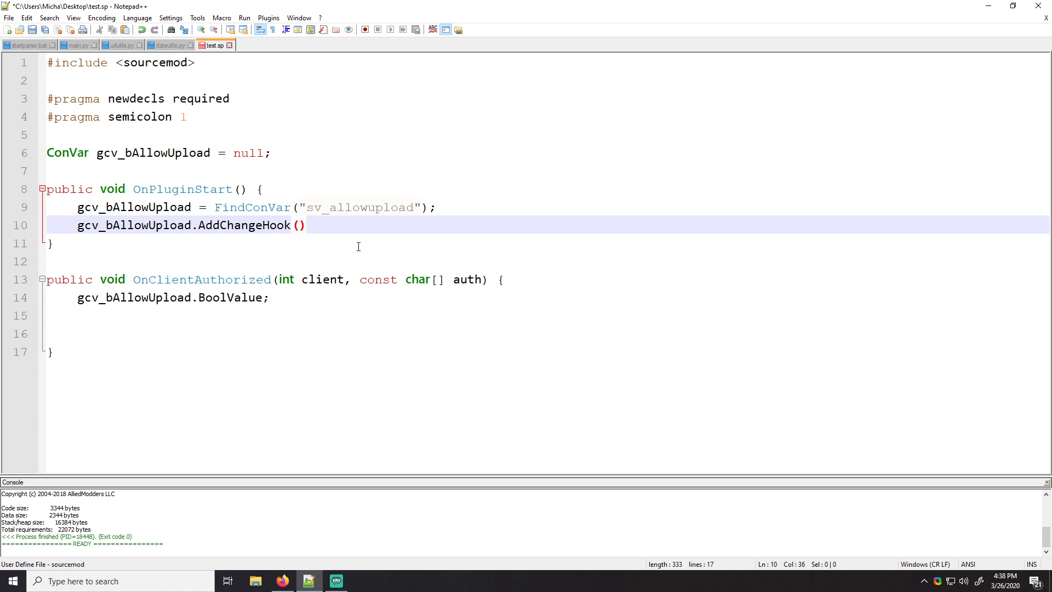
pyautogui.write('OnUpload')
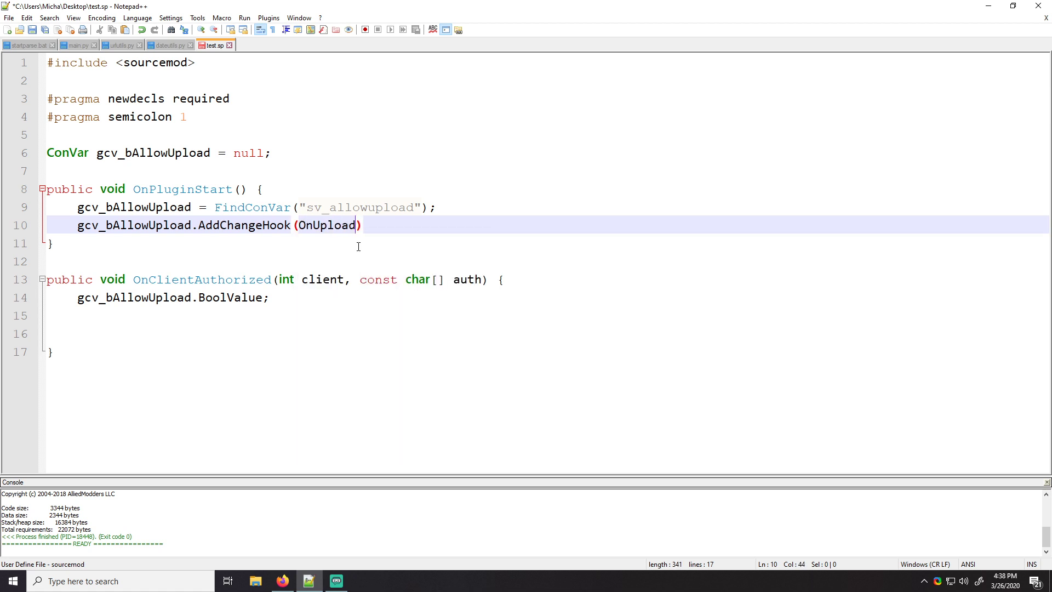
pyautogui.write('Changed);')
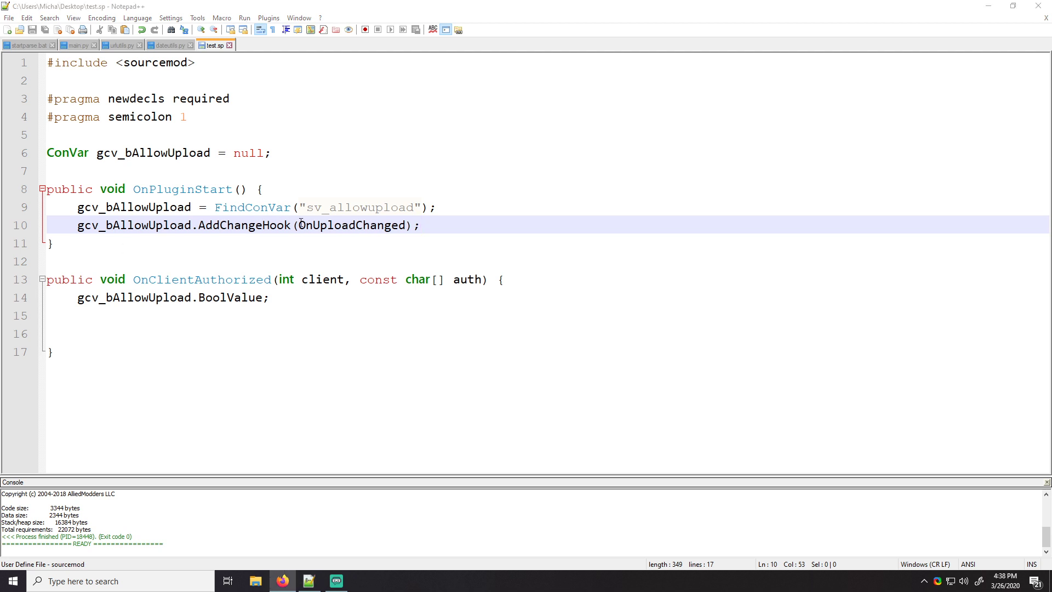
pyautogui.click(297, 243)
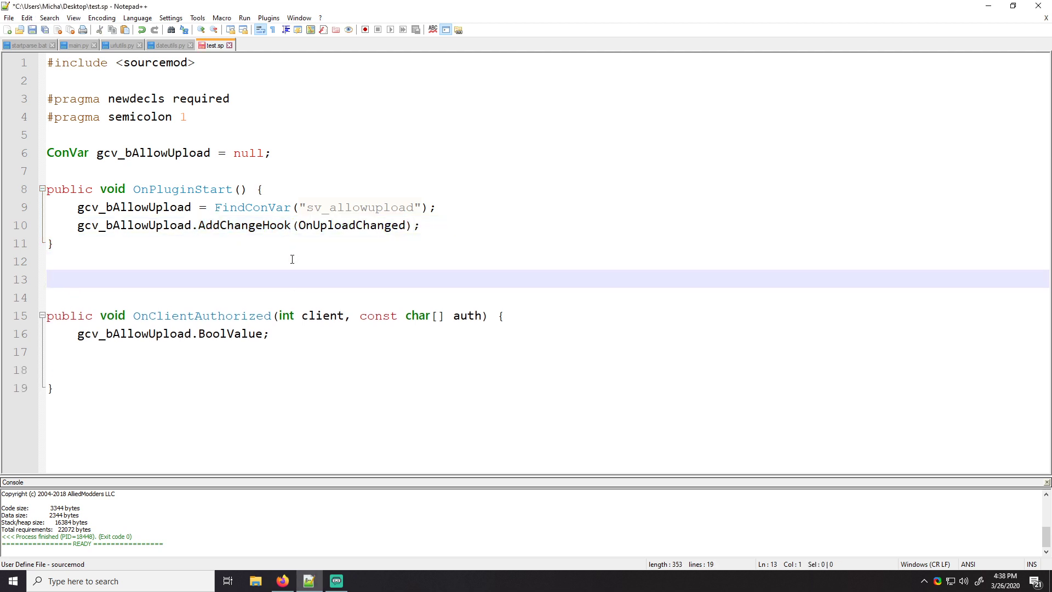
# Write public void OnUploadChanged(ConVar convar, const char[] oldvalue, const char[] newvalue) with an empty body.
pyautogui.write('public void OnUploadChanged(')
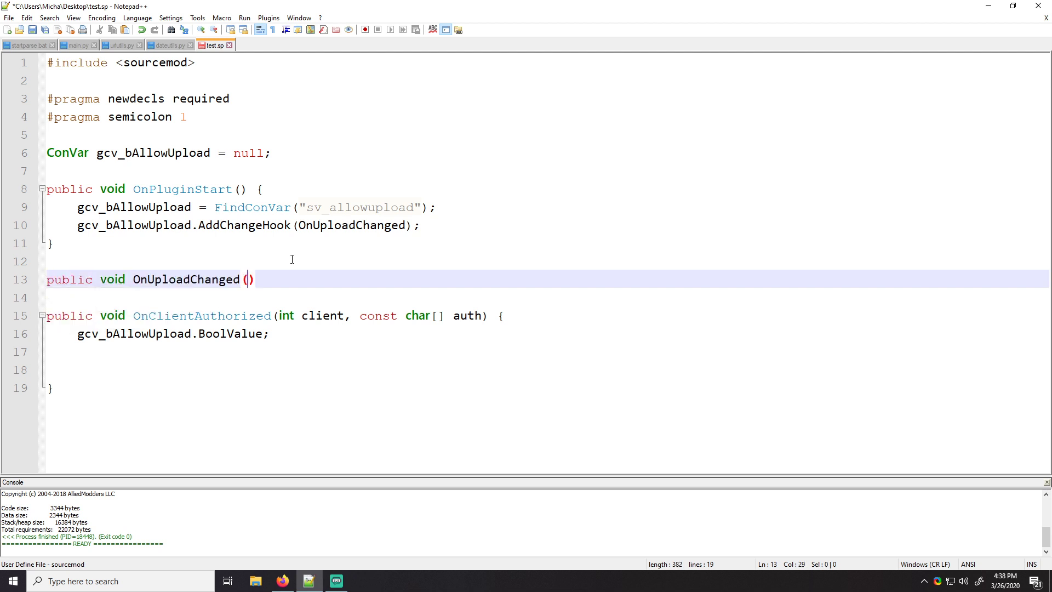
pyautogui.write('ConVar')
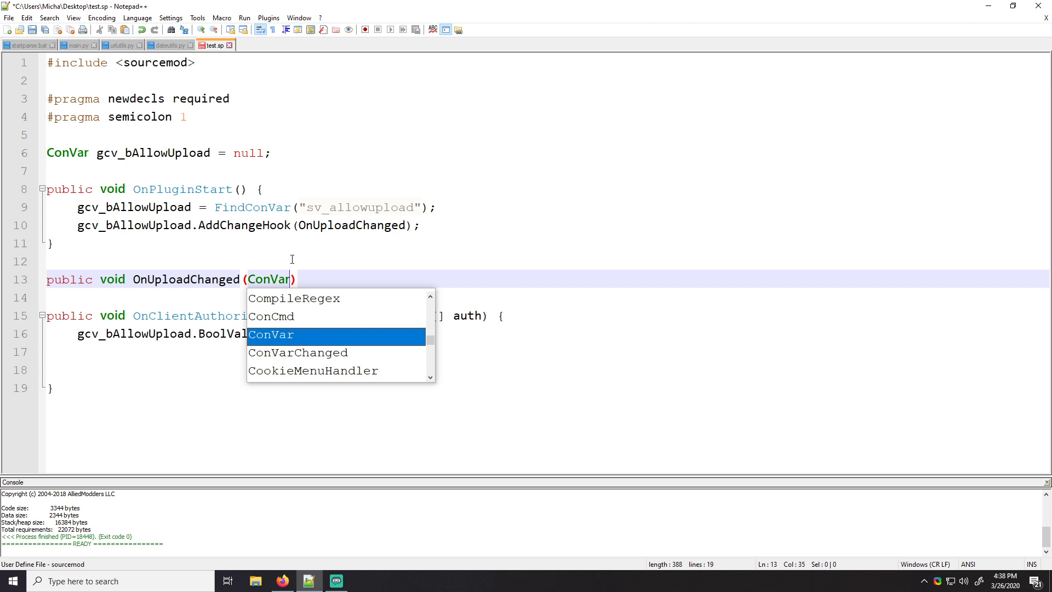
pyautogui.write('convar, const')
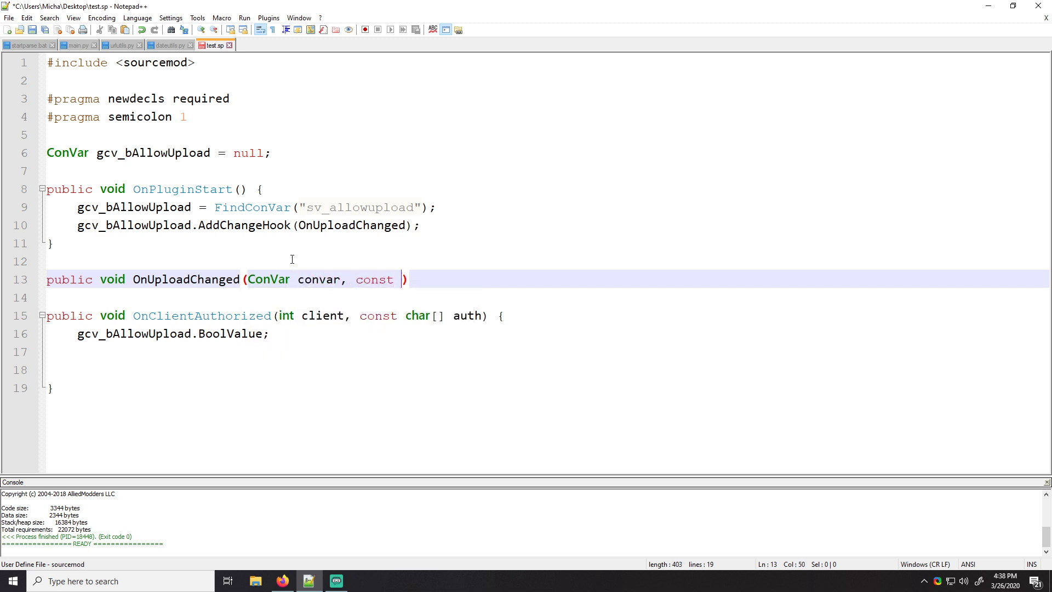
pyautogui.write('char[] ol')
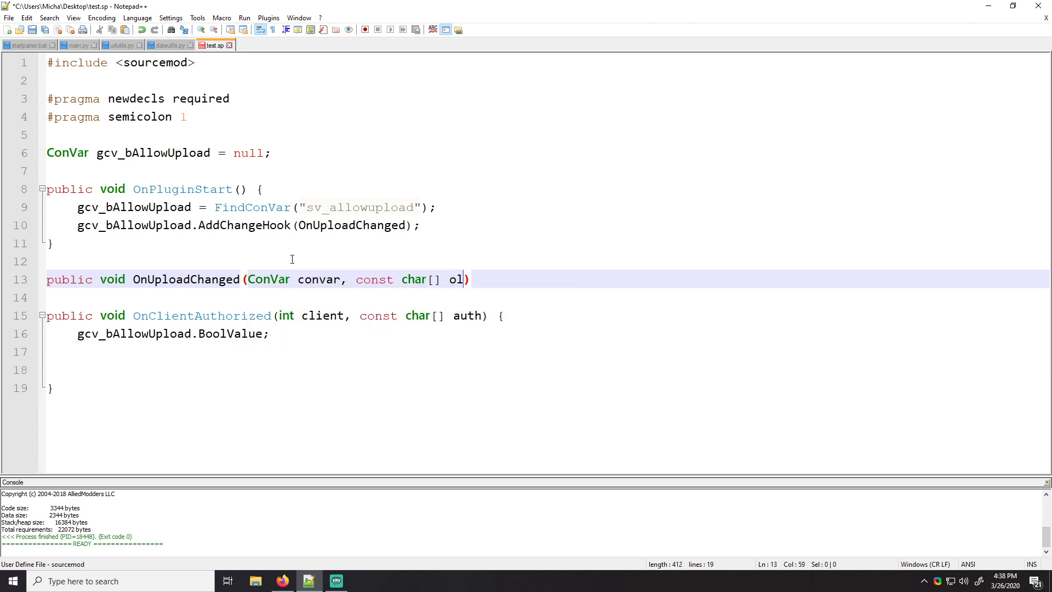
pyautogui.write('dvalue, const char[] newvalue')
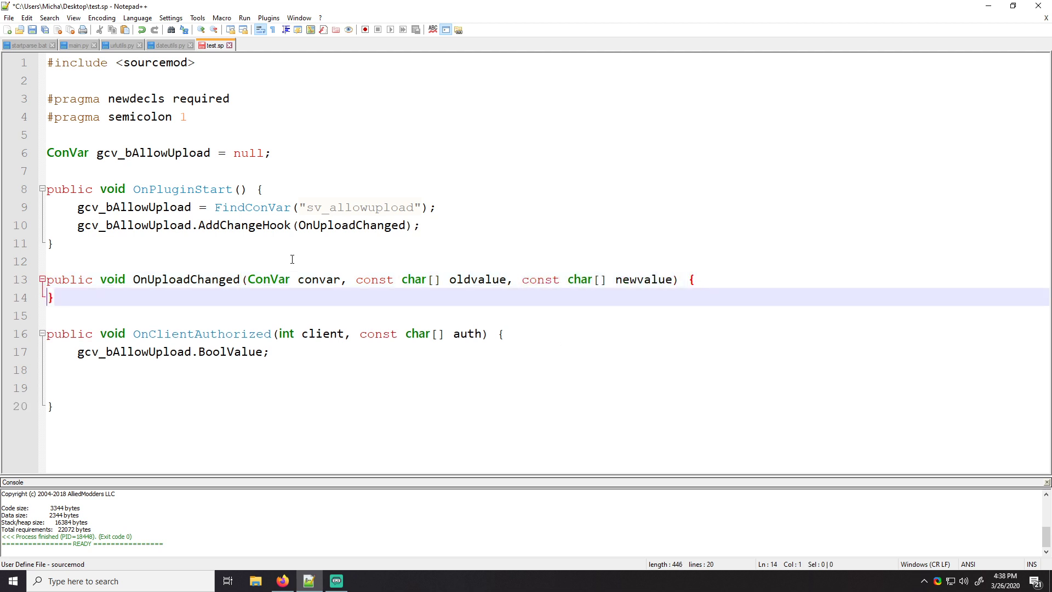
# Highlight sv_allowupload and OnUploadChanged occurrences, then begin typing inside the hook body.
pyautogui.doubleClick(359, 207)
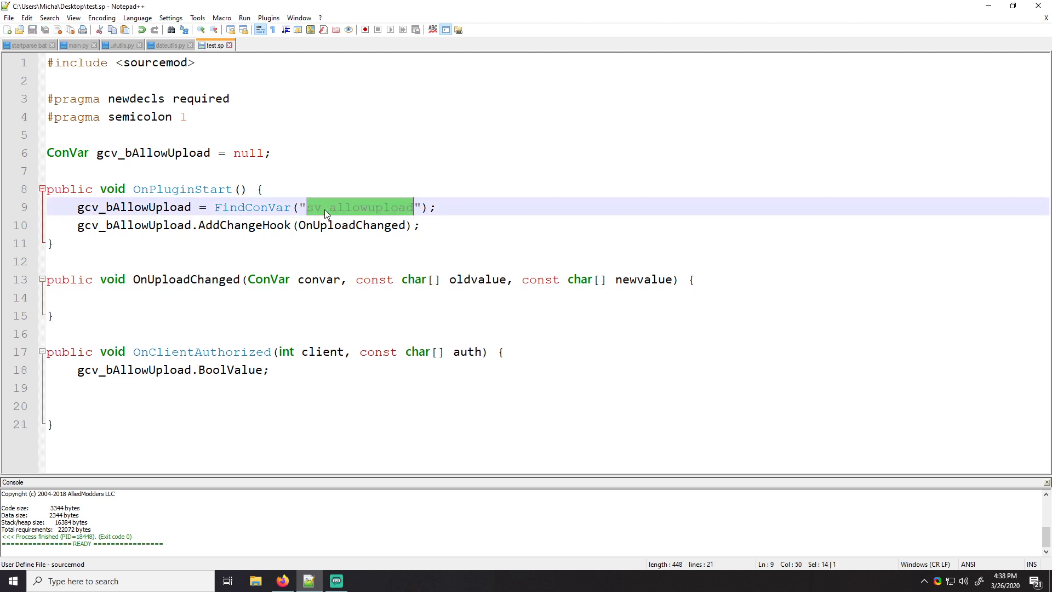
pyautogui.doubleClick(186, 279)
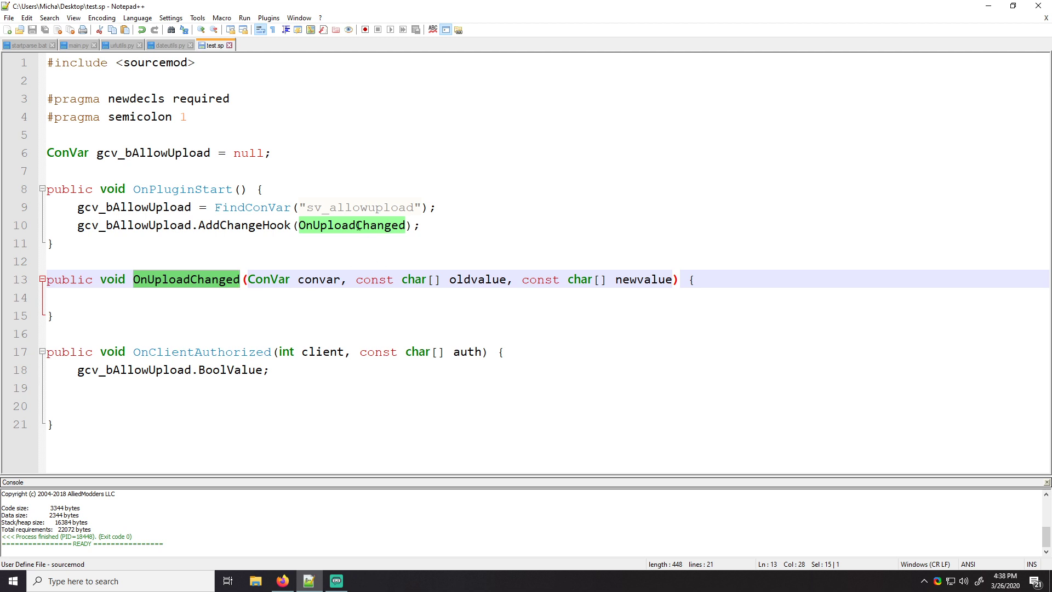
pyautogui.moveTo(325, 207)
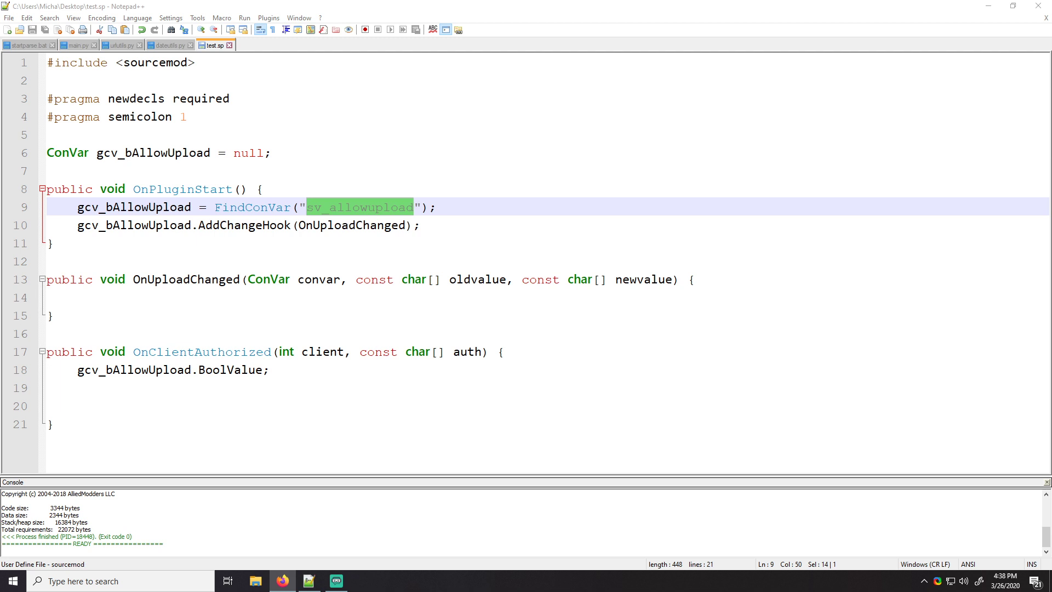
pyautogui.click(351, 207)
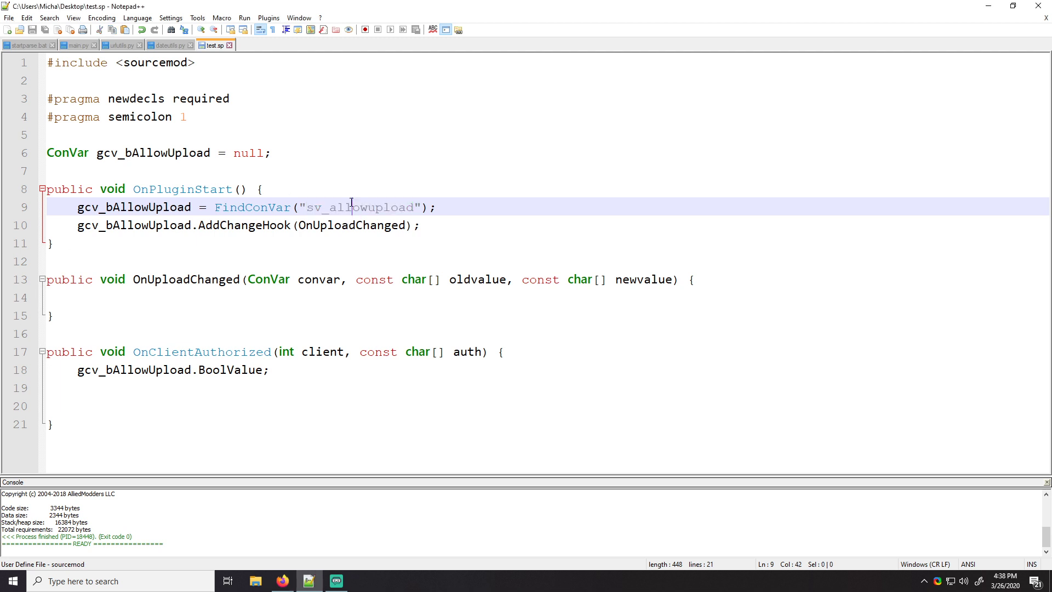
pyautogui.doubleClick(358, 206)
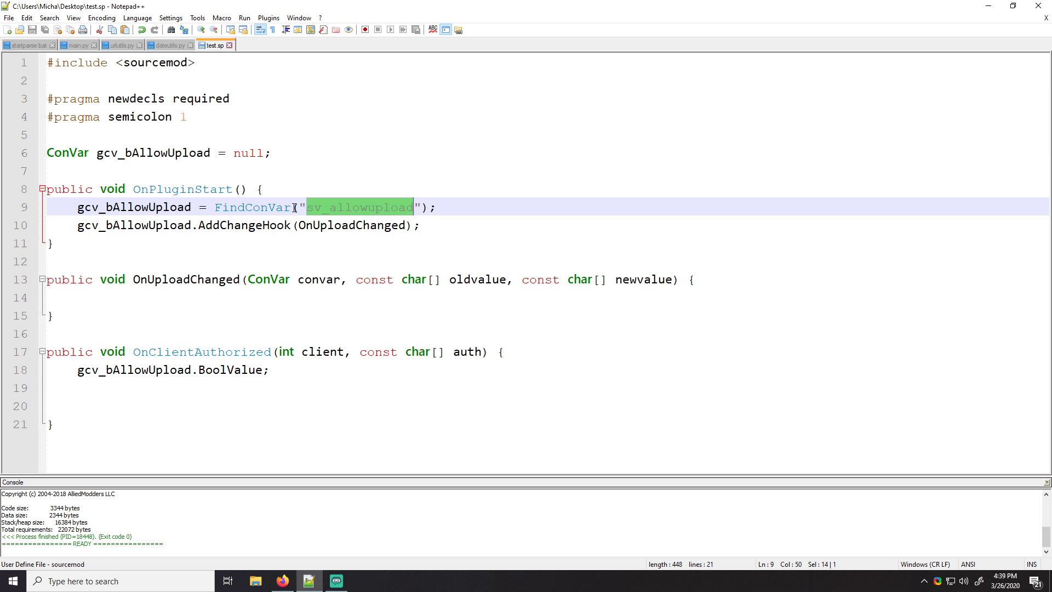
pyautogui.doubleClick(351, 225)
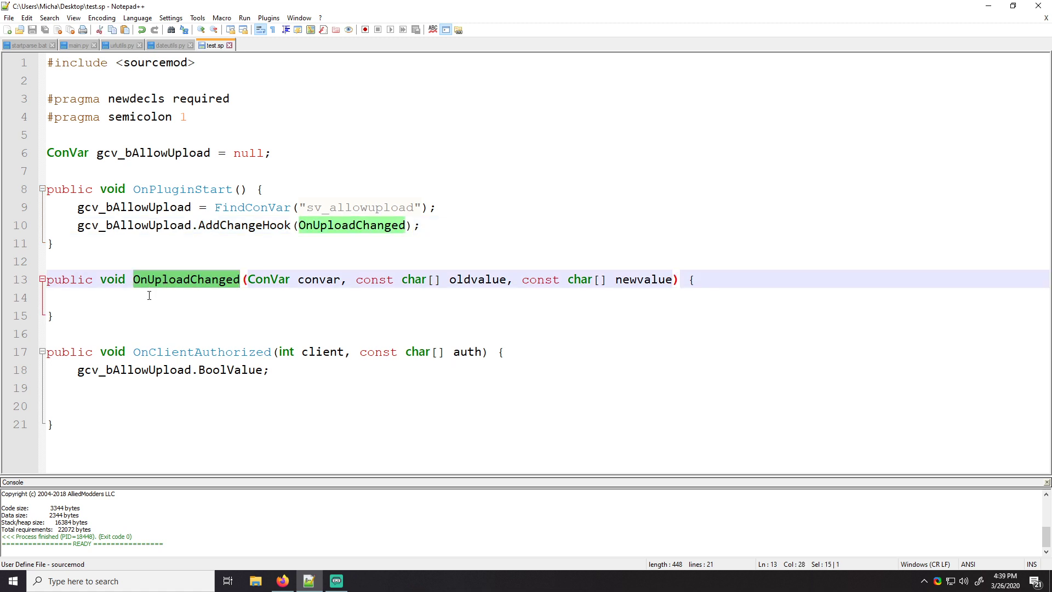
pyautogui.write('s')
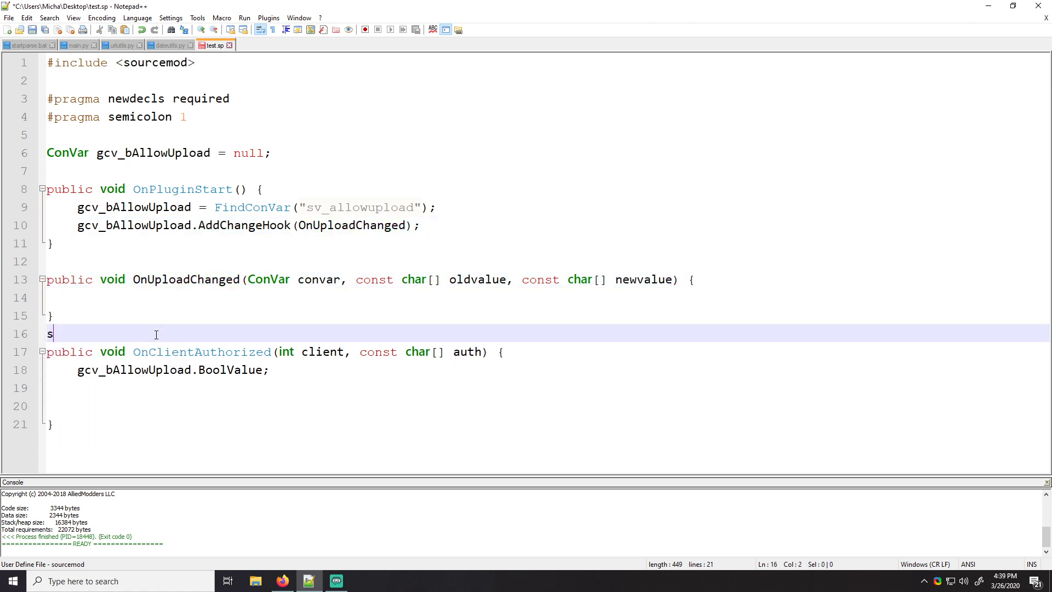
pyautogui.write('m_rcon')
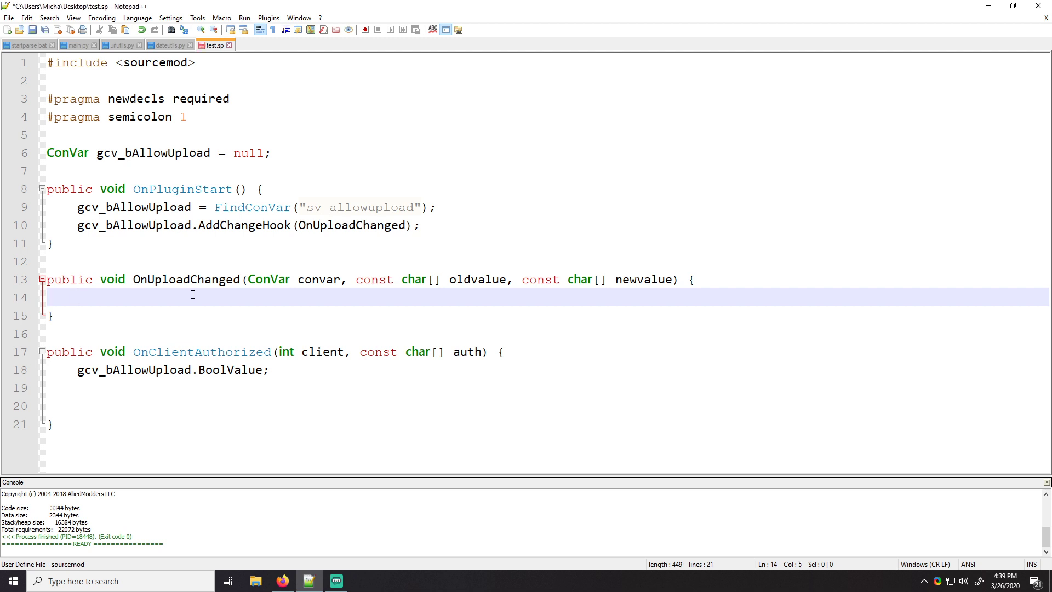
# Write if (StrEqual(oldvalue, newvalue…"1")) { setting gcv_bAllowUpload.BoolValue = false;.
pyautogui.write('if (Str')
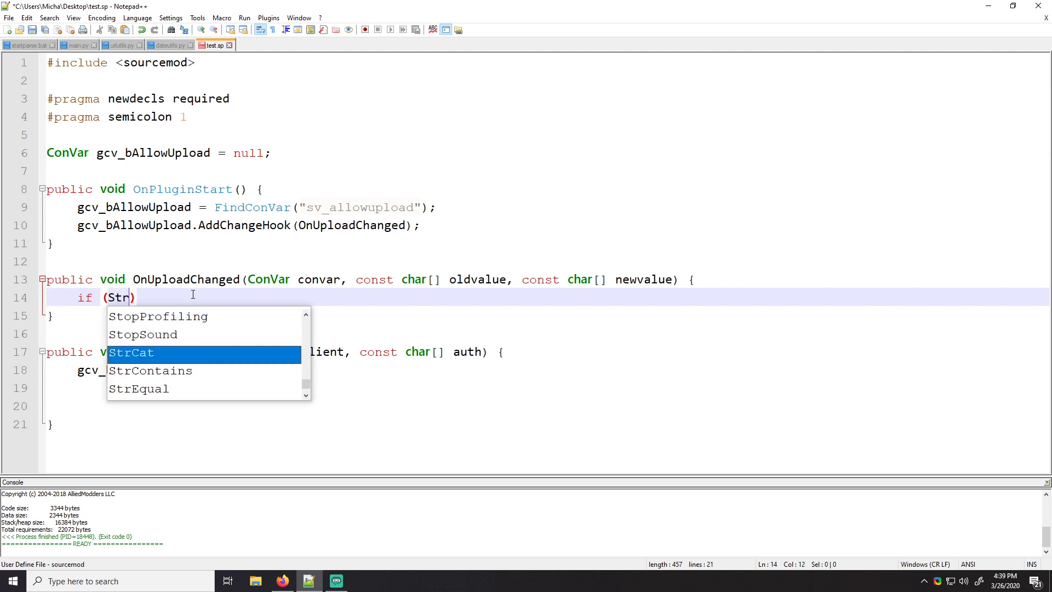
pyautogui.write('Equal(oldva')
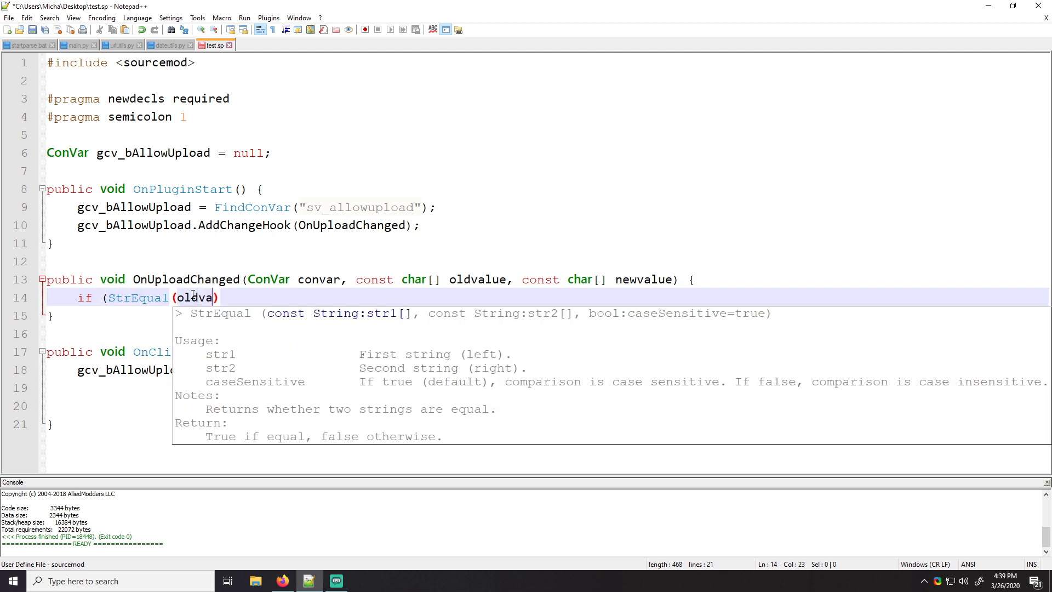
pyautogui.write('lue,')
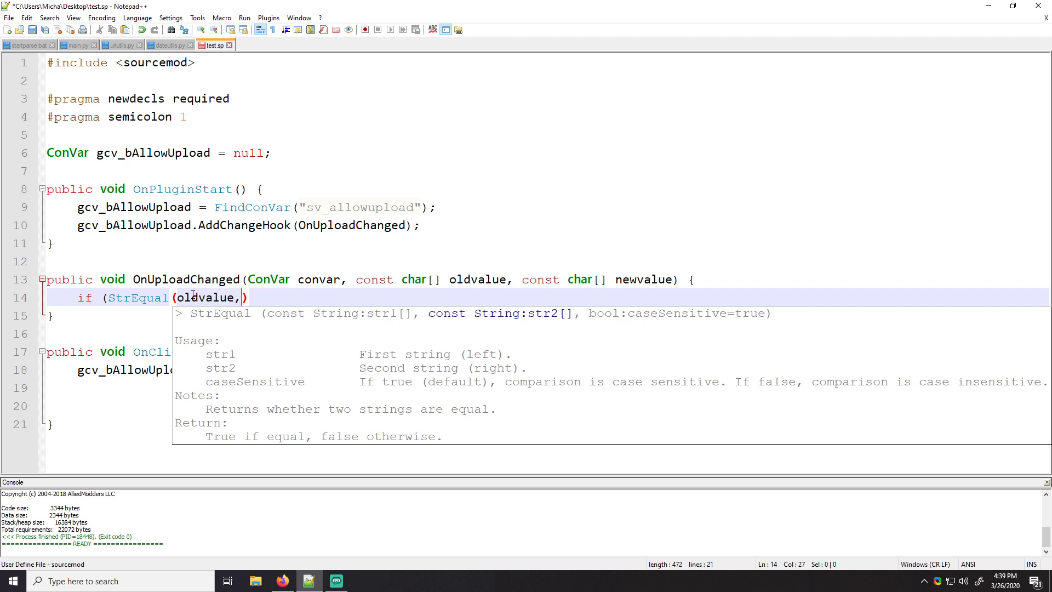
pyautogui.write('new')
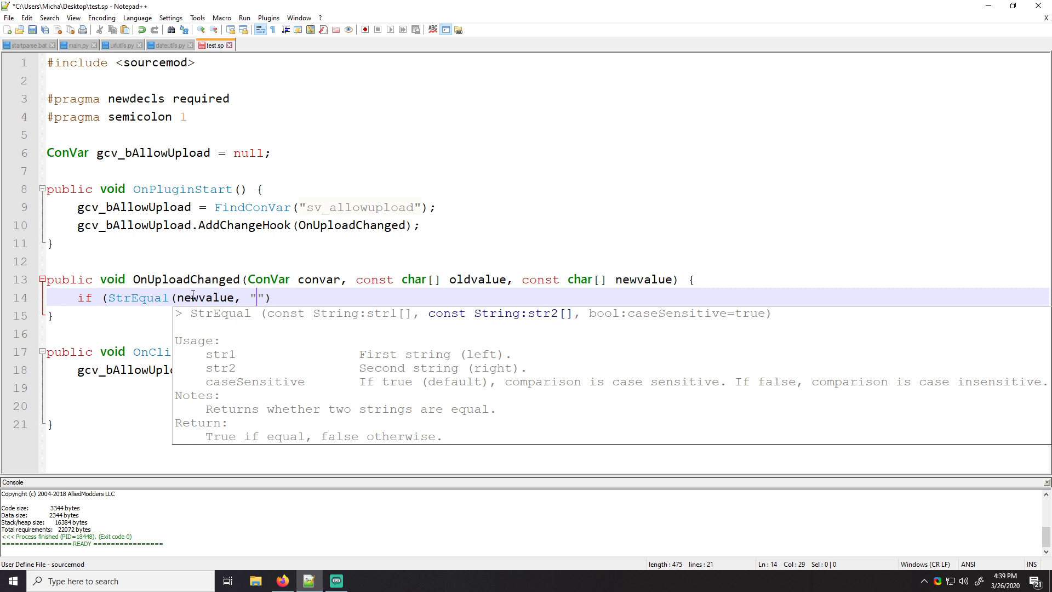
pyautogui.write('1")) {')
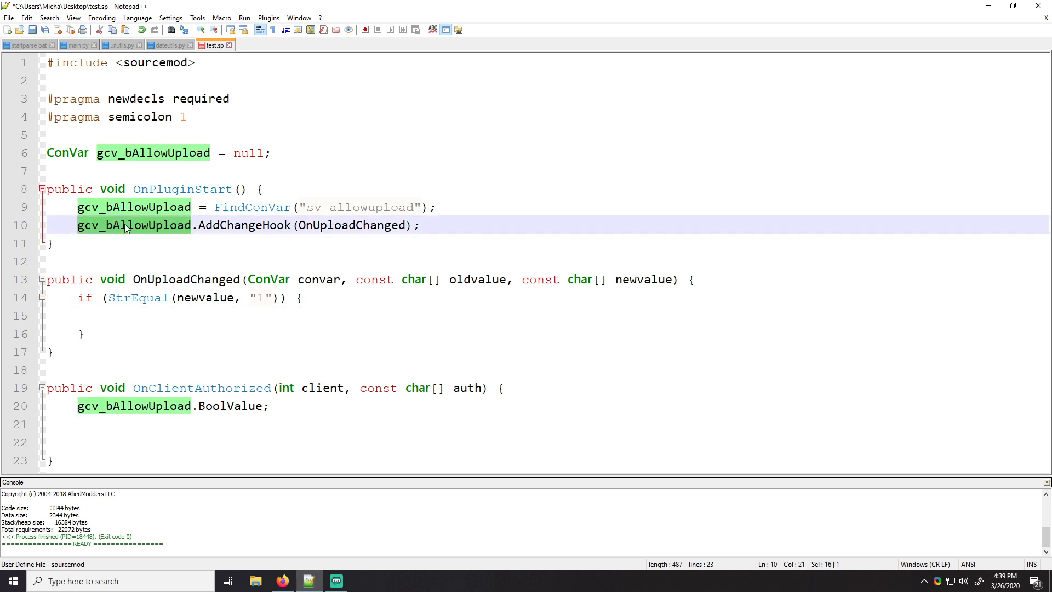
pyautogui.write('gcv_bAllowUpload')
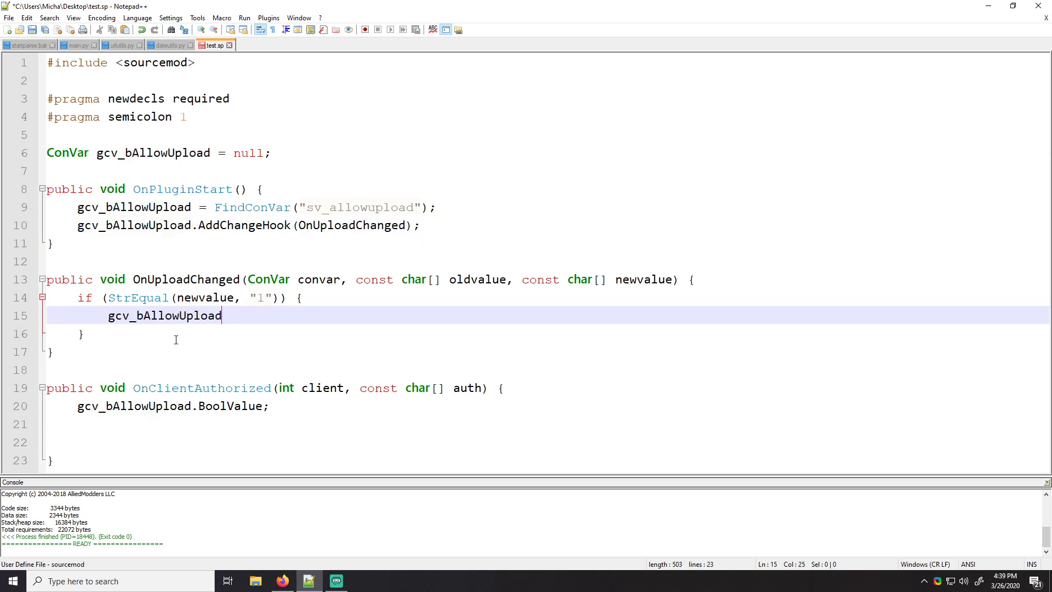
pyautogui.write('.BoolValue =')
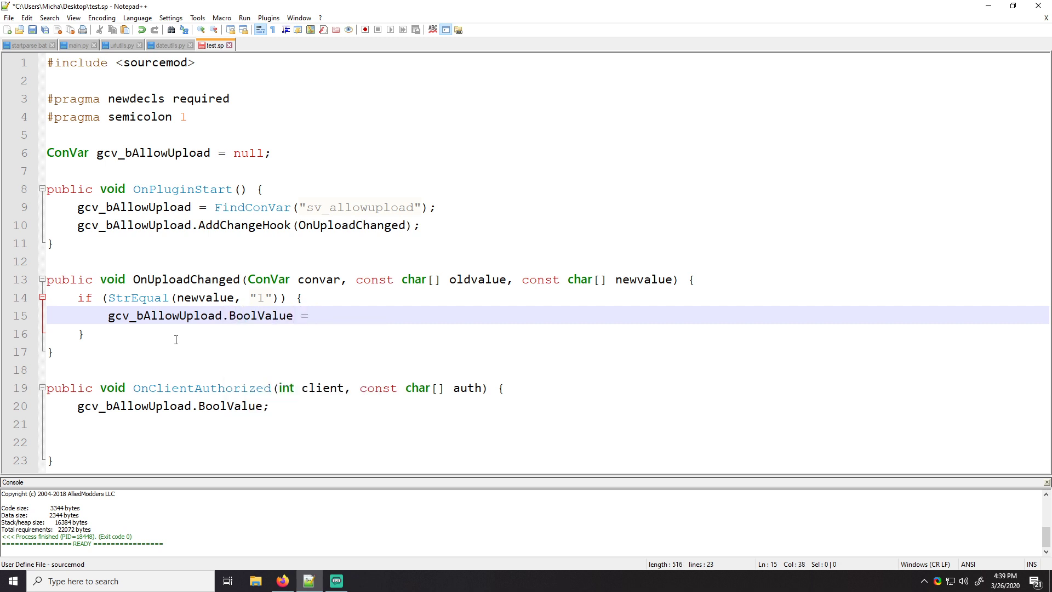
pyautogui.write('false;')
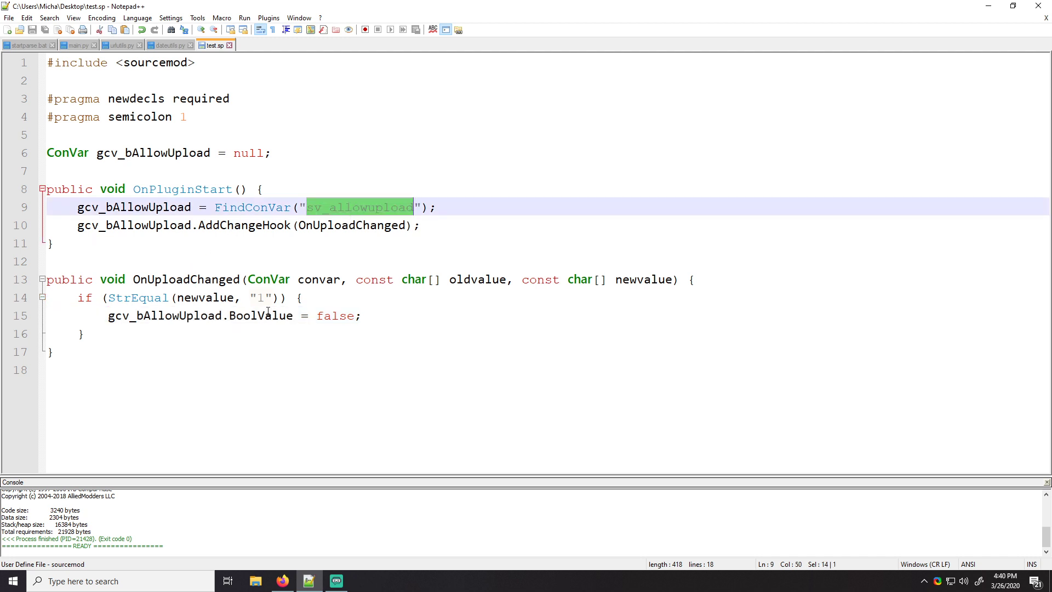
# Change the assignment's BoolValue property to FloatValue, still assigning false.
pyautogui.doubleClick(336, 315)
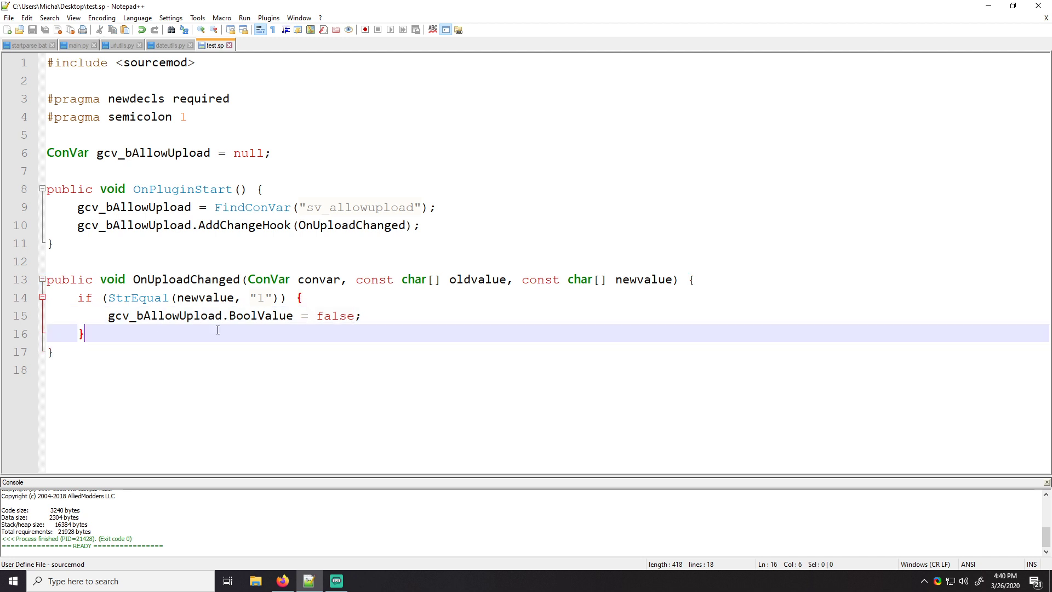
pyautogui.doubleClick(260, 315)
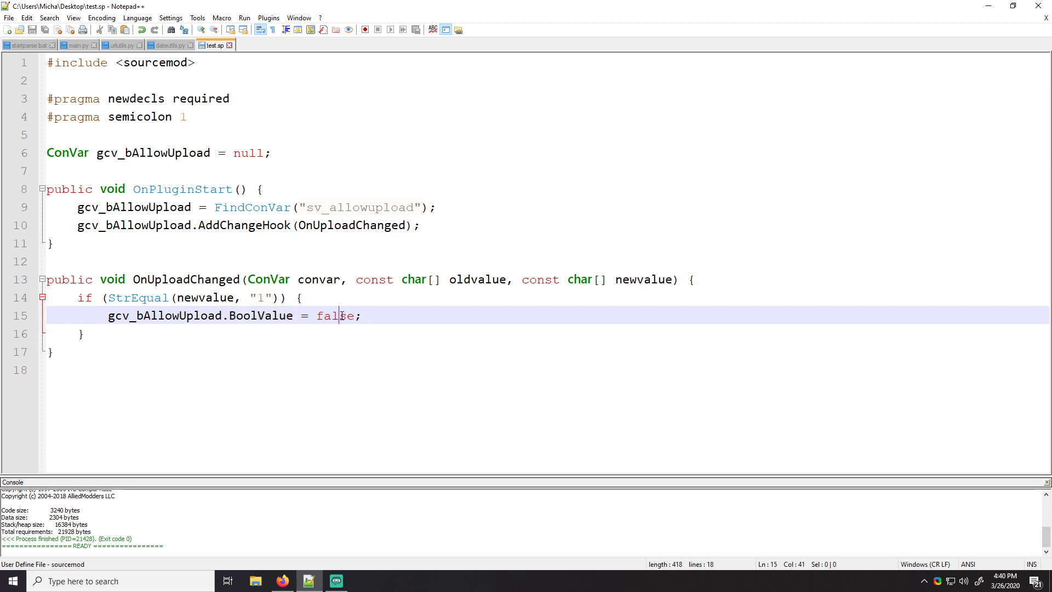
pyautogui.doubleClick(334, 316)
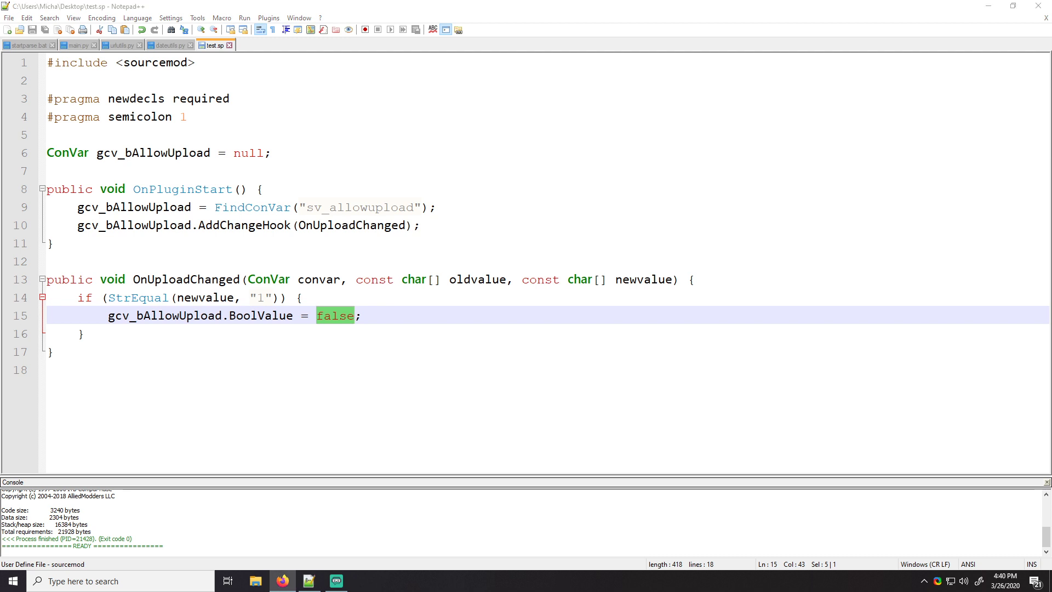
pyautogui.doubleClick(261, 316)
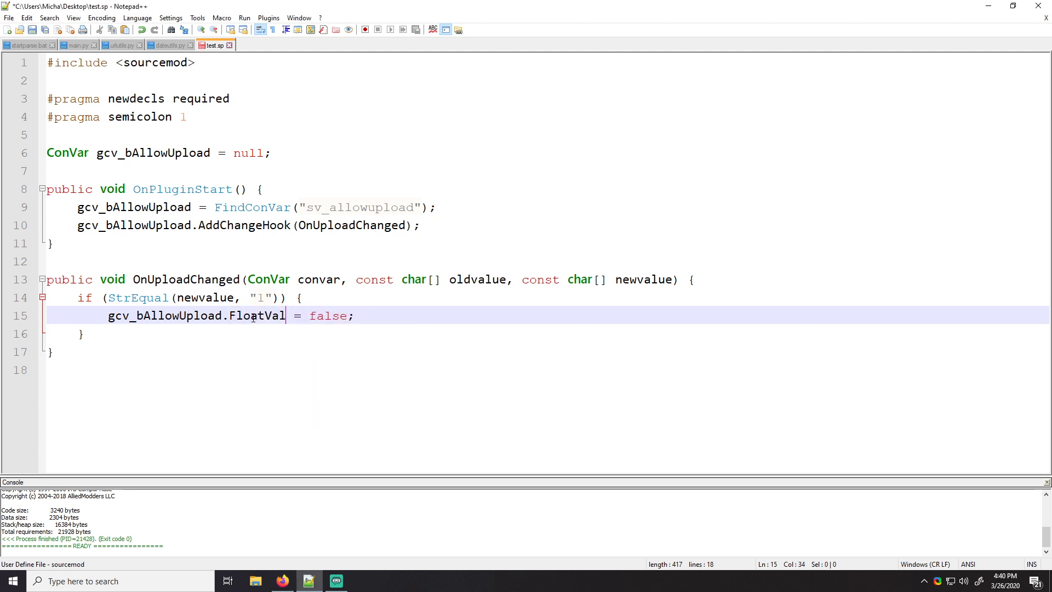
pyautogui.write('ue')
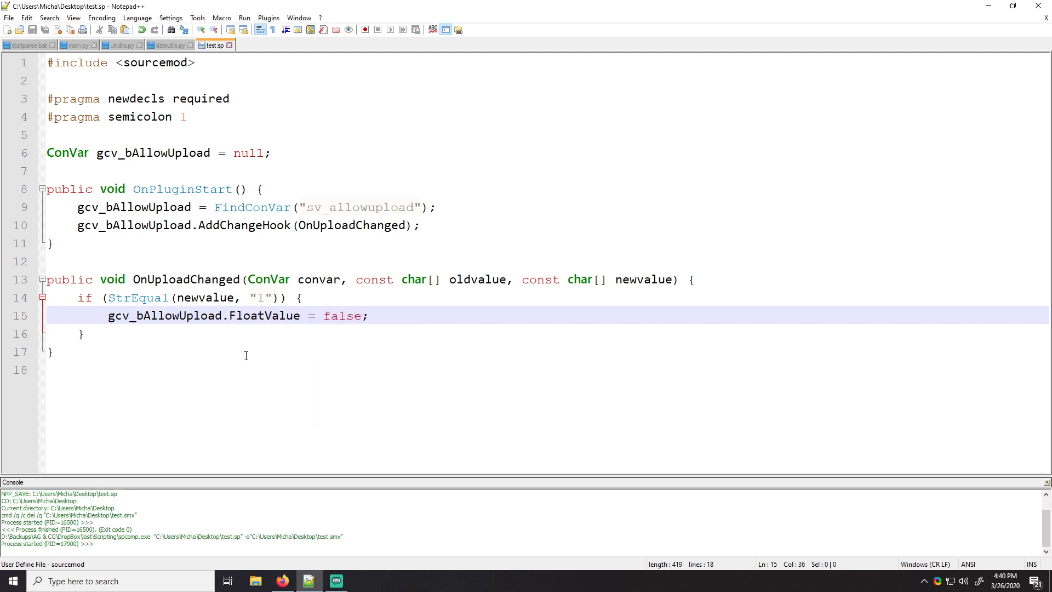
pyautogui.doubleClick(263, 315)
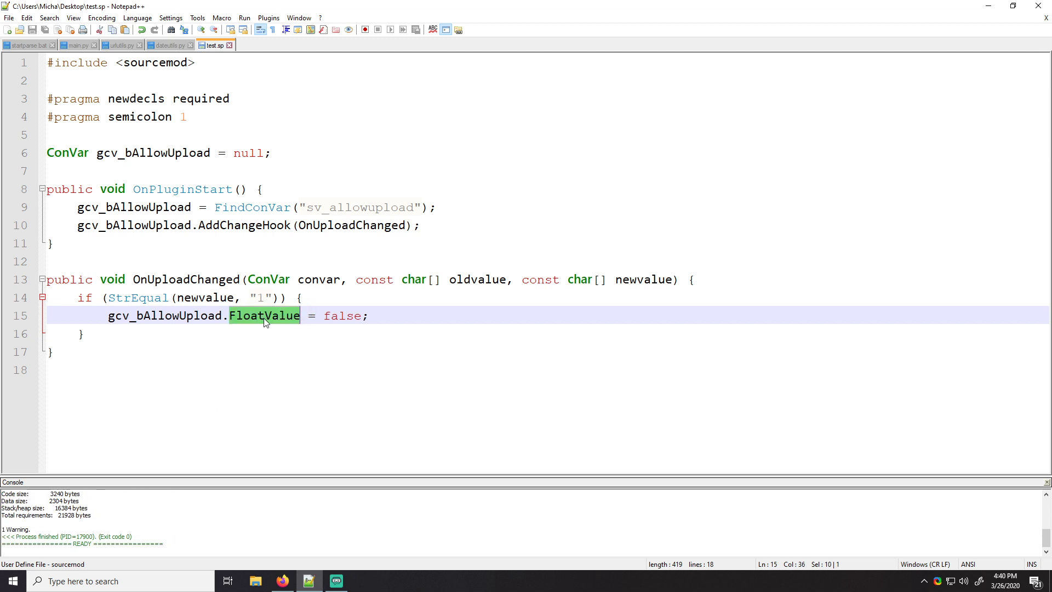
pyautogui.write('B')
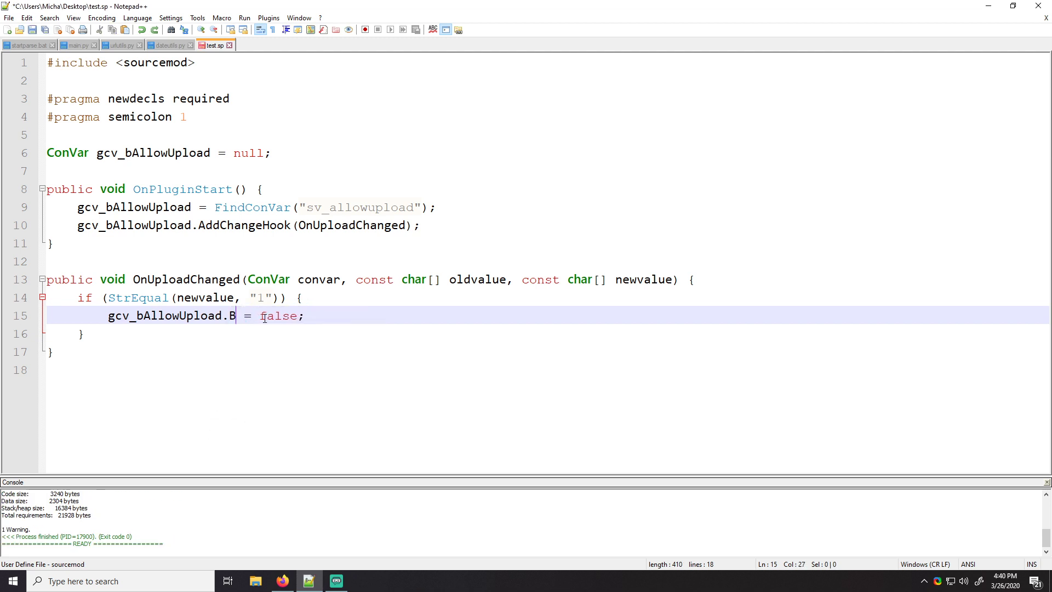
pyautogui.write('loatValue')
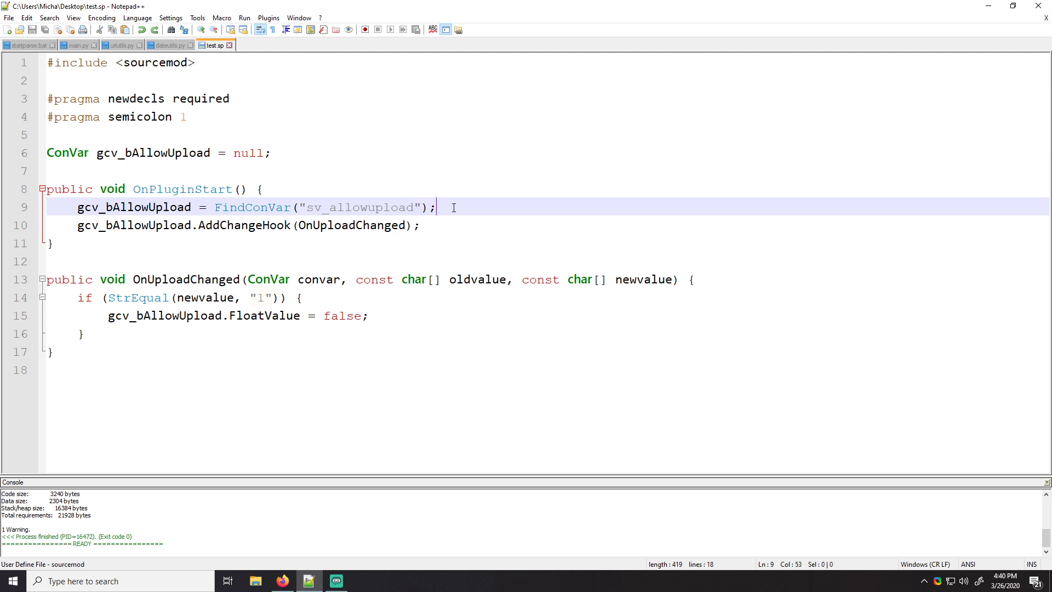
# Add a // 2.3 comment and assign 3.5 to gcv_bAllowUpload.FloatValue.
pyautogui.write('// 2.3')
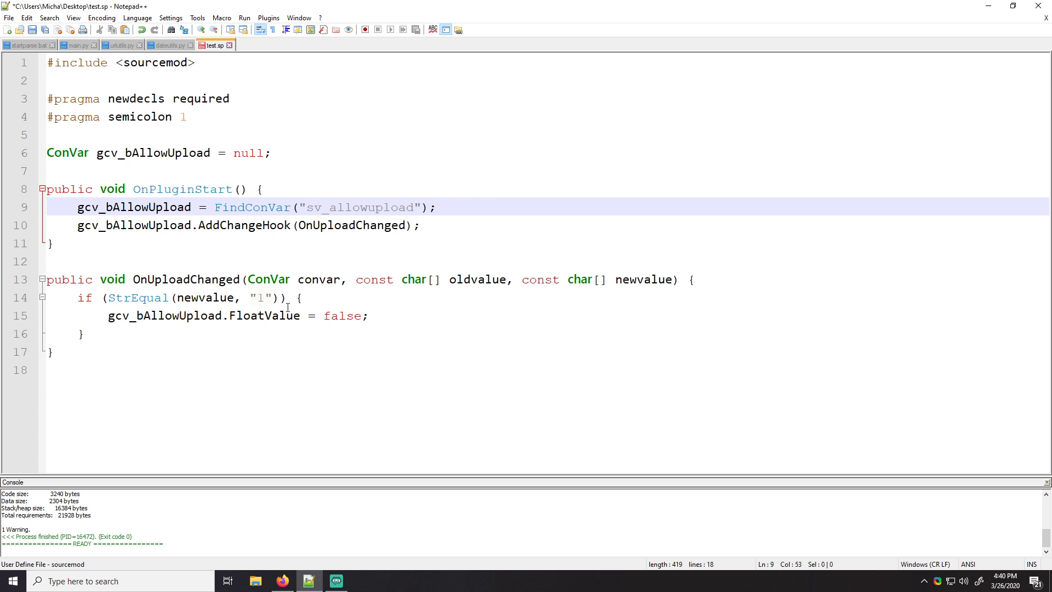
pyautogui.doubleClick(165, 316)
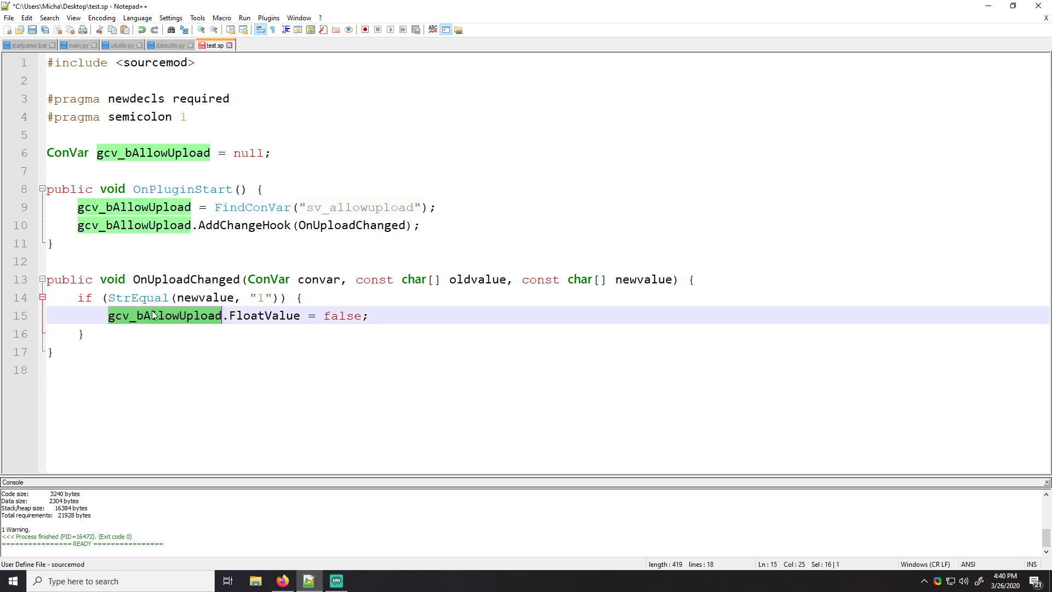
pyautogui.doubleClick(264, 316)
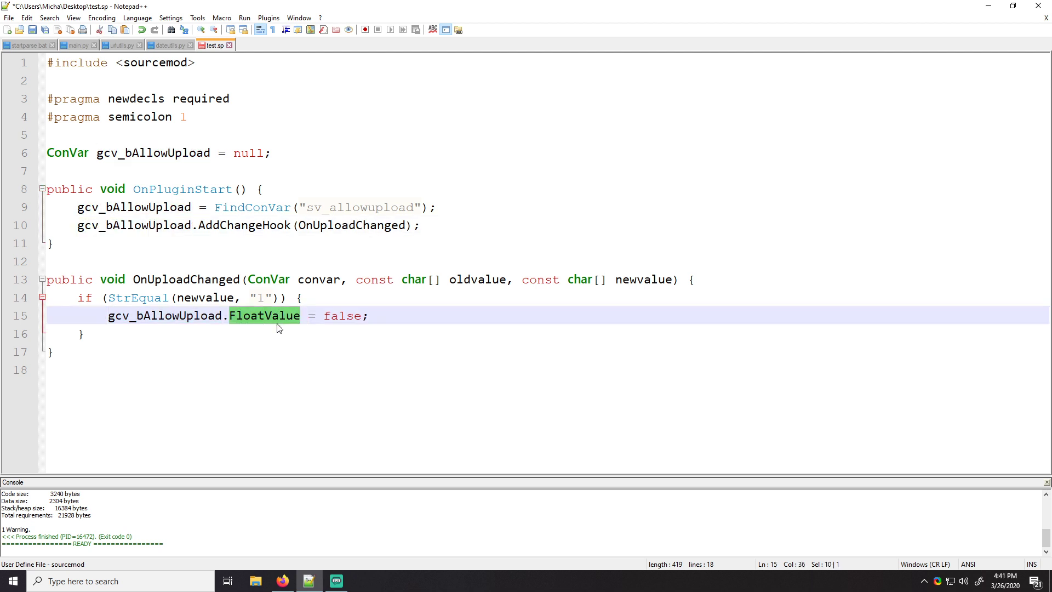
pyautogui.write('3/5')
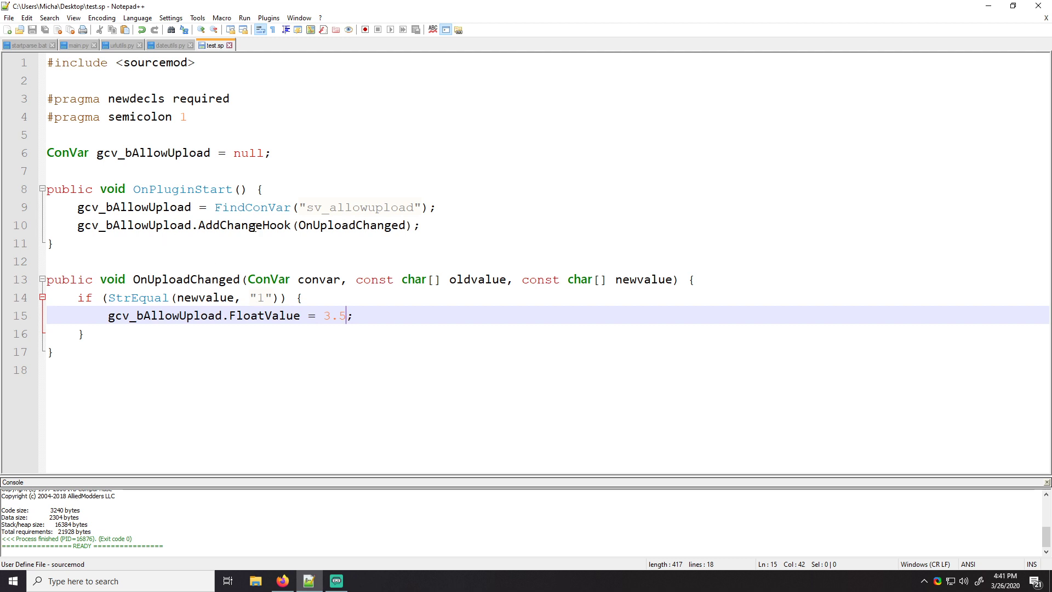
# Switch the FloatValue property back to BoolValue.
pyautogui.doubleClick(263, 315)
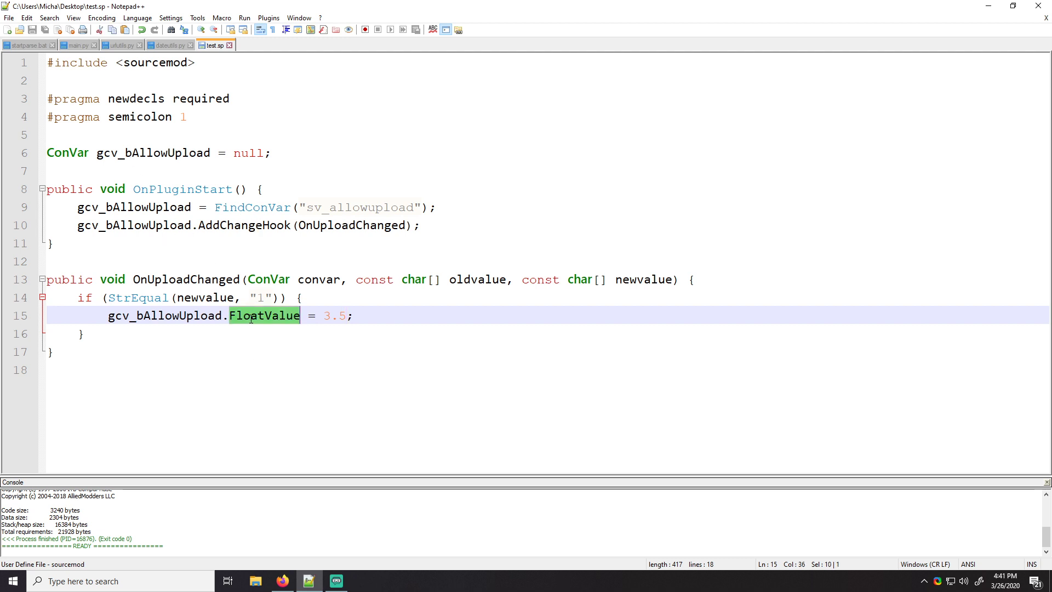
pyautogui.write('BoolV')
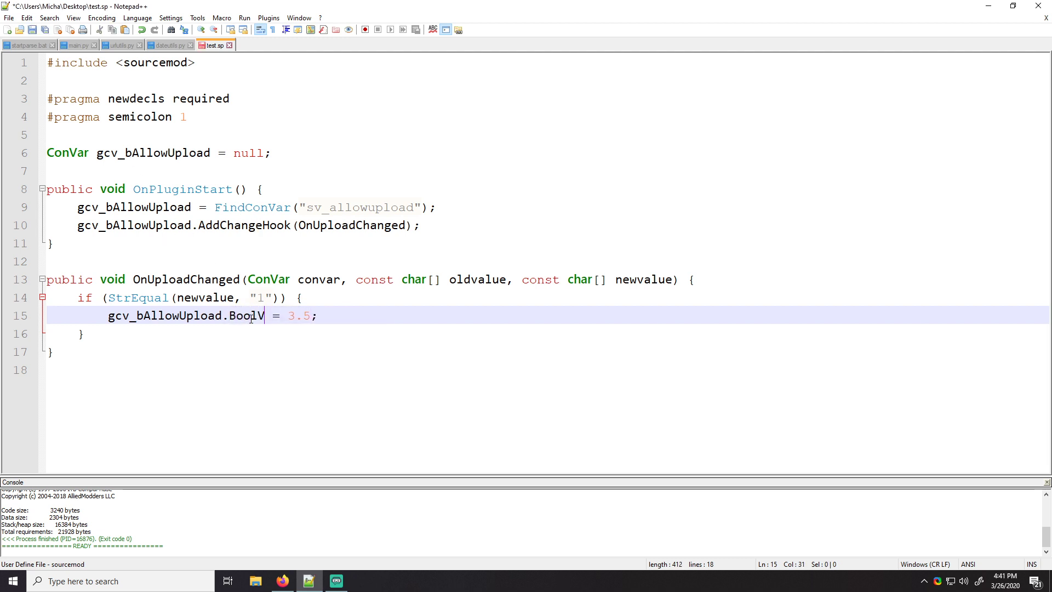
pyautogui.write('alue')
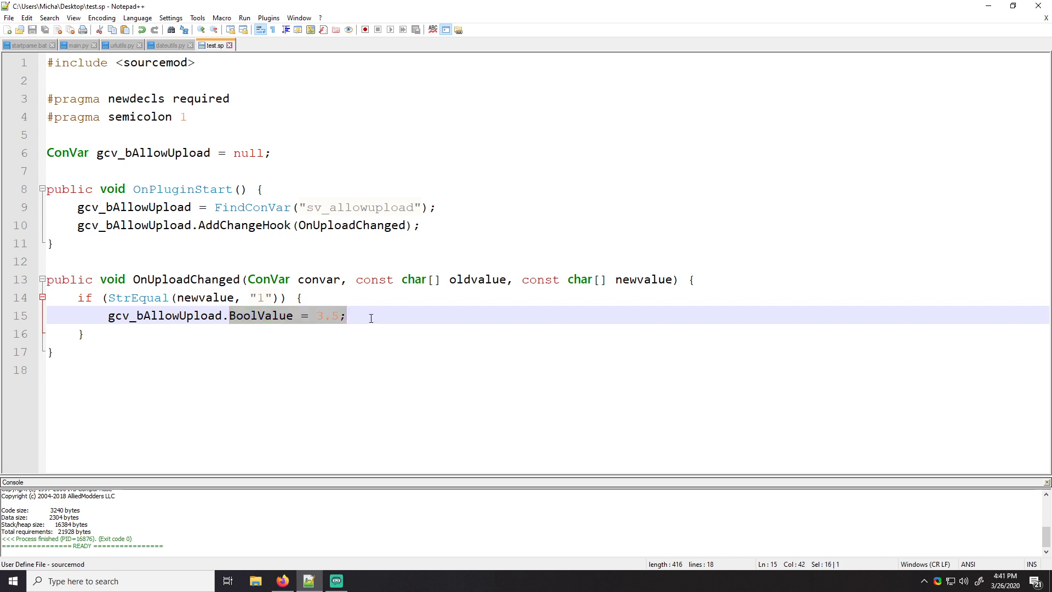
# Replace the assignment with a gcv_bAllowUpload.GetDefault() call and open a line above it.
pyautogui.write('Get')
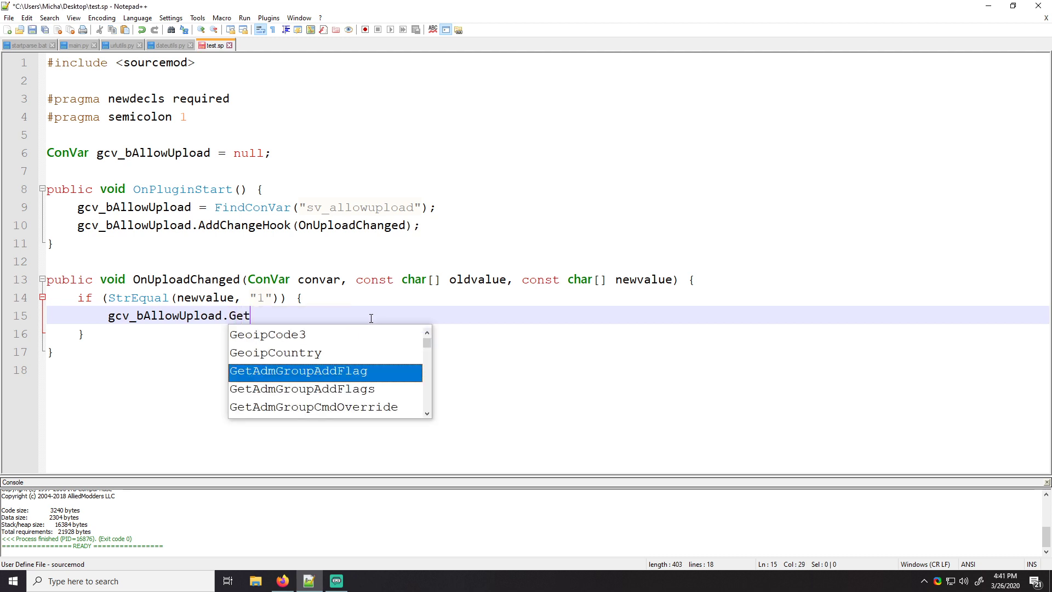
pyautogui.write('Default()')
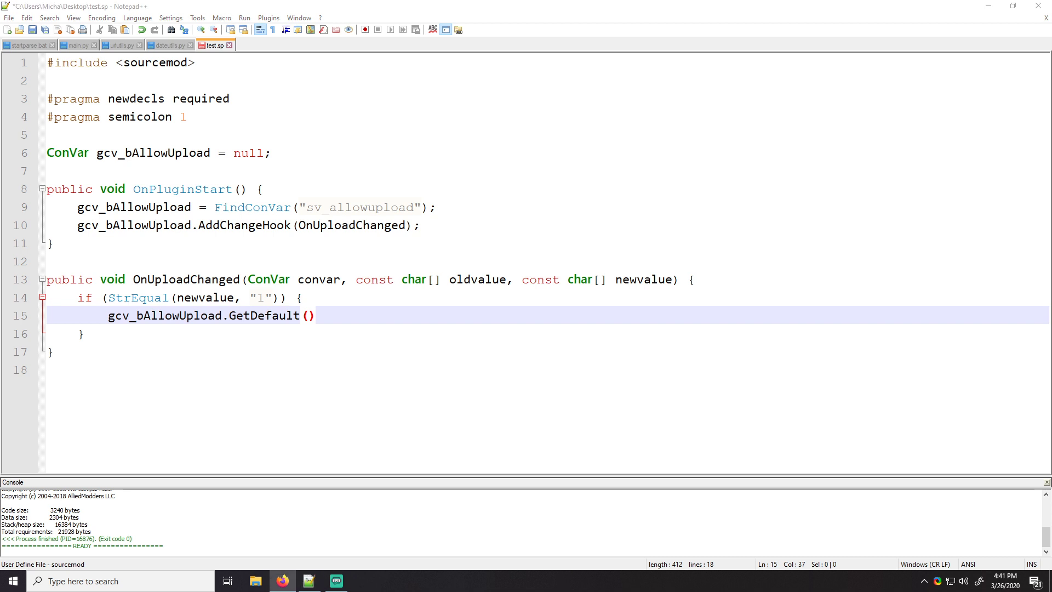
pyautogui.press('Enter')
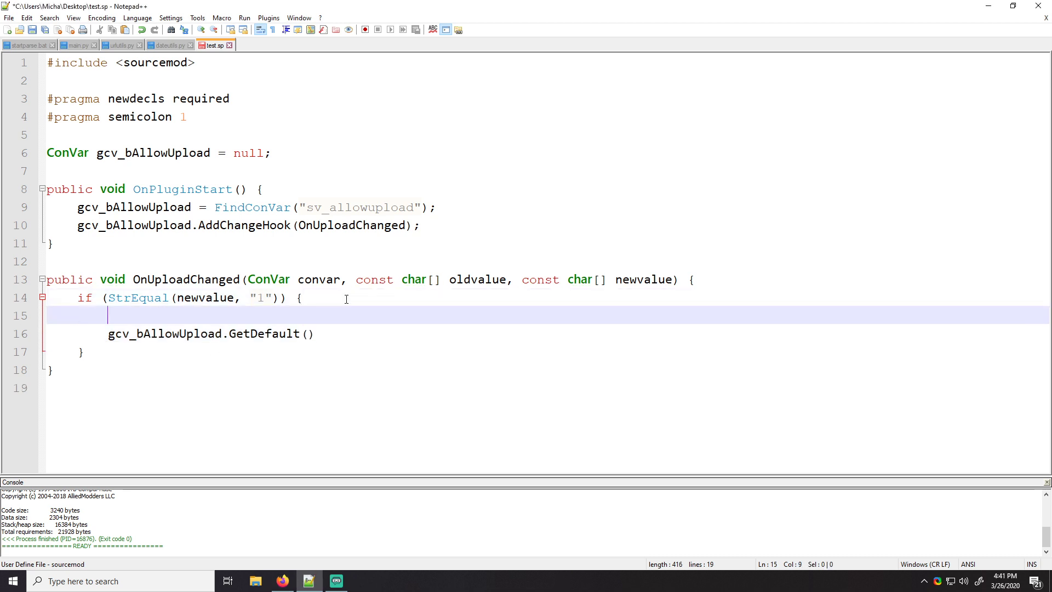
# Type a char default[32] buffer and give GetDefault the arguments default1, sizeof(default1).
pyautogui.write('char defaul')
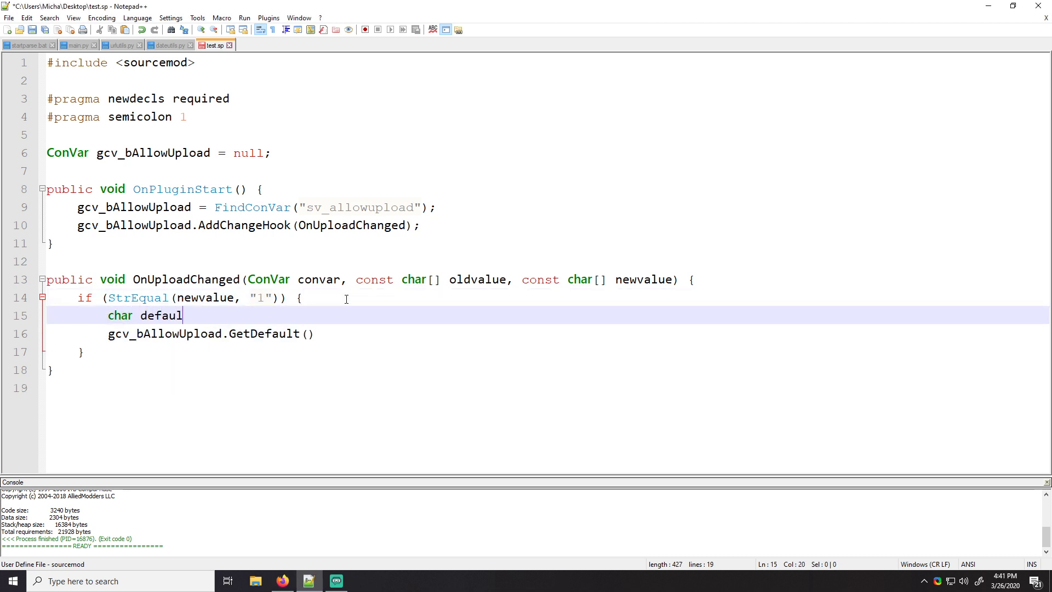
pyautogui.write('t[32]')
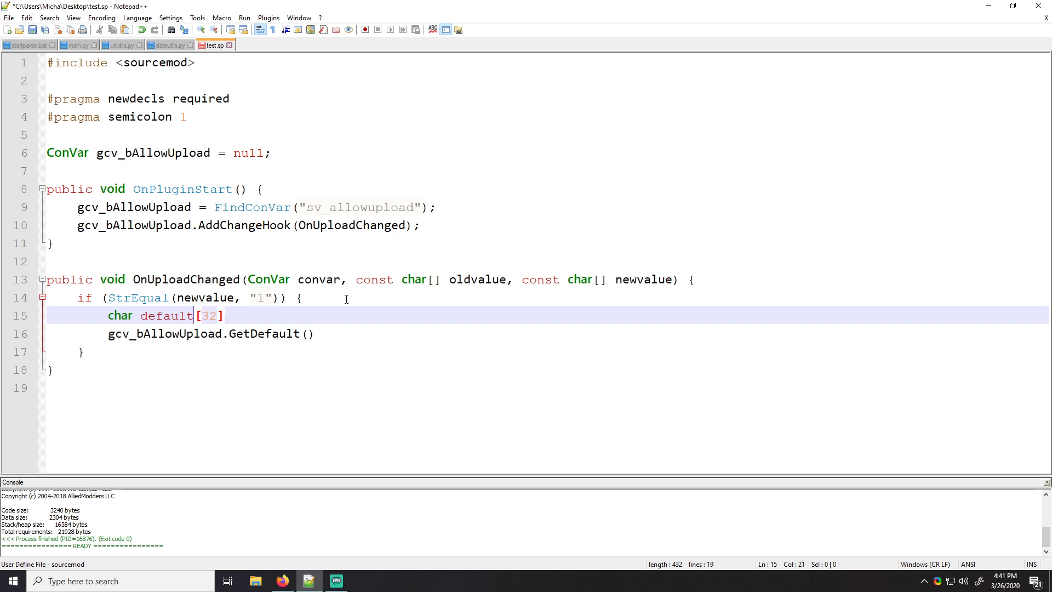
pyautogui.rightClick(205, 320)
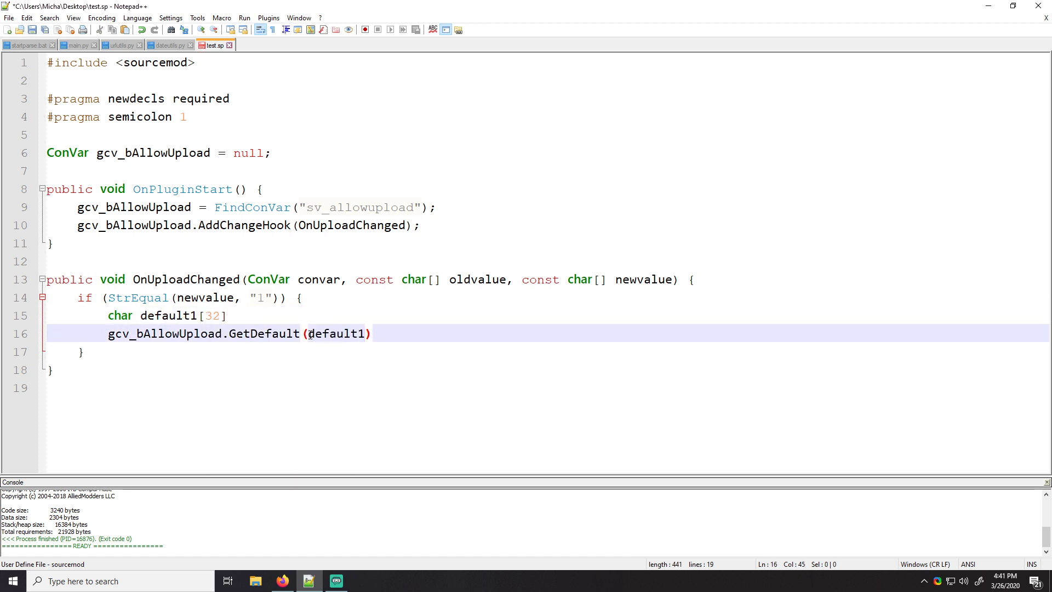
pyautogui.write(', sizeof(default1)')
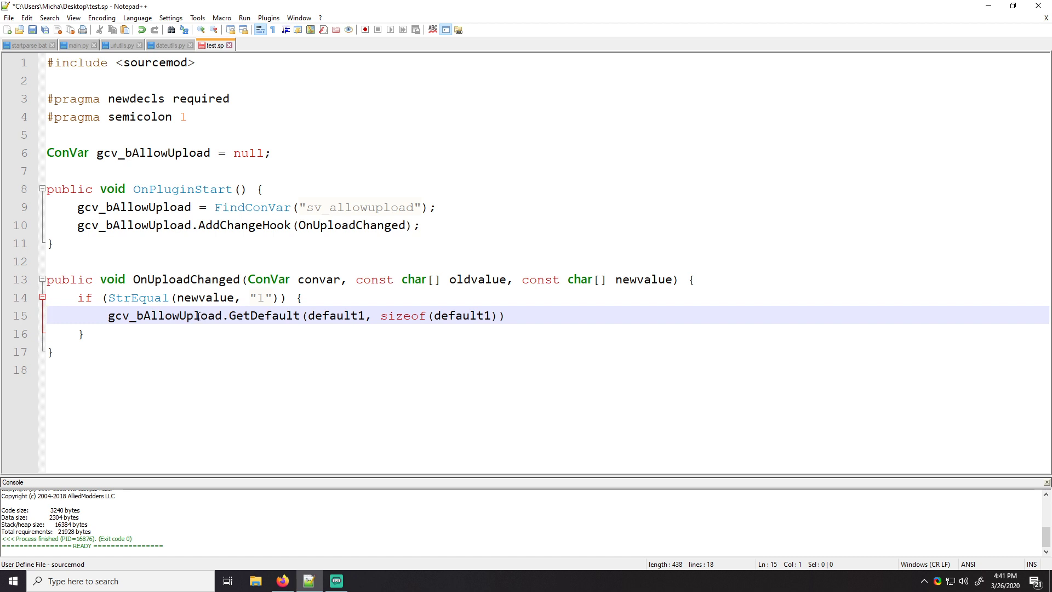
pyautogui.doubleClick(164, 316)
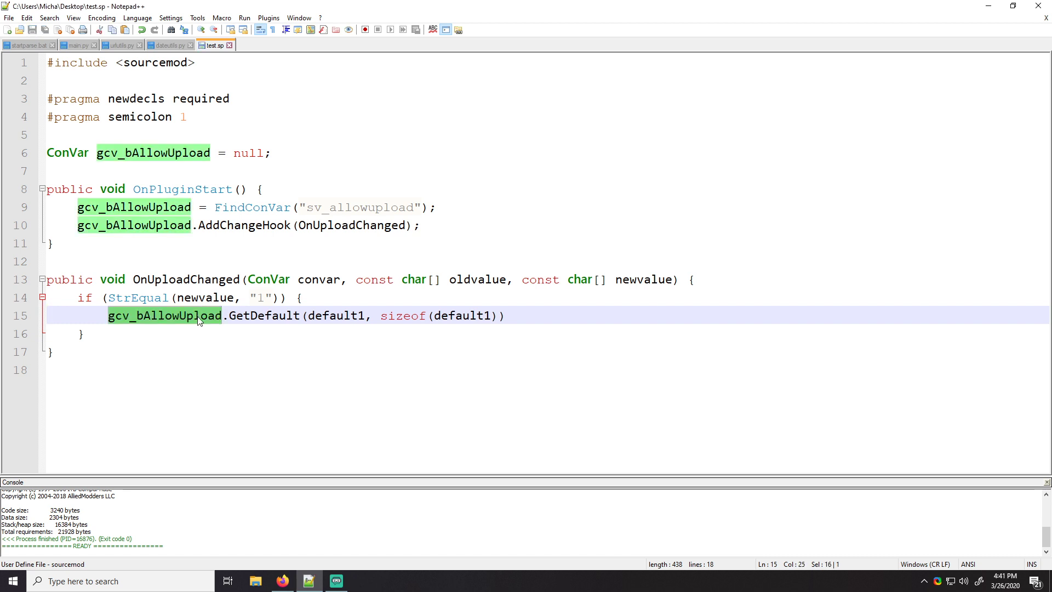